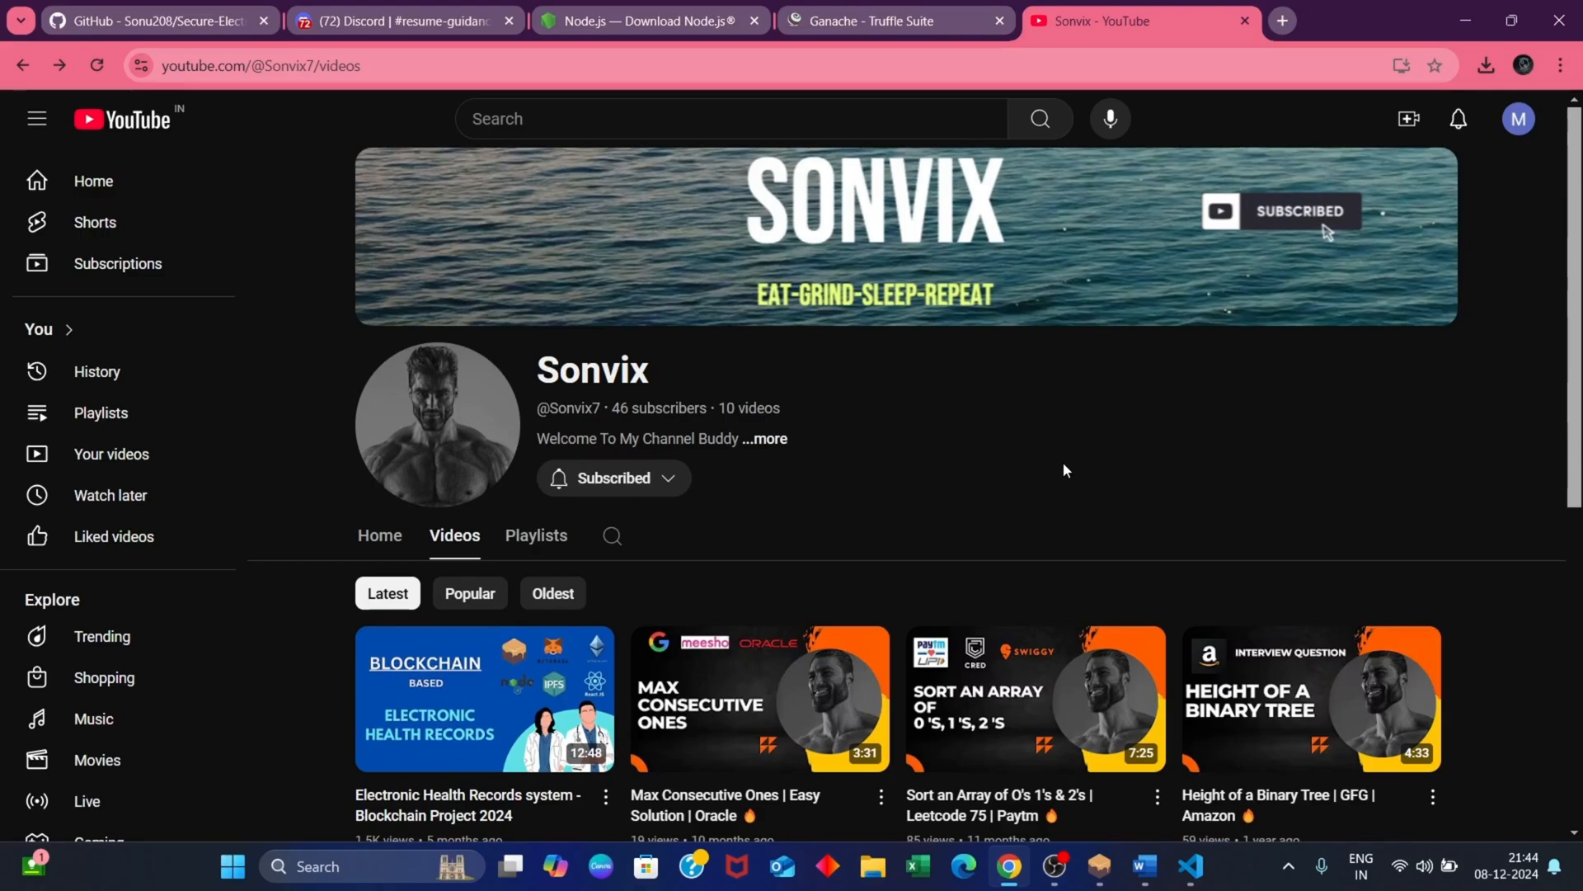
- Glance at the project's GitHub repo and YouTube page, then open the Discord server's general channel
scroll("down", 3)
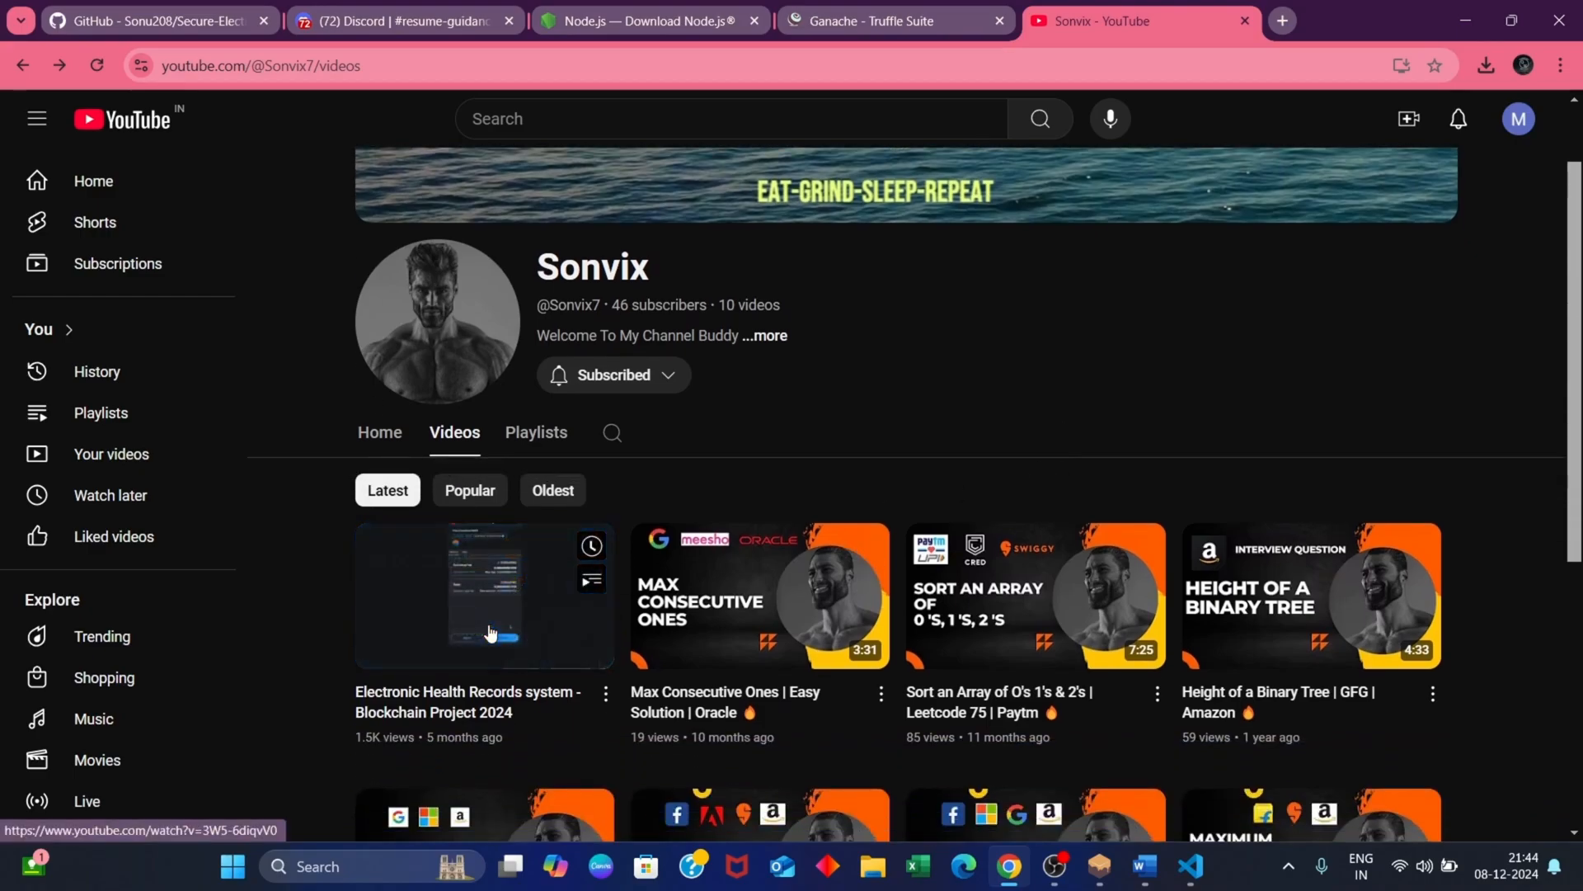
mouse_move(669, 497)
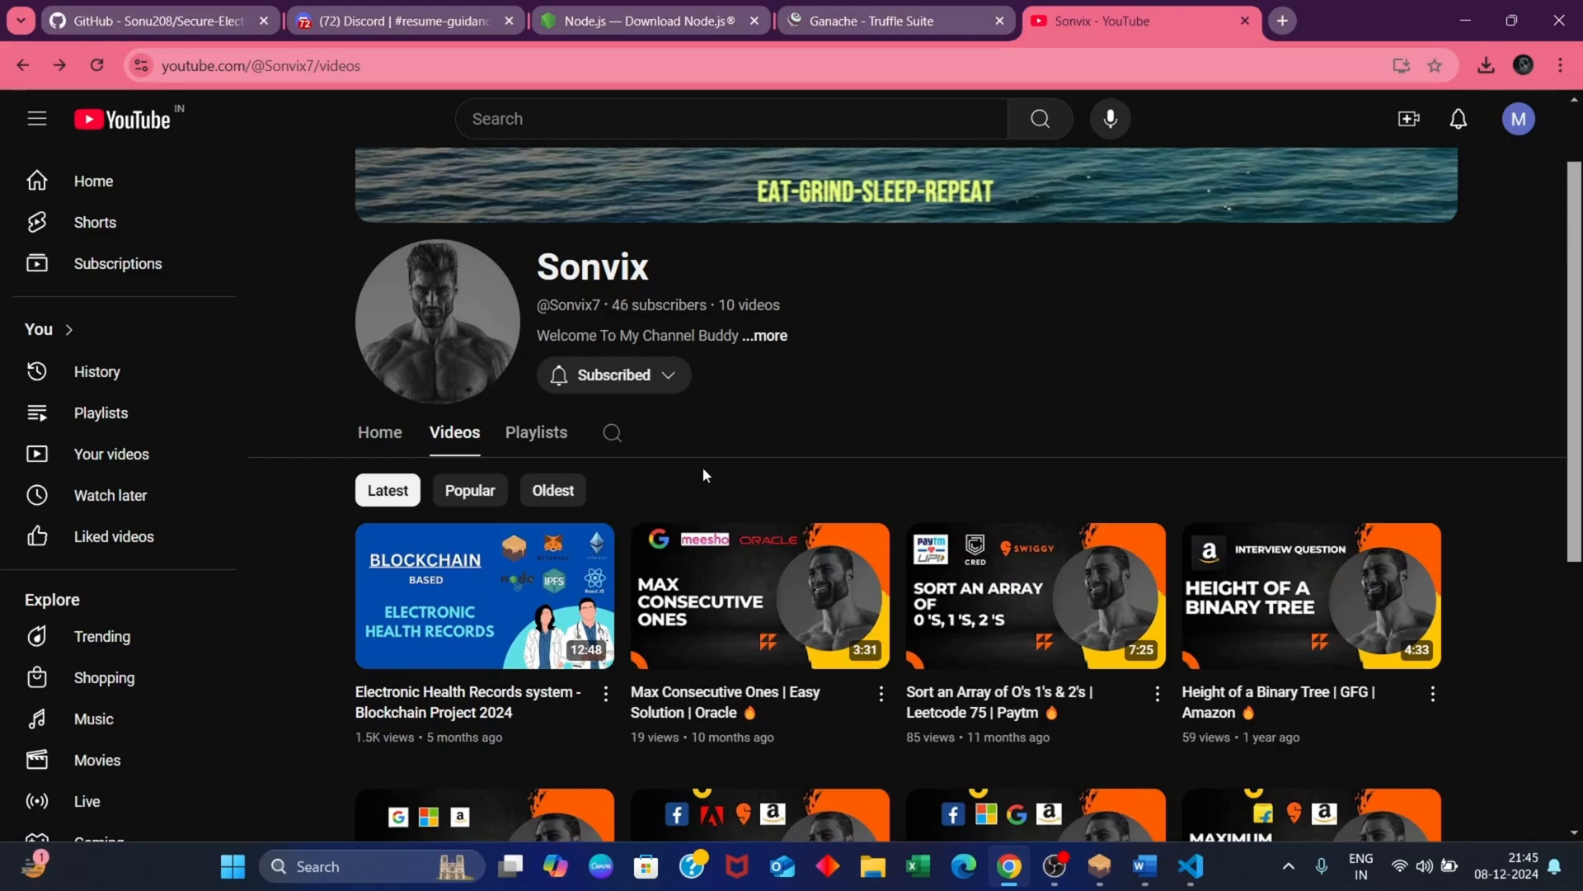
left_click(156, 23)
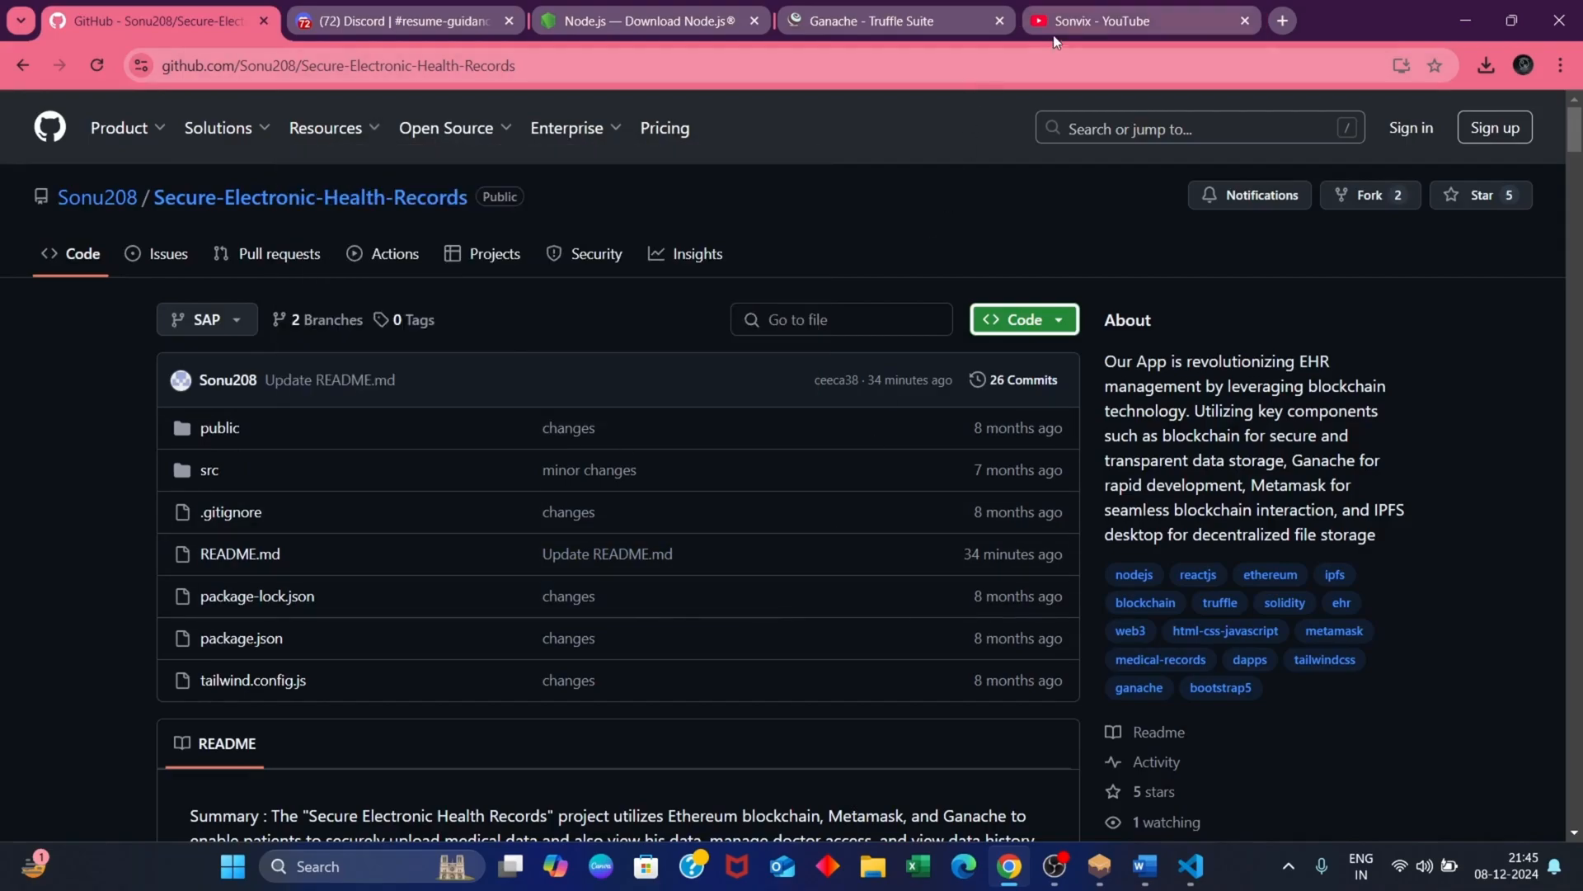
left_click(1102, 21)
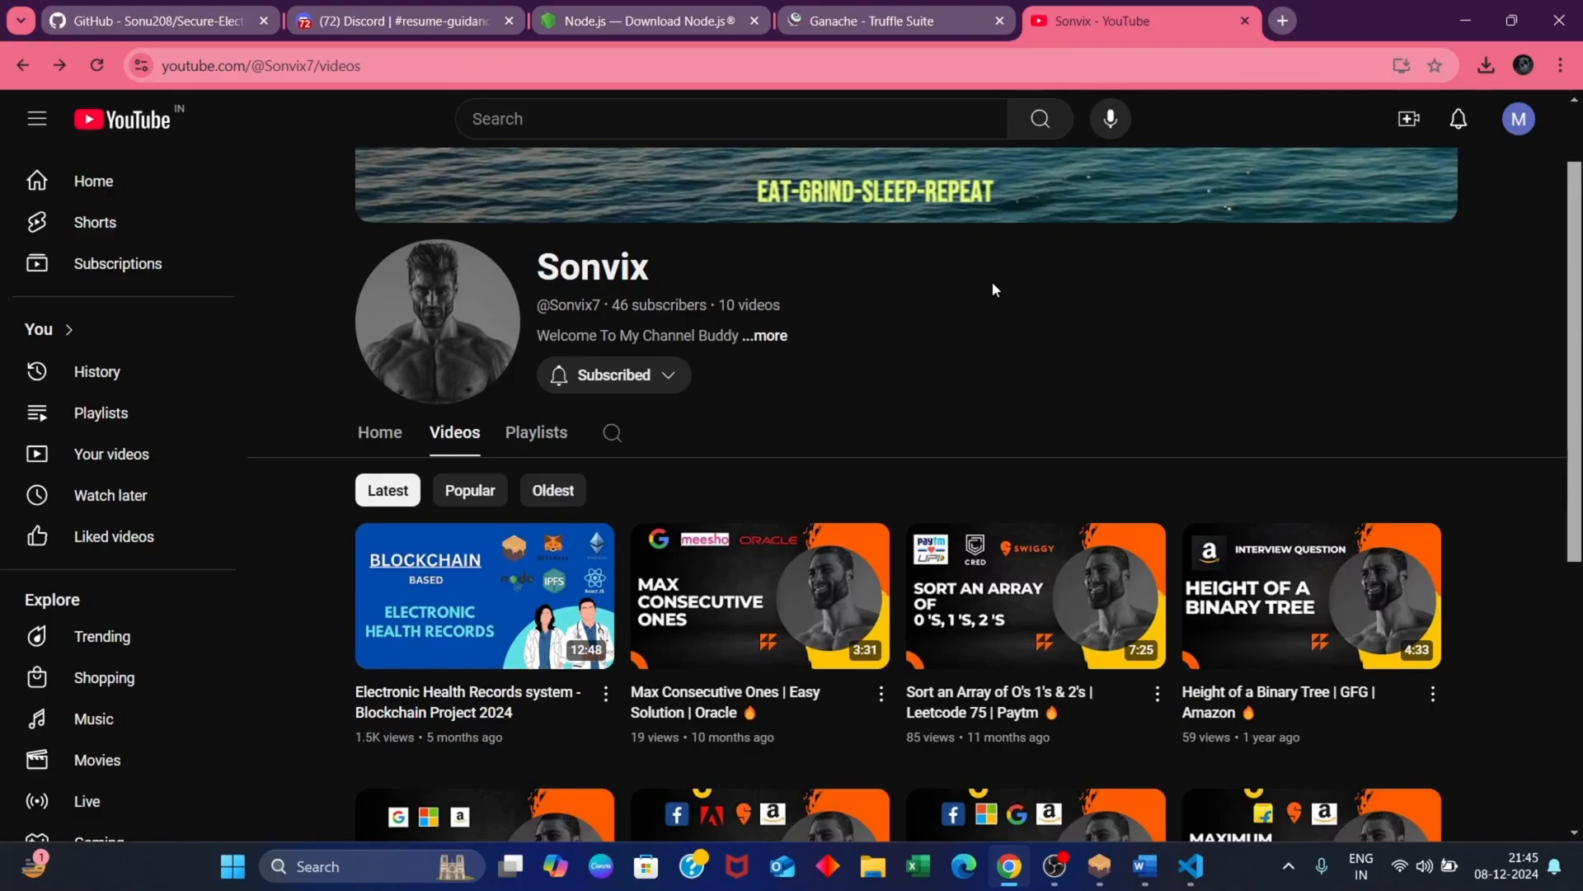
mouse_move(506, 149)
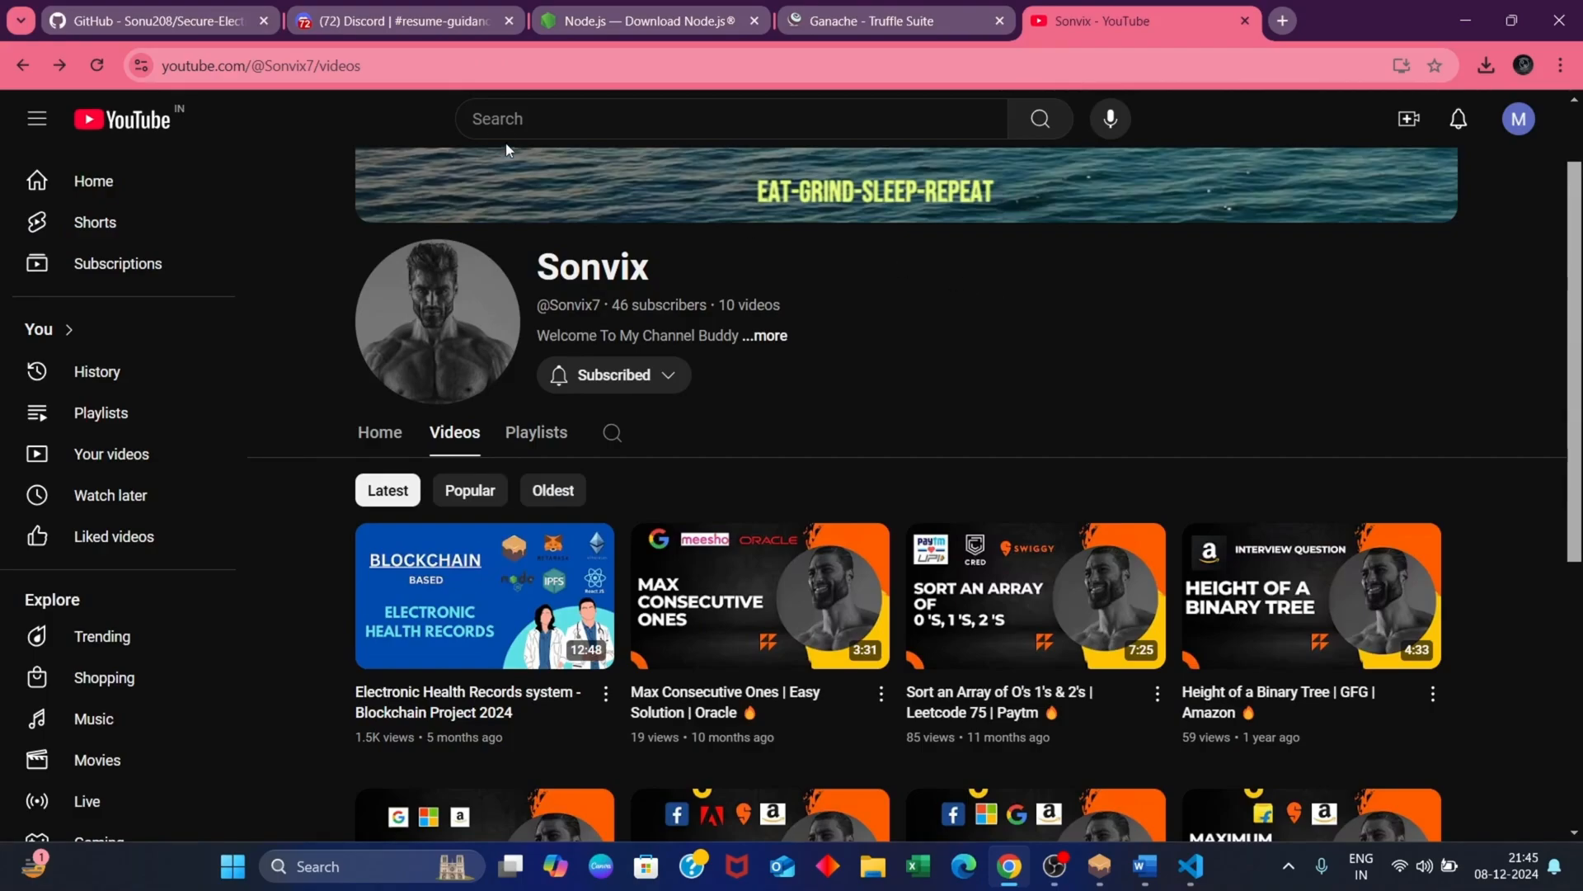
left_click(405, 21)
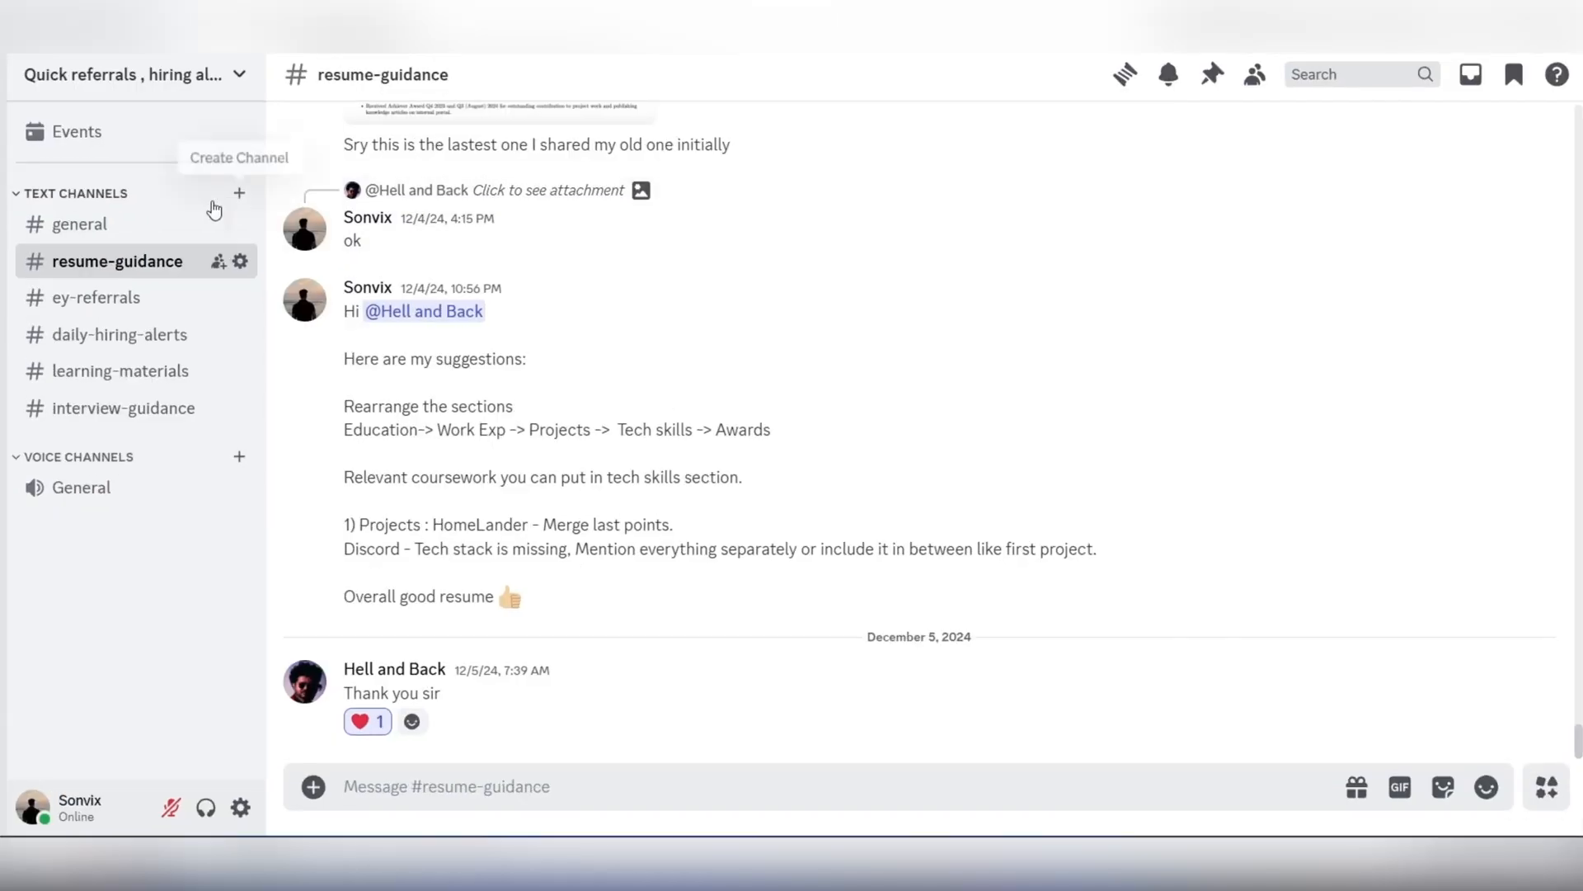
left_click(79, 225)
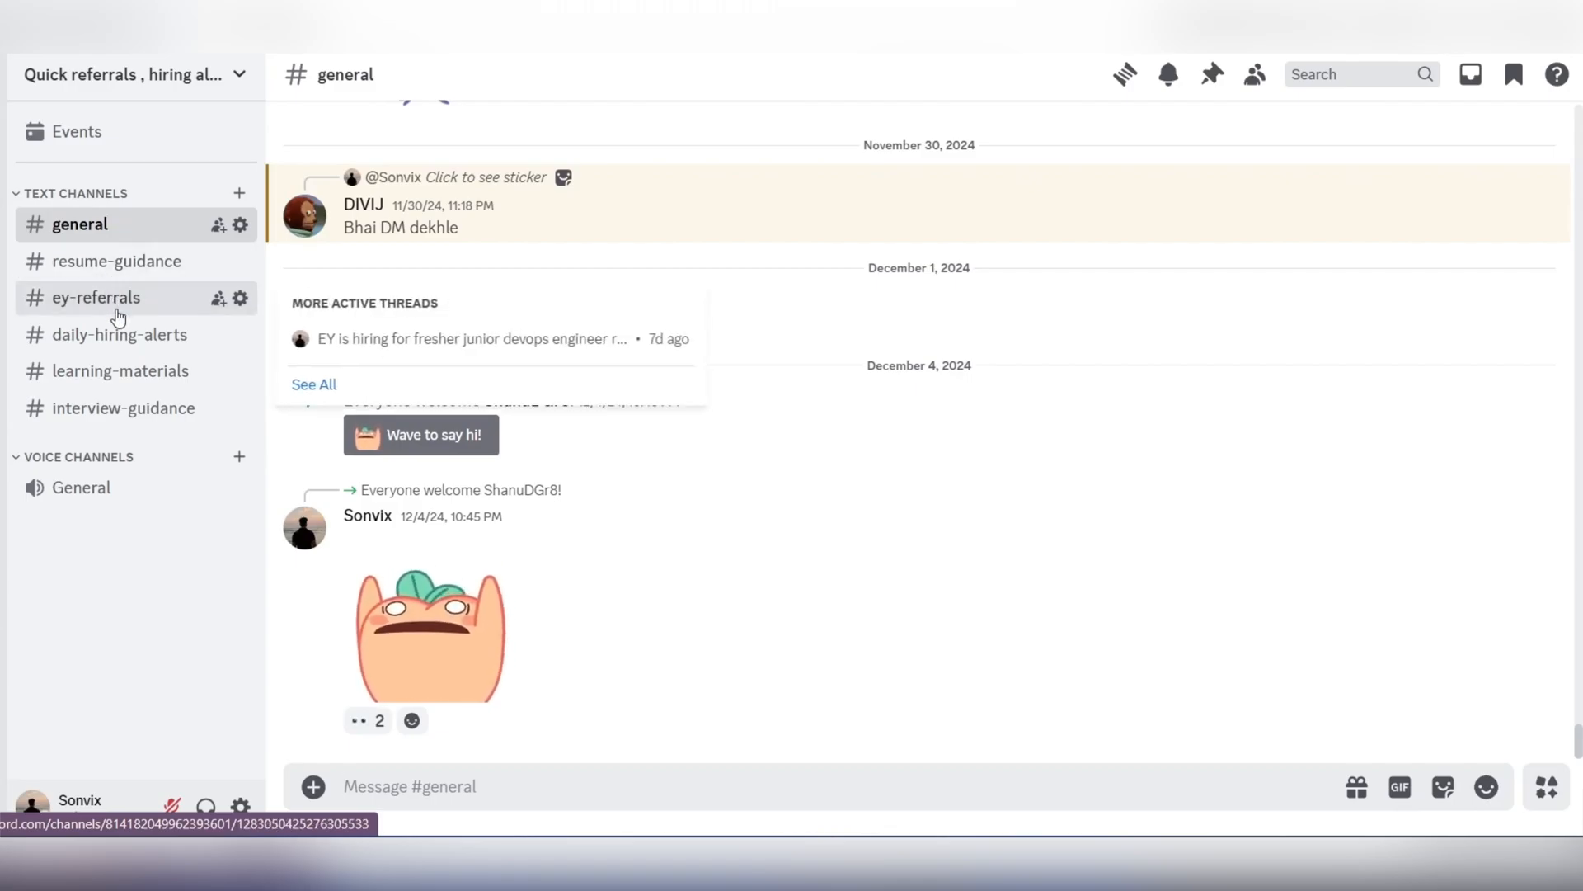
- Browse the daily-hiring-alerts, resume-guidance and ey-referrals channels
left_click(119, 335)
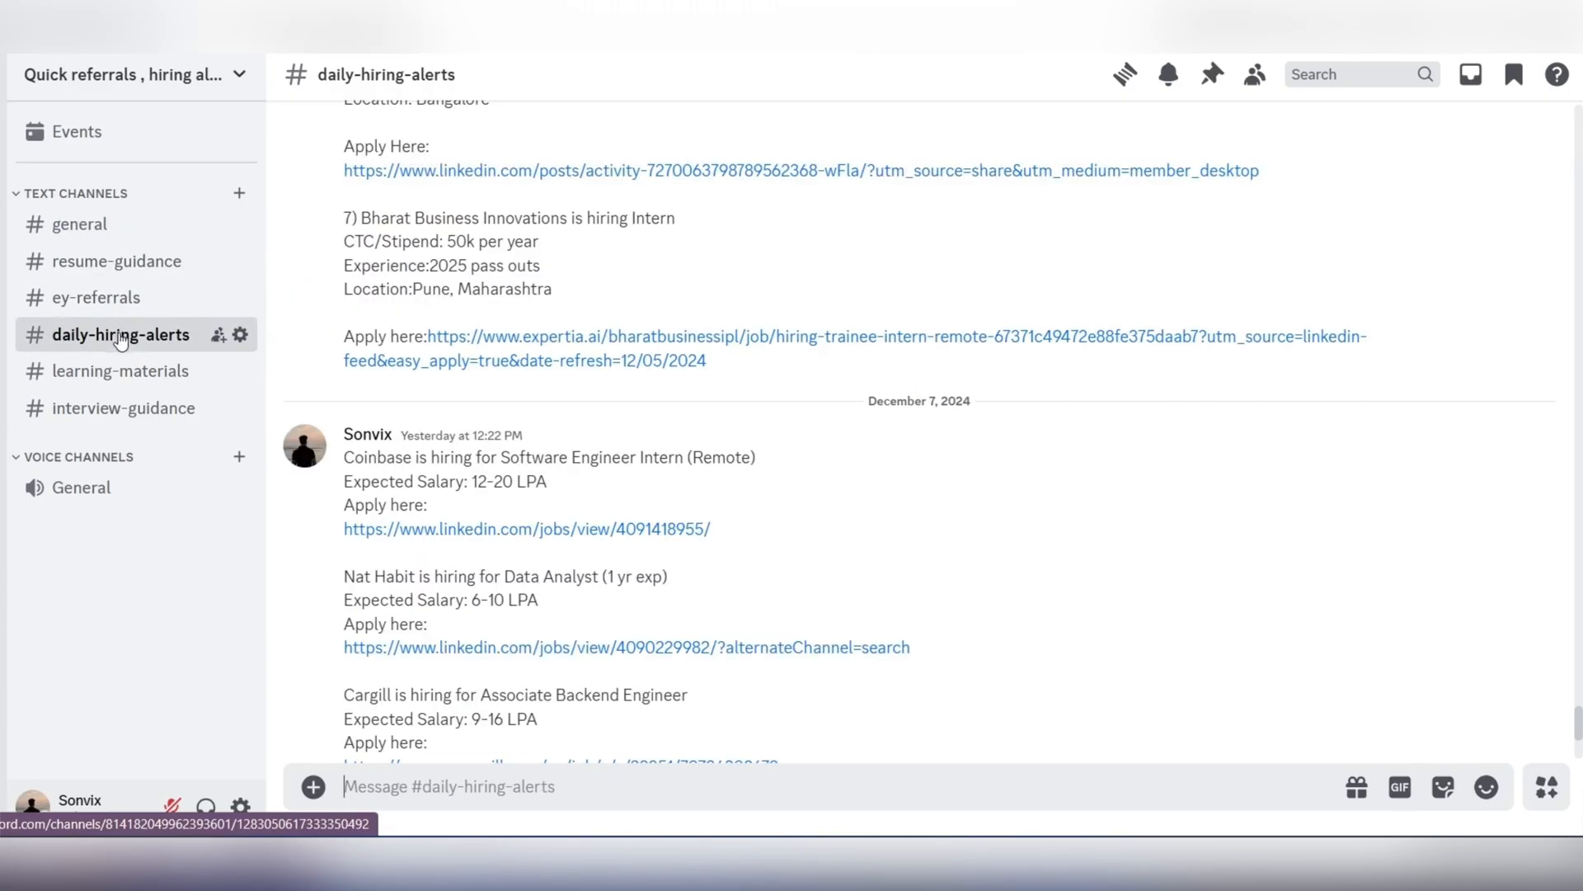
scroll("down", 3)
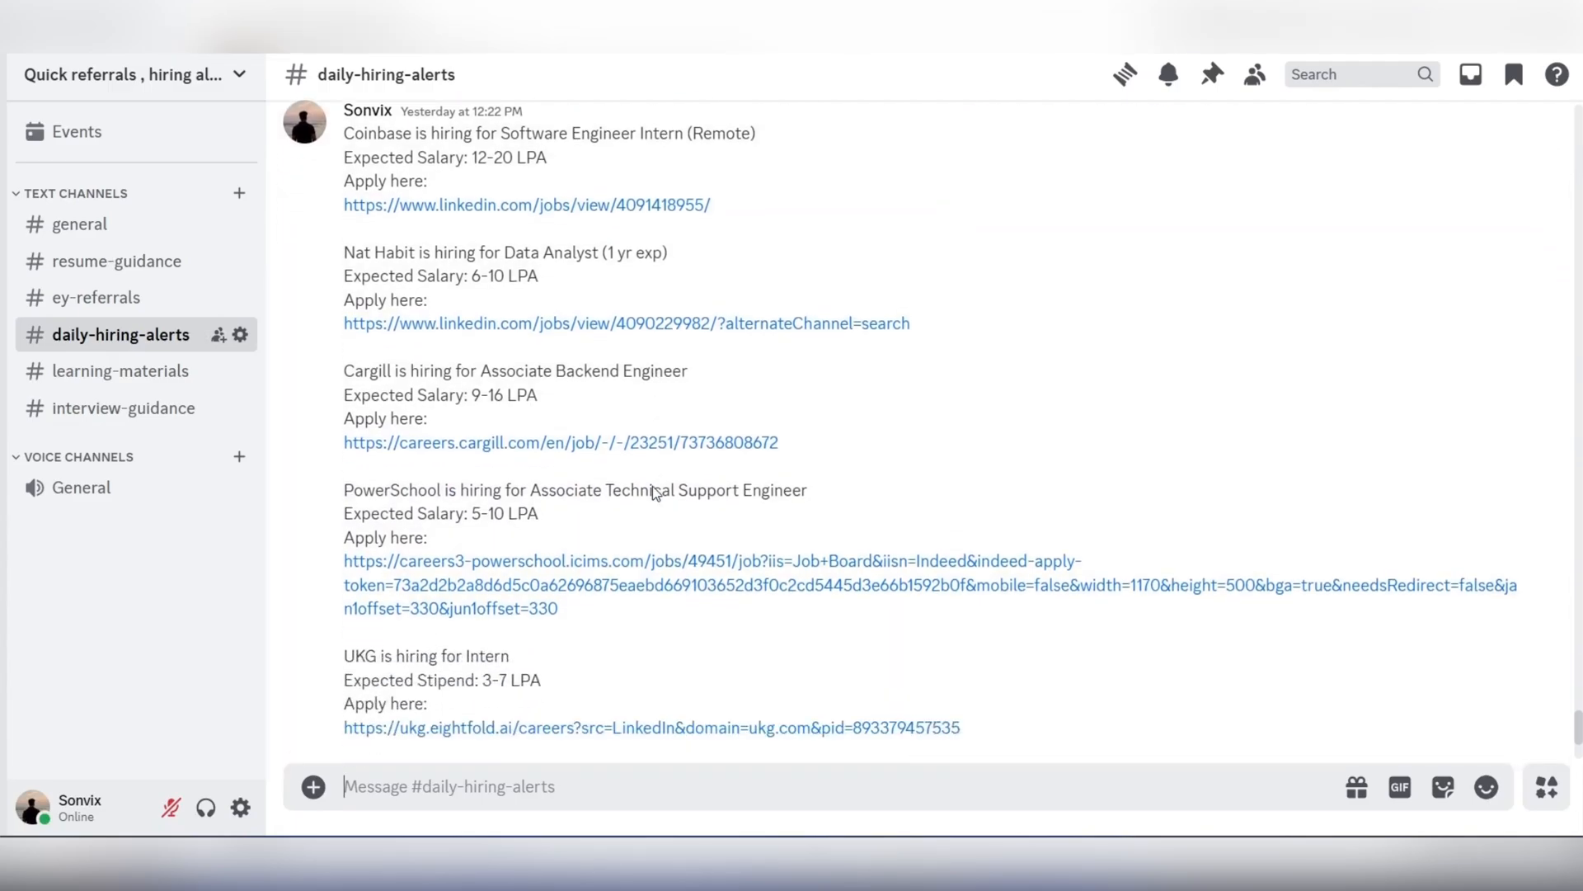
scroll("down", 3)
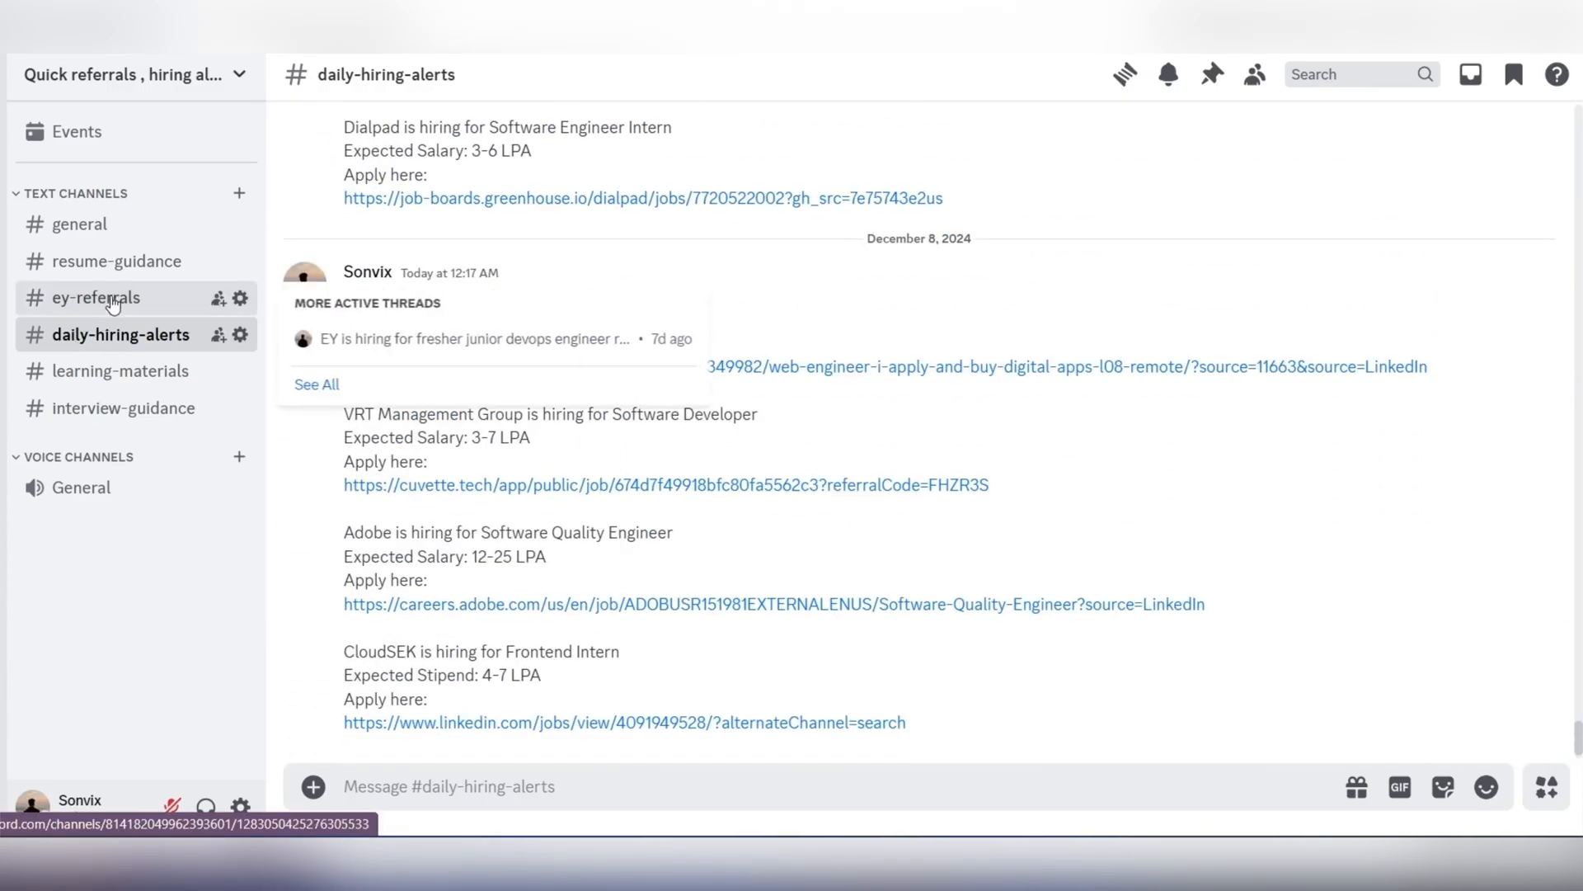
left_click(117, 261)
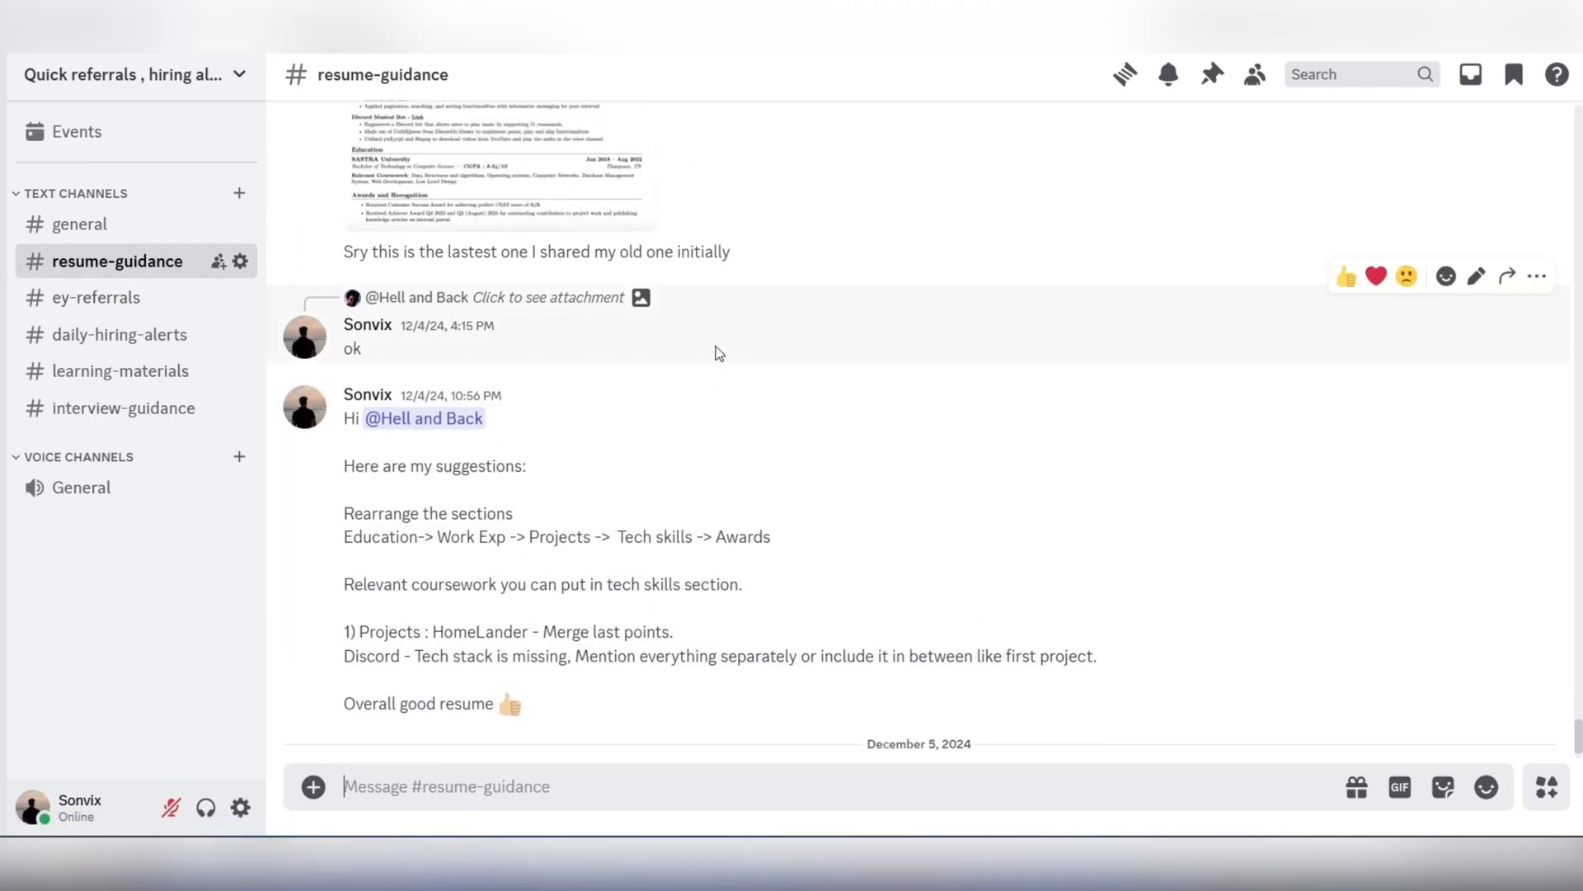
scroll("up", 3)
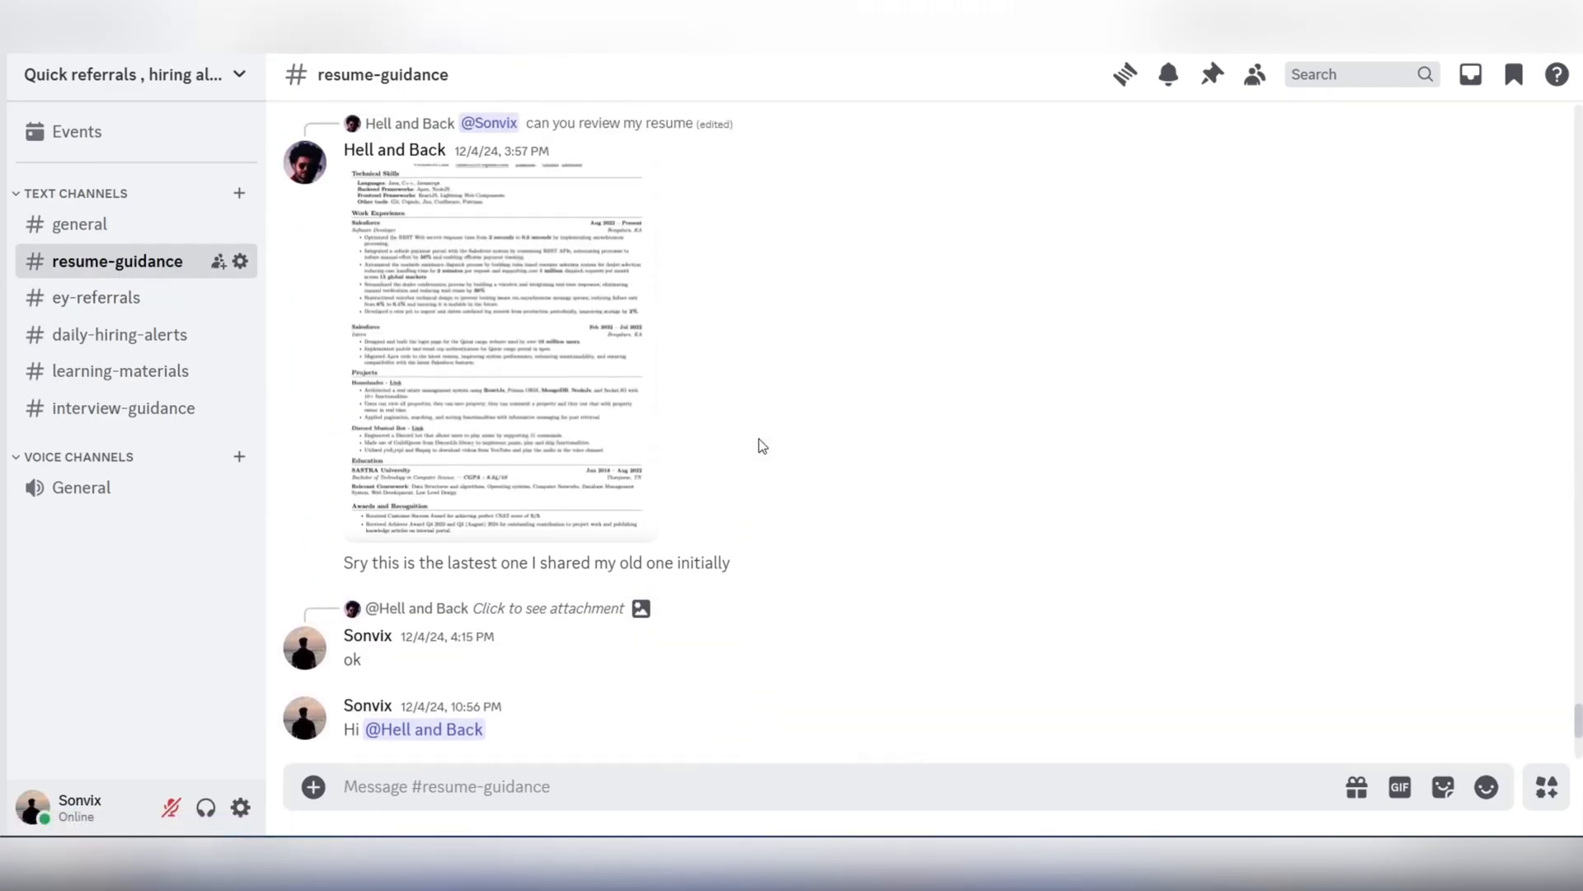
left_click(96, 297)
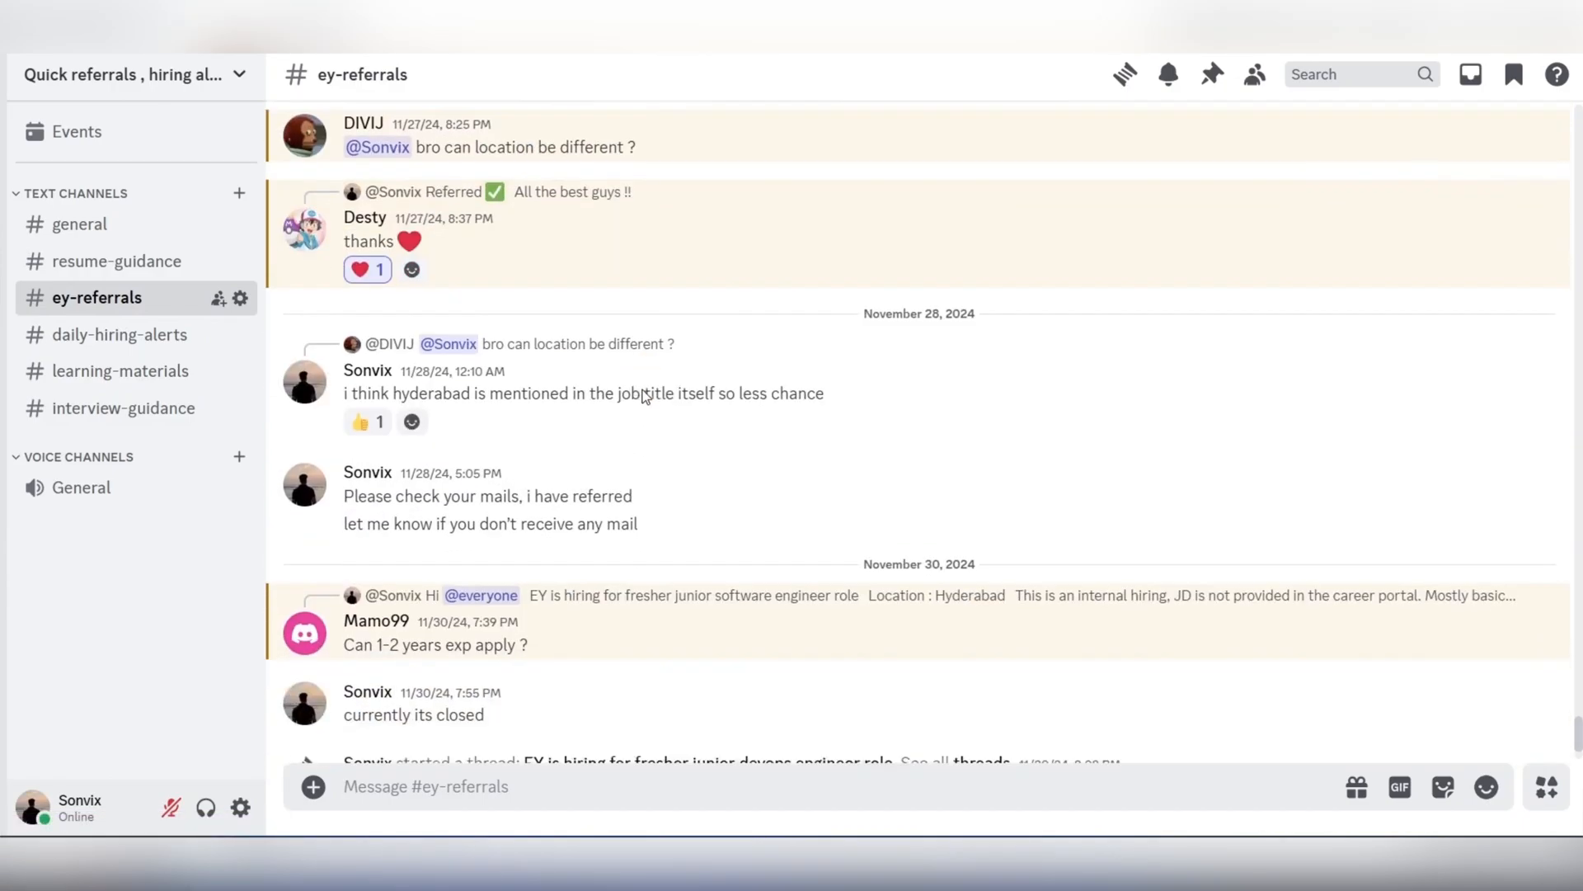
scroll("down", 3)
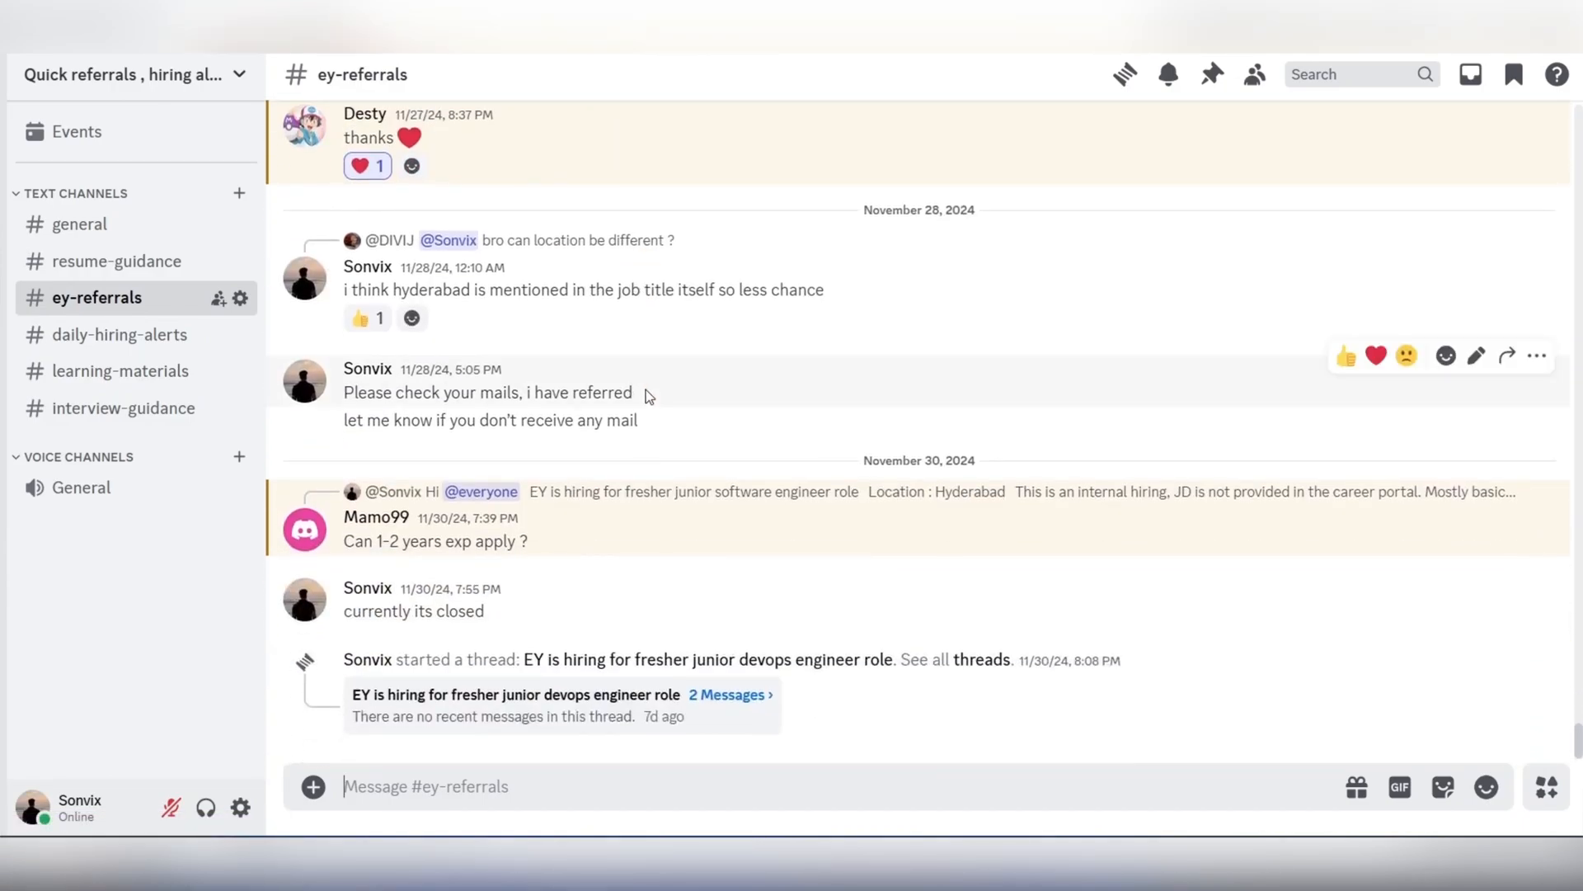
mouse_move(653, 435)
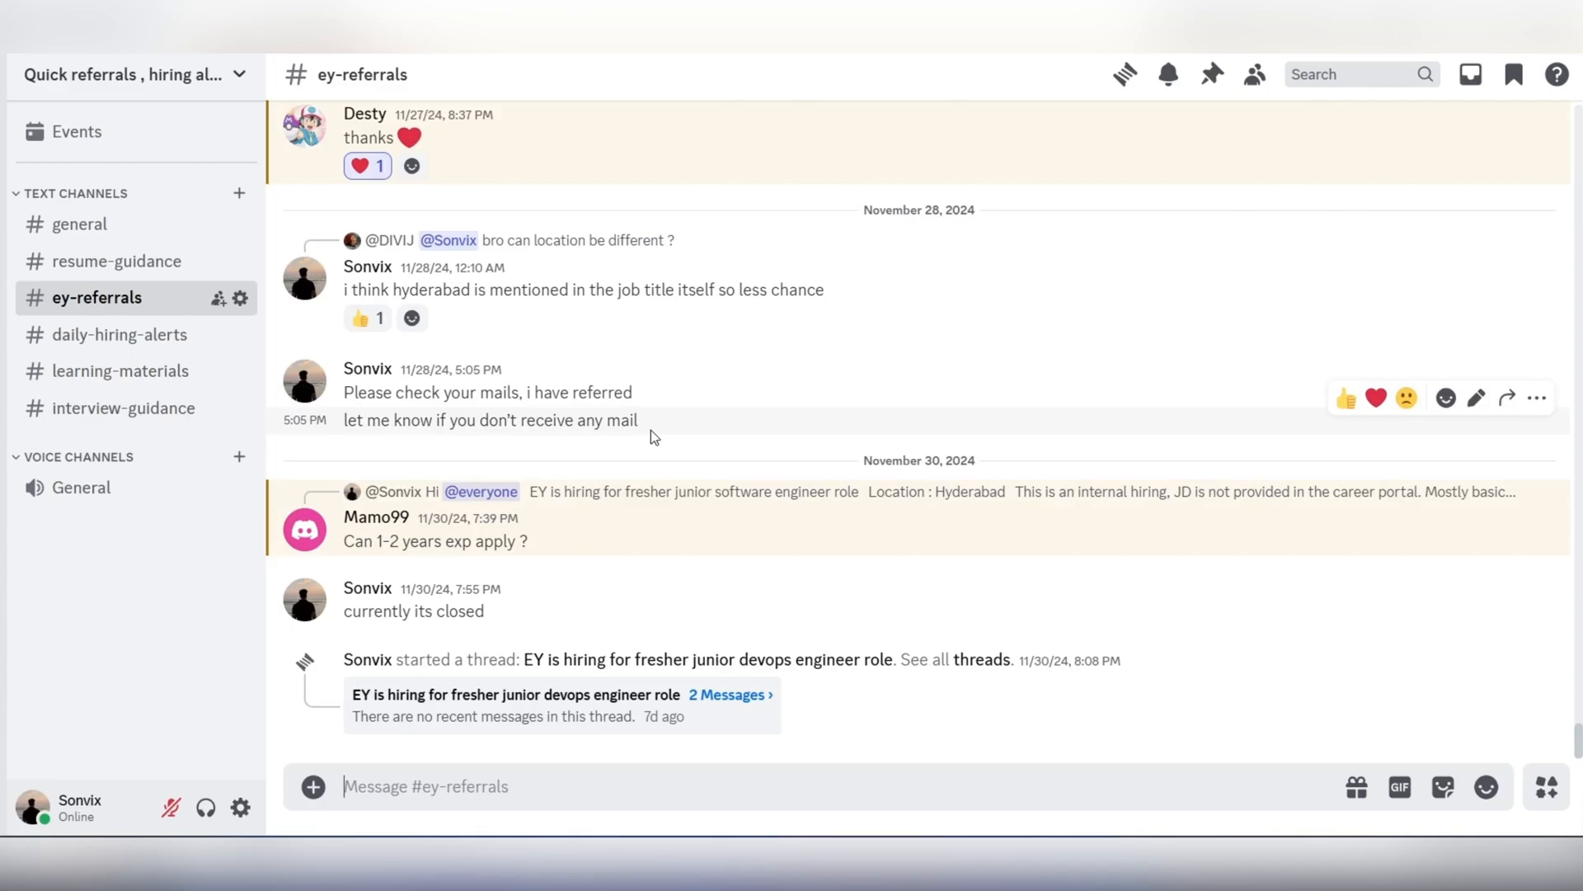
mouse_move(89, 380)
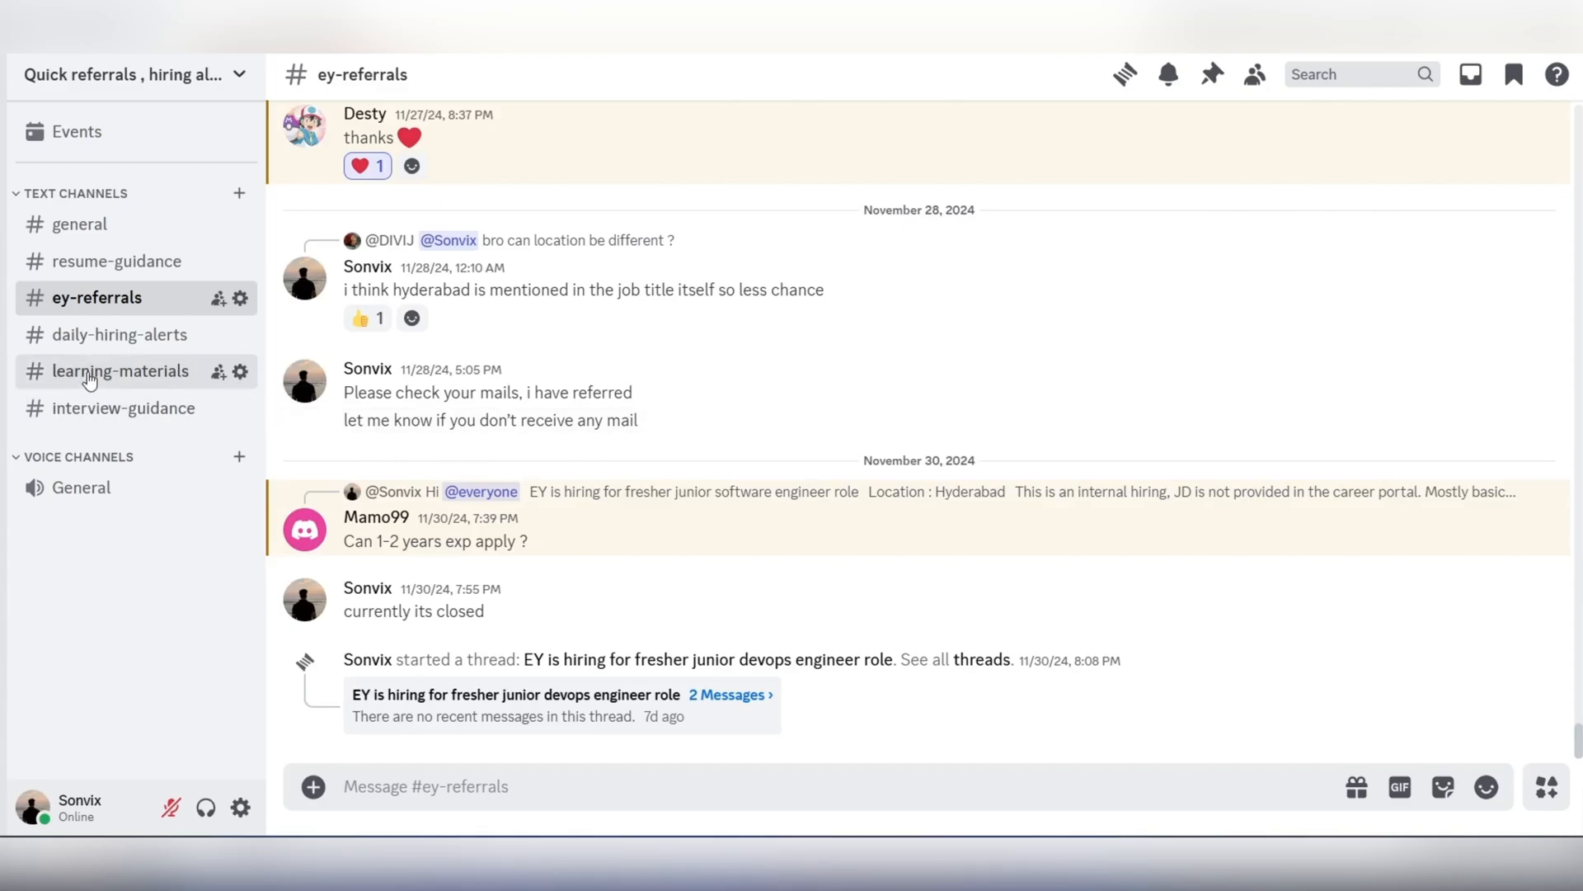
- Scroll through the learning-materials resource links and land on the interview-guidance channel
left_click(120, 371)
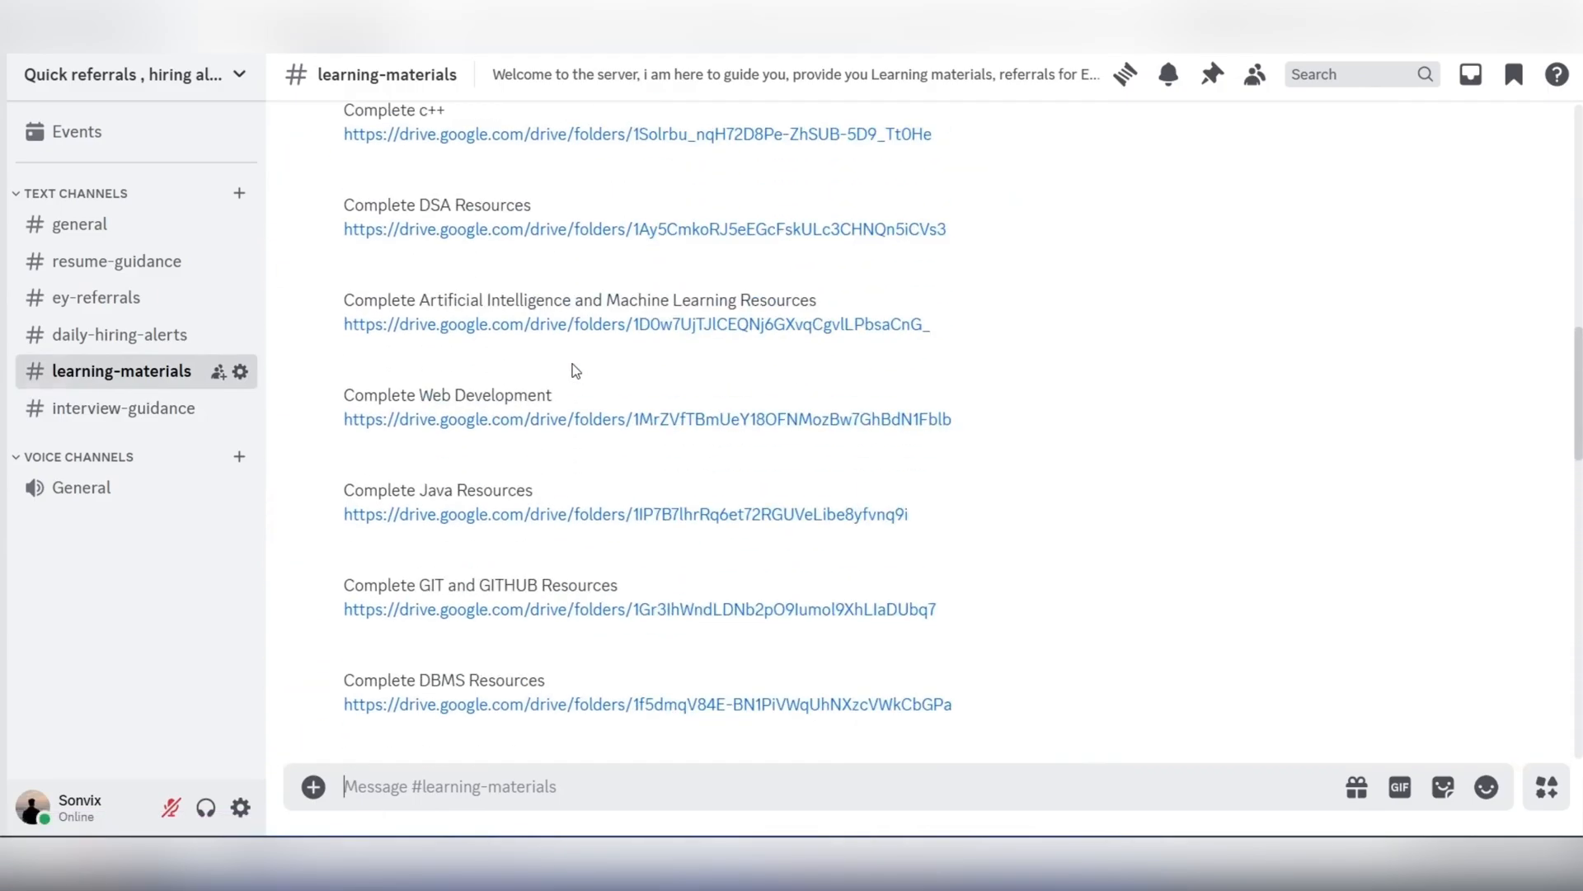
scroll("up", 3)
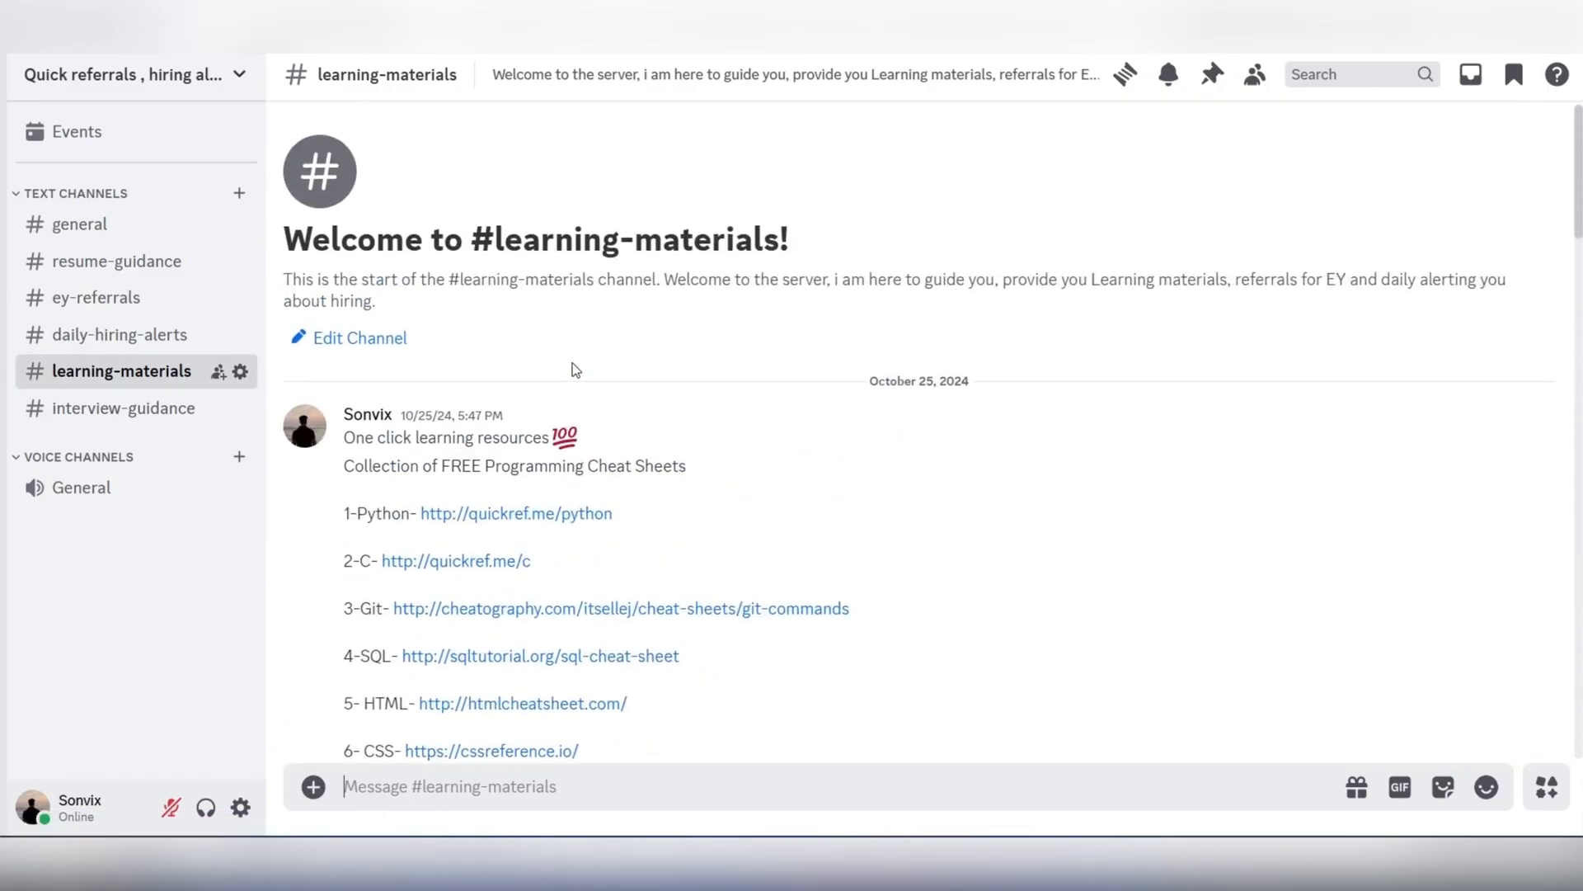
mouse_move(579, 374)
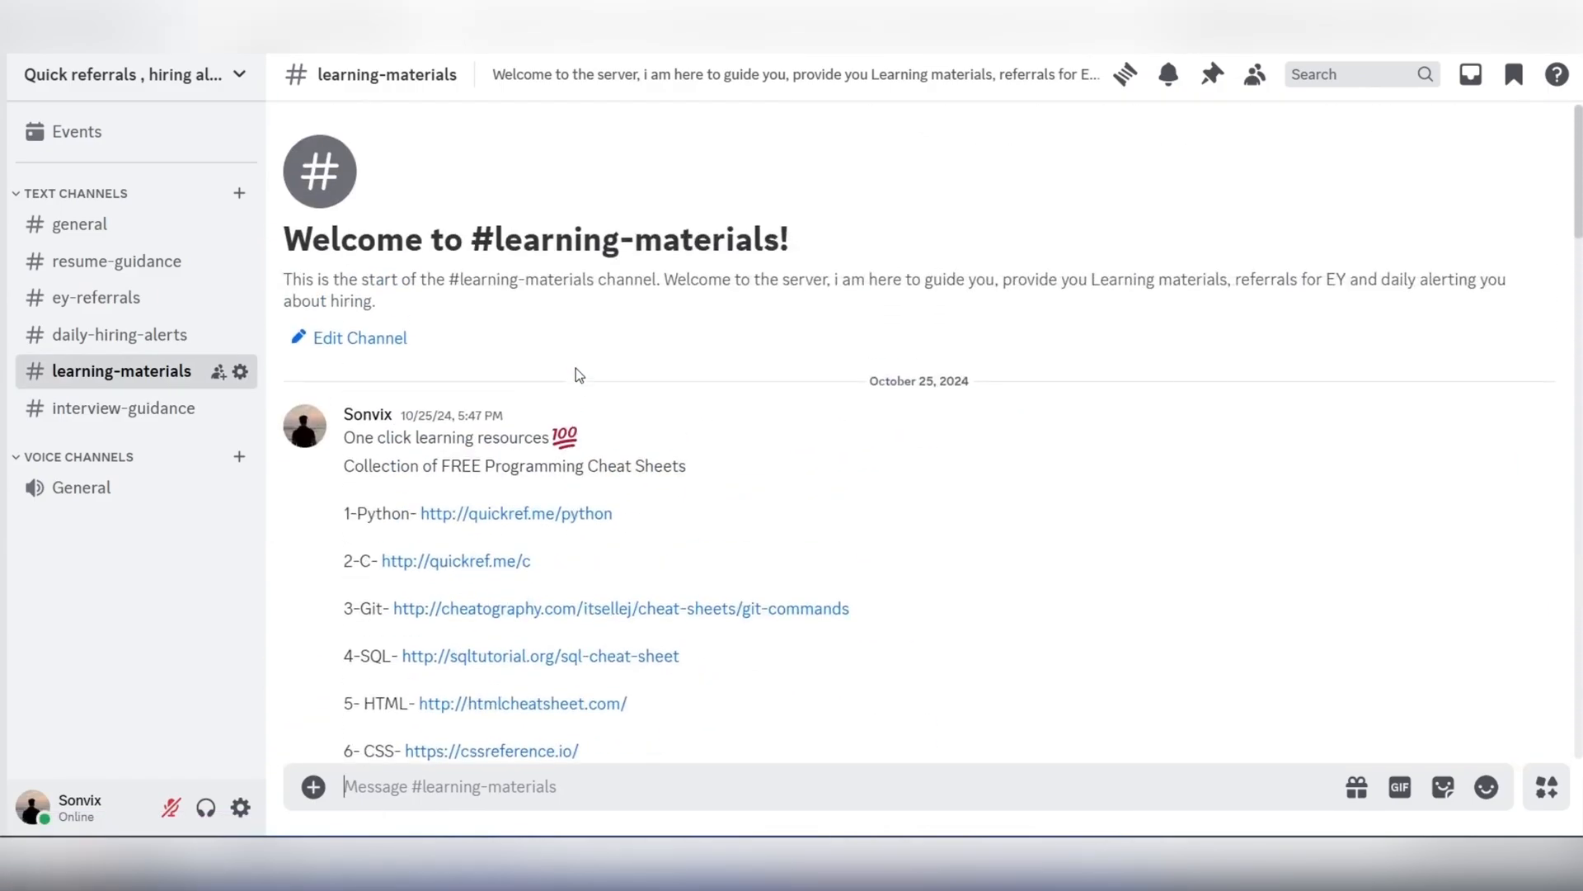
scroll("down", 3)
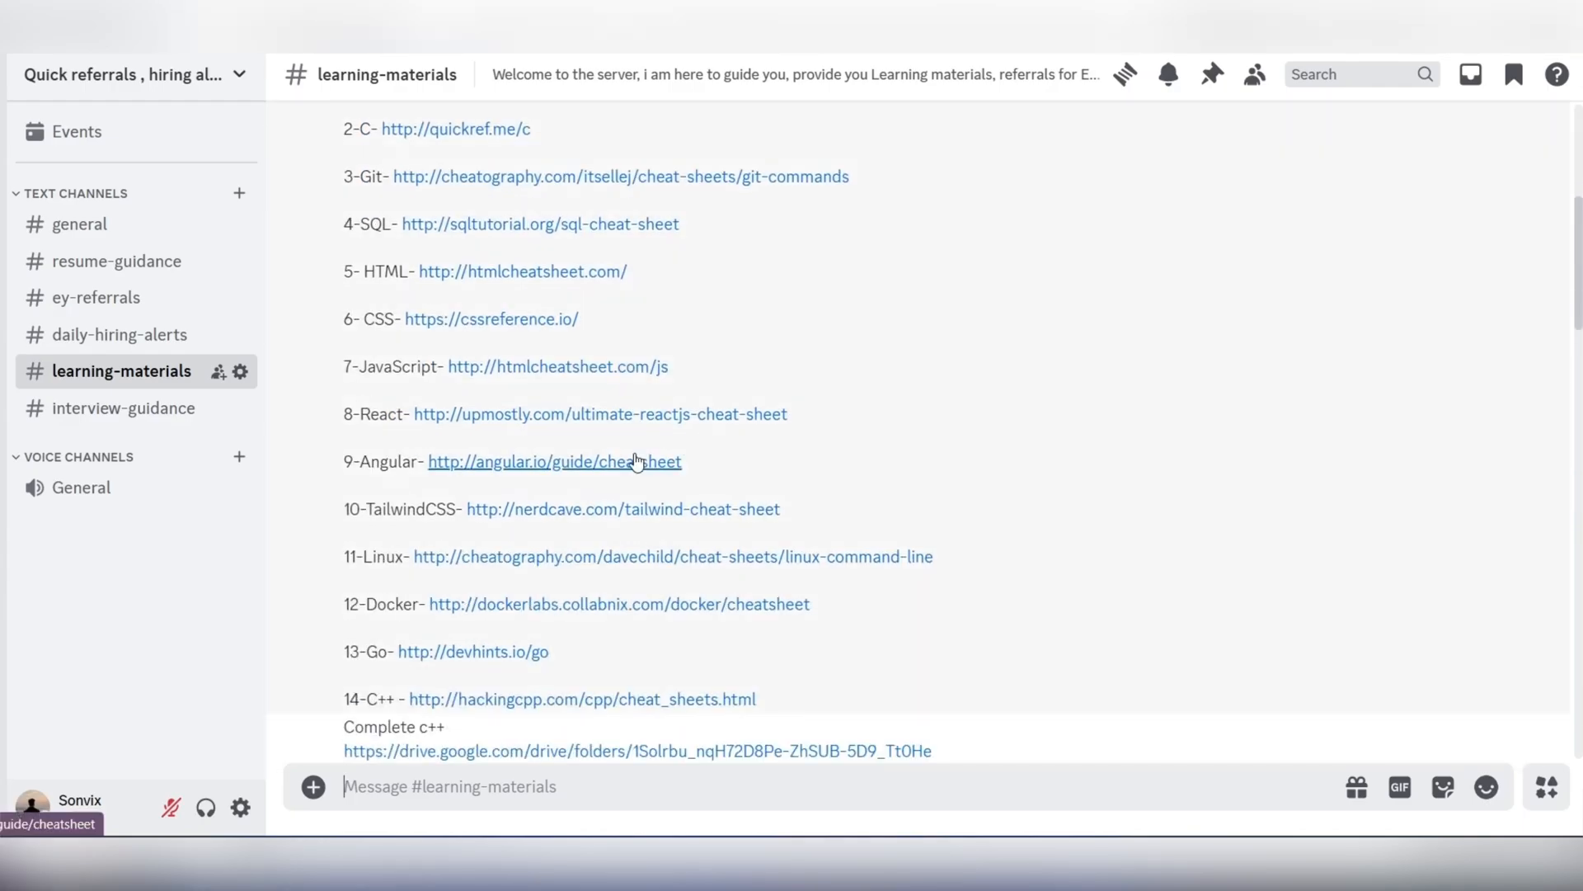
scroll("down", 3)
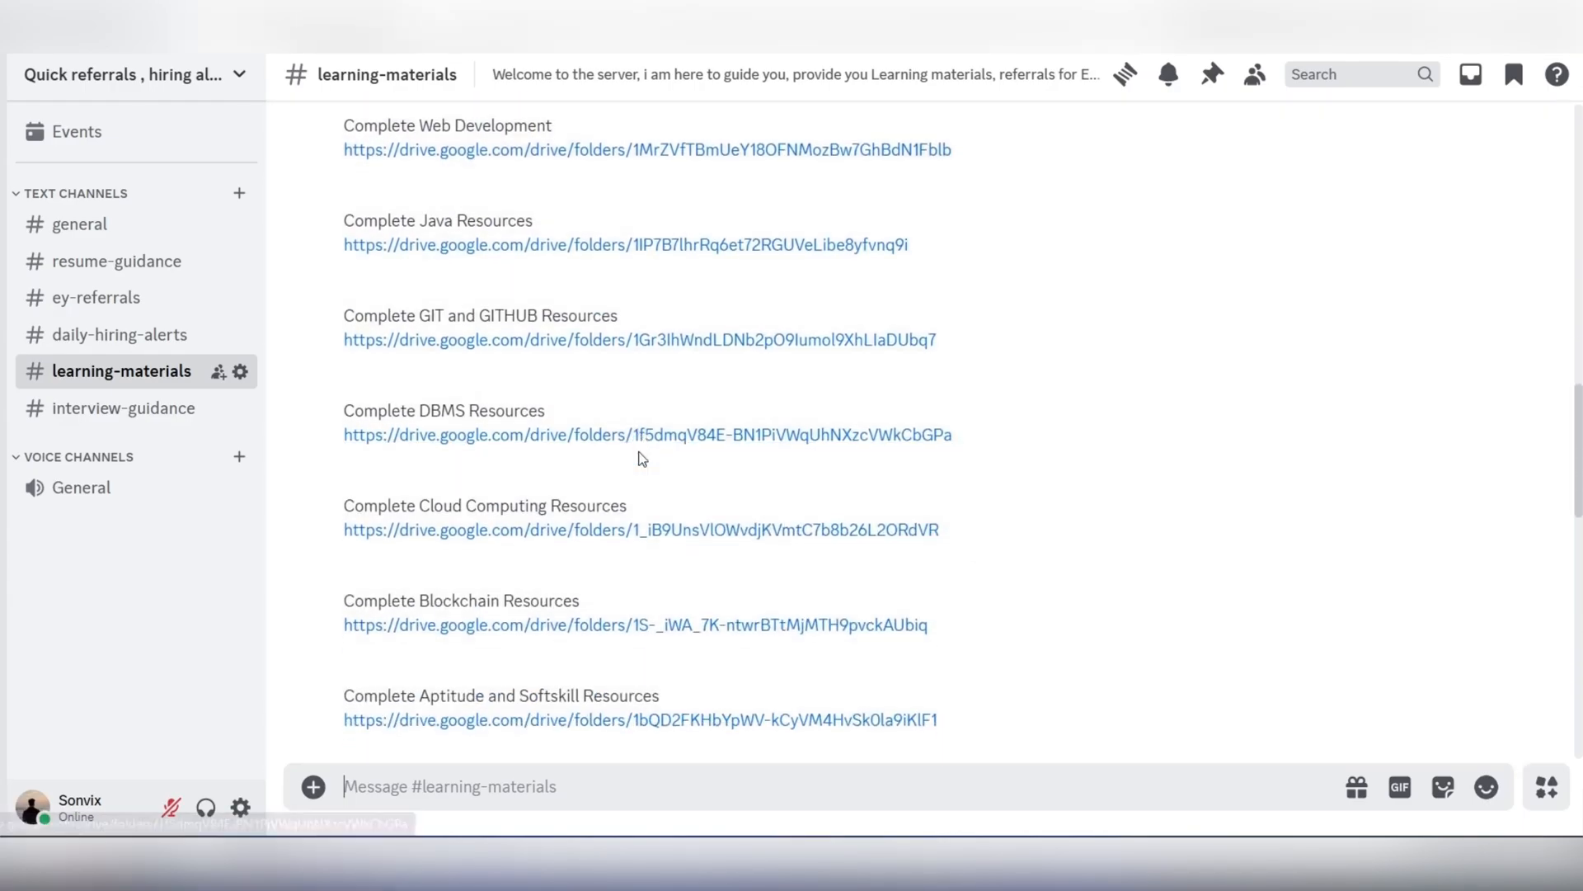
scroll("down", 3)
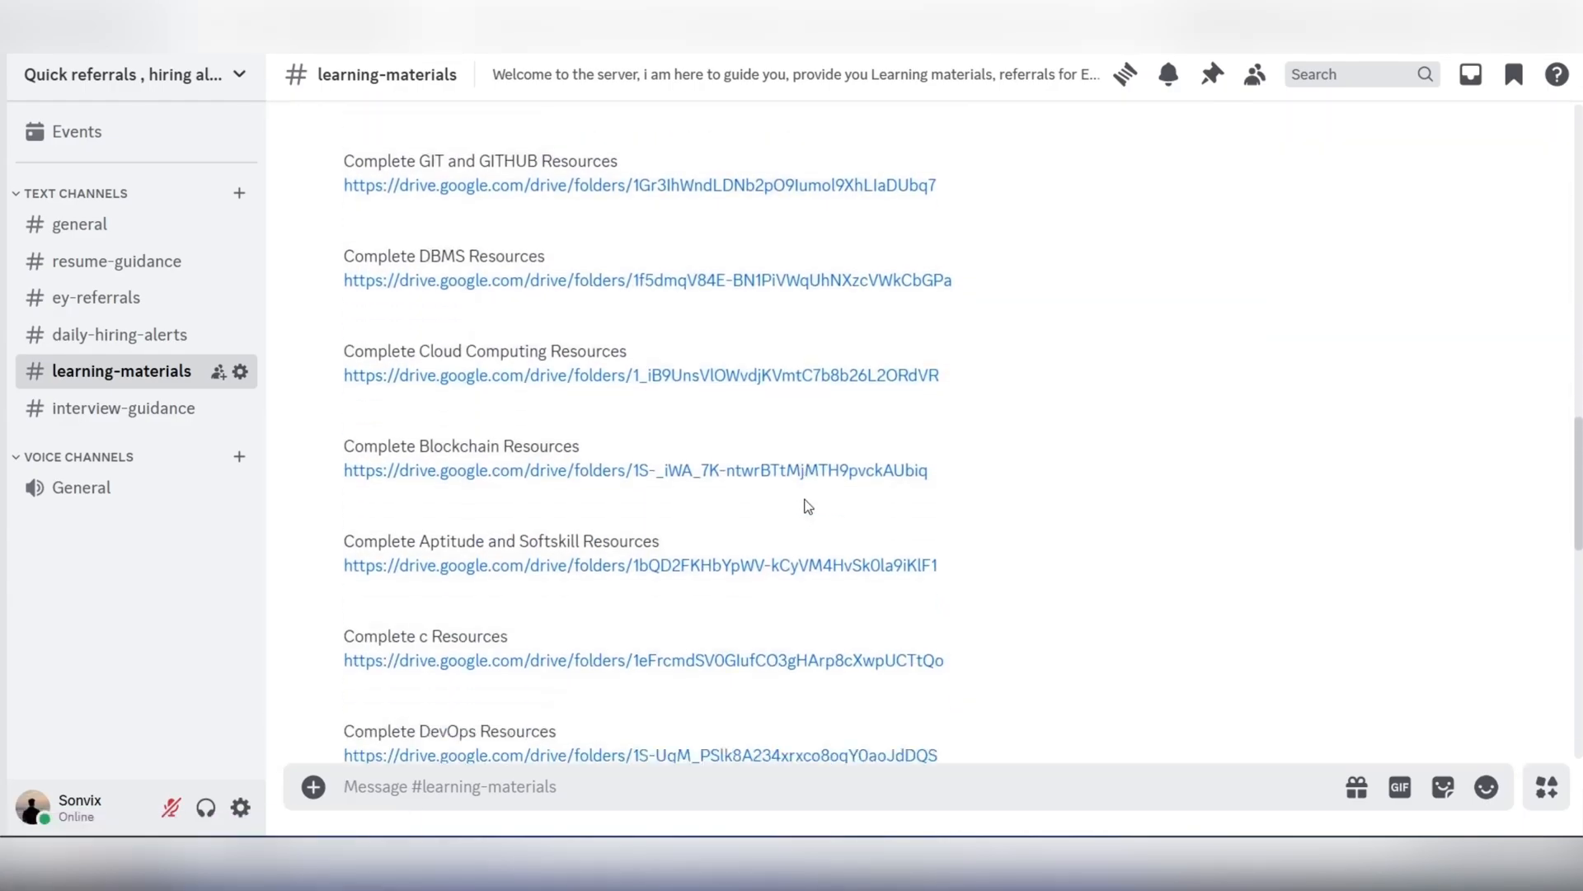
scroll("down", 3)
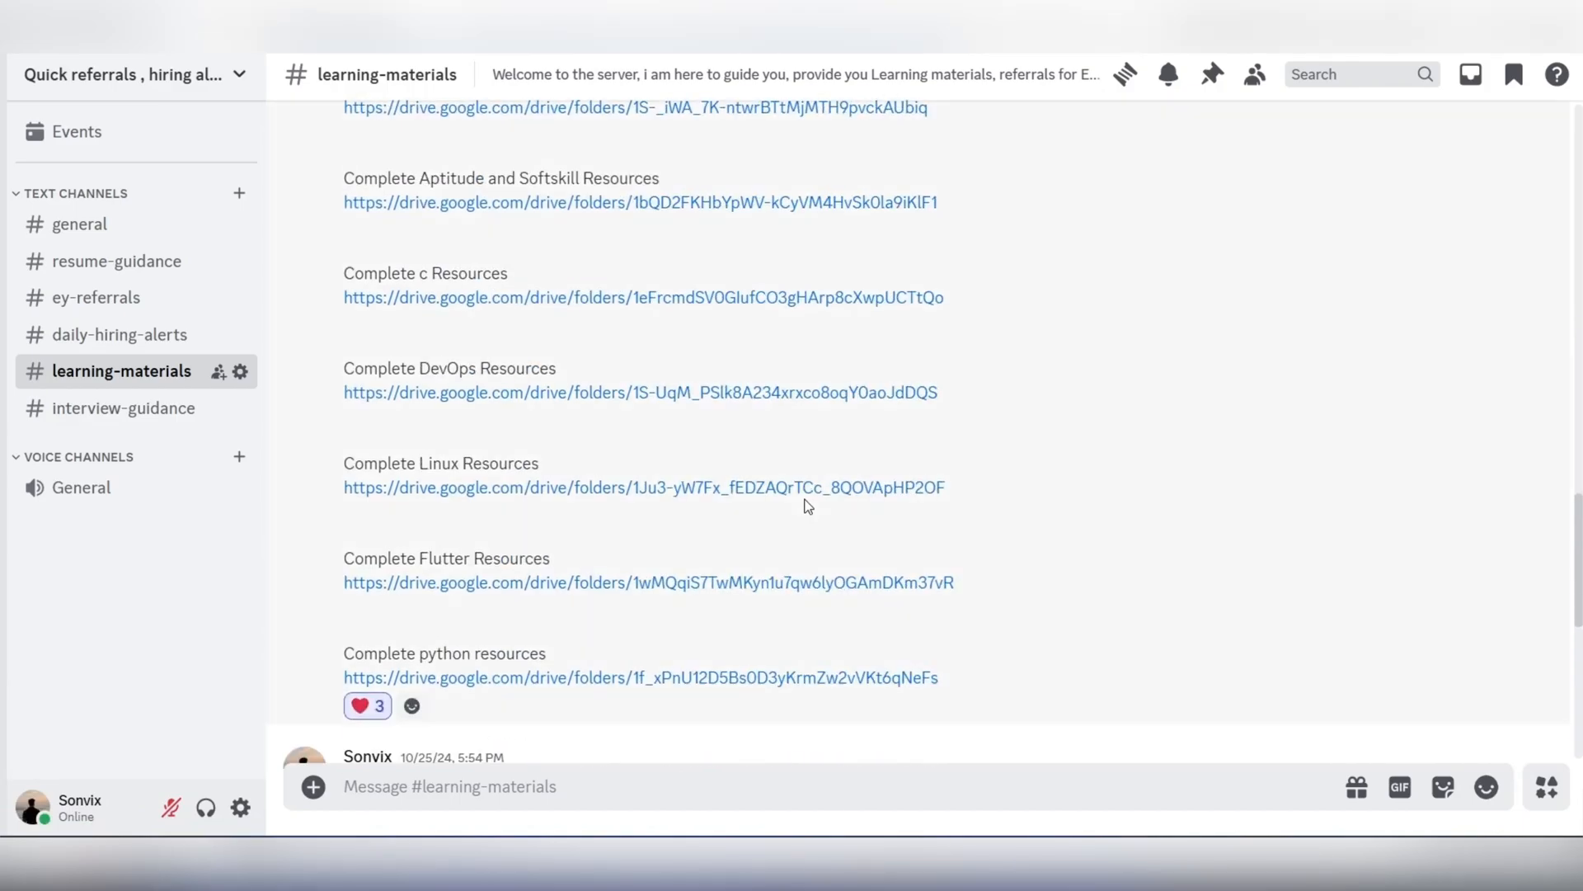
scroll("down", 3)
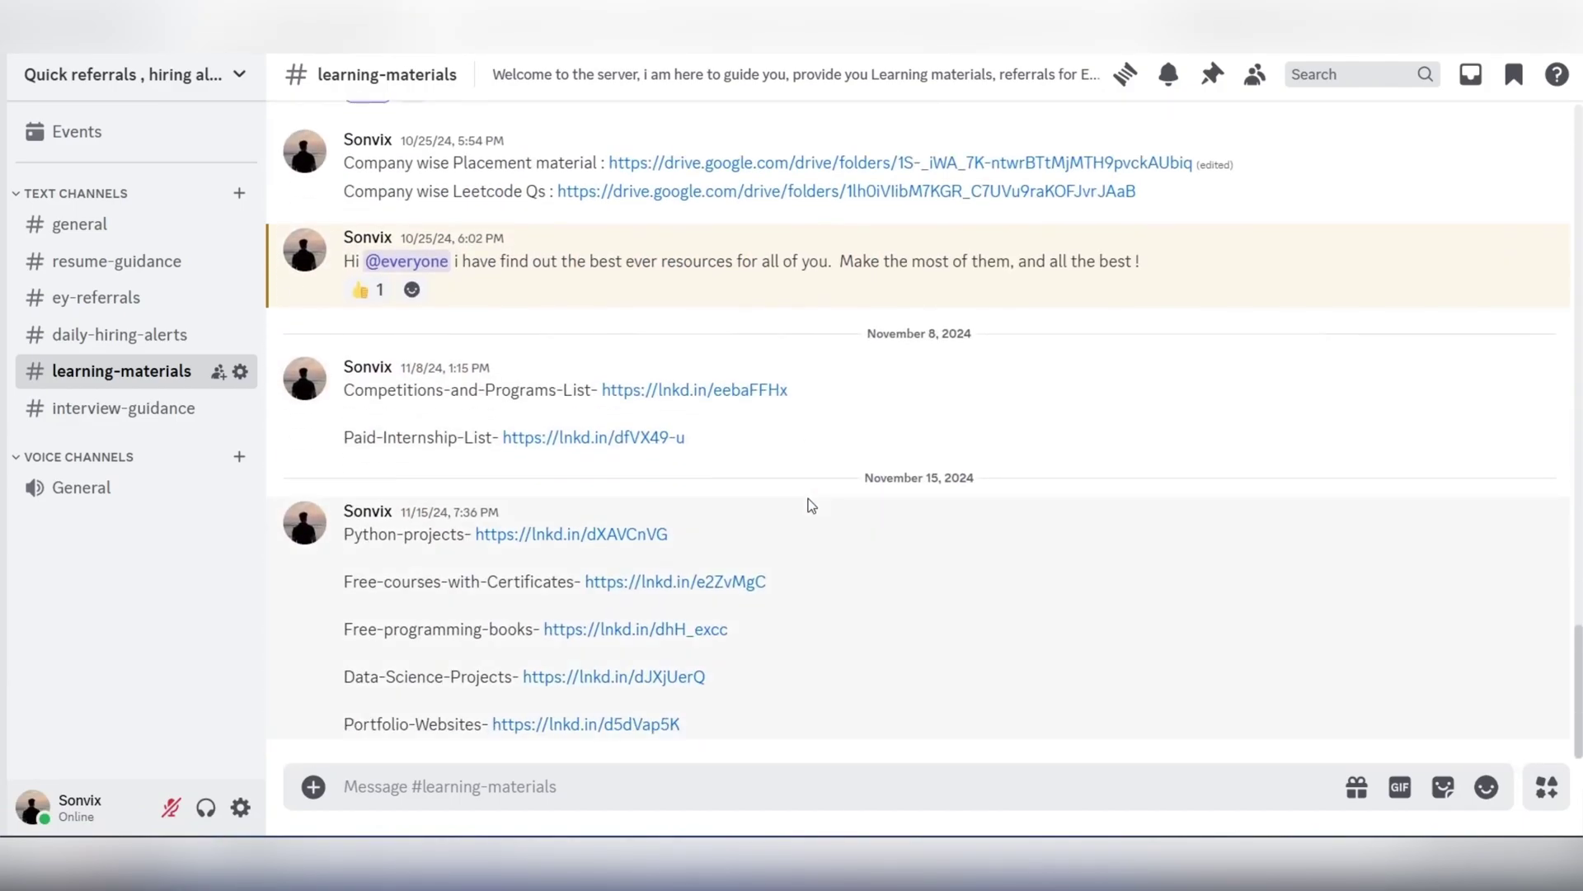
mouse_move(79, 415)
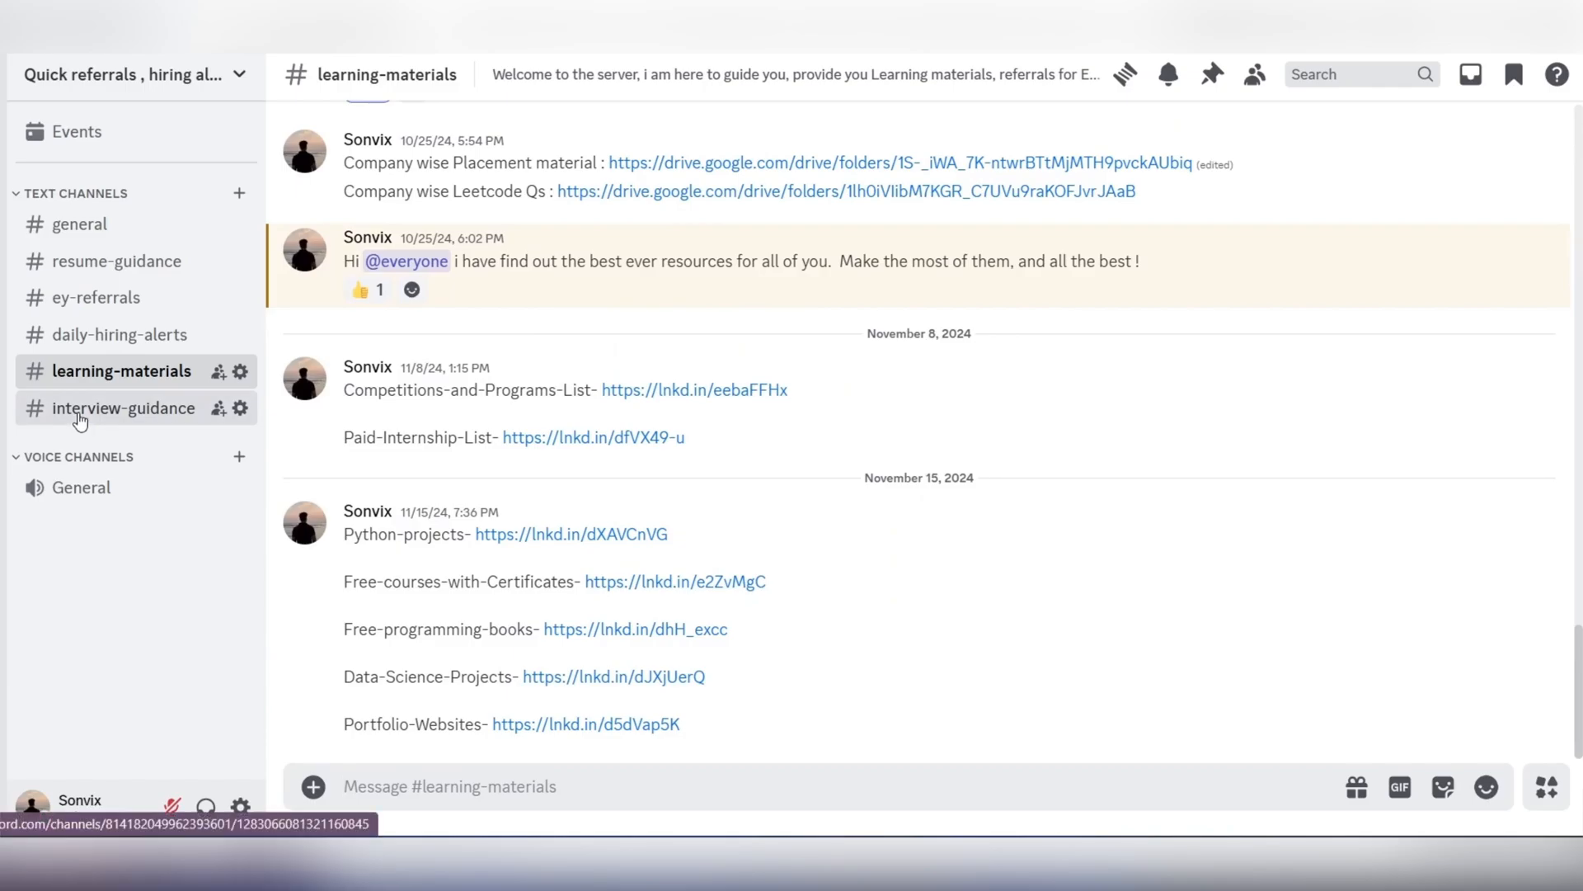
left_click(122, 409)
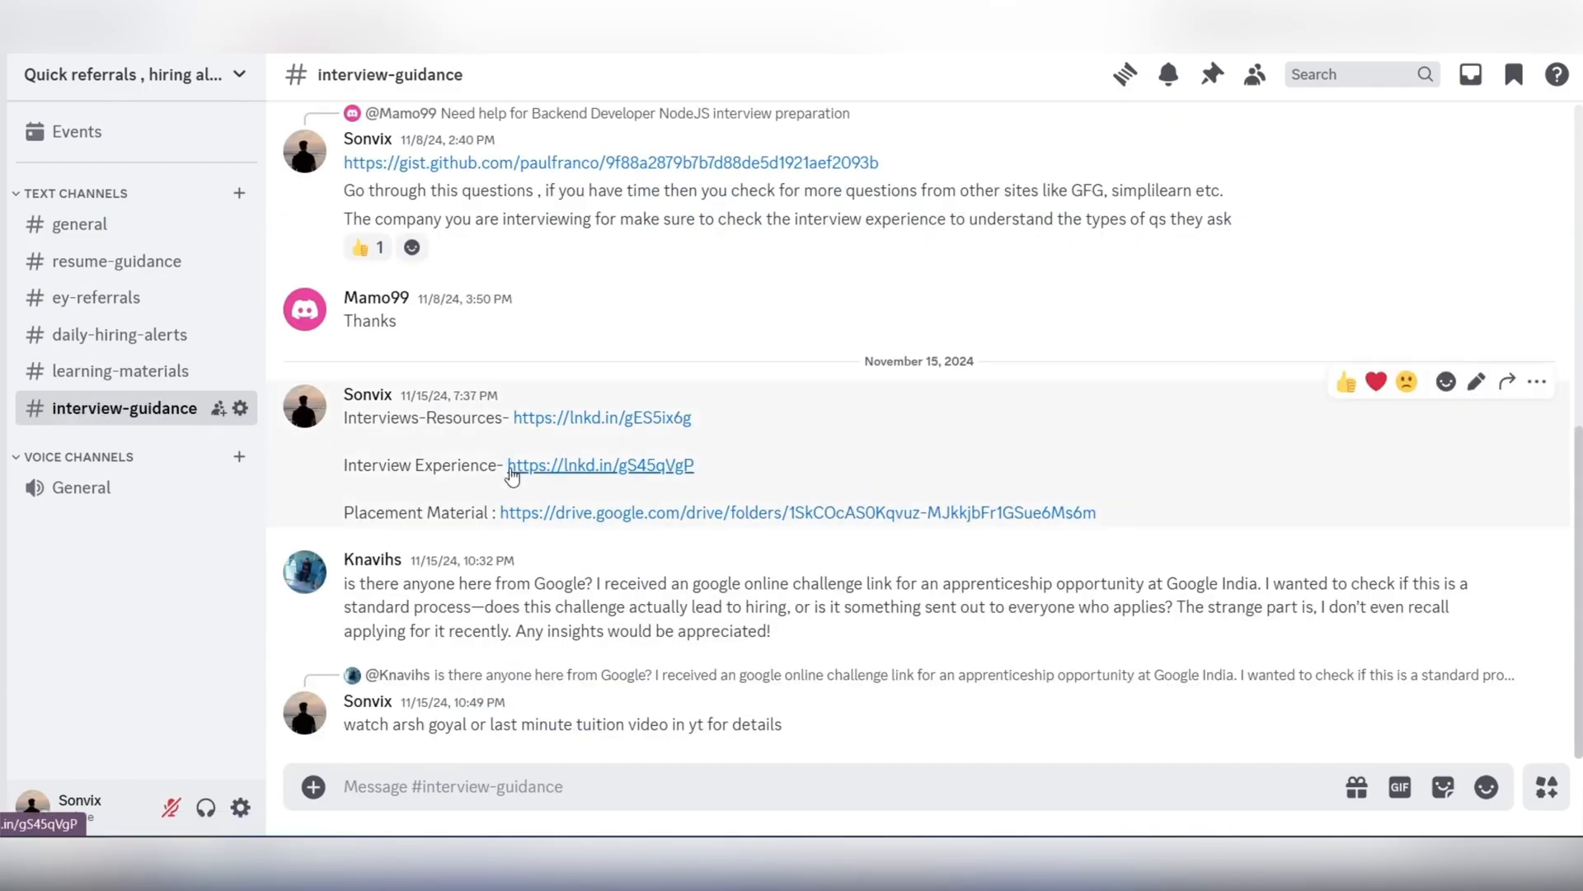
mouse_move(688, 594)
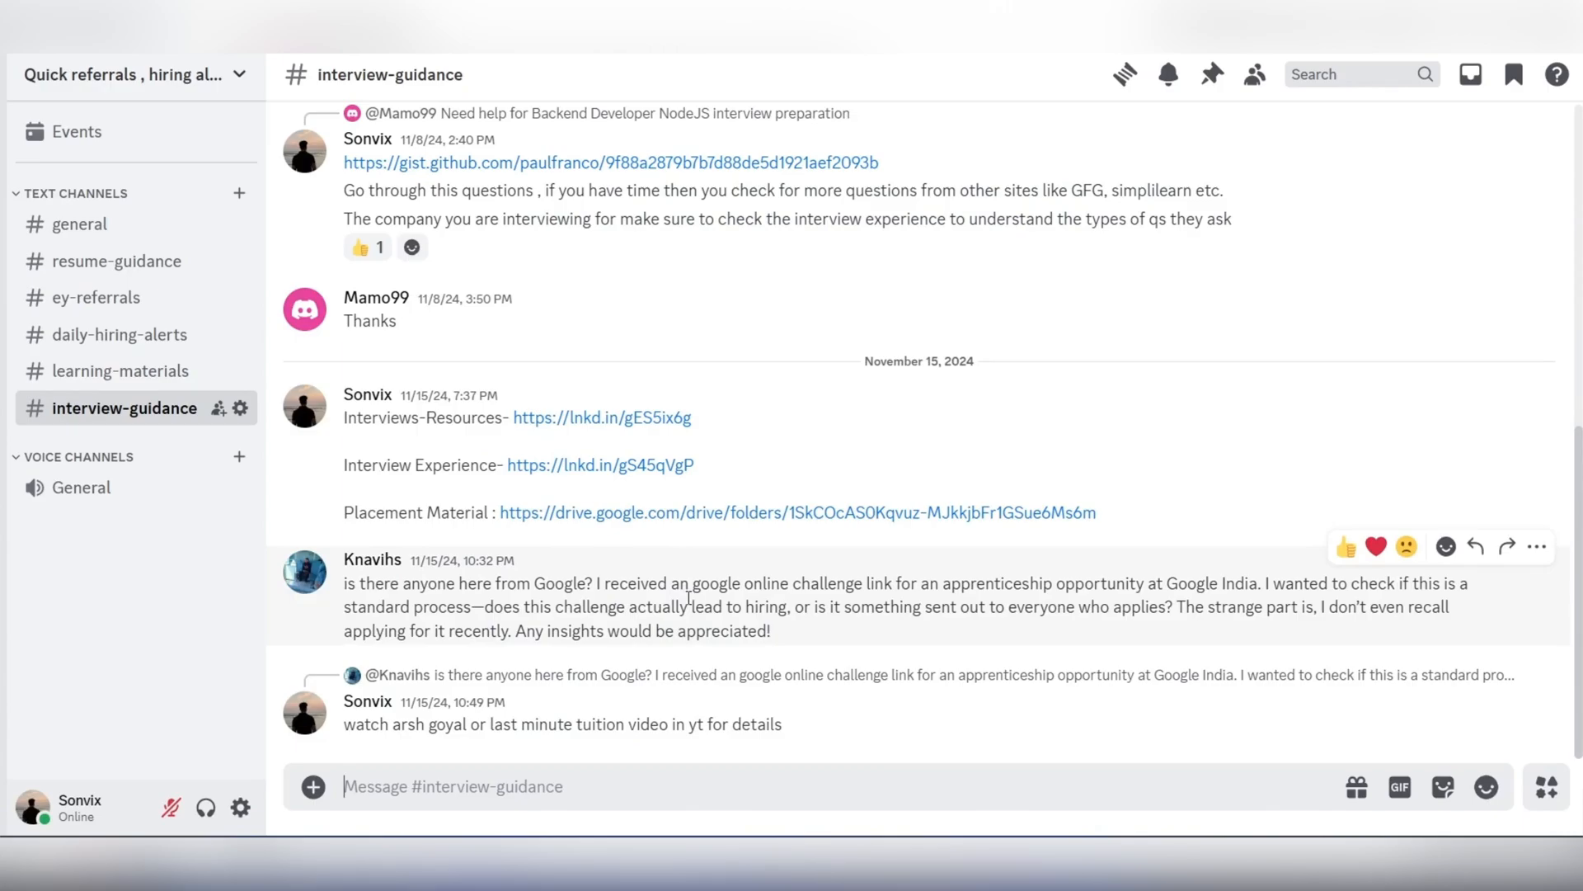
mouse_move(129, 613)
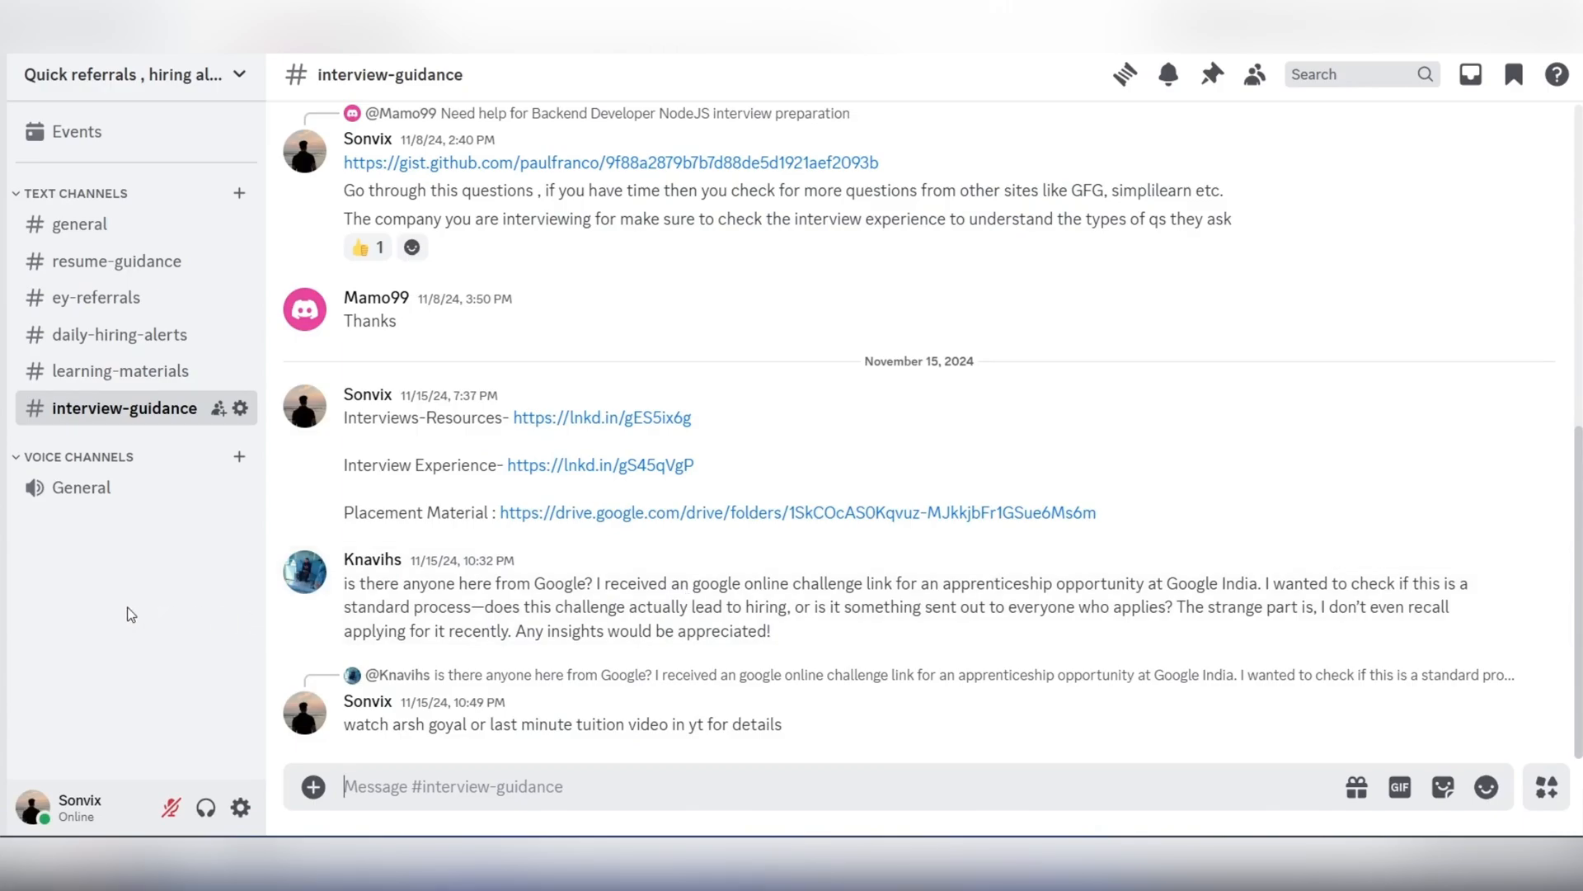
mouse_move(138, 610)
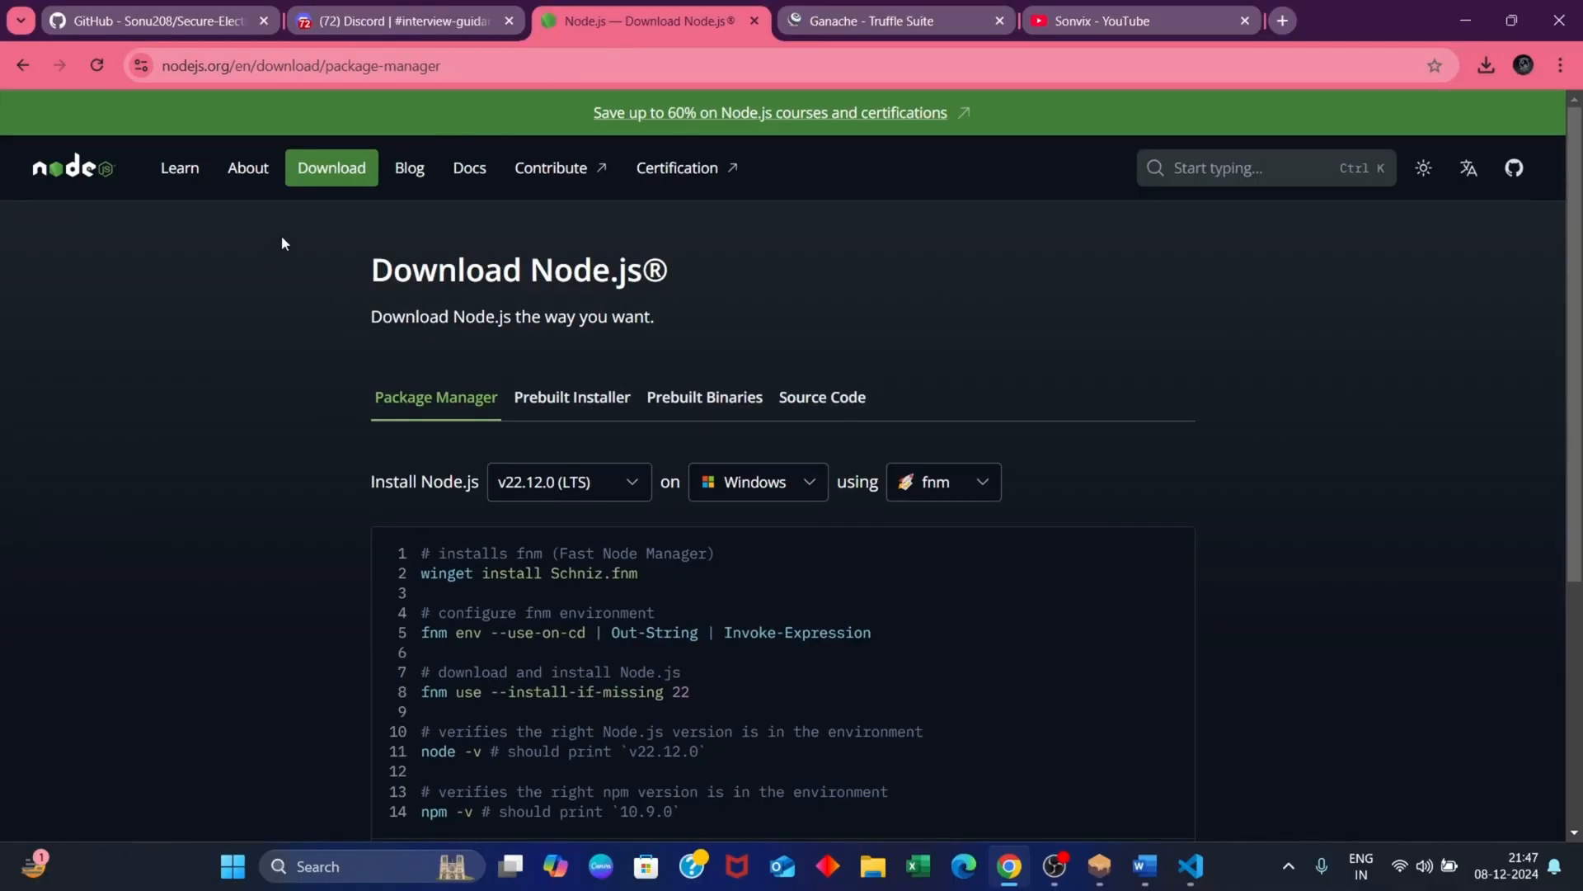
mouse_move(876, 310)
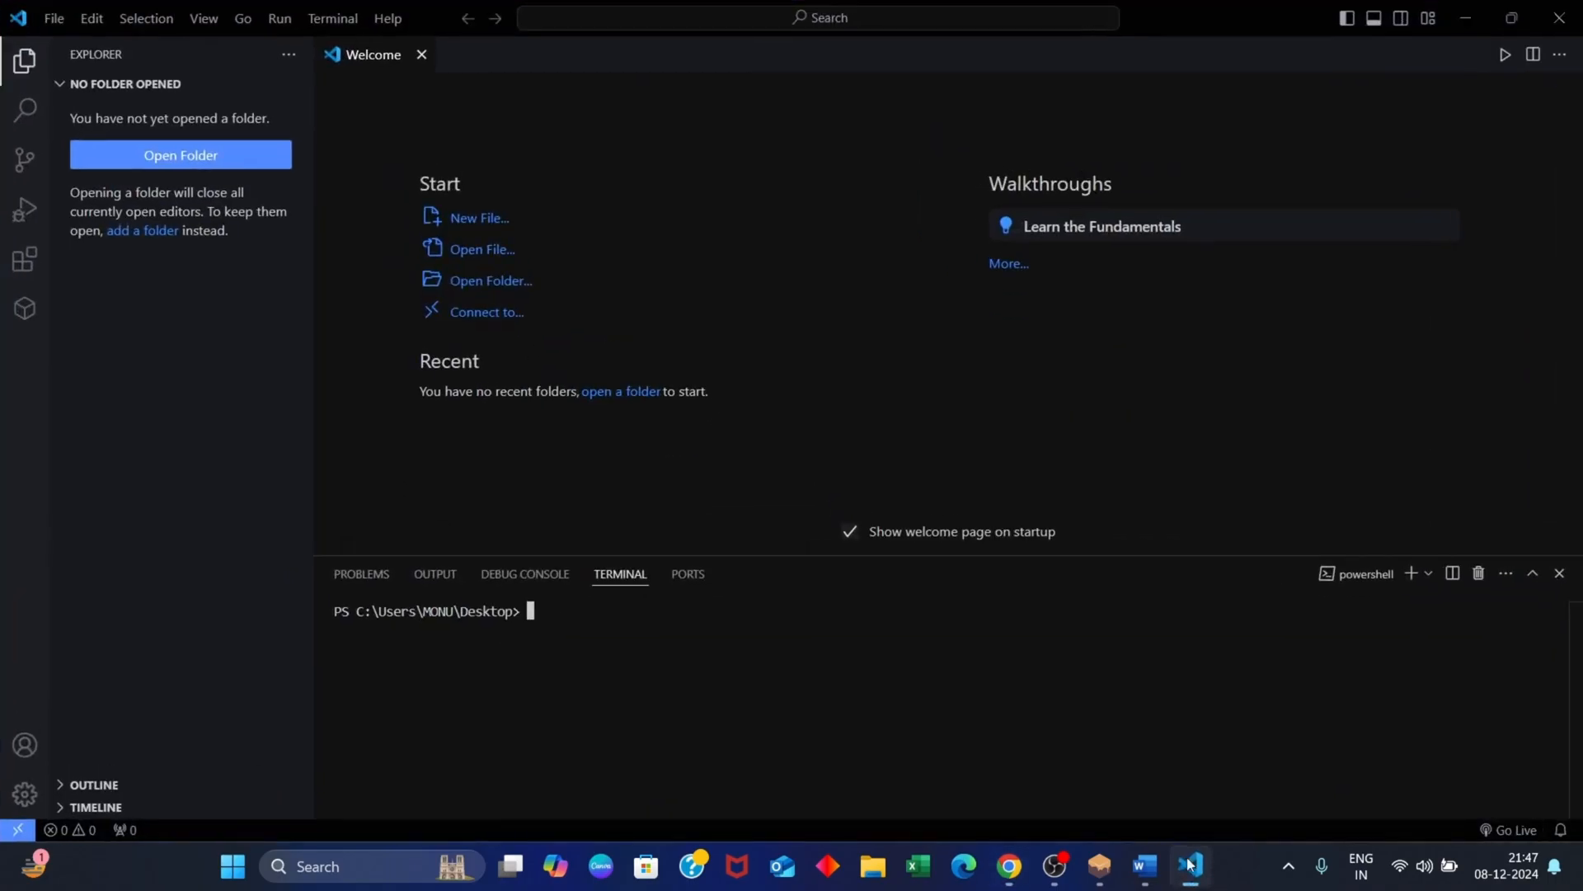
- Run node -v in the terminal to confirm Node.js v22.12.0 is installed
type("node -v")
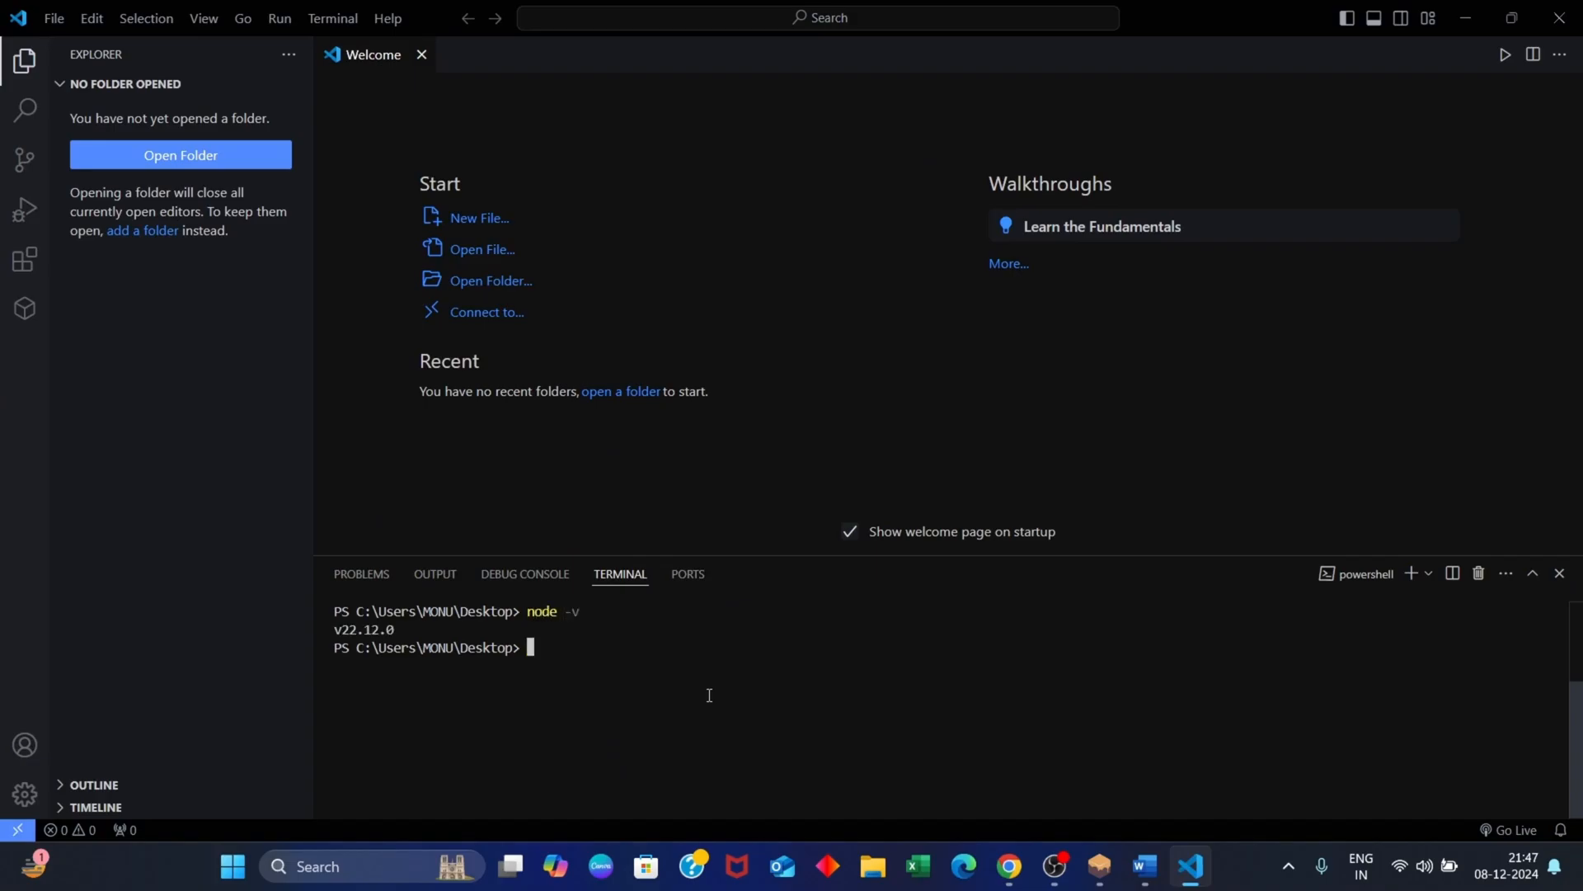
mouse_move(633, 663)
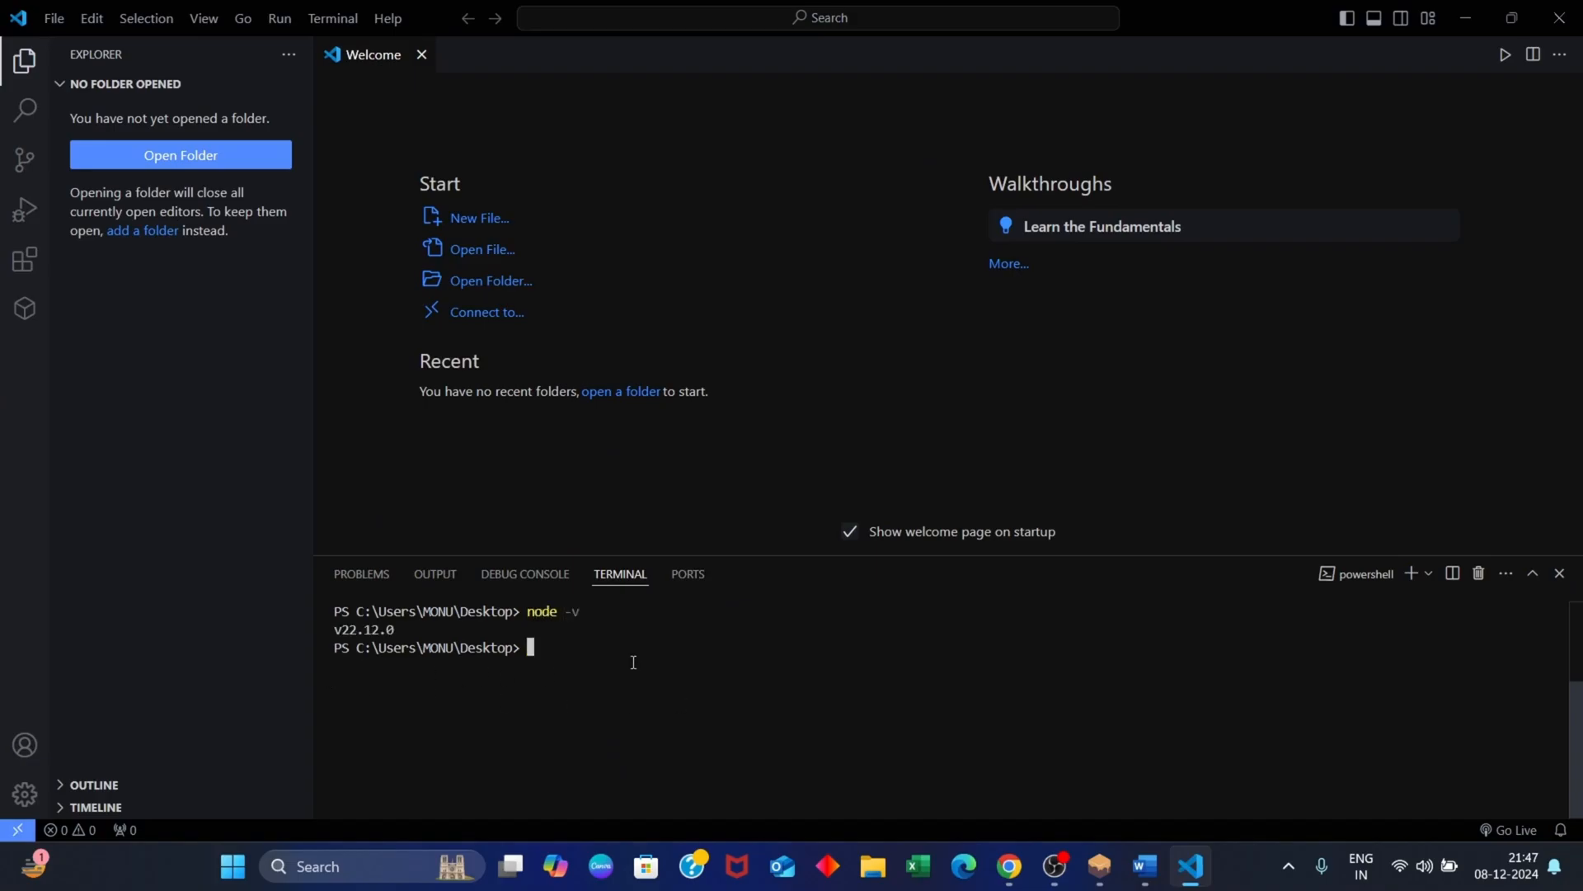
- Switch to Chrome's Ganache - Truffle Suite tab and glance at the open Ganache app
left_click(1003, 868)
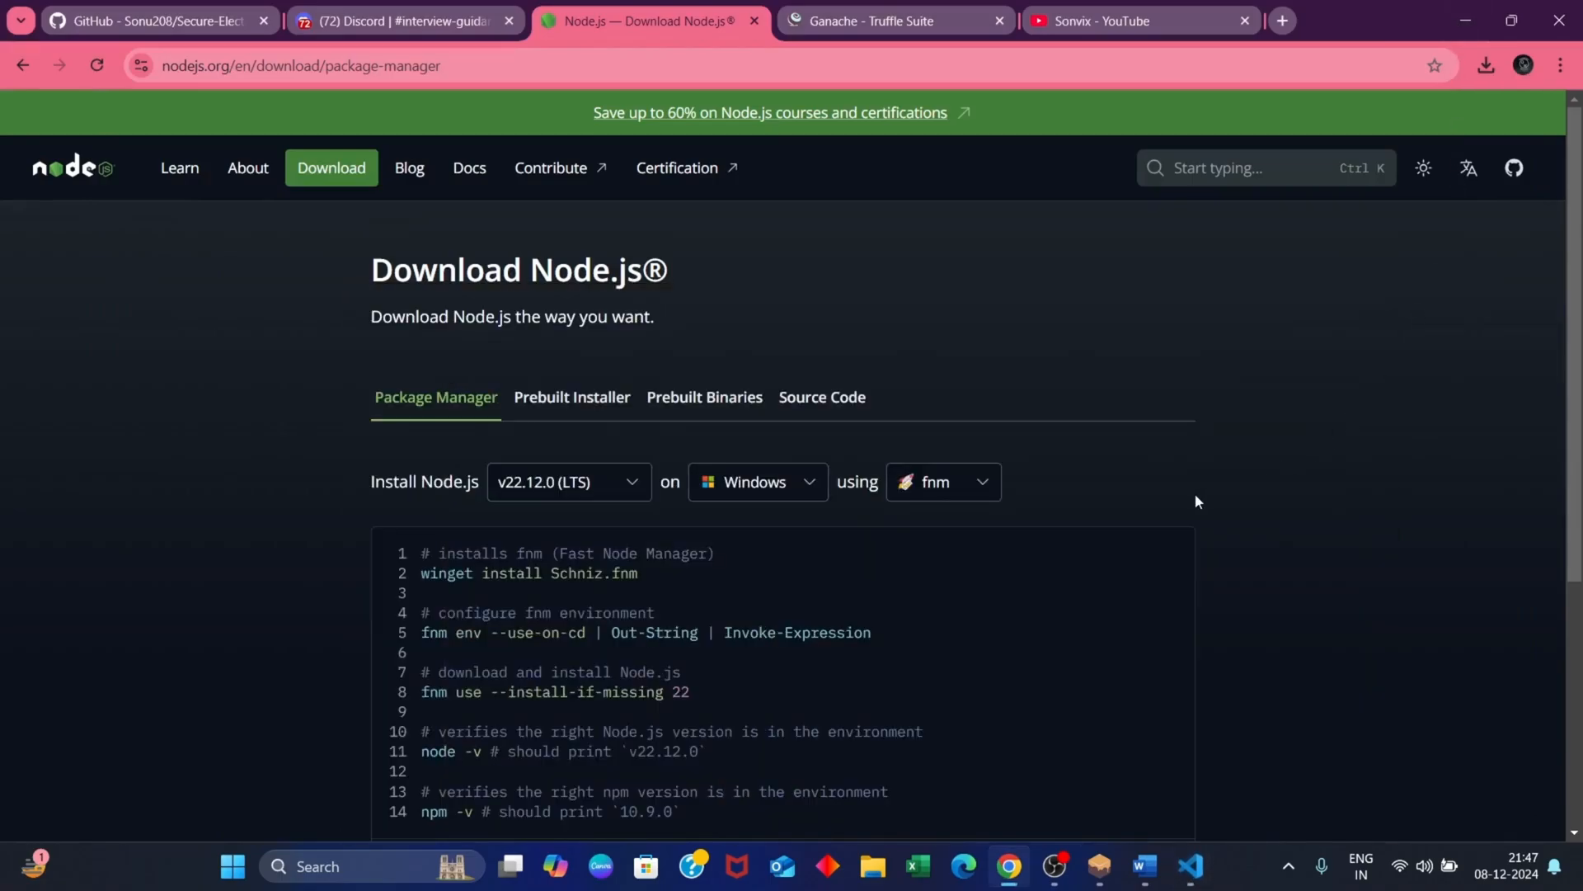
mouse_move(769, 349)
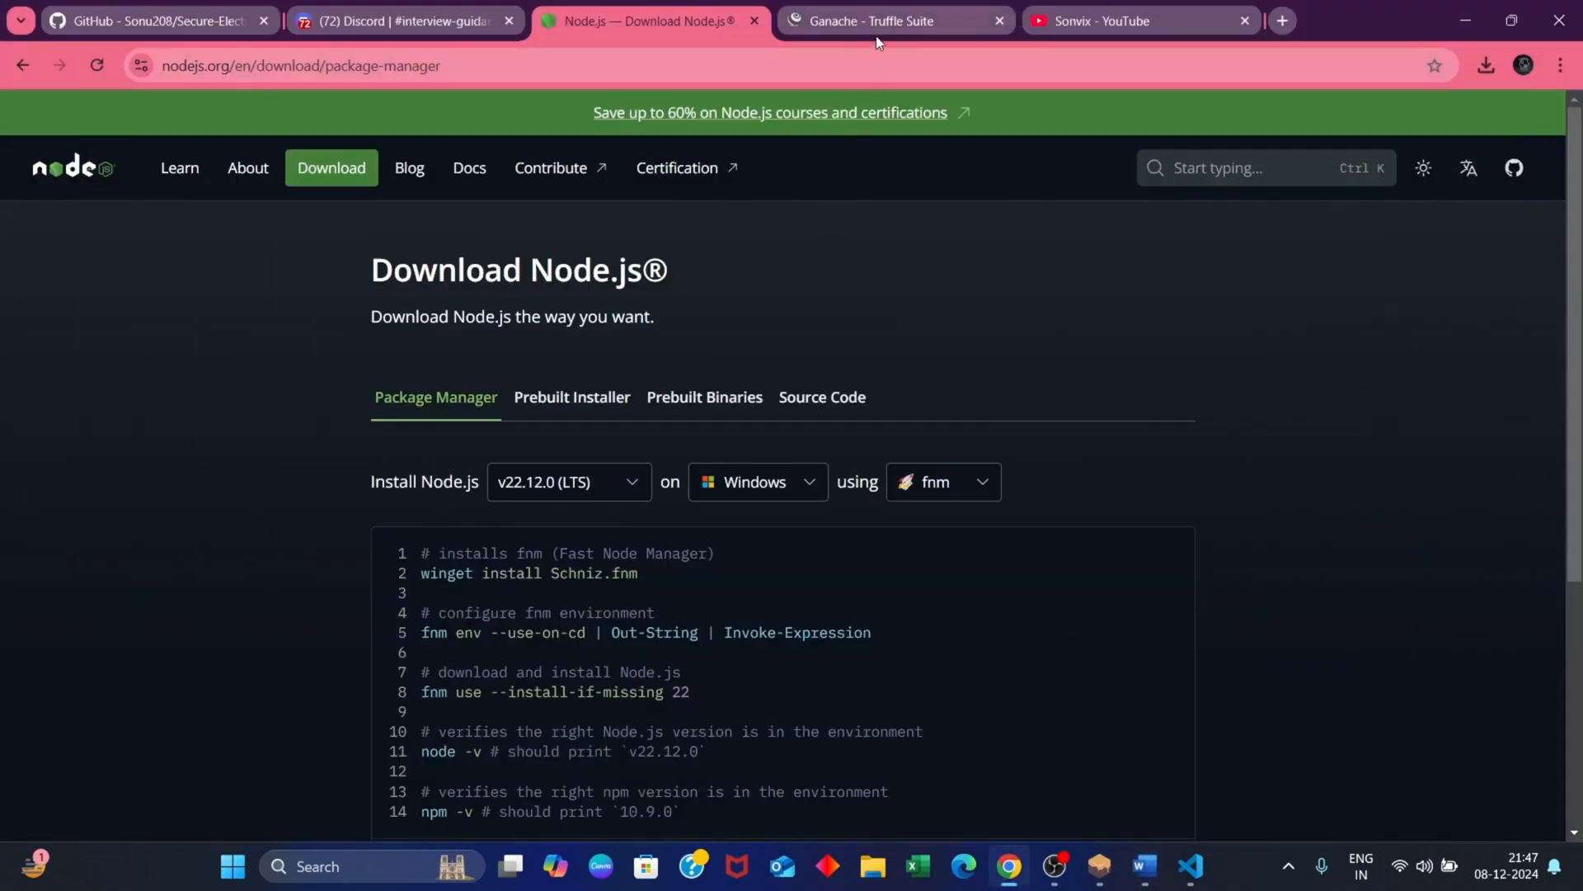
left_click(880, 22)
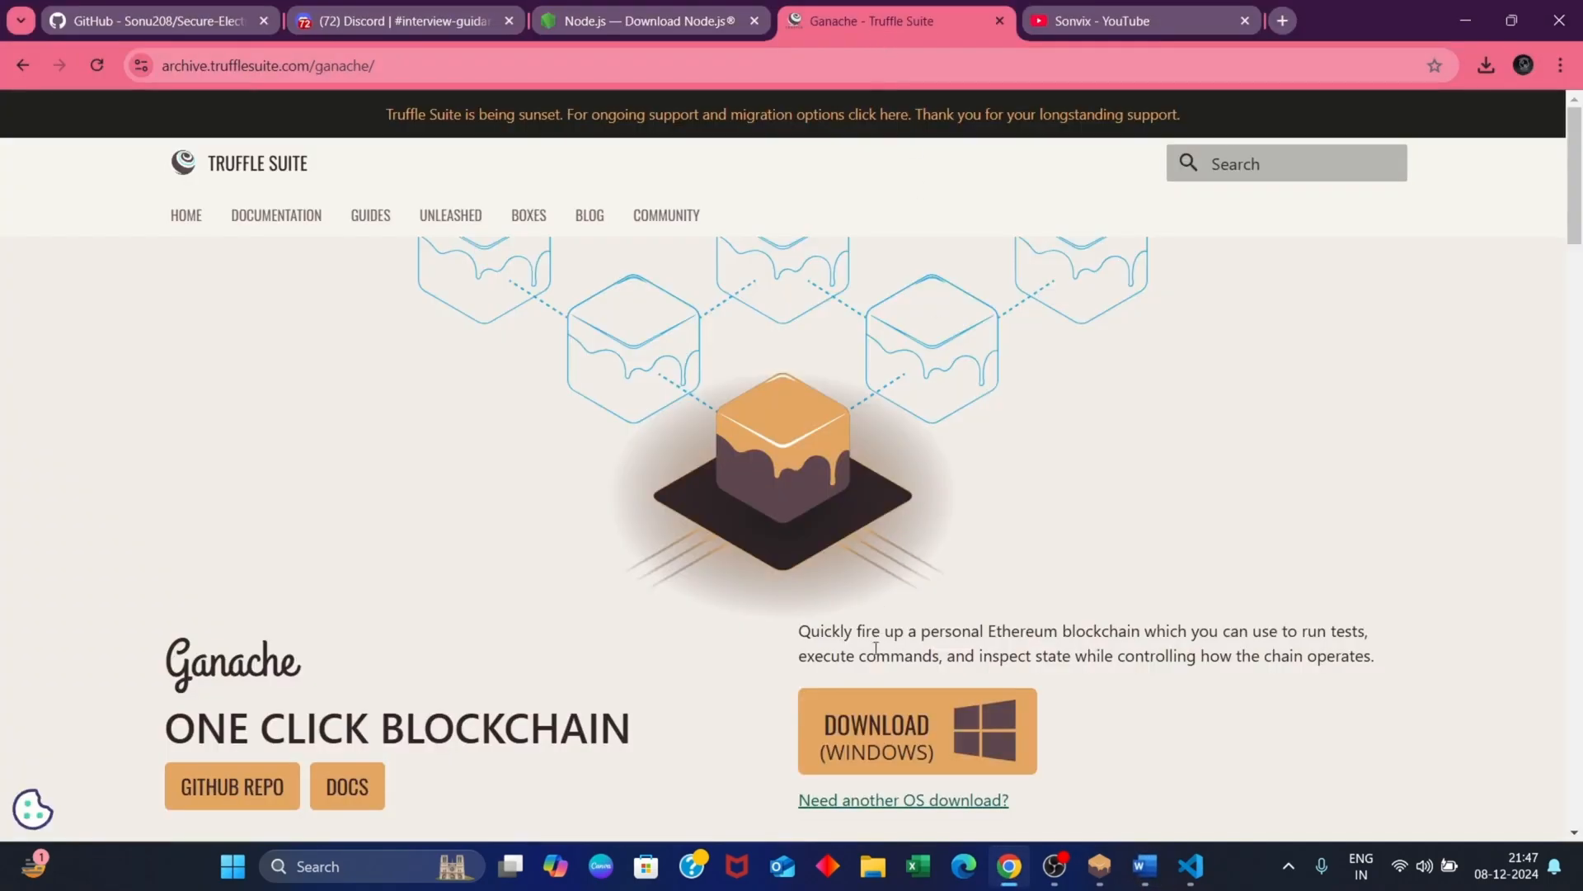
mouse_move(1075, 822)
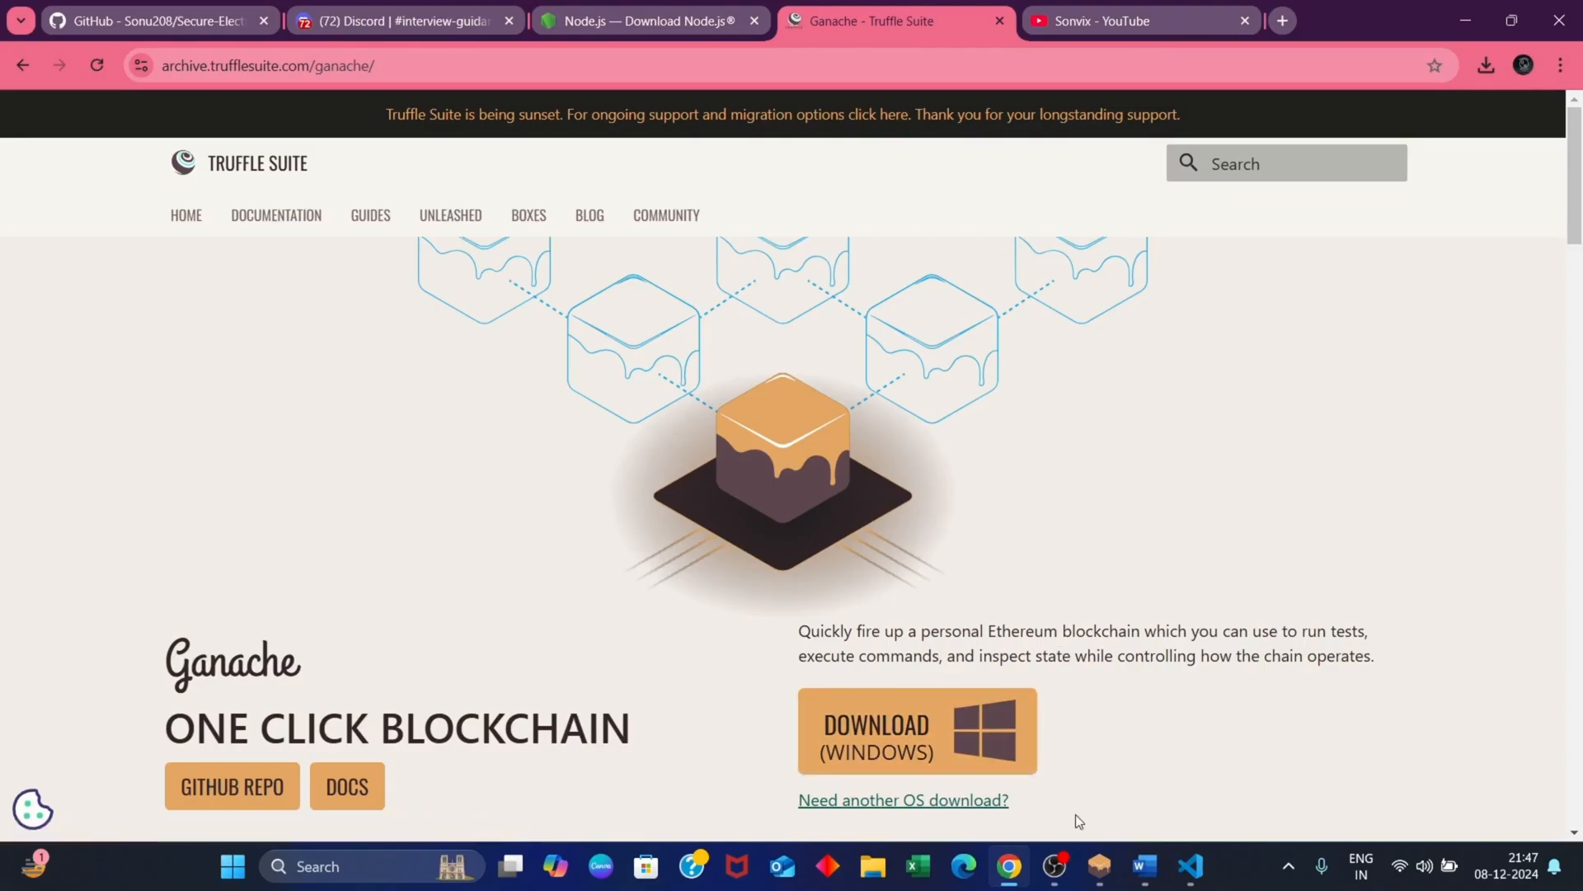
left_click(1097, 864)
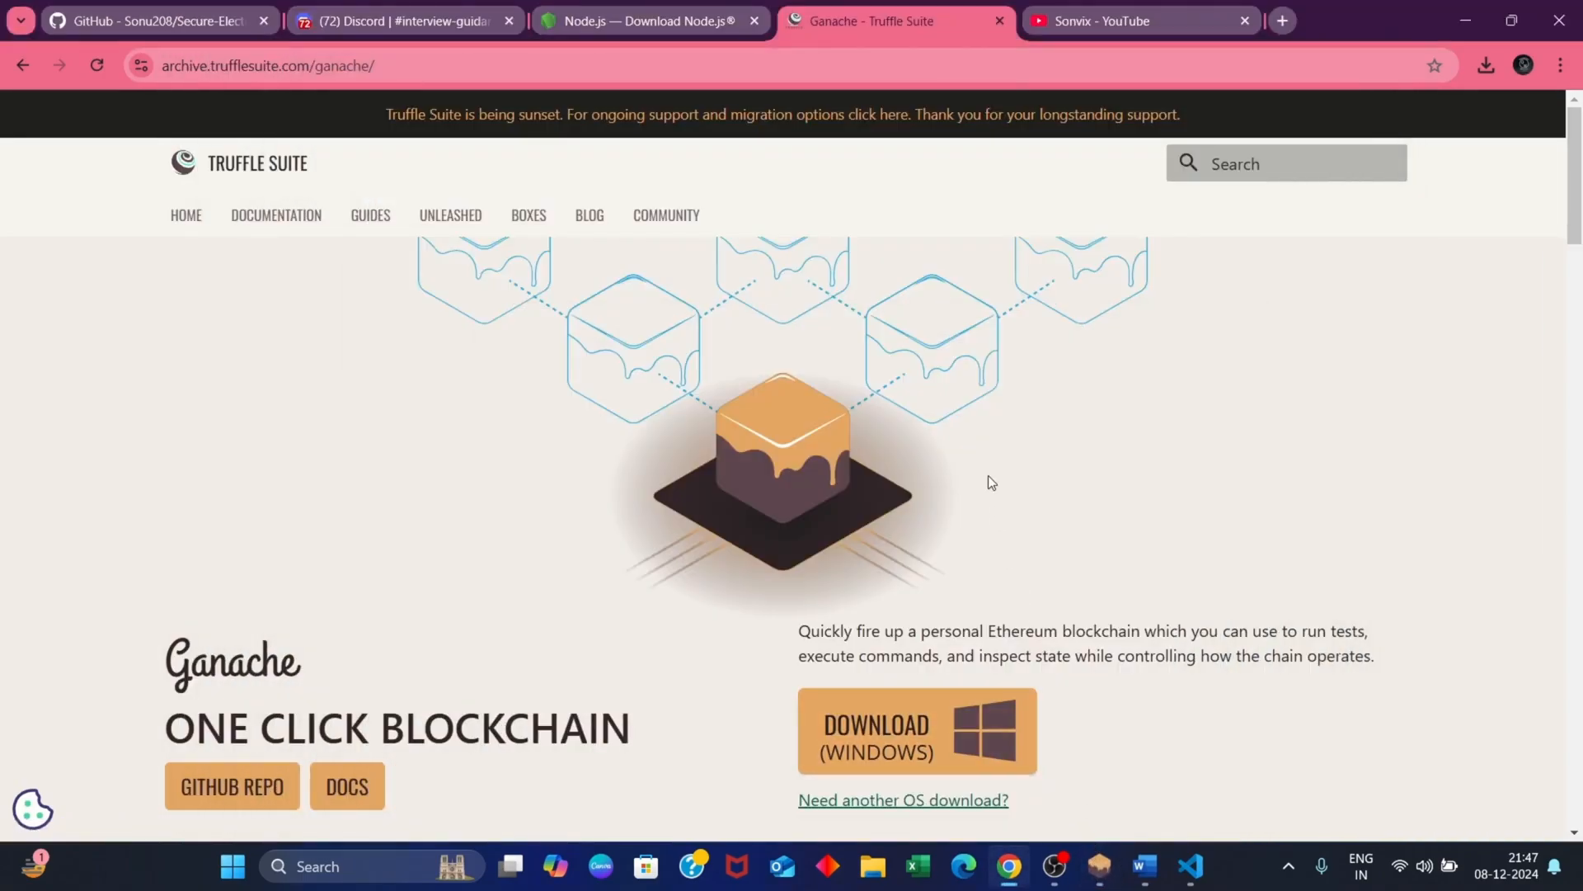
mouse_move(1136, 866)
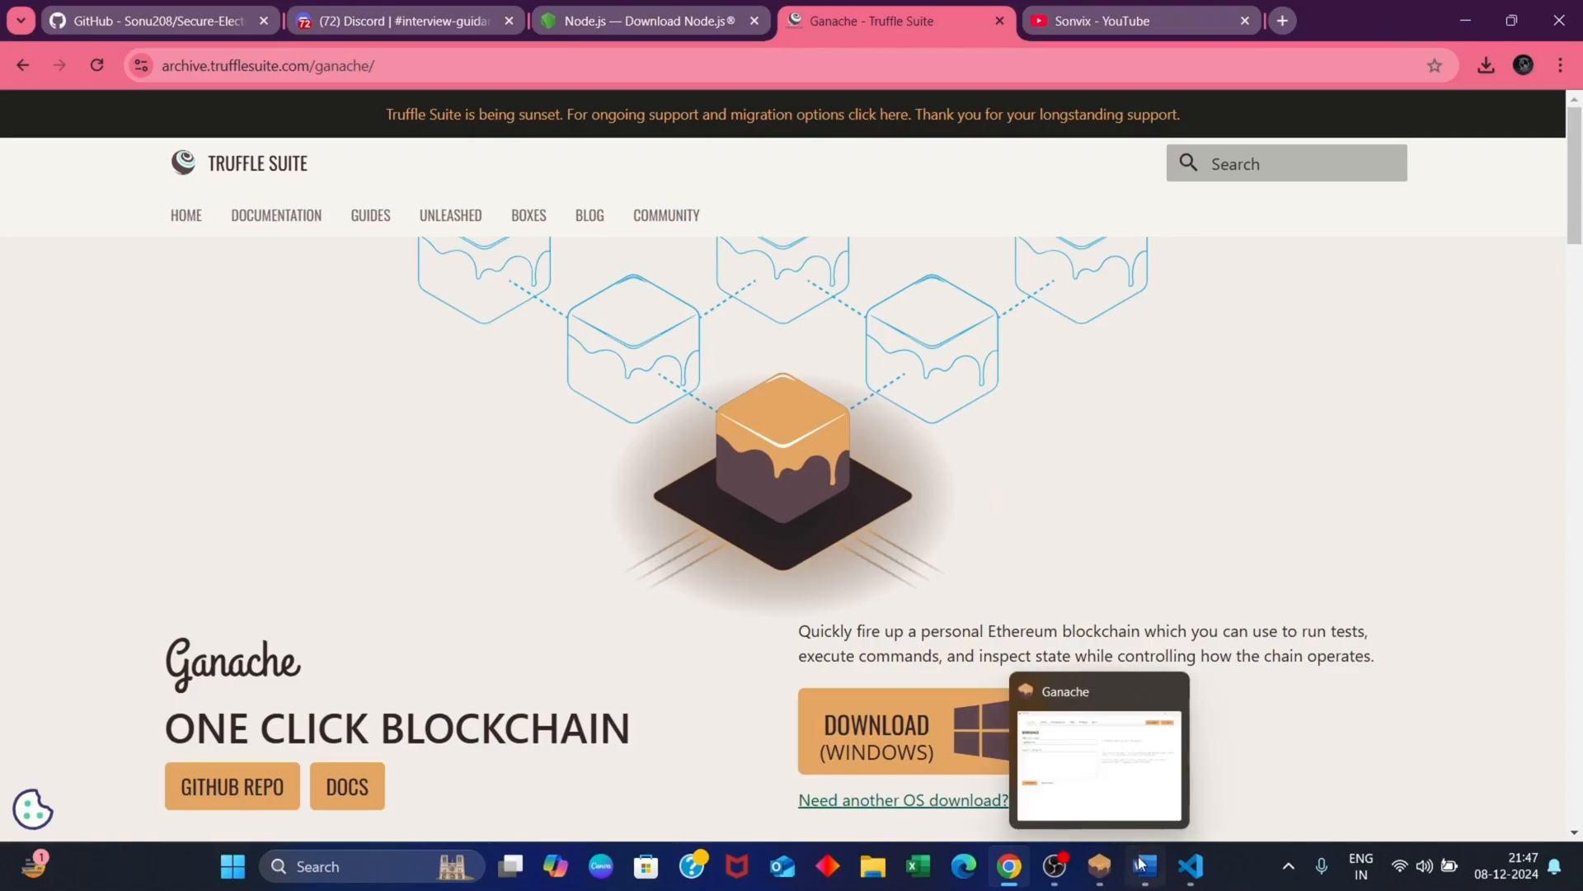
left_click(1143, 865)
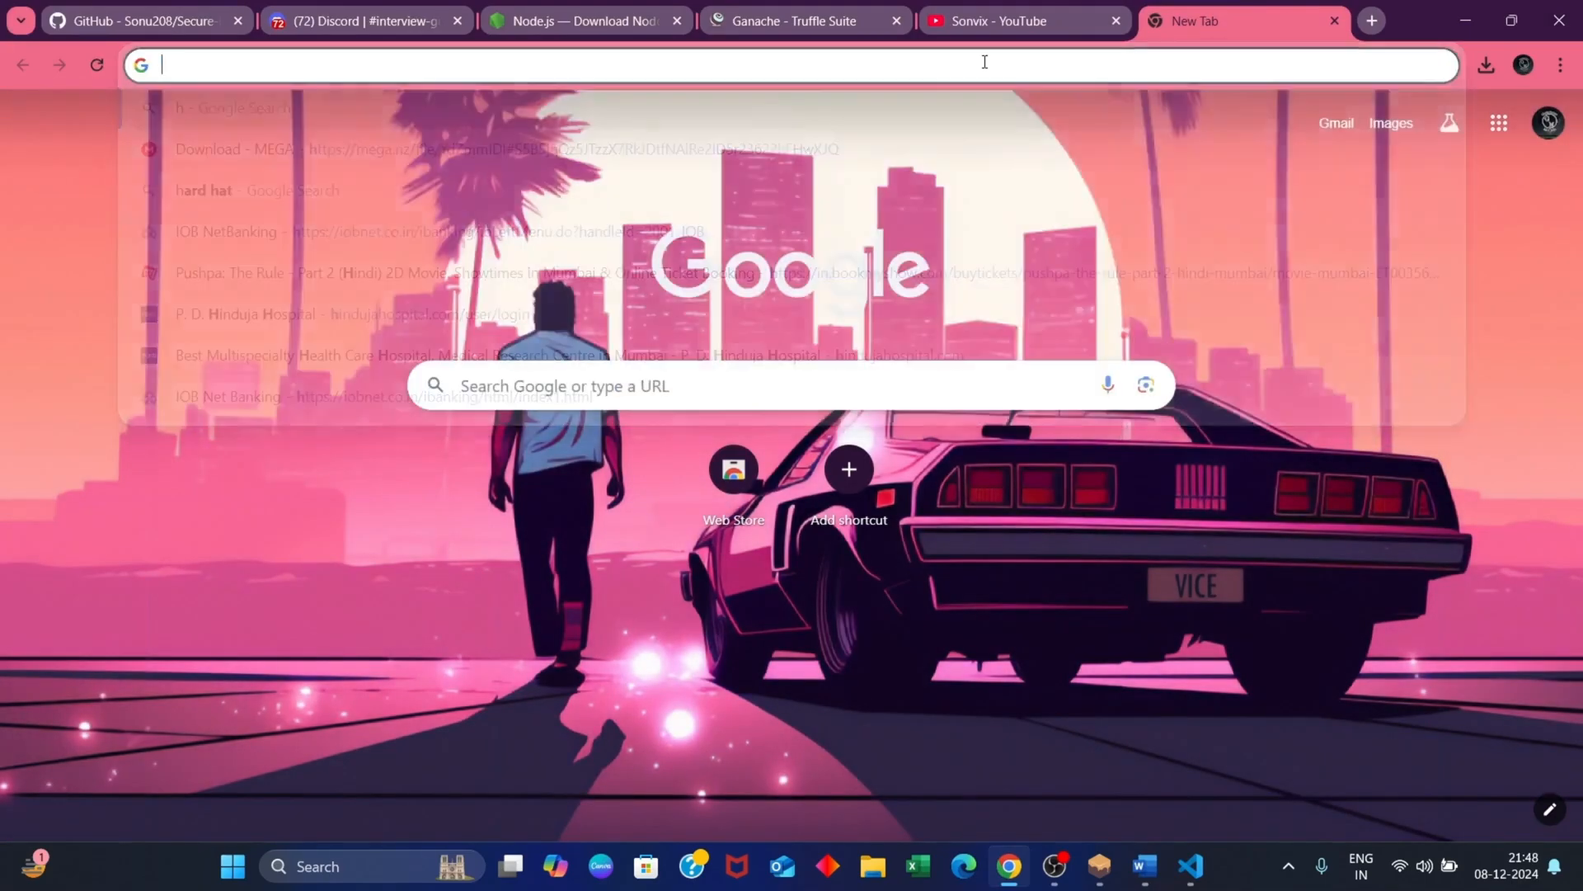
- Search for the Chrome Web Store and bring up the MetaMask extension's store page
type("chrome web store extension")
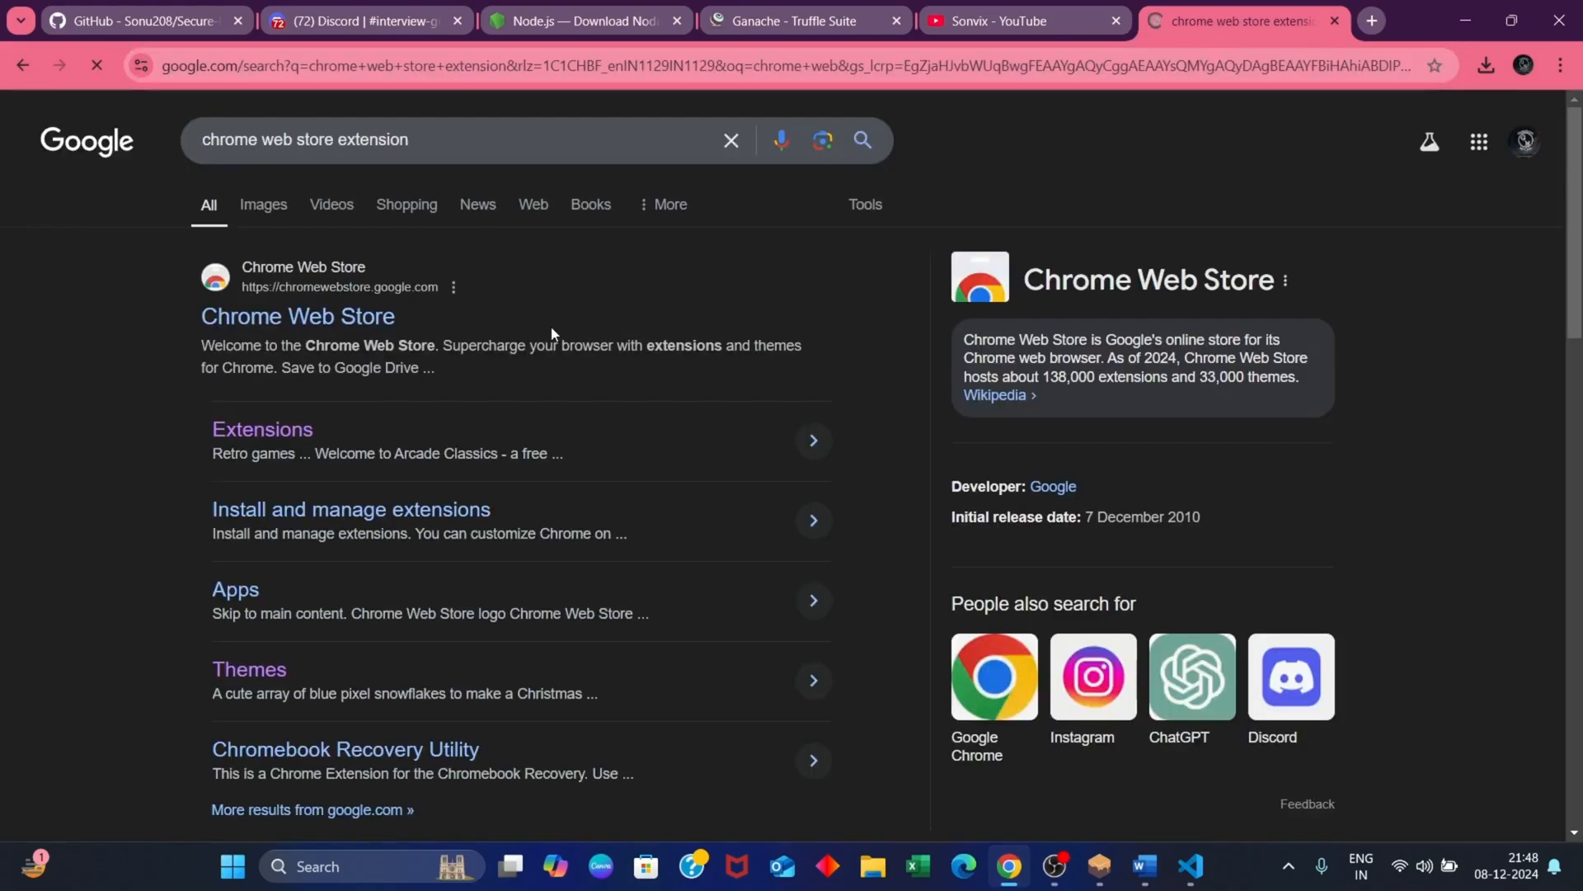
left_click(297, 317)
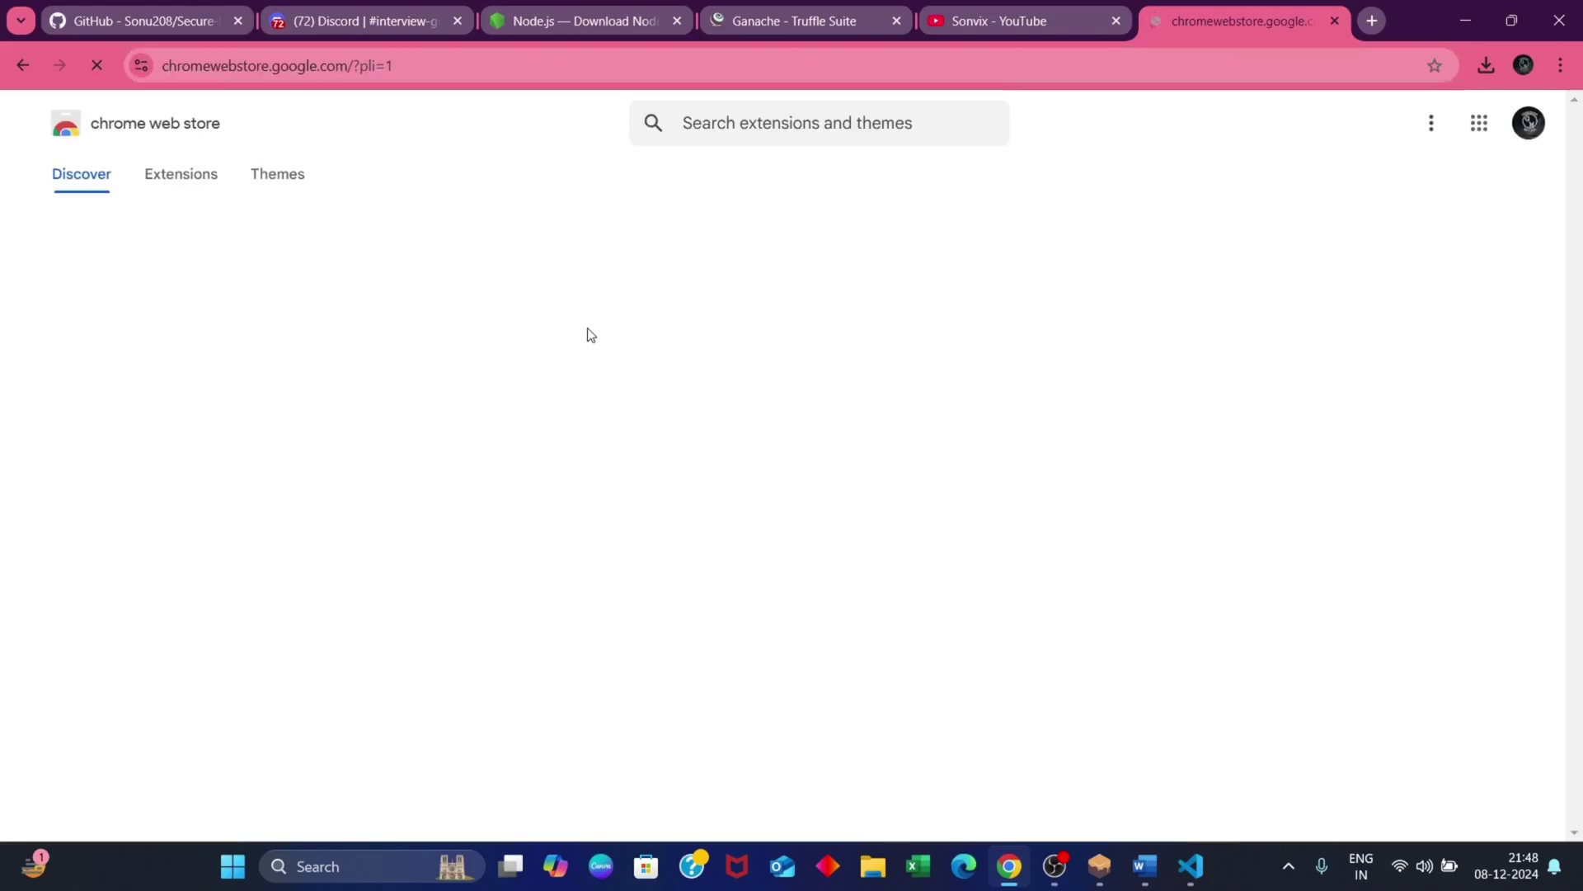
type("m")
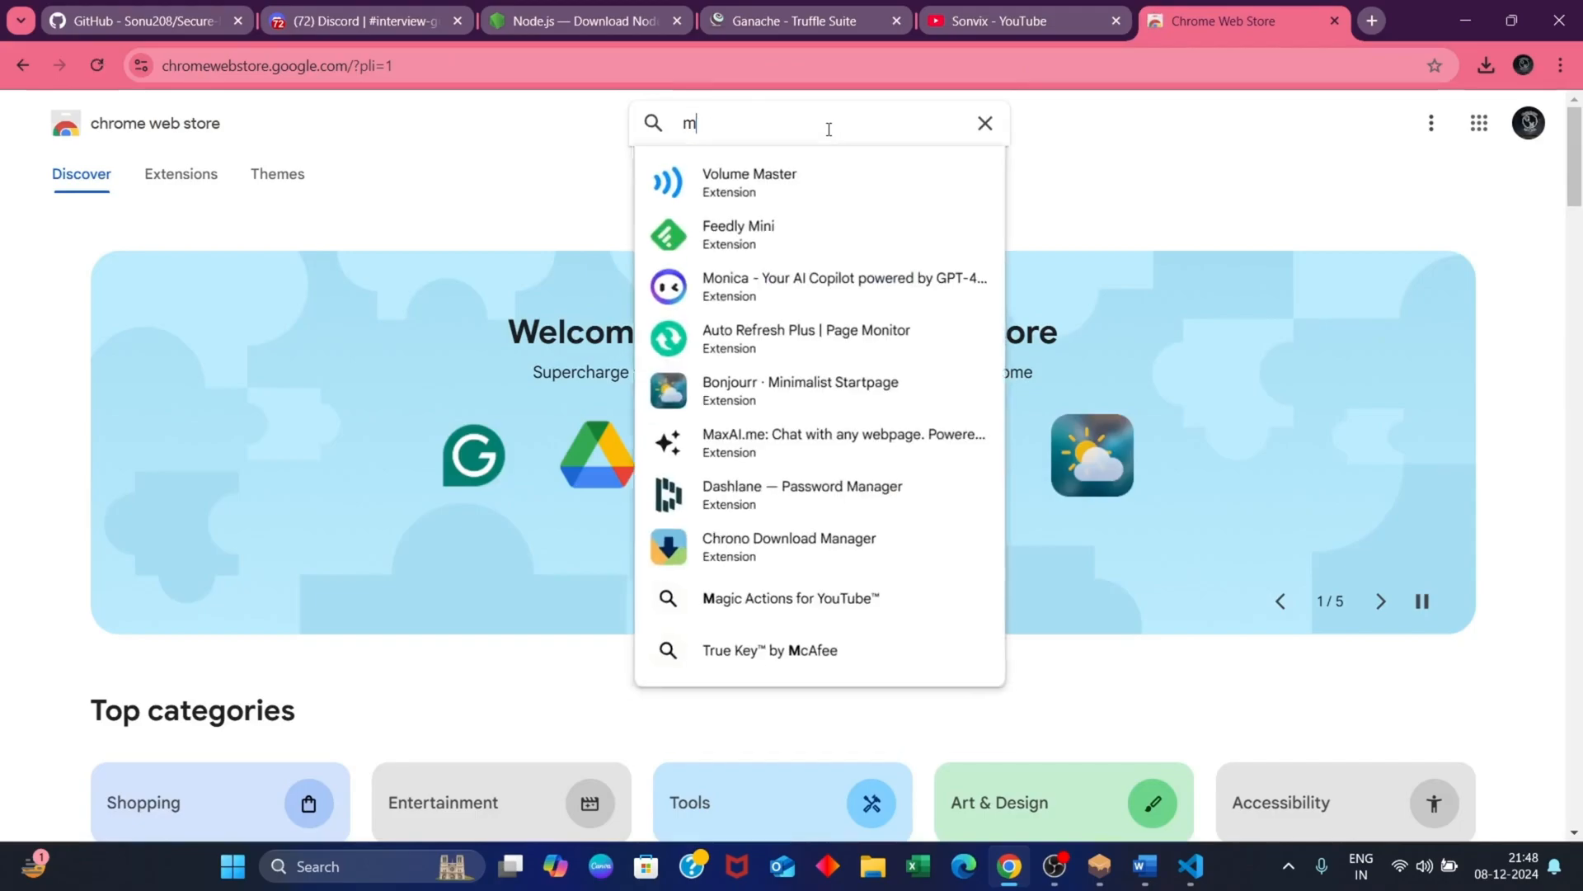
type("et")
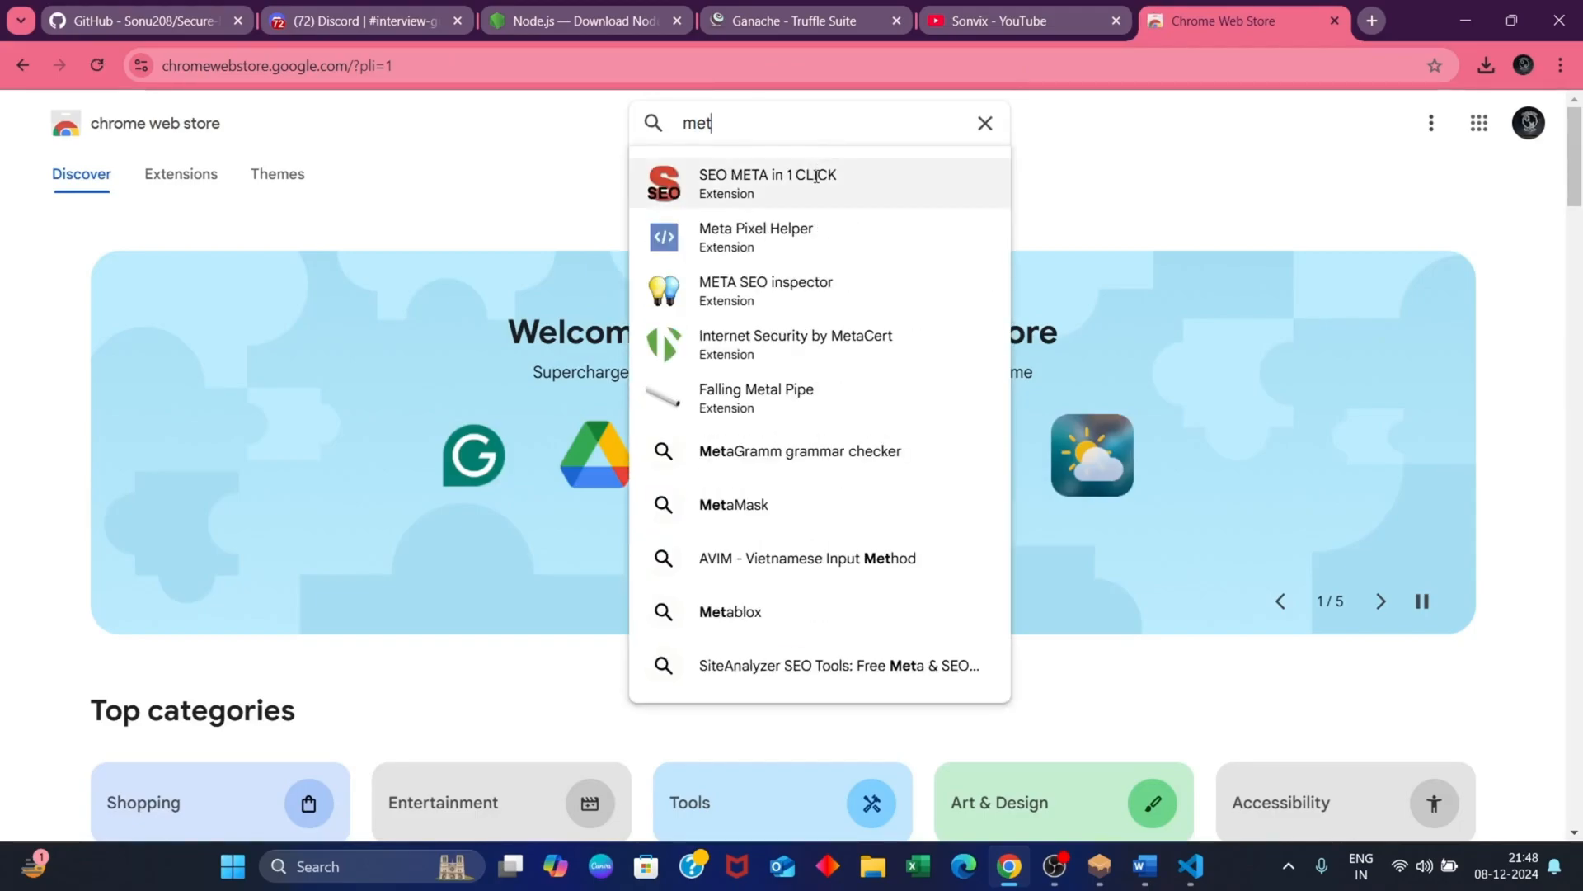
left_click(732, 505)
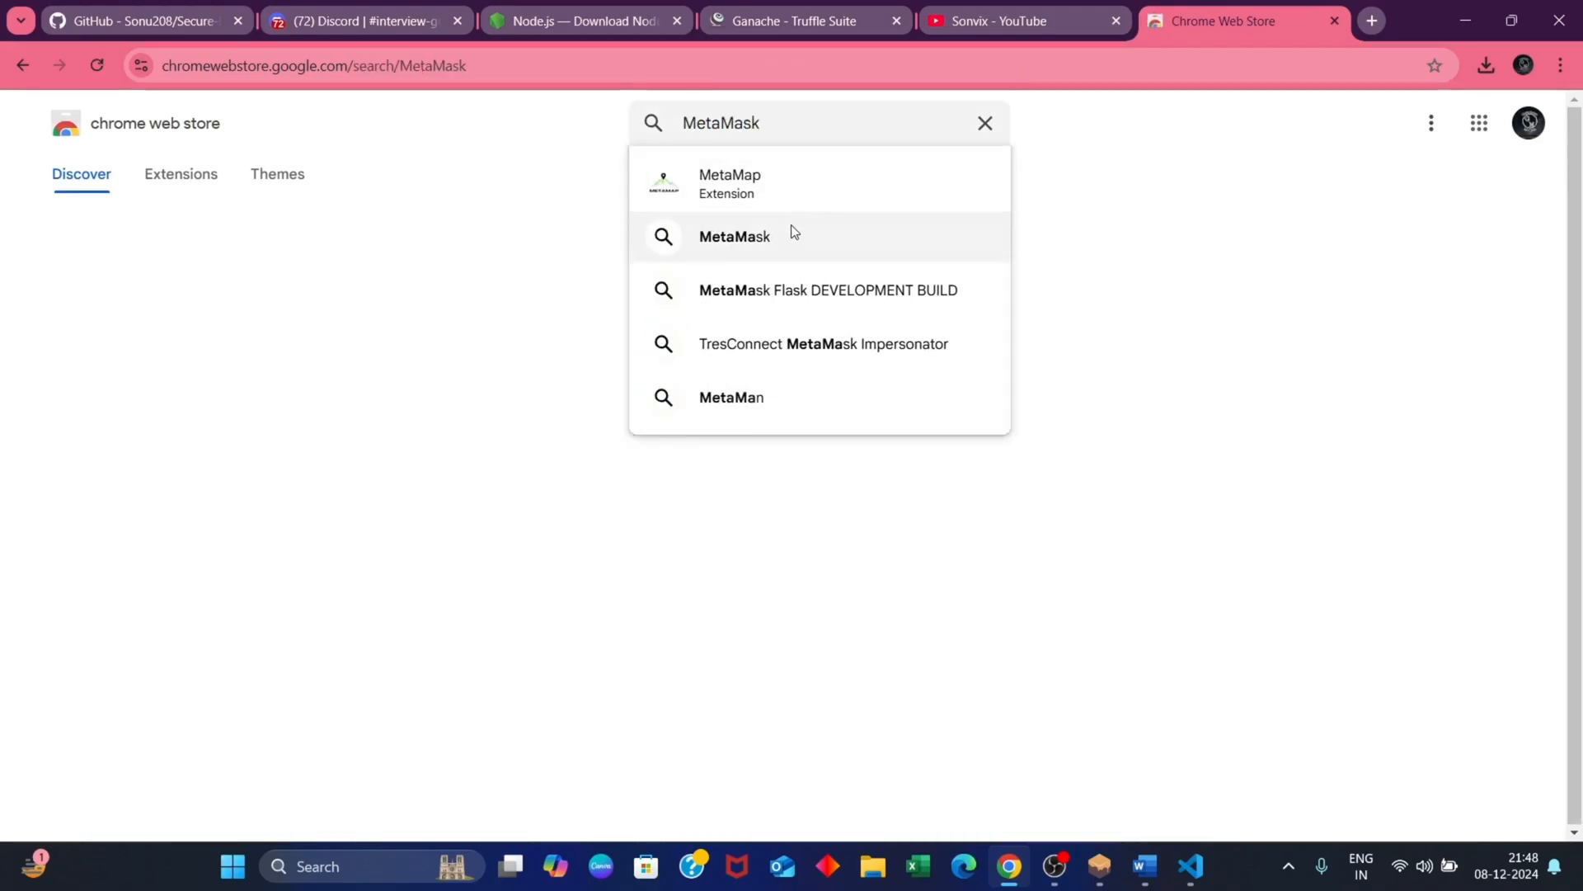
left_click(734, 238)
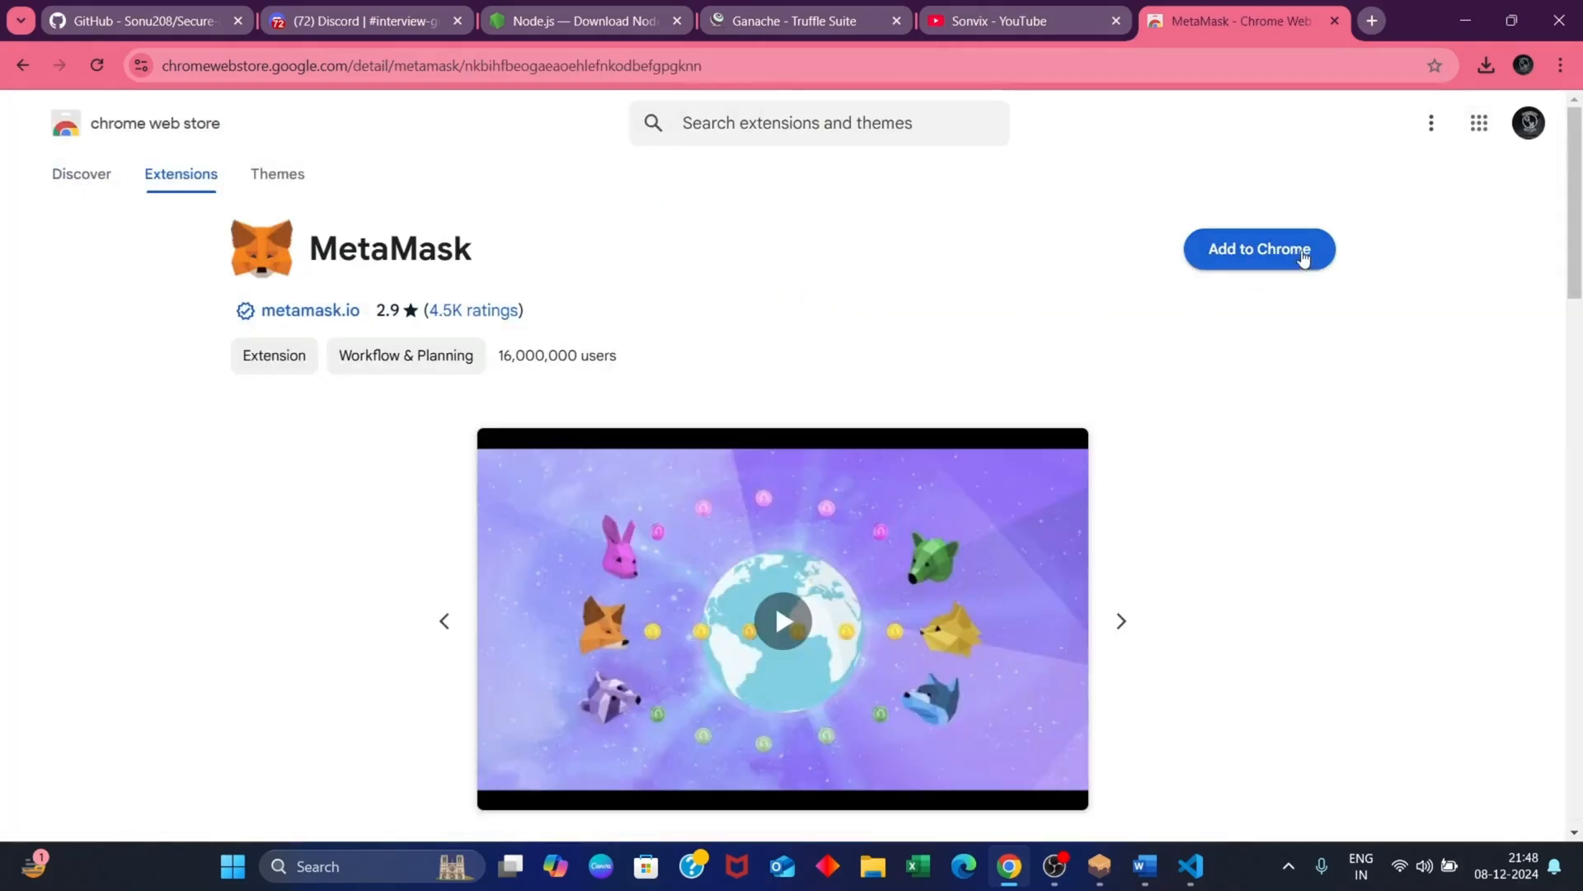
- Add MetaMask to Chrome, agree to its terms and start creating a new wallet
left_click(1261, 249)
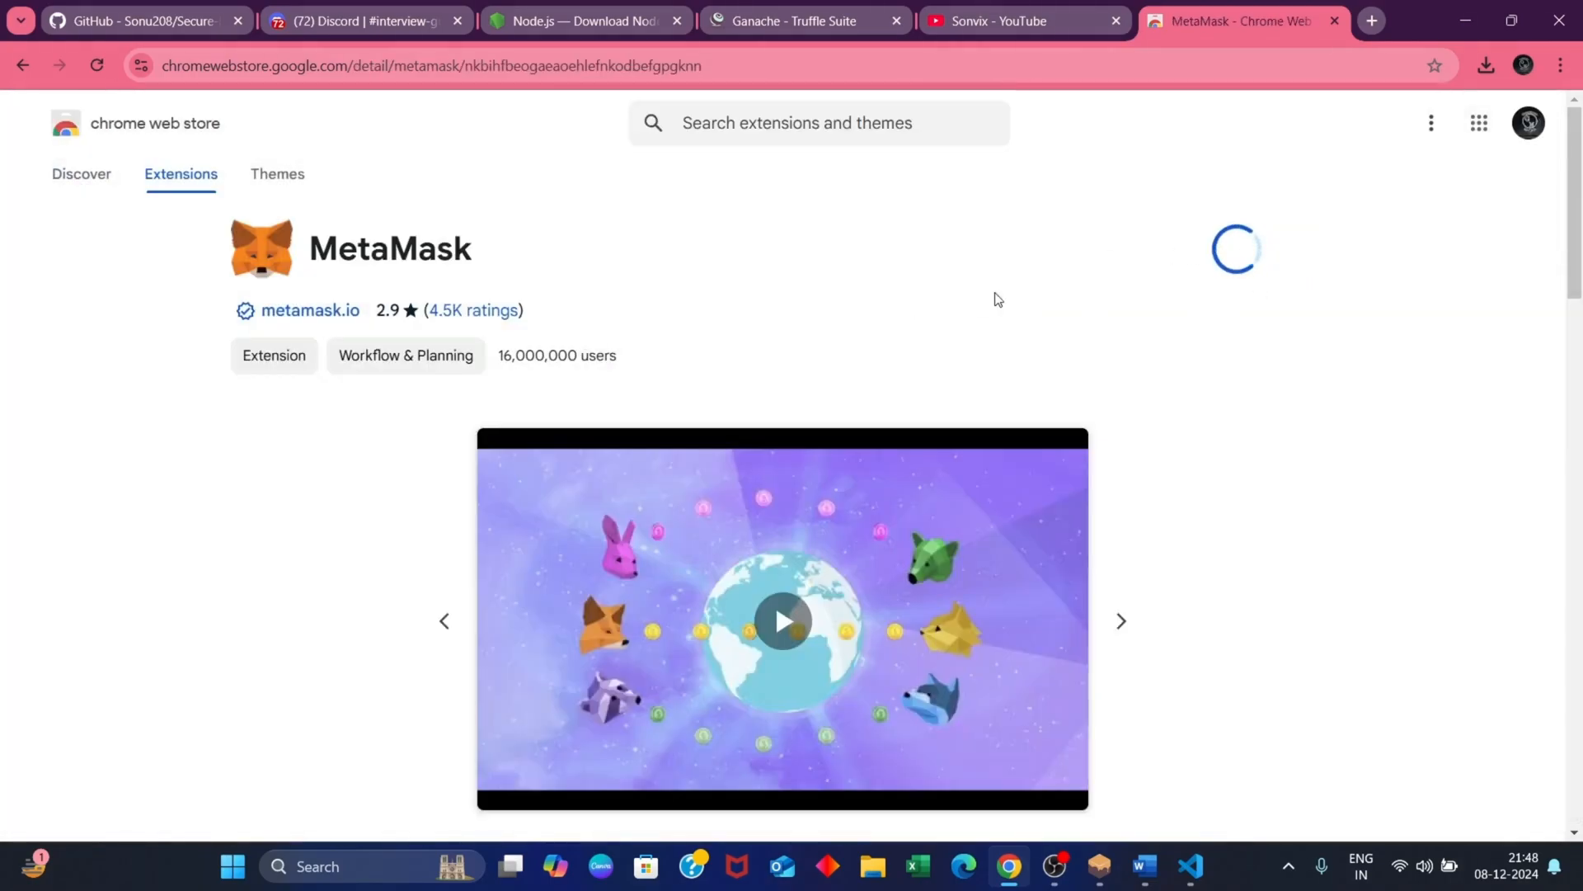
left_click(1433, 66)
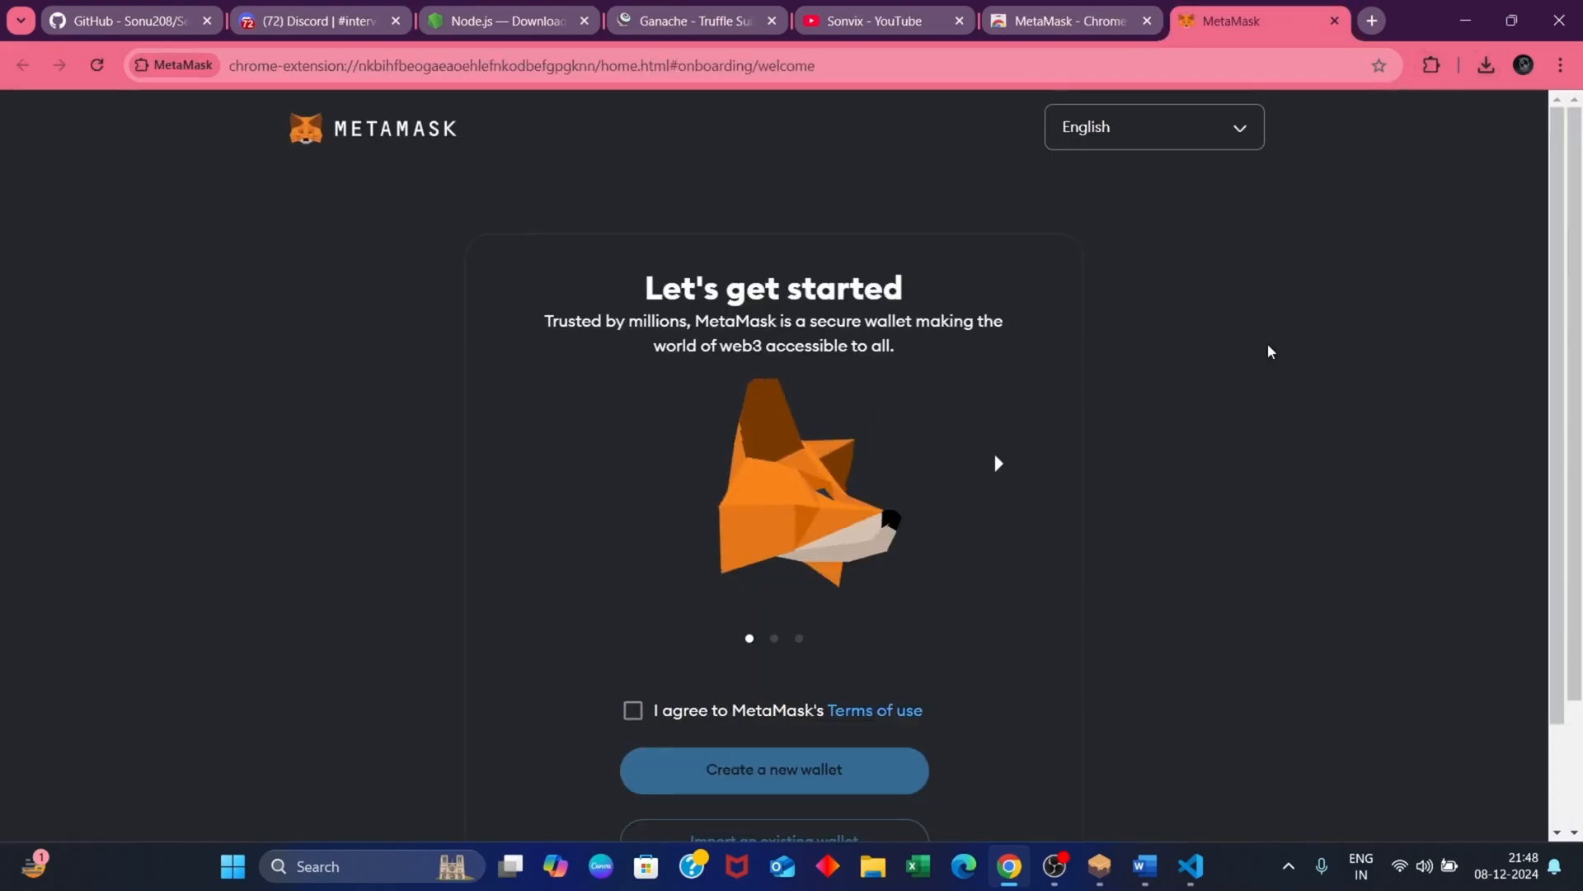
scroll("down", 3)
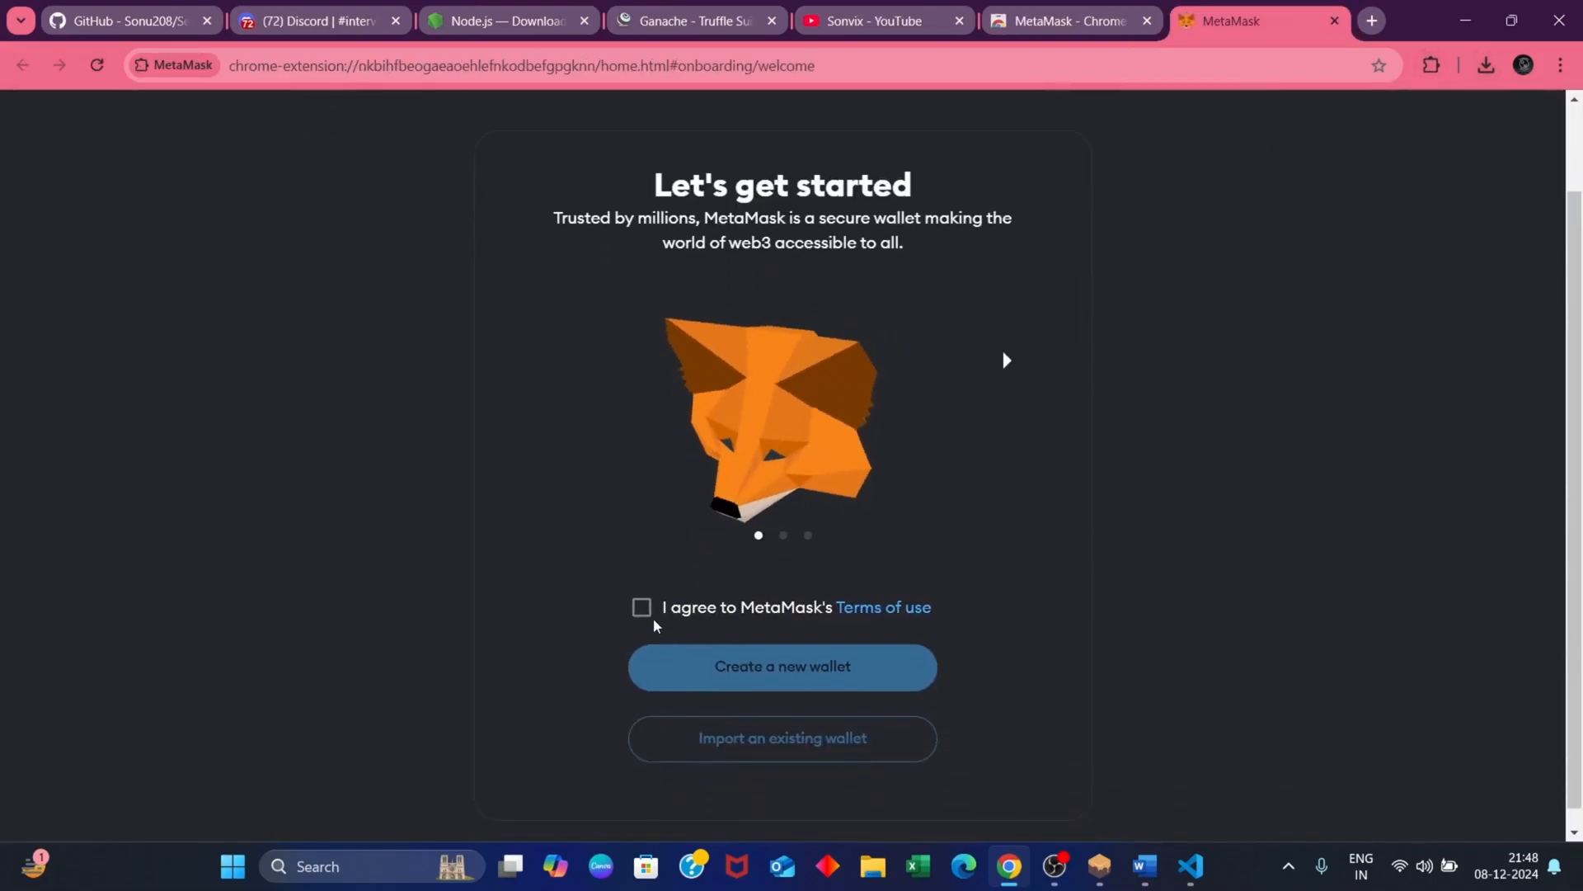
left_click(642, 607)
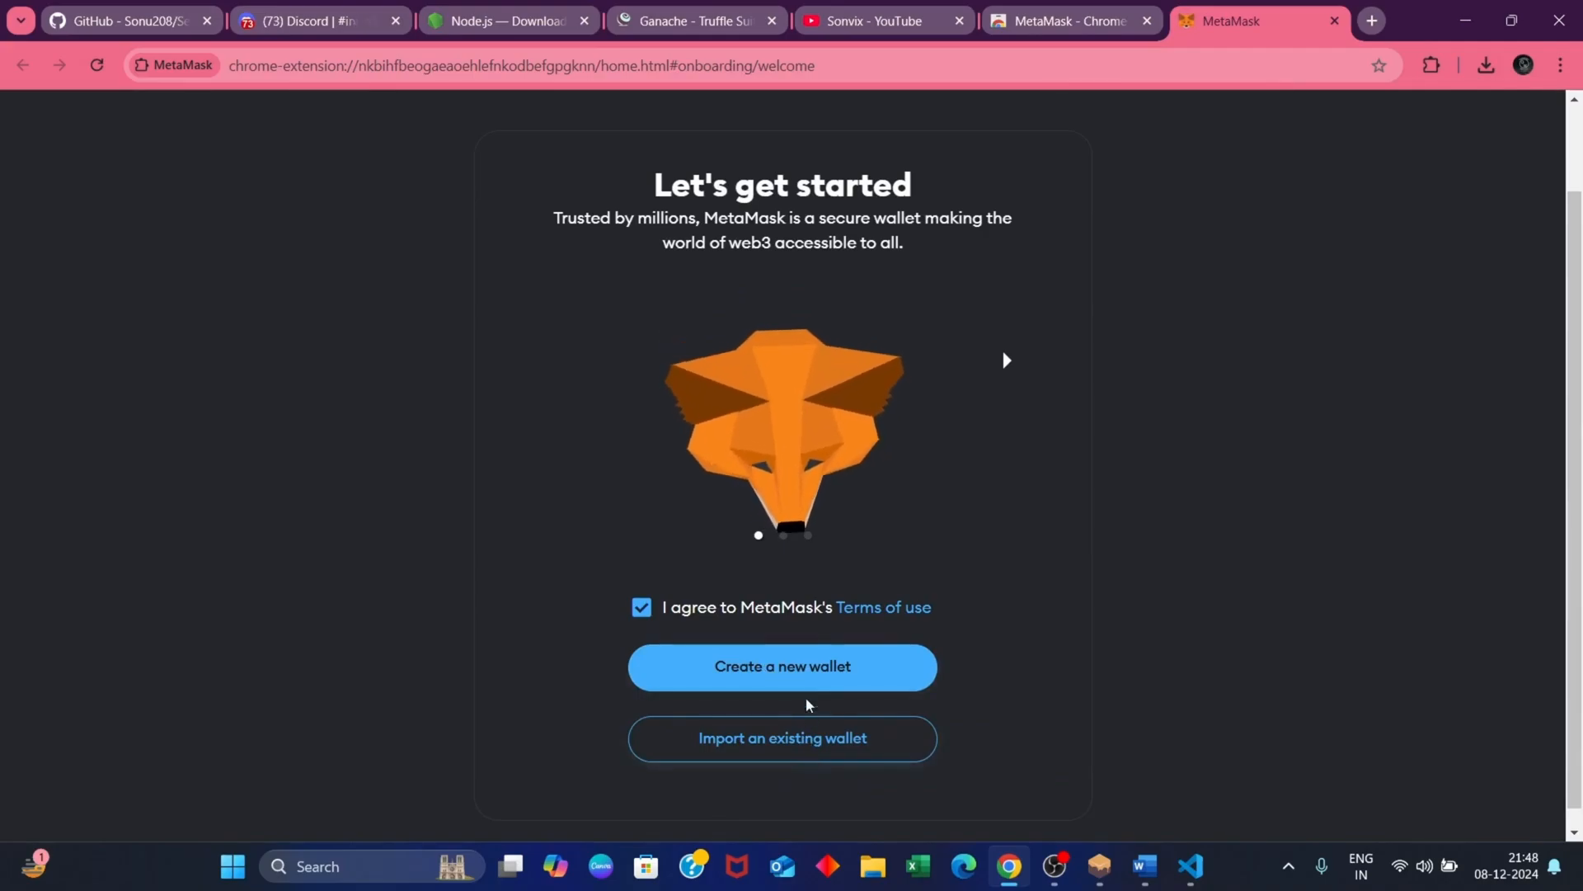
left_click(782, 666)
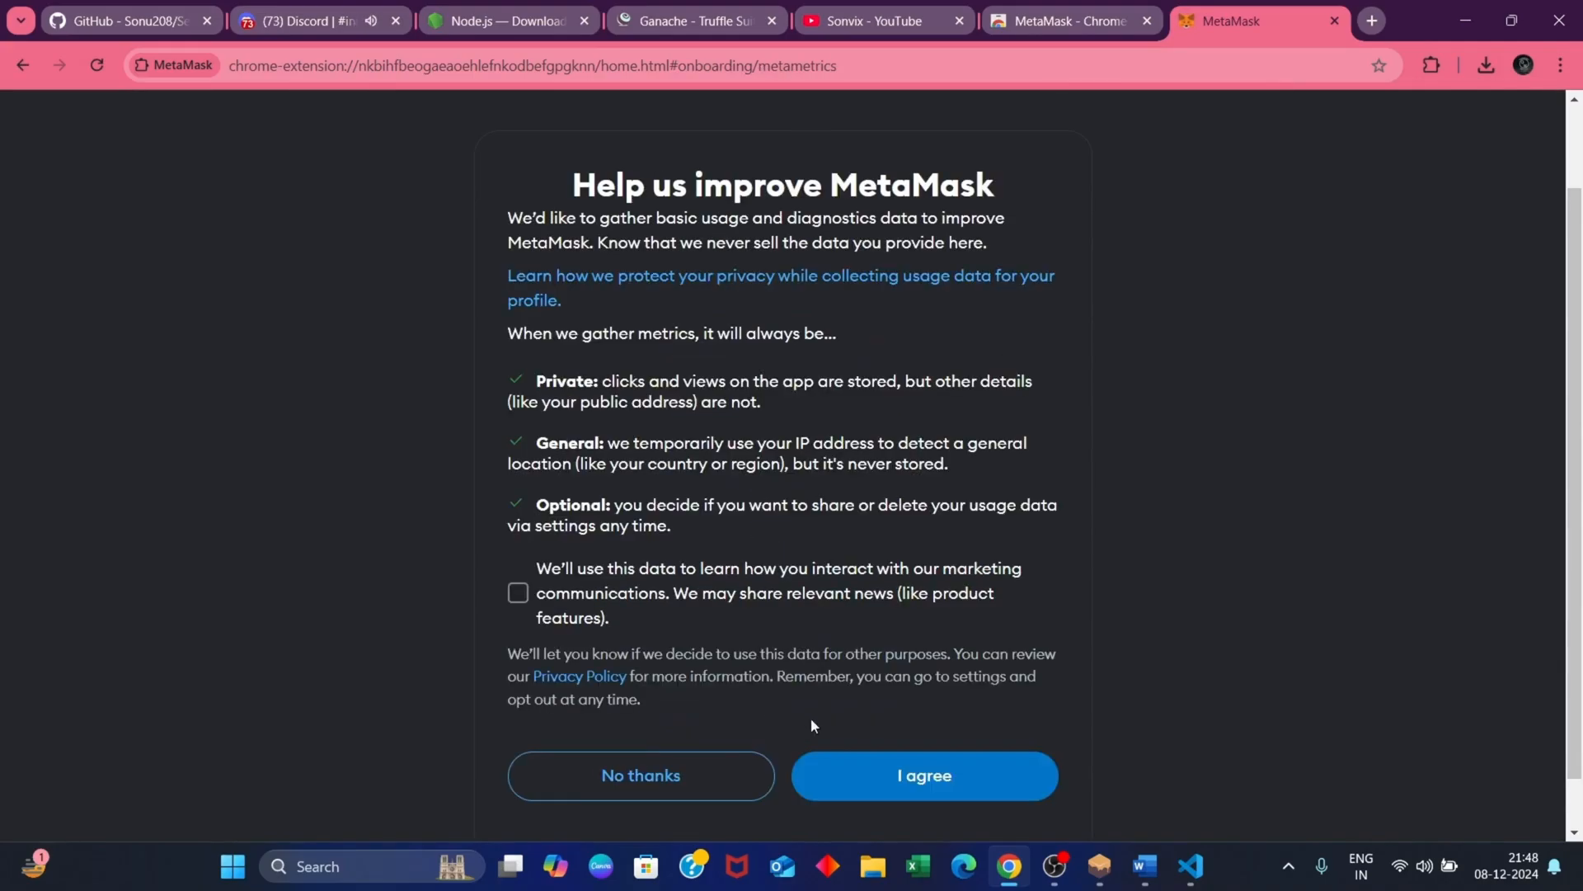
left_click(924, 775)
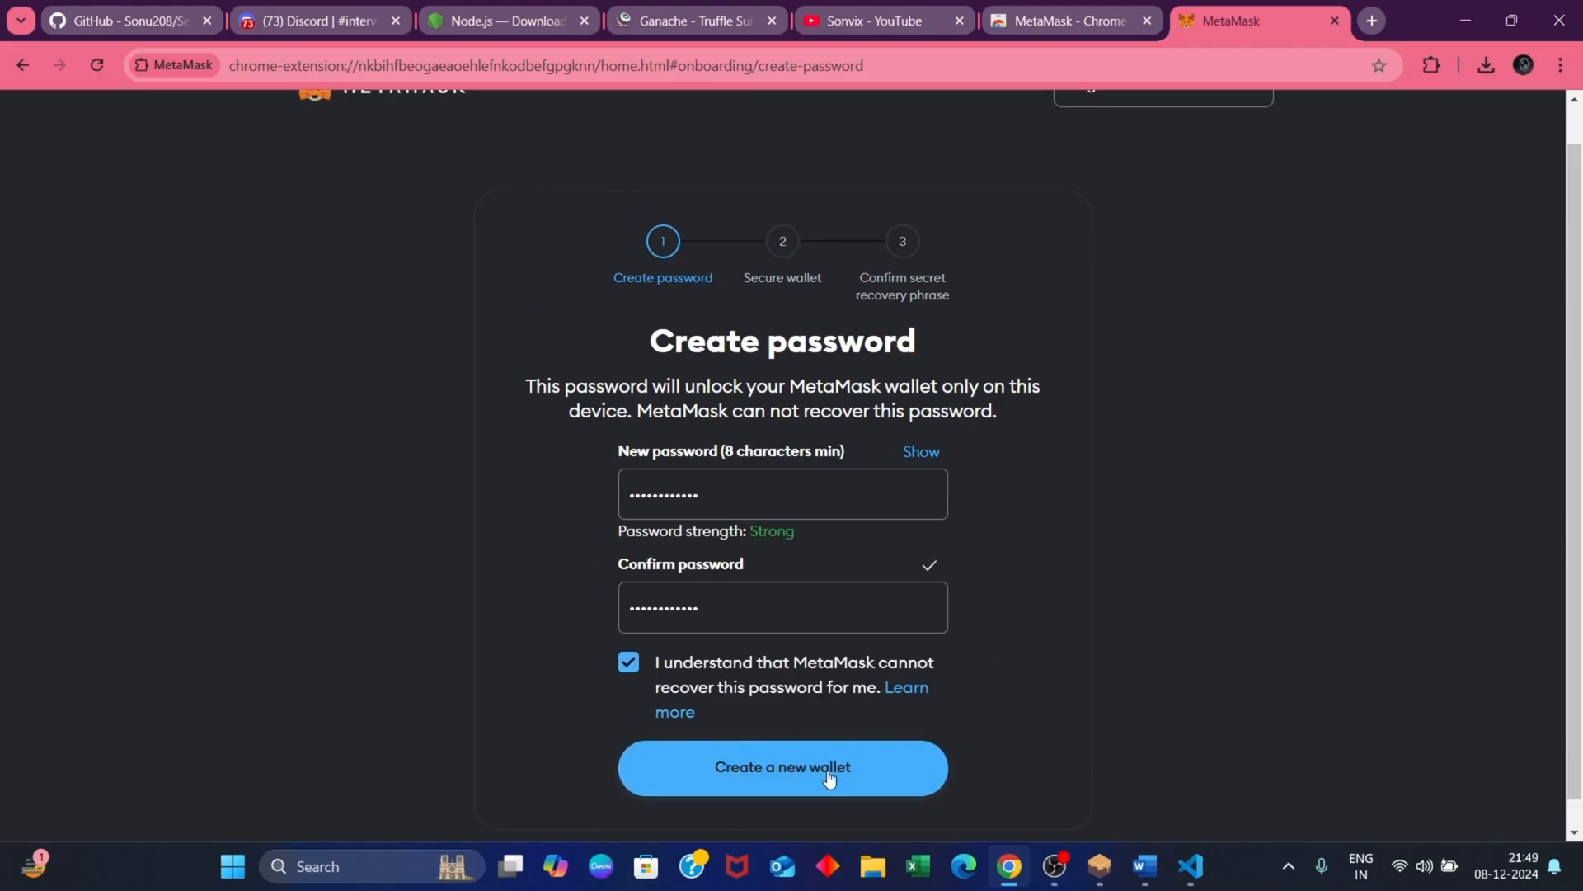
- Set the wallet password, skip Secret Recovery Phrase backup and finish onboarding to Account 1
left_click(782, 767)
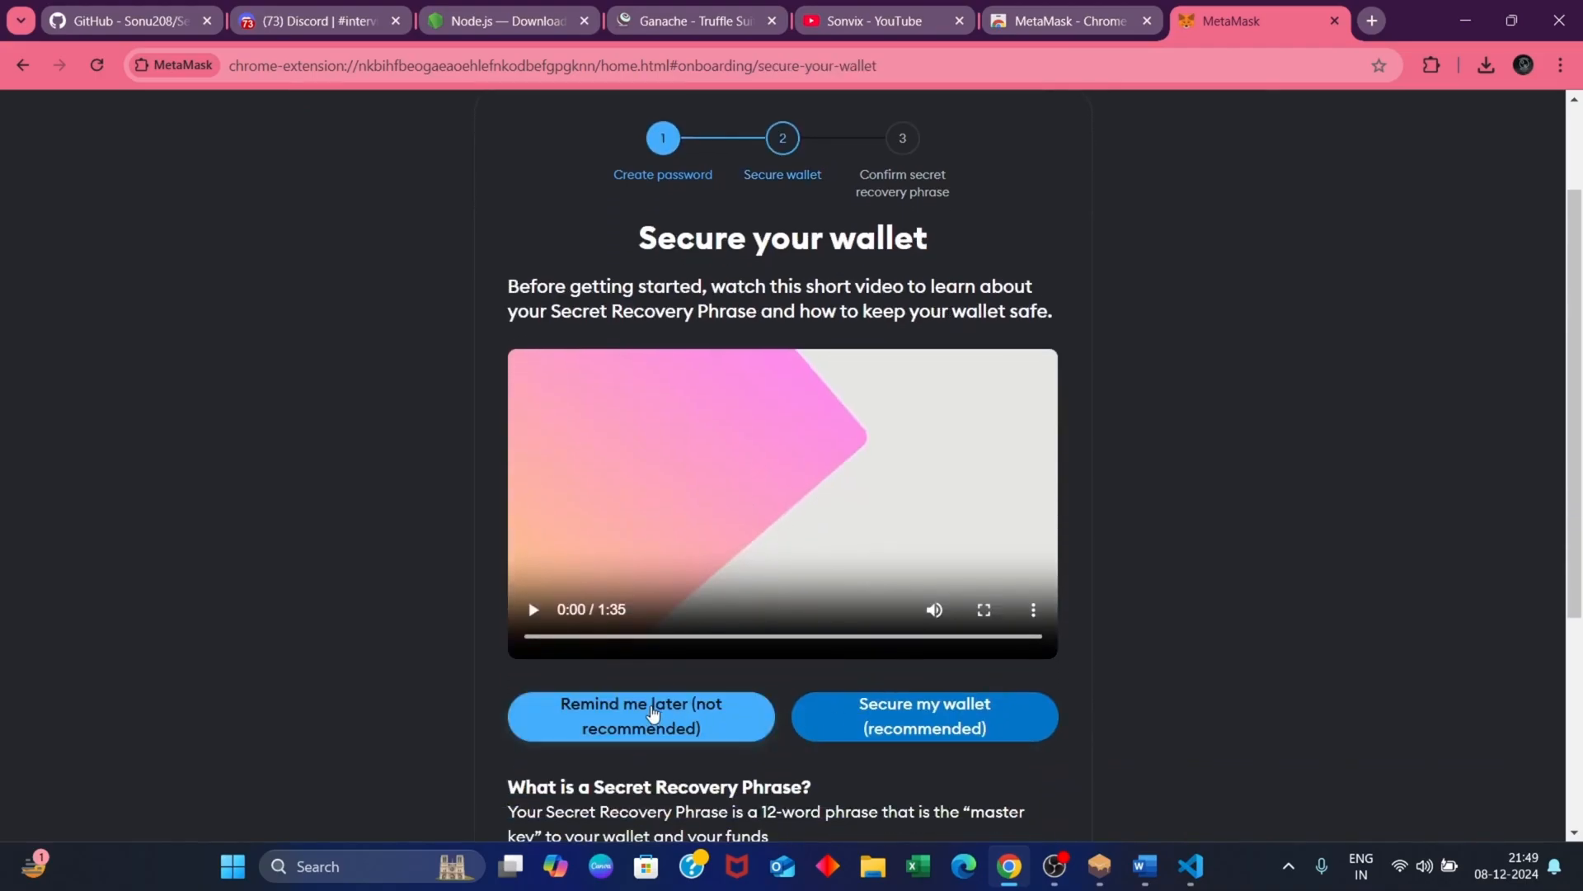
left_click(640, 716)
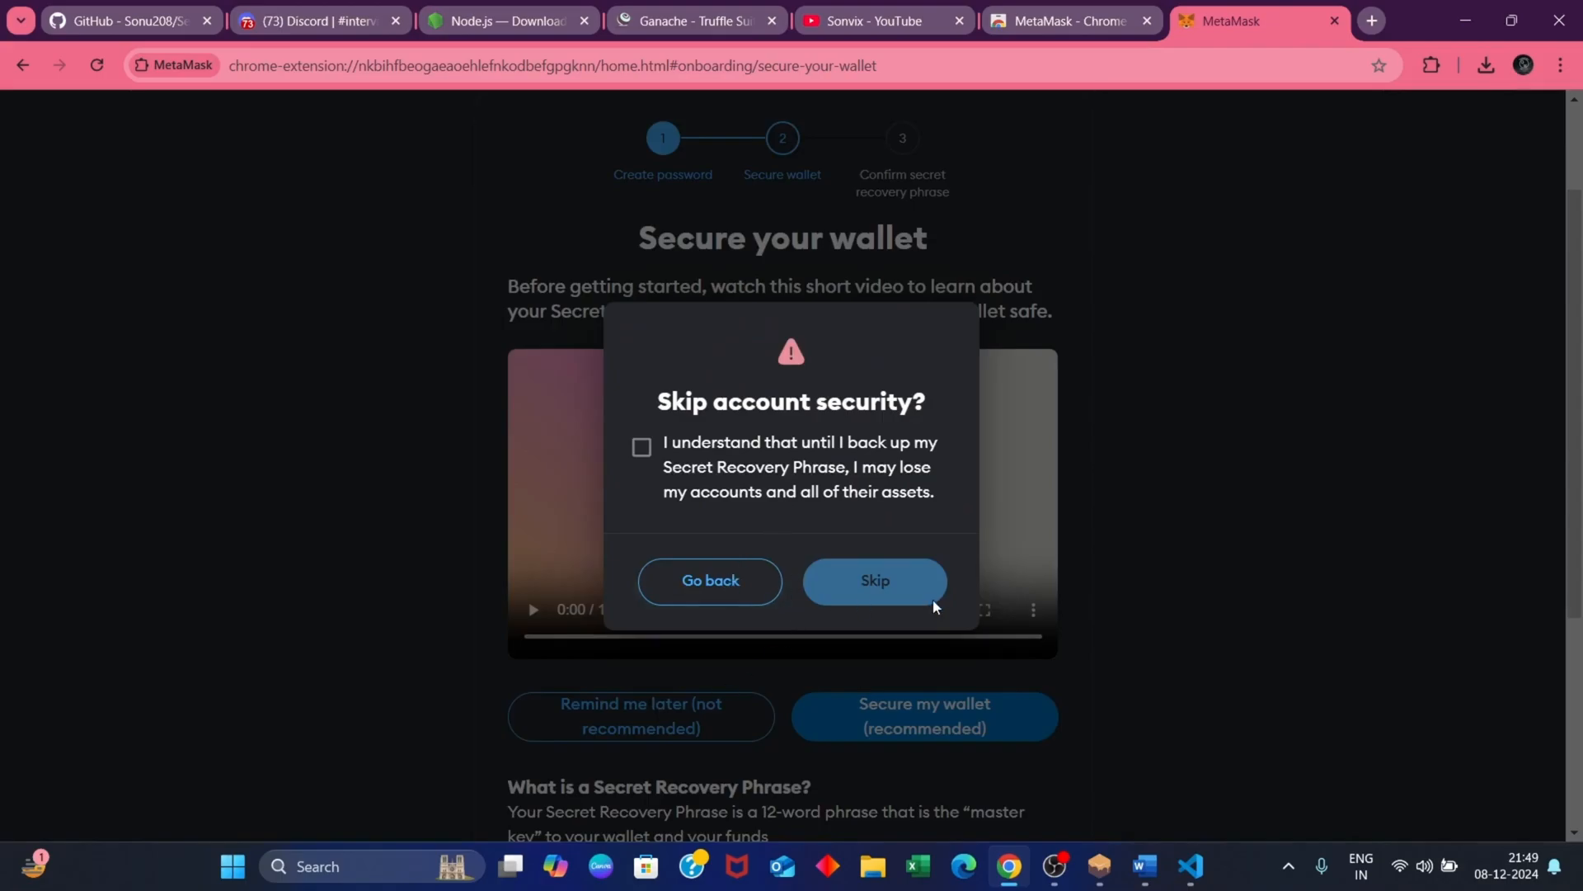
left_click(875, 581)
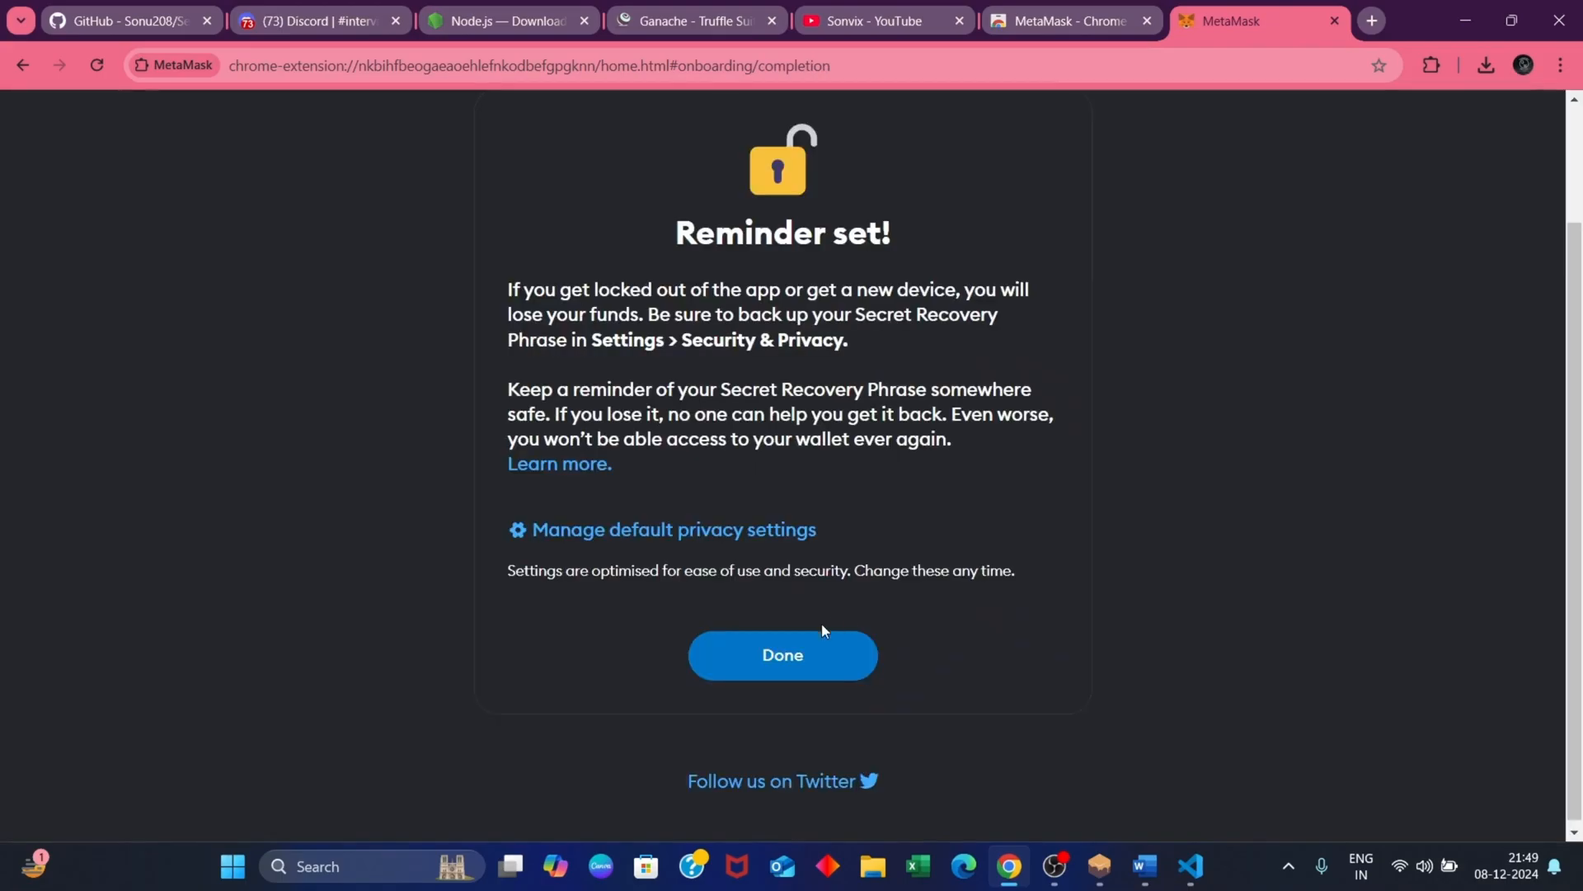
left_click(782, 655)
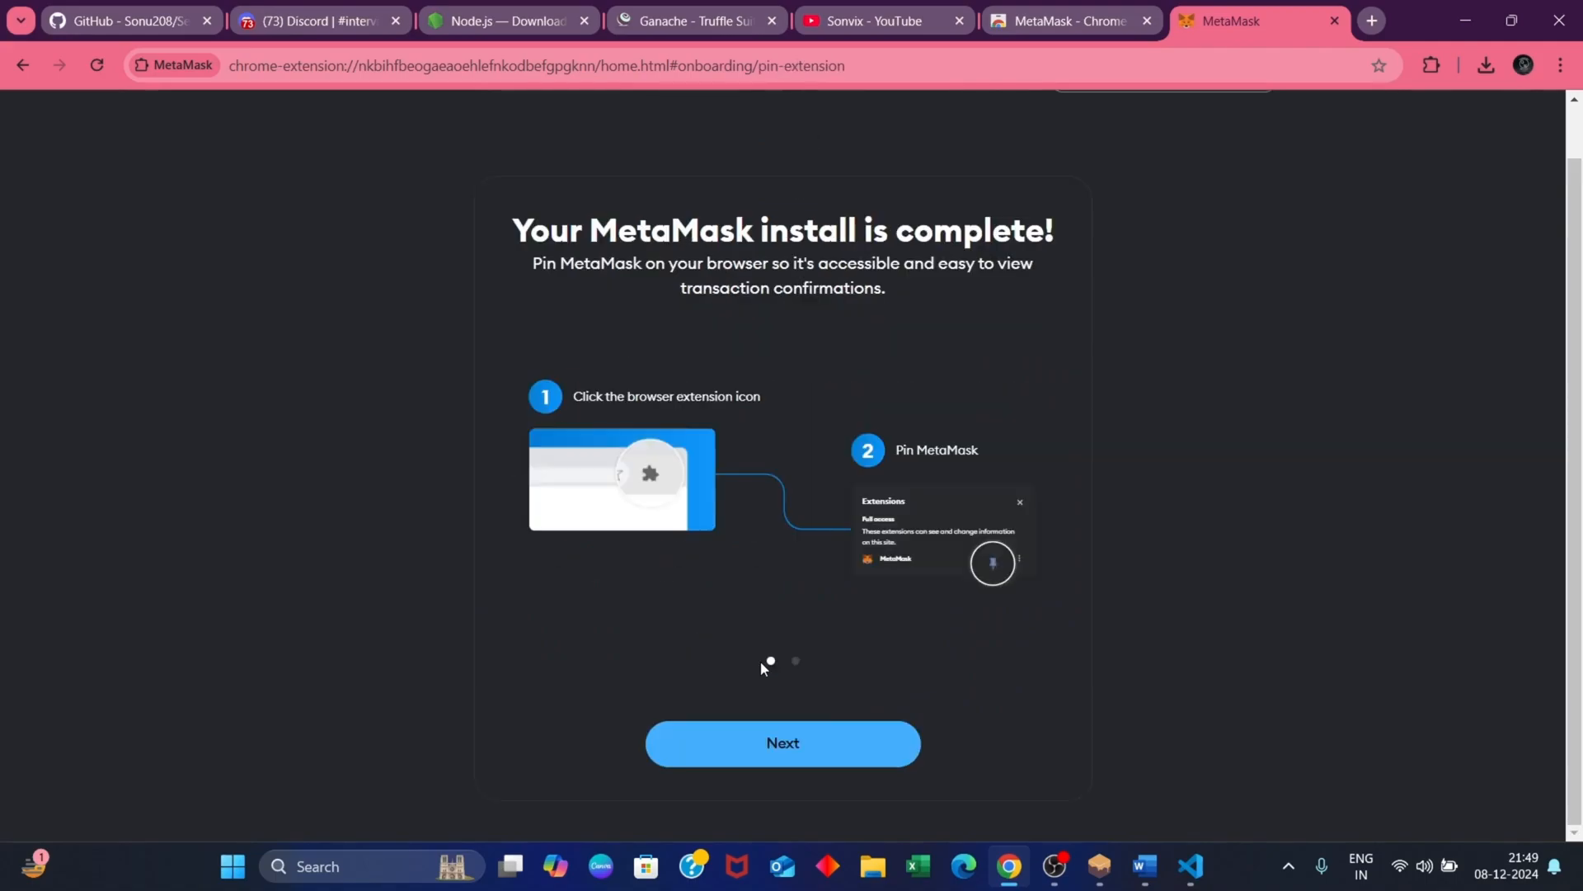
left_click(782, 743)
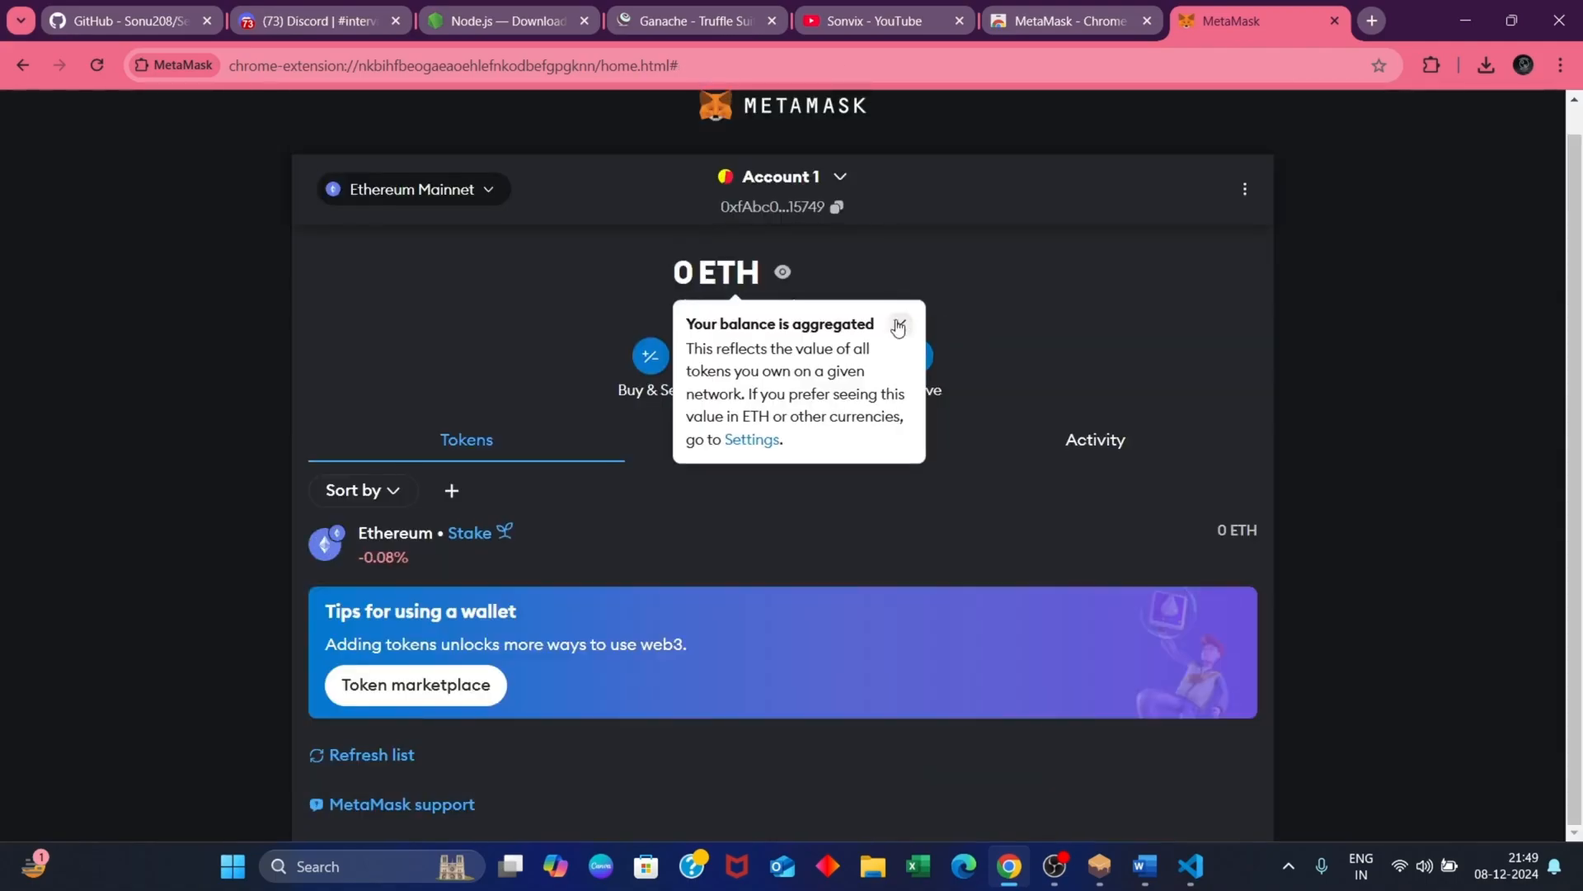
left_click(899, 327)
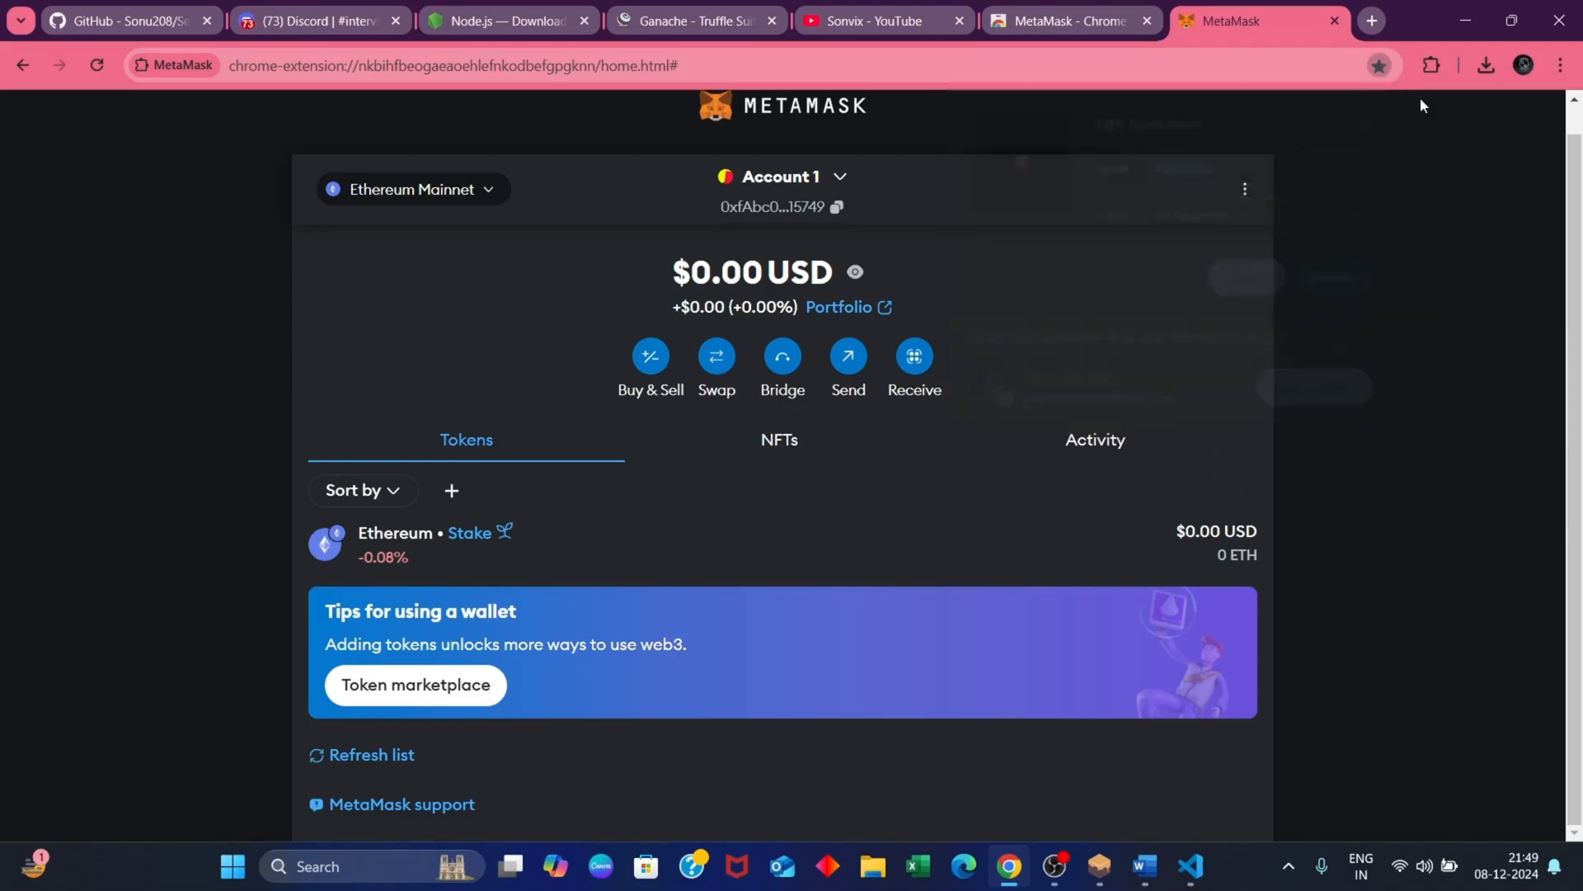
left_click(1432, 64)
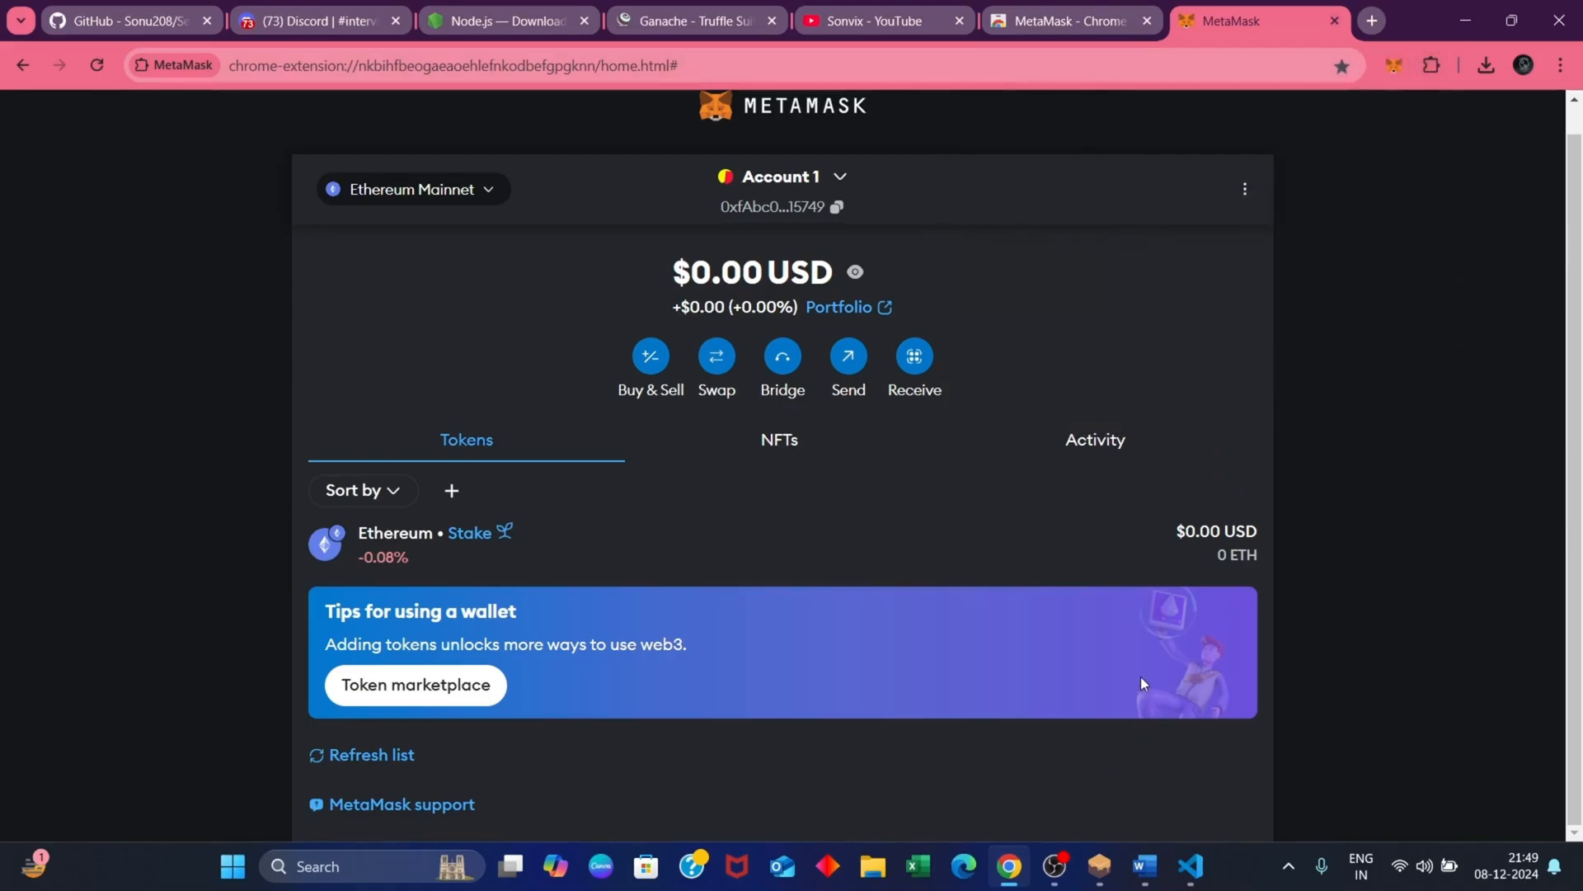
- Check the Steps for Setup list in Word, then return to Visual Studio Code
left_click(1141, 864)
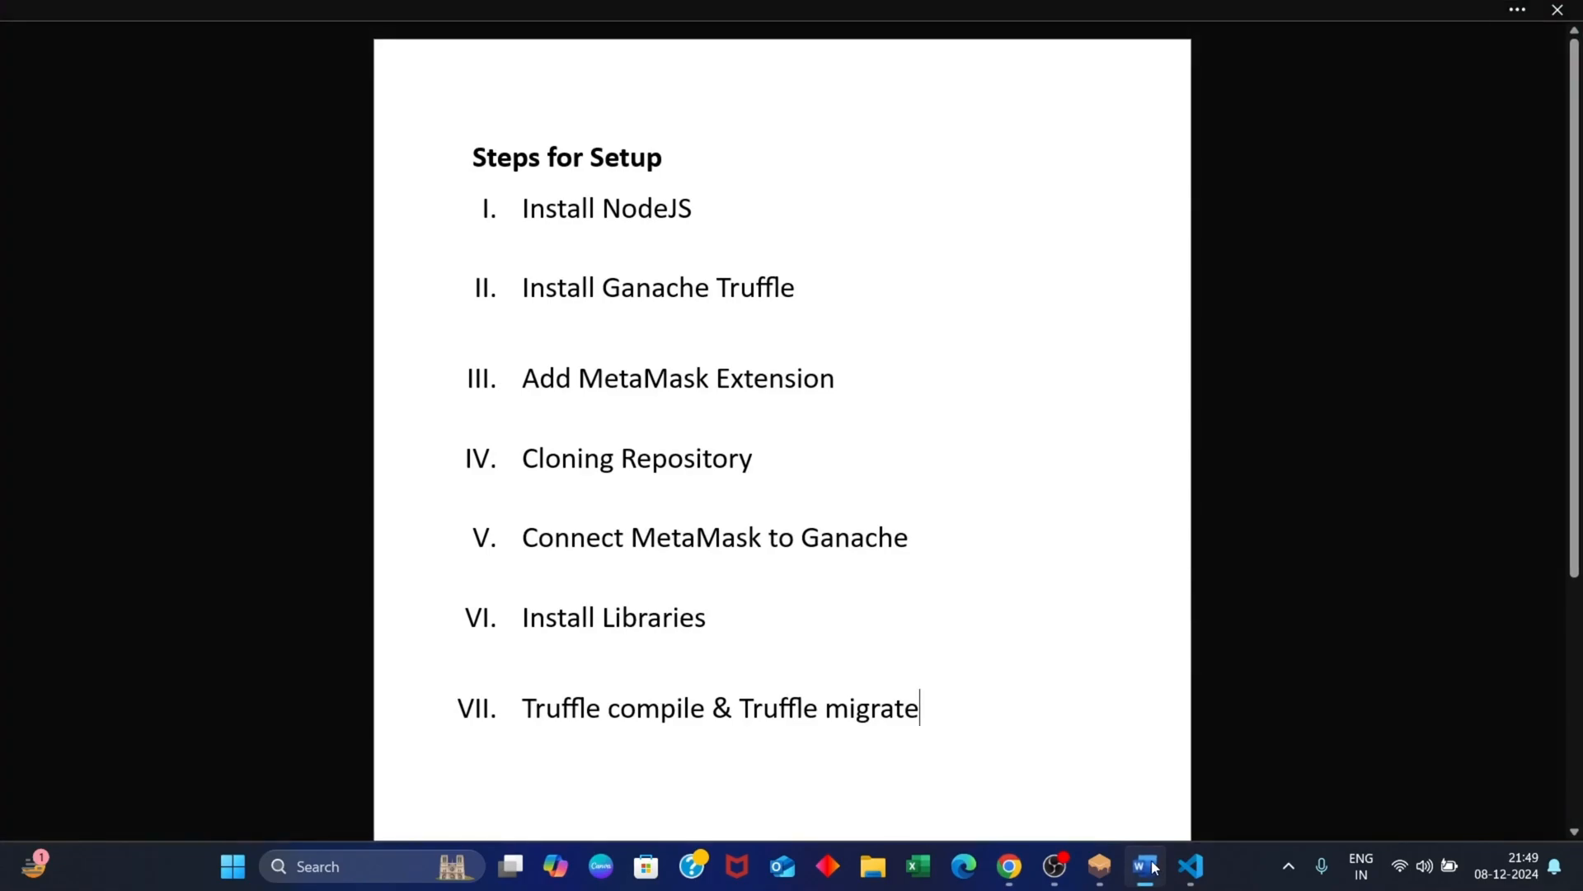
left_click(1000, 866)
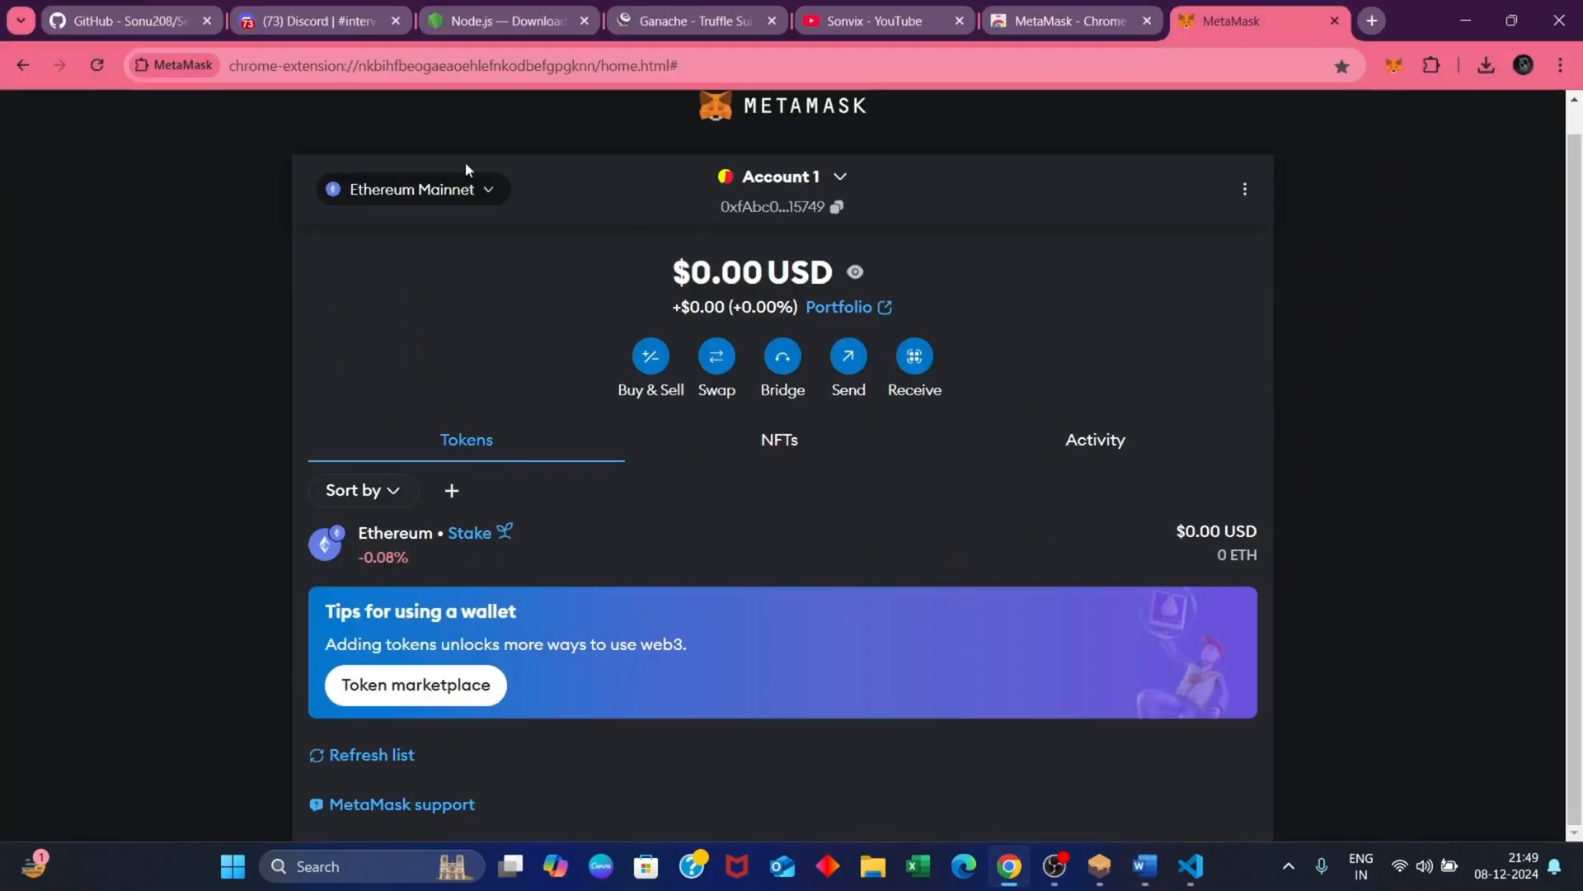
left_click(124, 21)
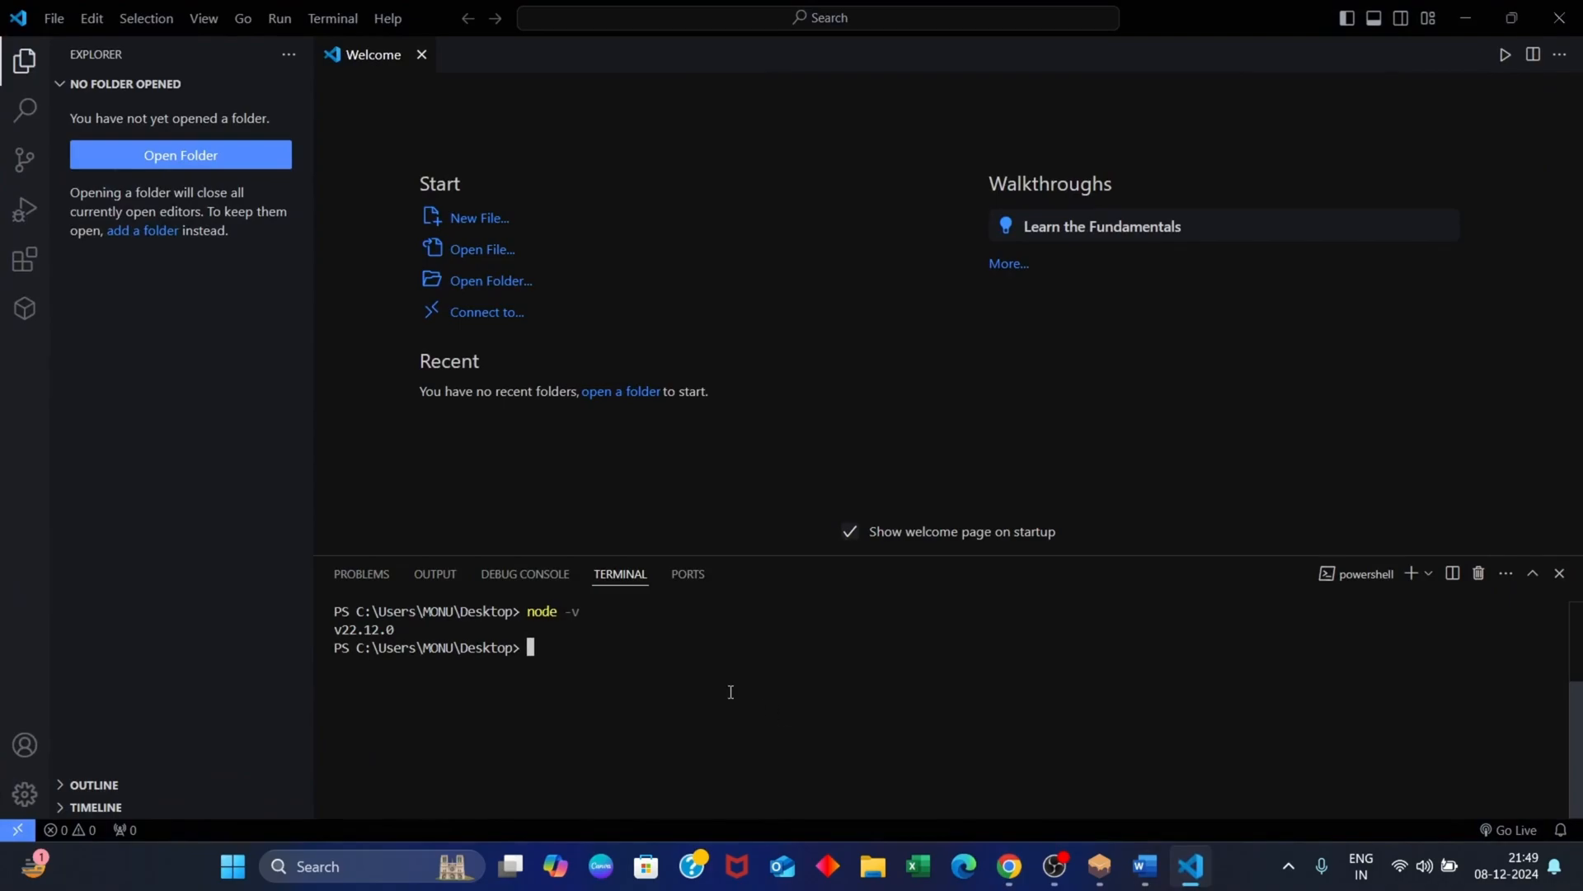
- Git clone the Secure-Electronic-Health-Records repository to the Desktop from the terminal
type("git clo")
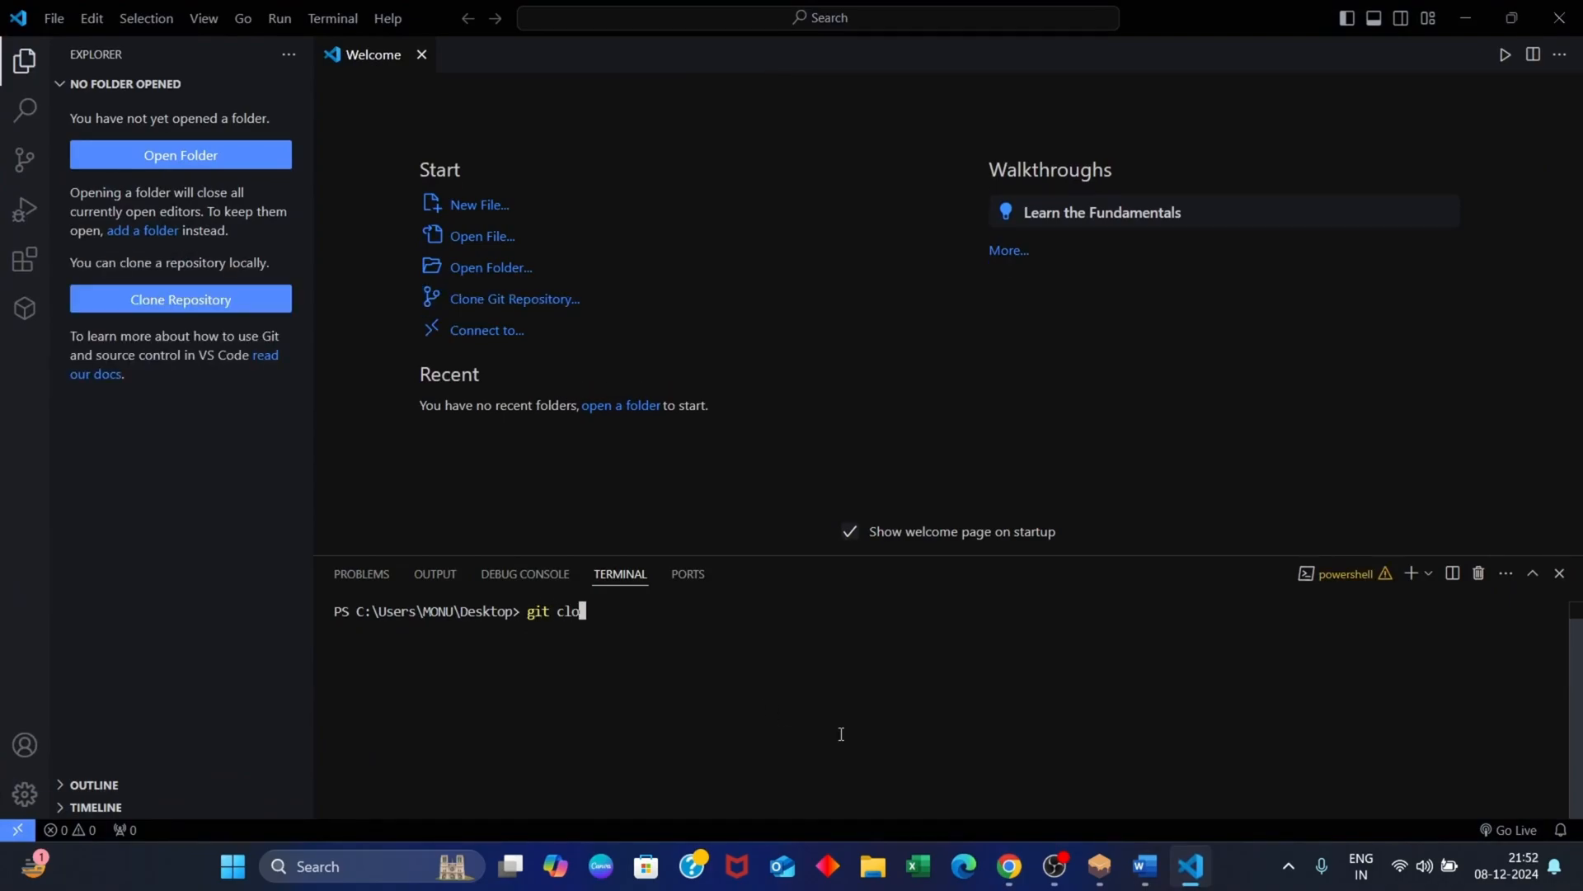
type("ne")
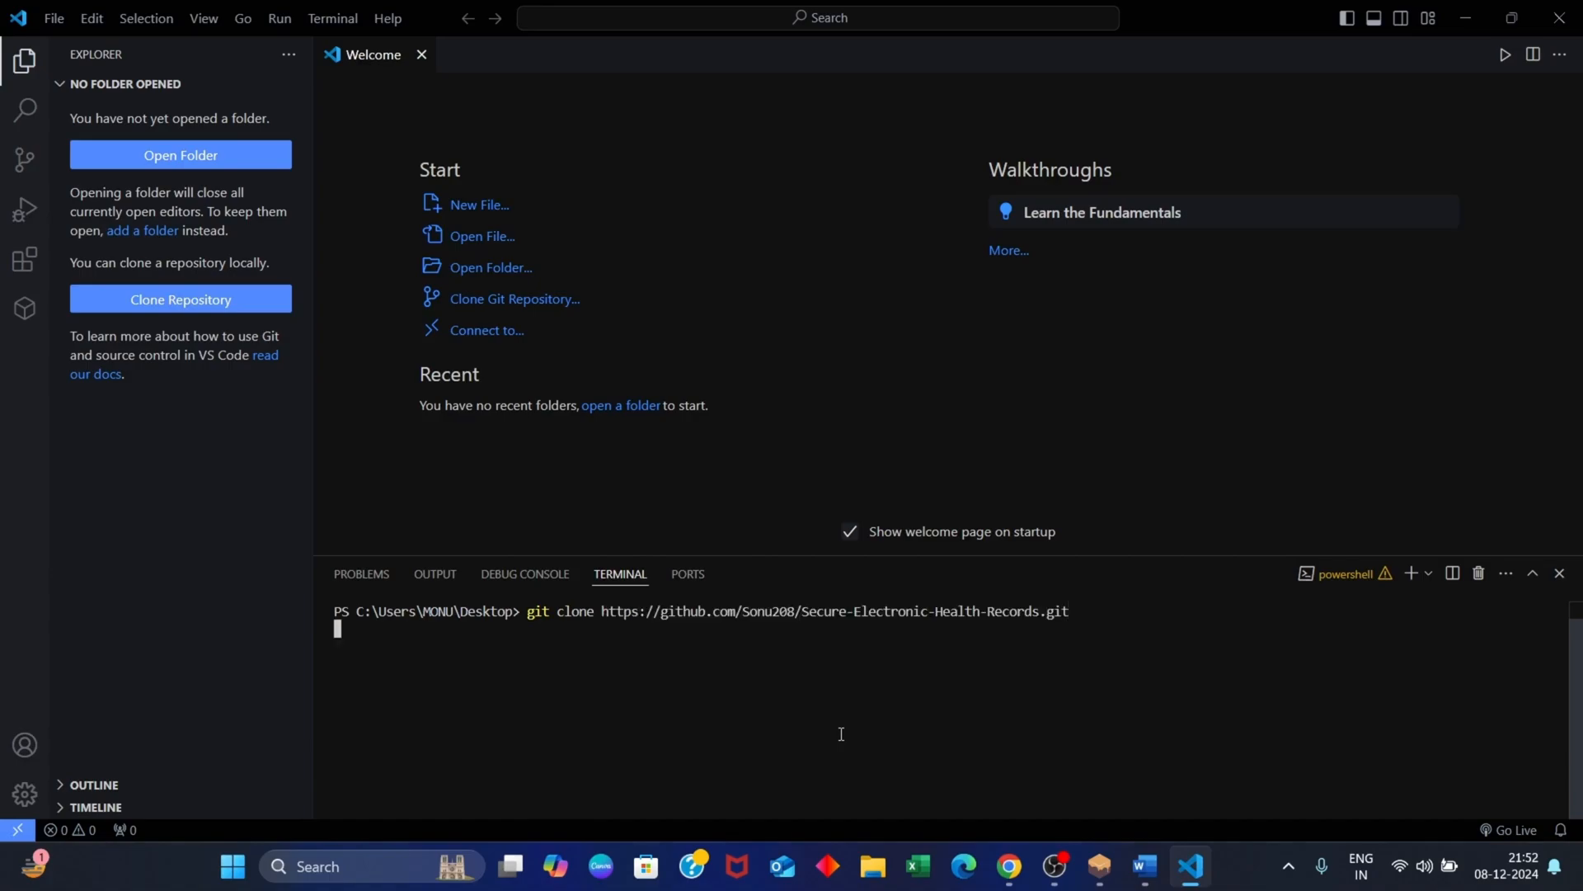
key("Enter")
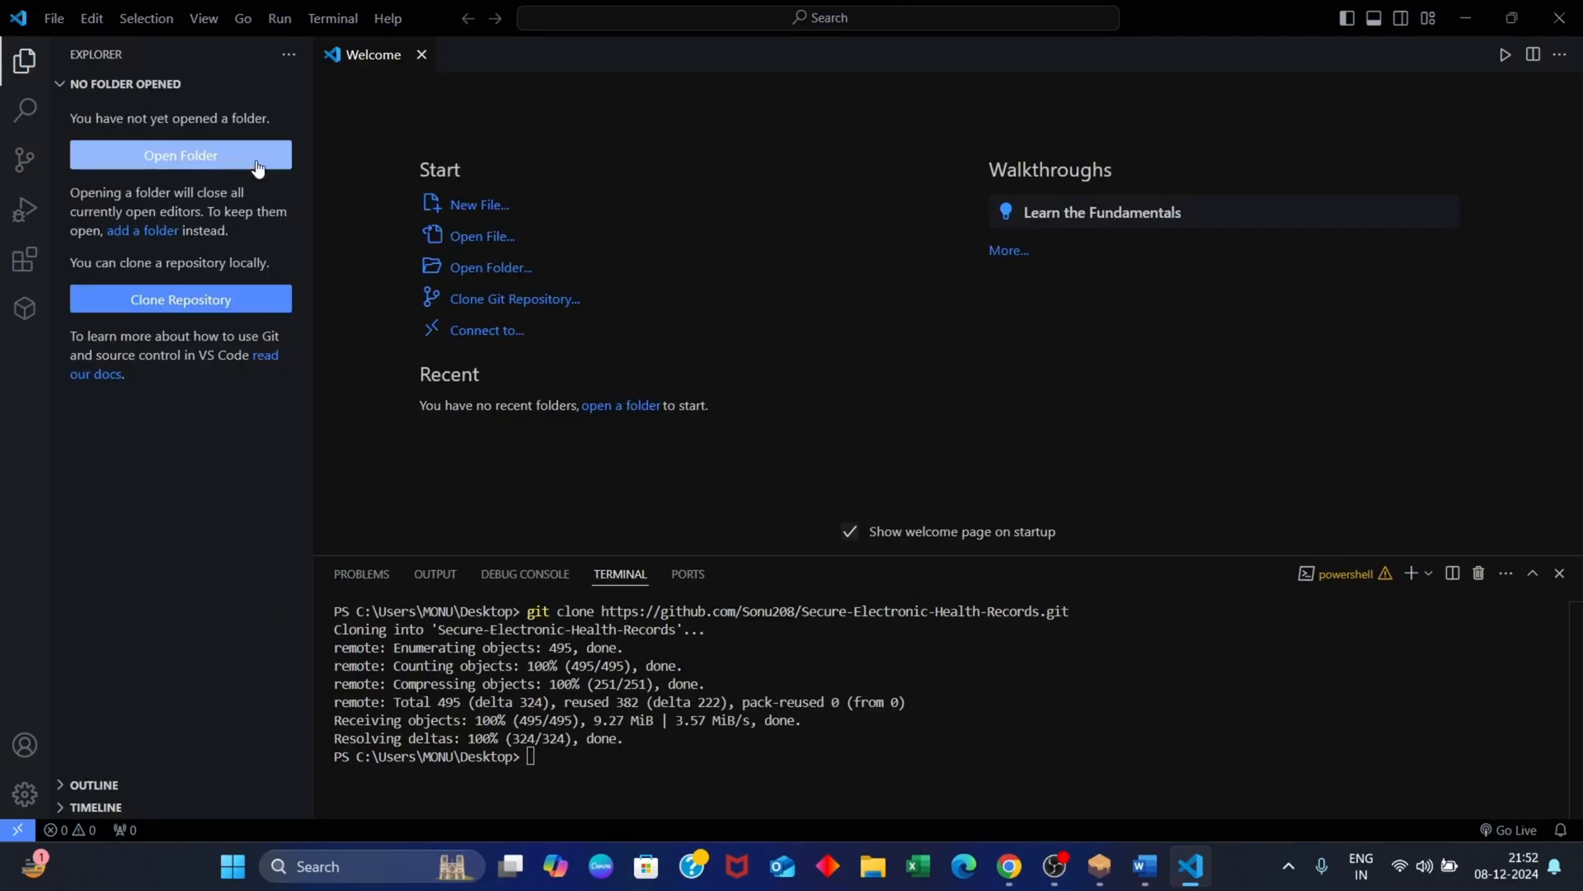
- Open the cloned Secure-Electronic-Health-Records folder as the VS Code project
left_click(179, 155)
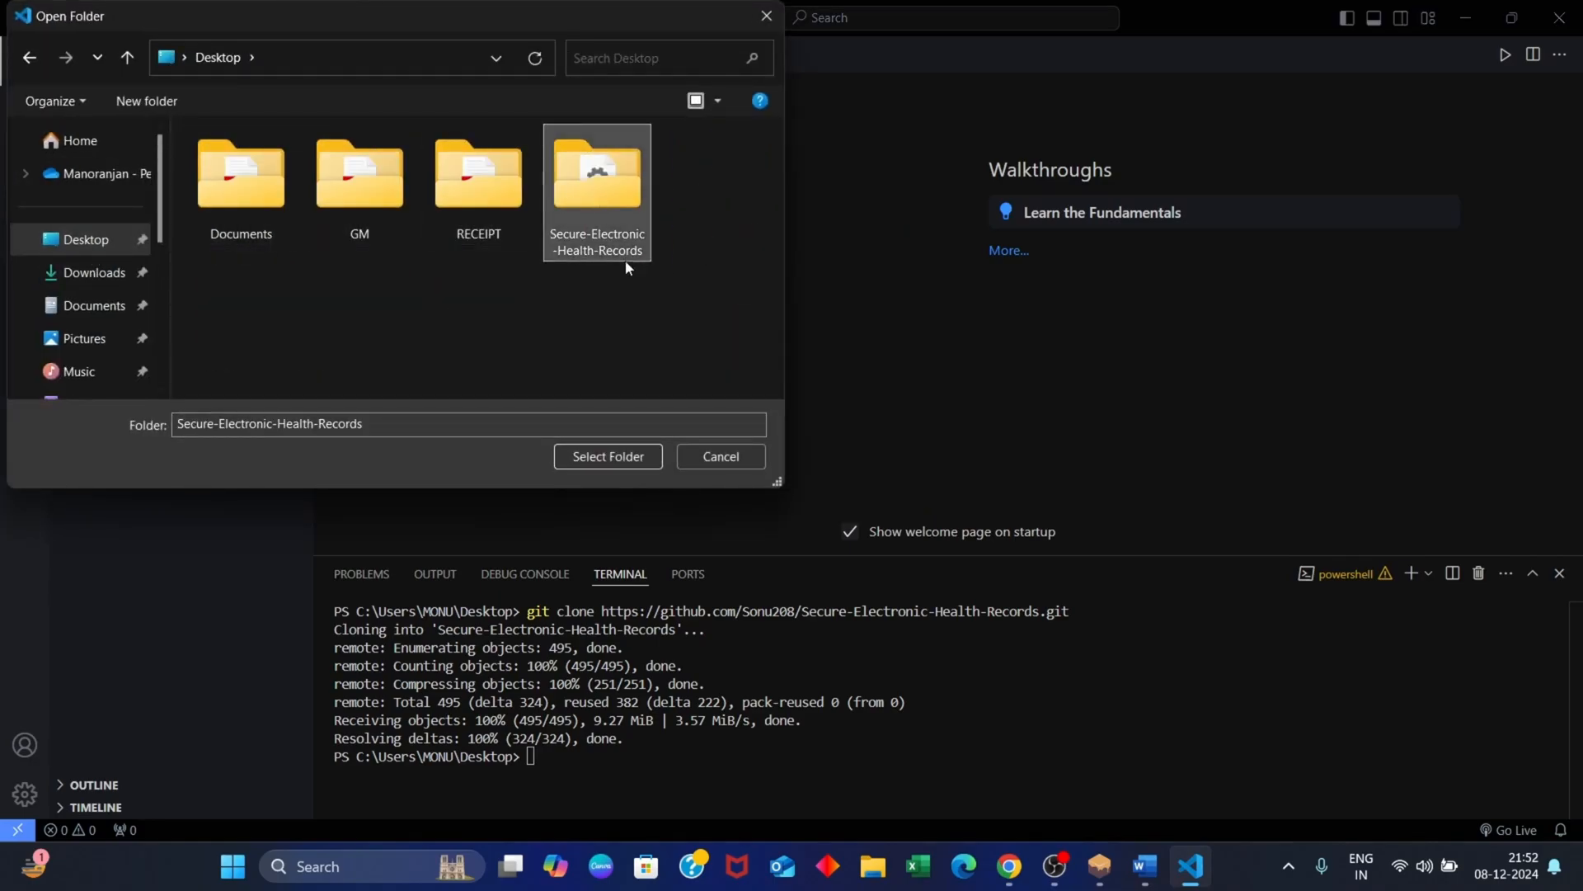
double_click(595, 173)
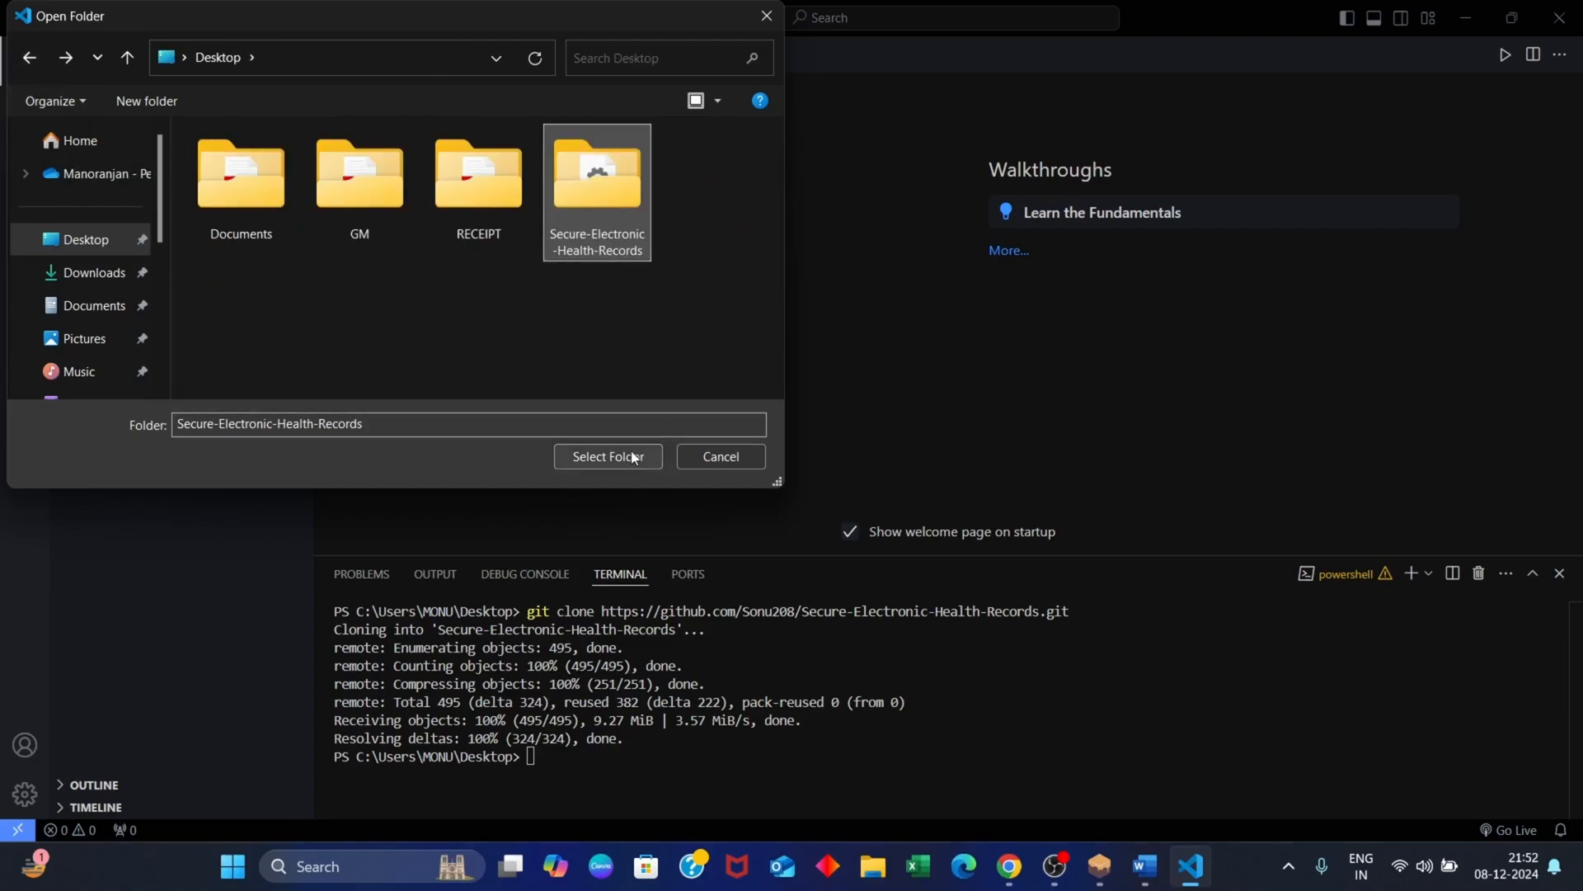
left_click(607, 456)
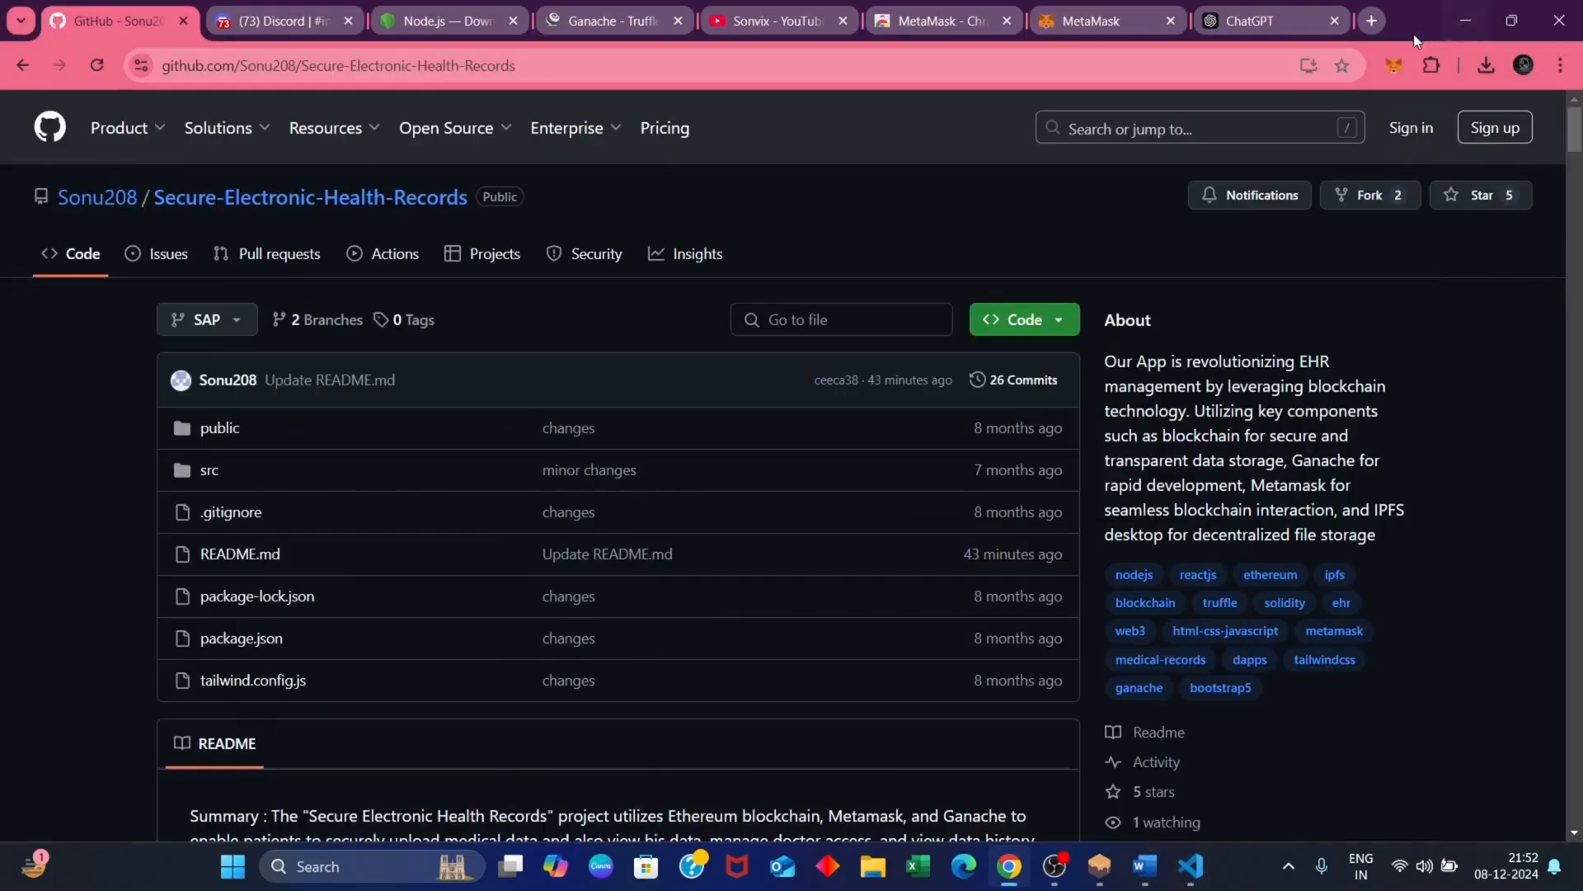
- Switch to Ganache and cancel the existing workspace setup
left_click(1095, 21)
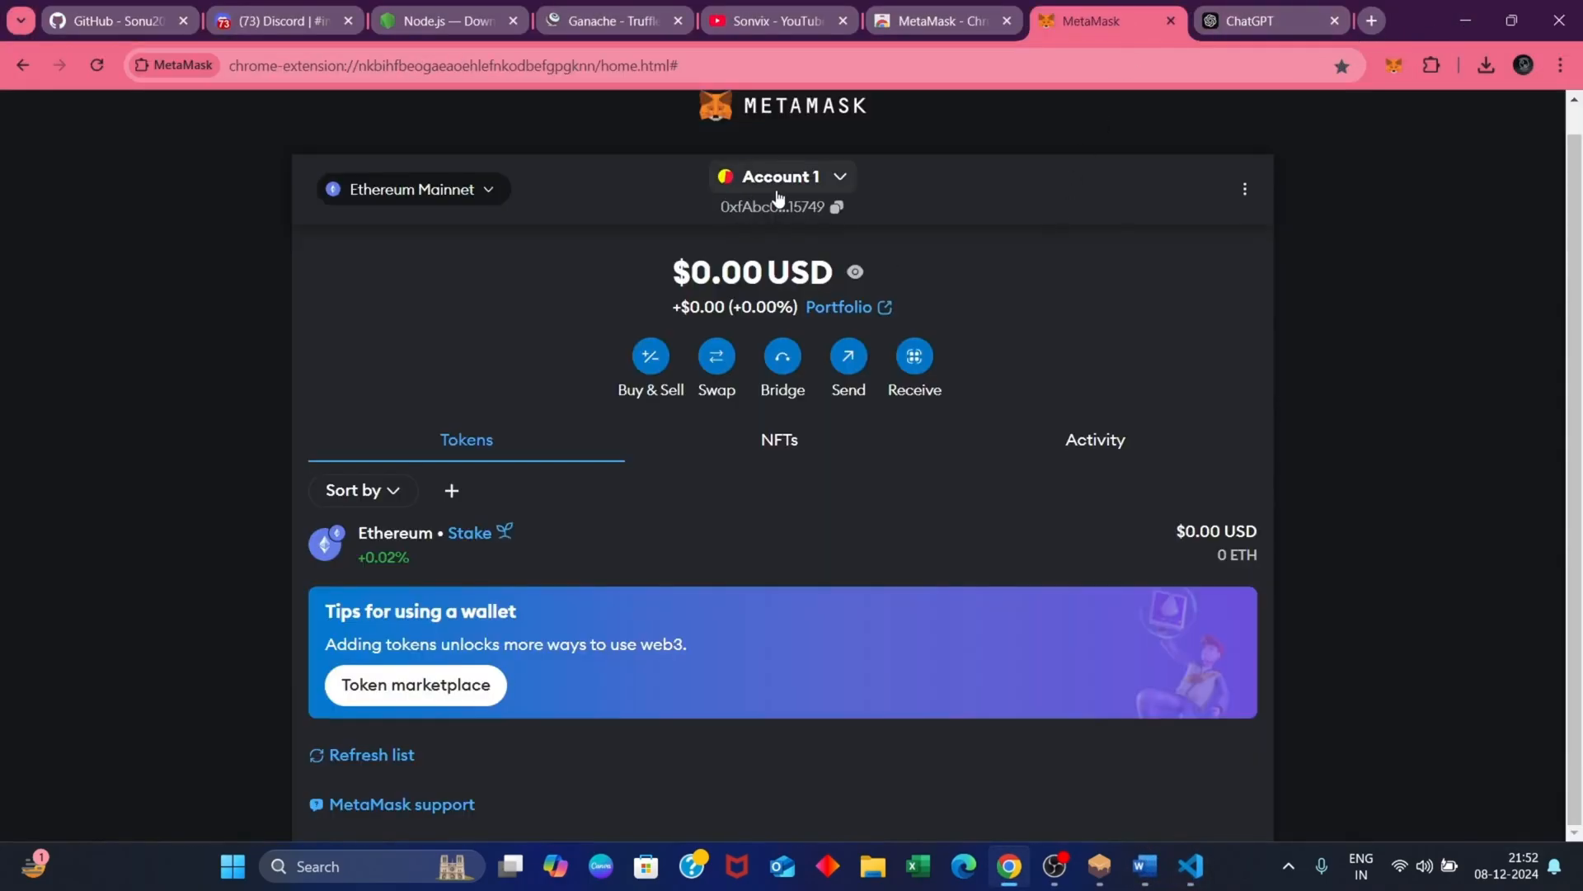
mouse_move(1090, 873)
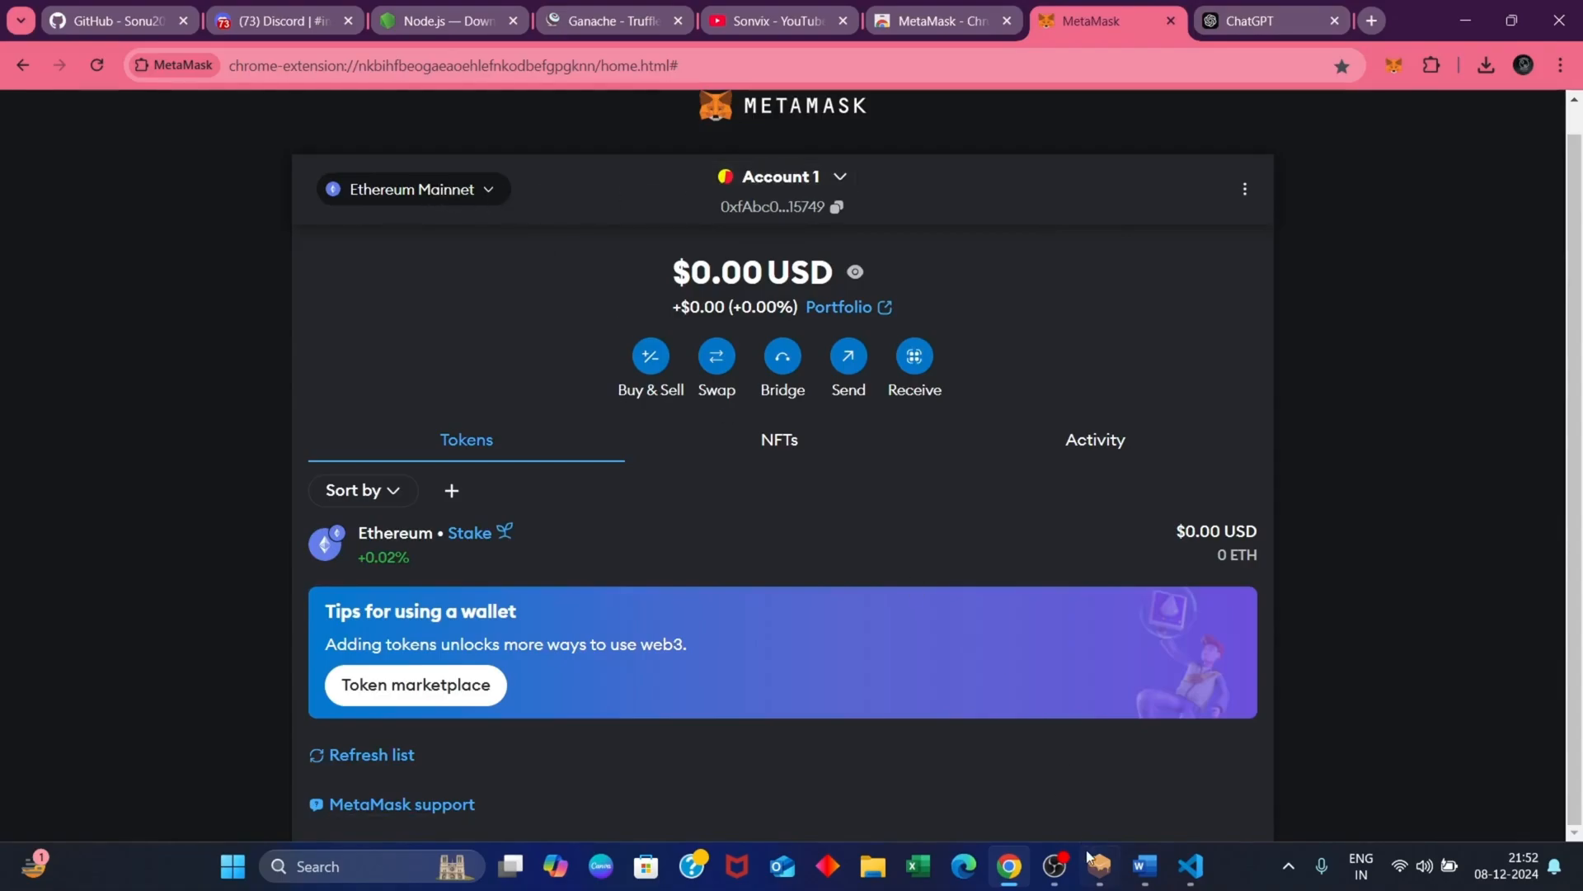
left_click(1096, 866)
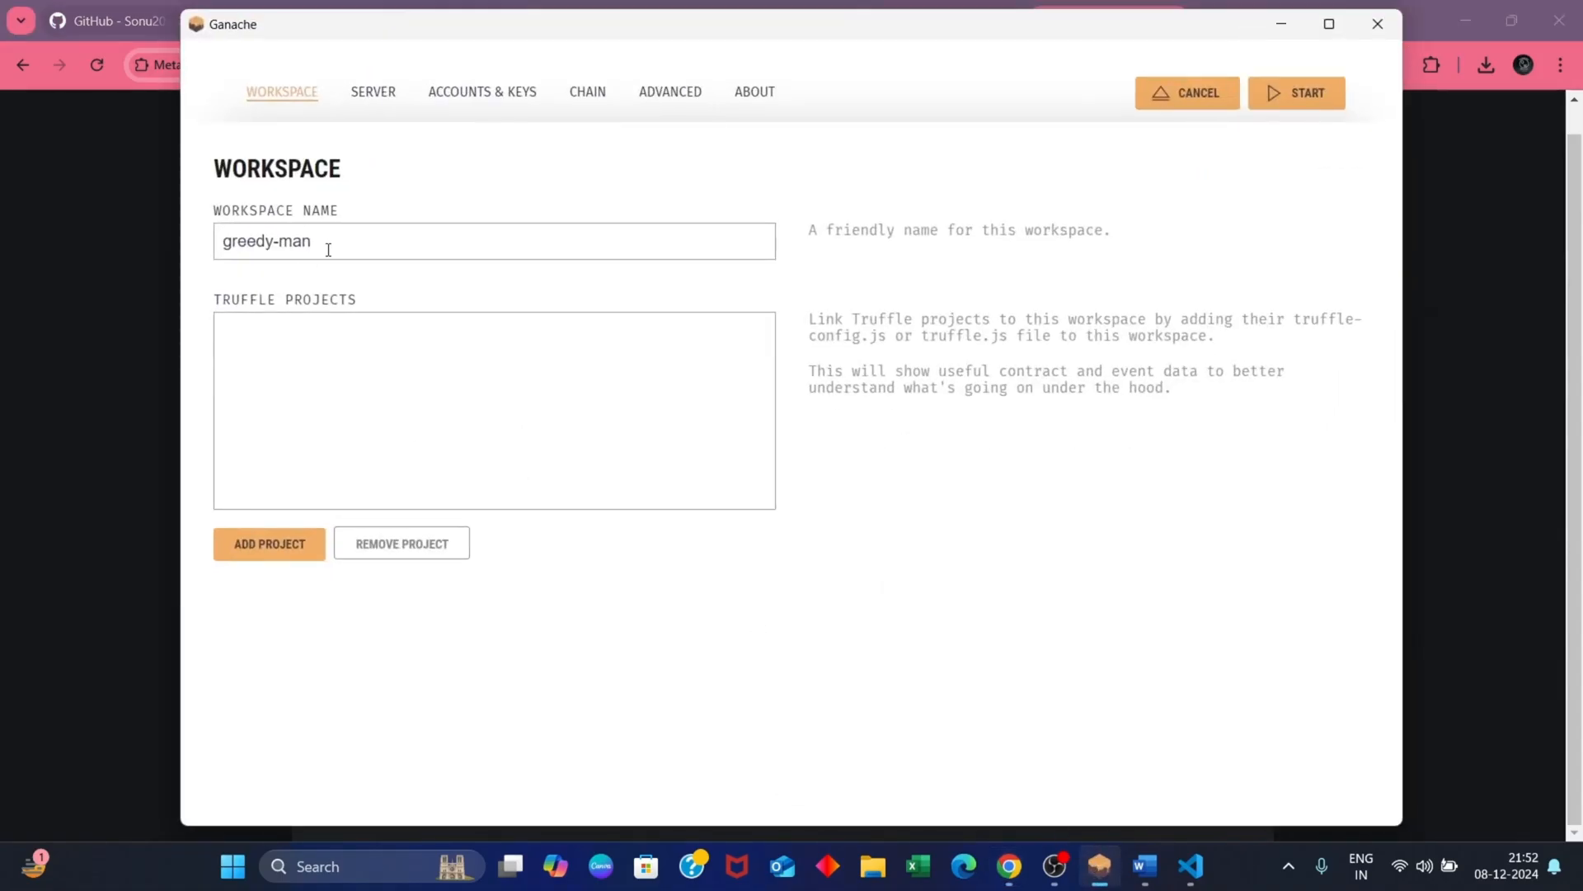
double_click(266, 241)
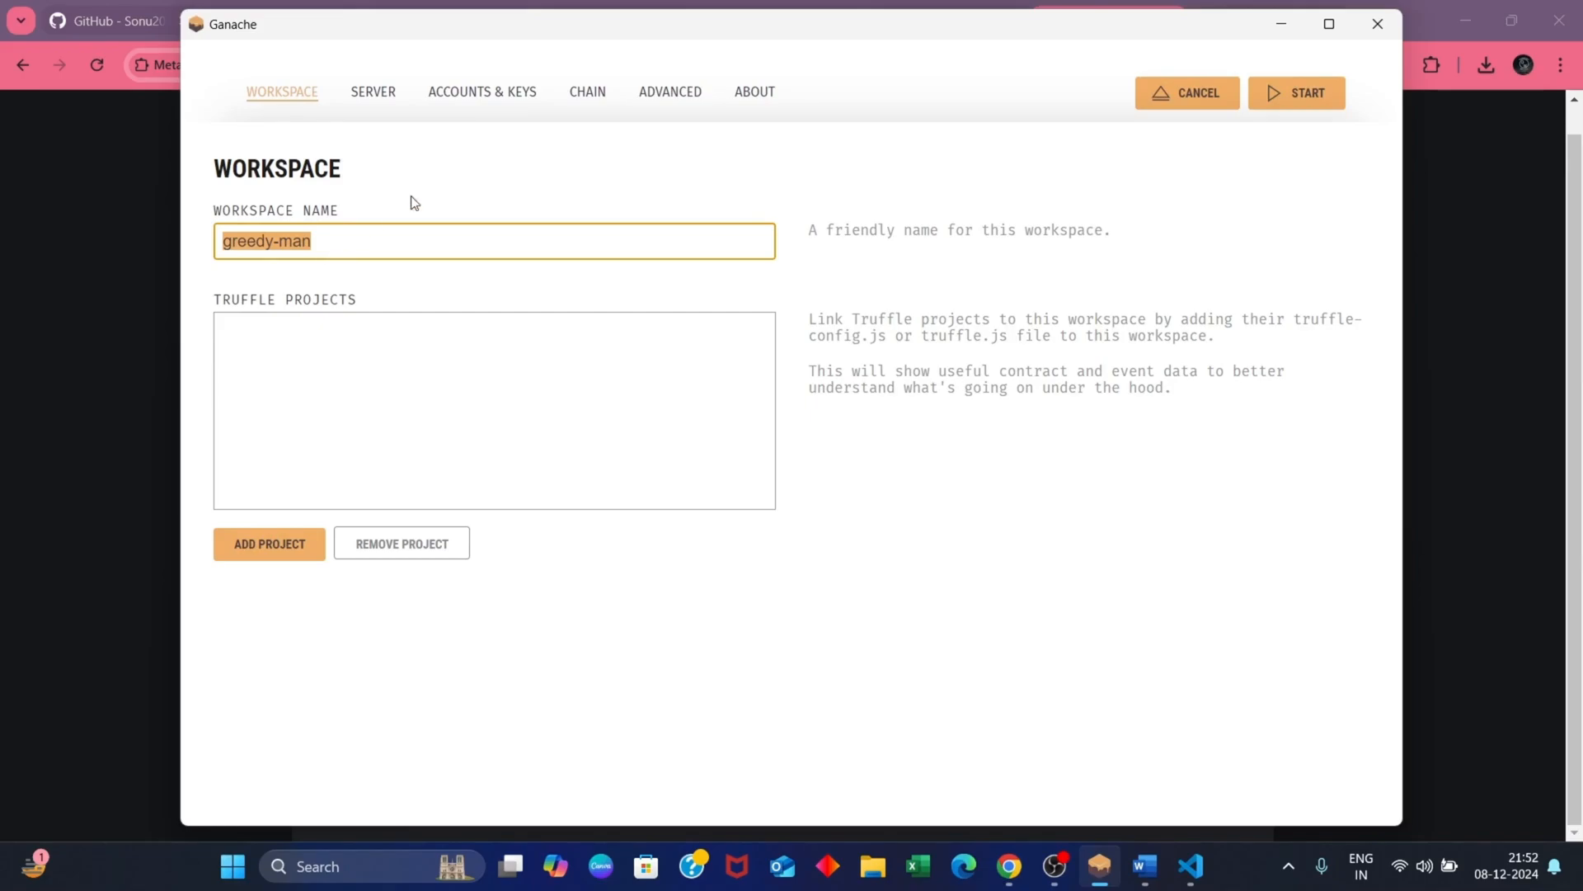
left_click(1187, 93)
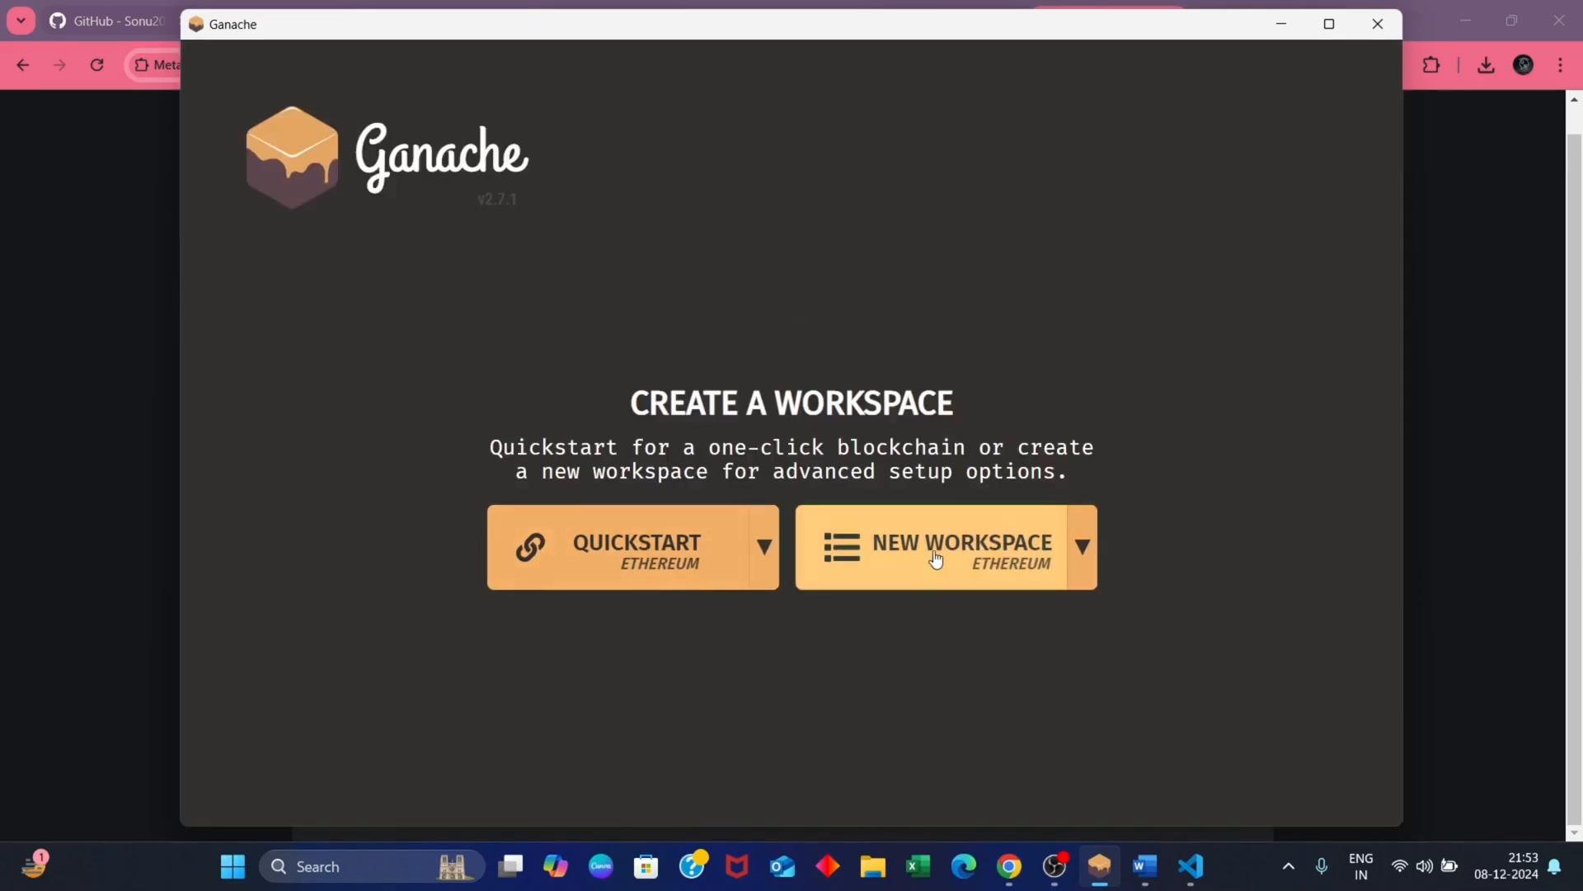
mouse_move(944, 571)
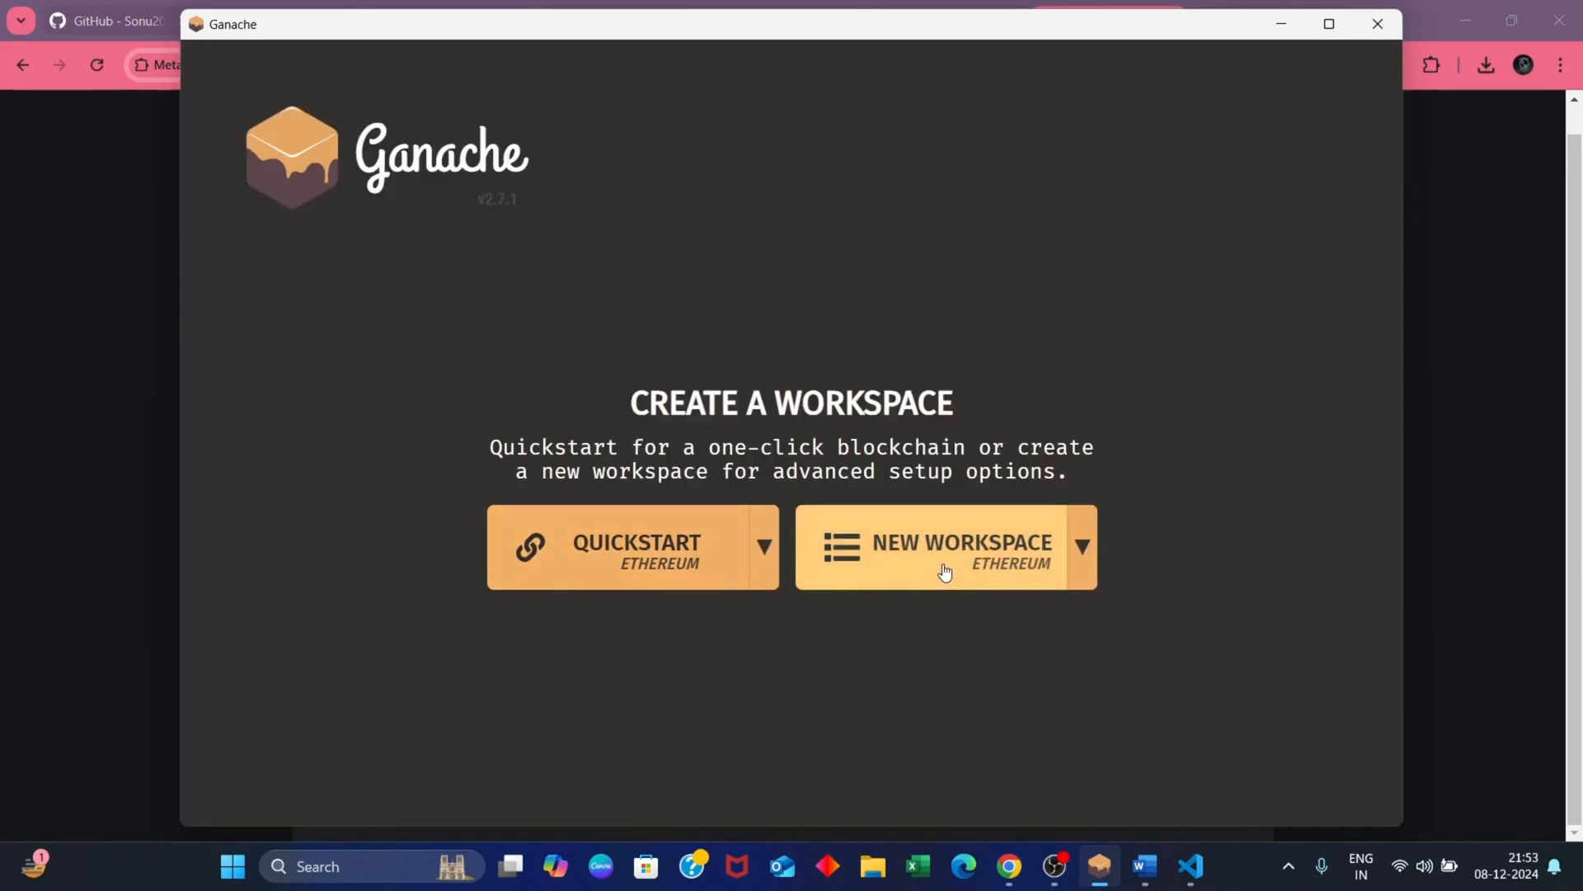
- Create a new Ethereum workspace named ehr, browsing for a Truffle project before saving it
left_click(946, 546)
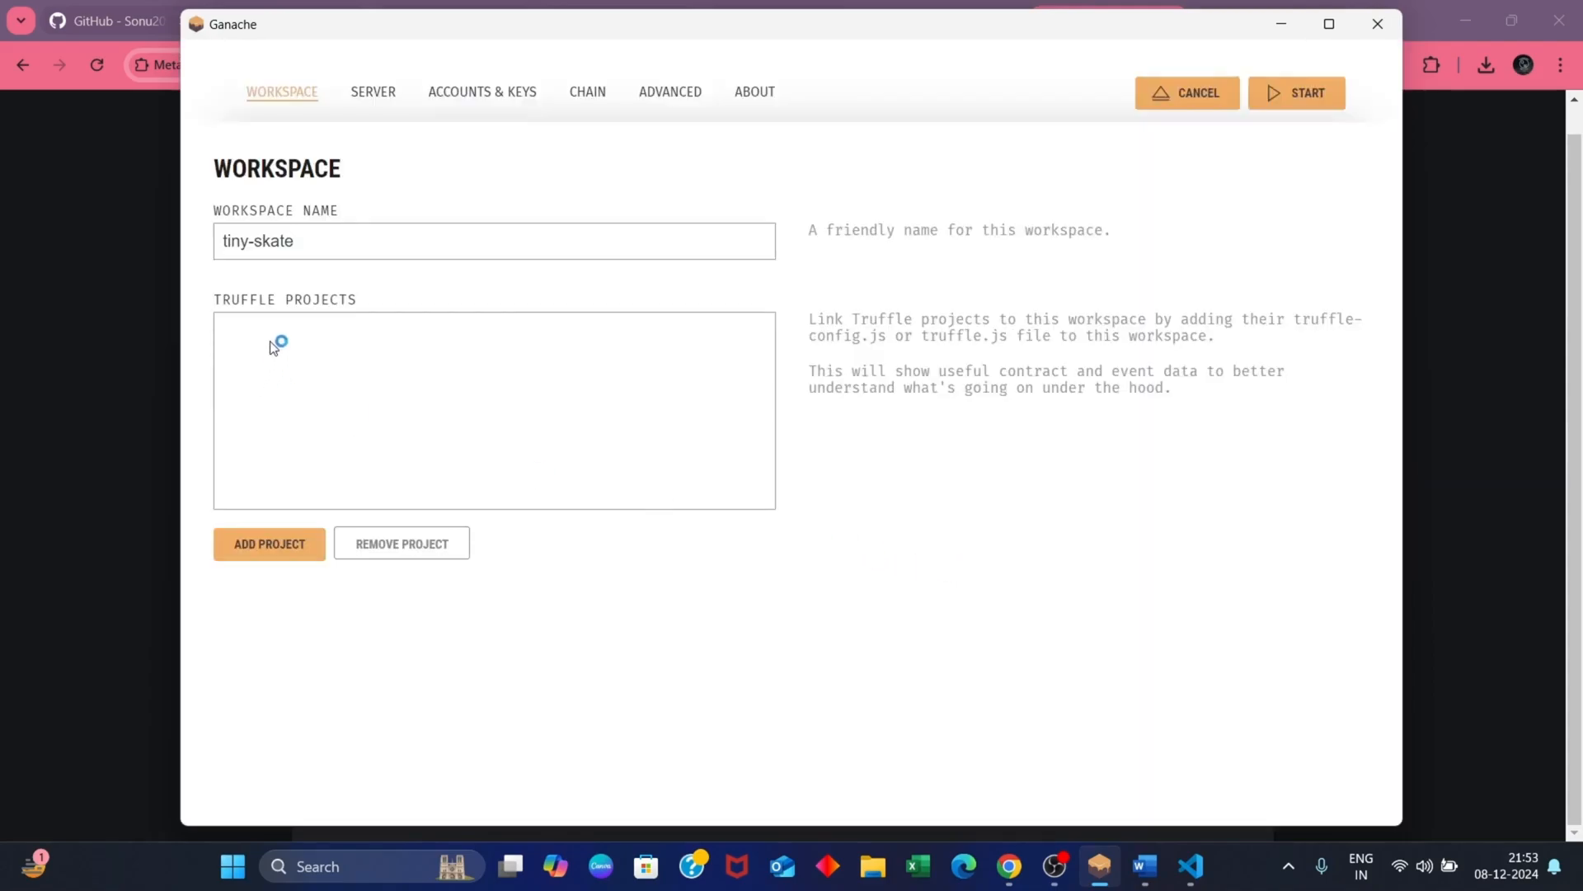
triple_click(259, 241)
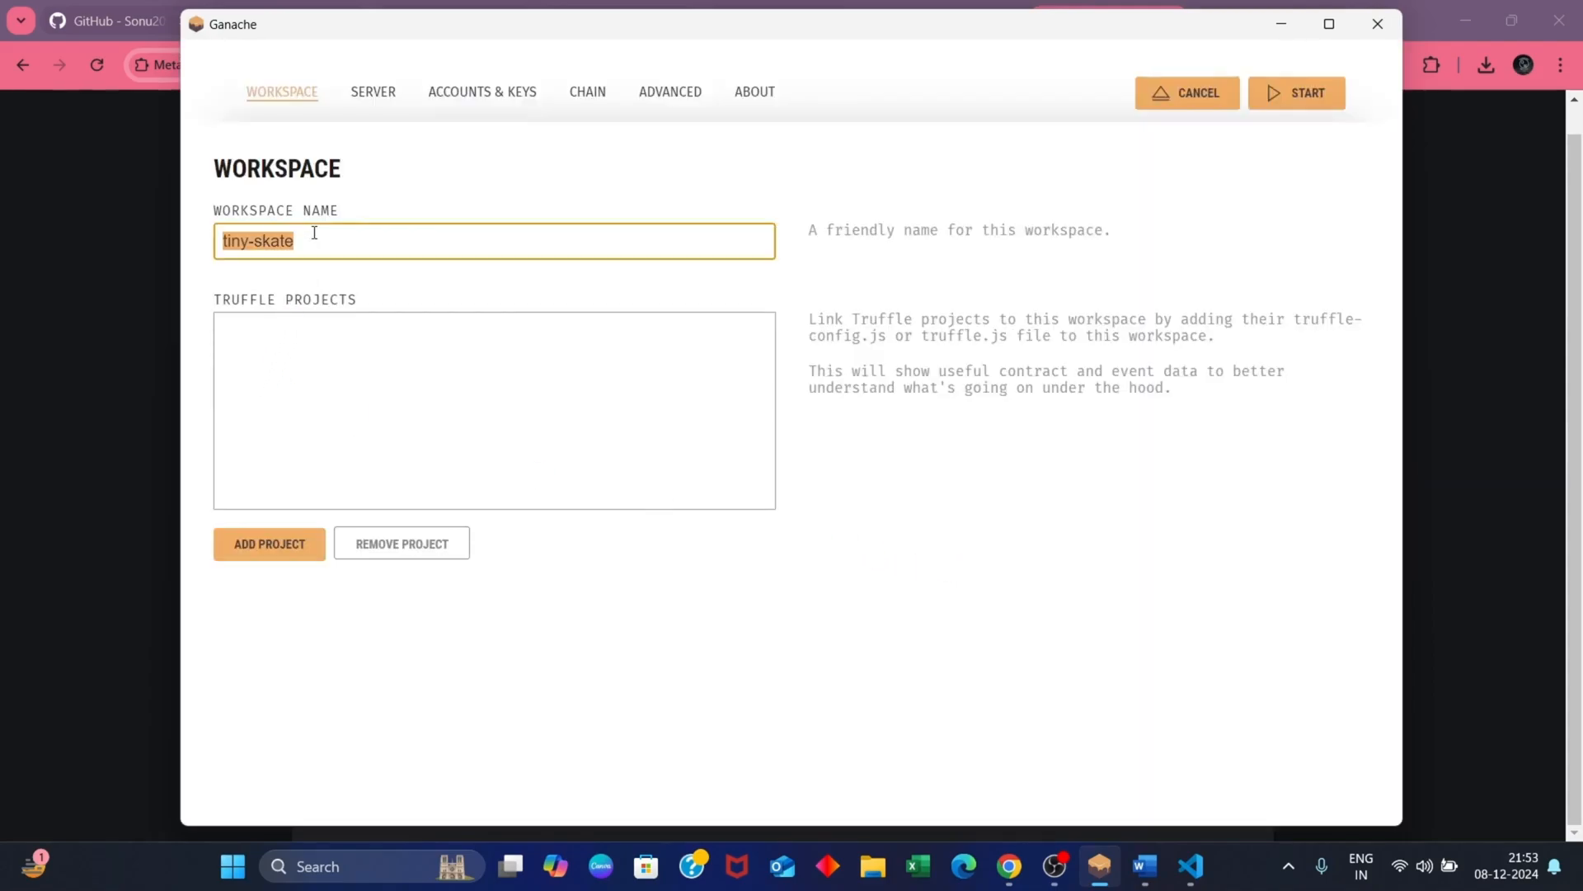
type("ehr")
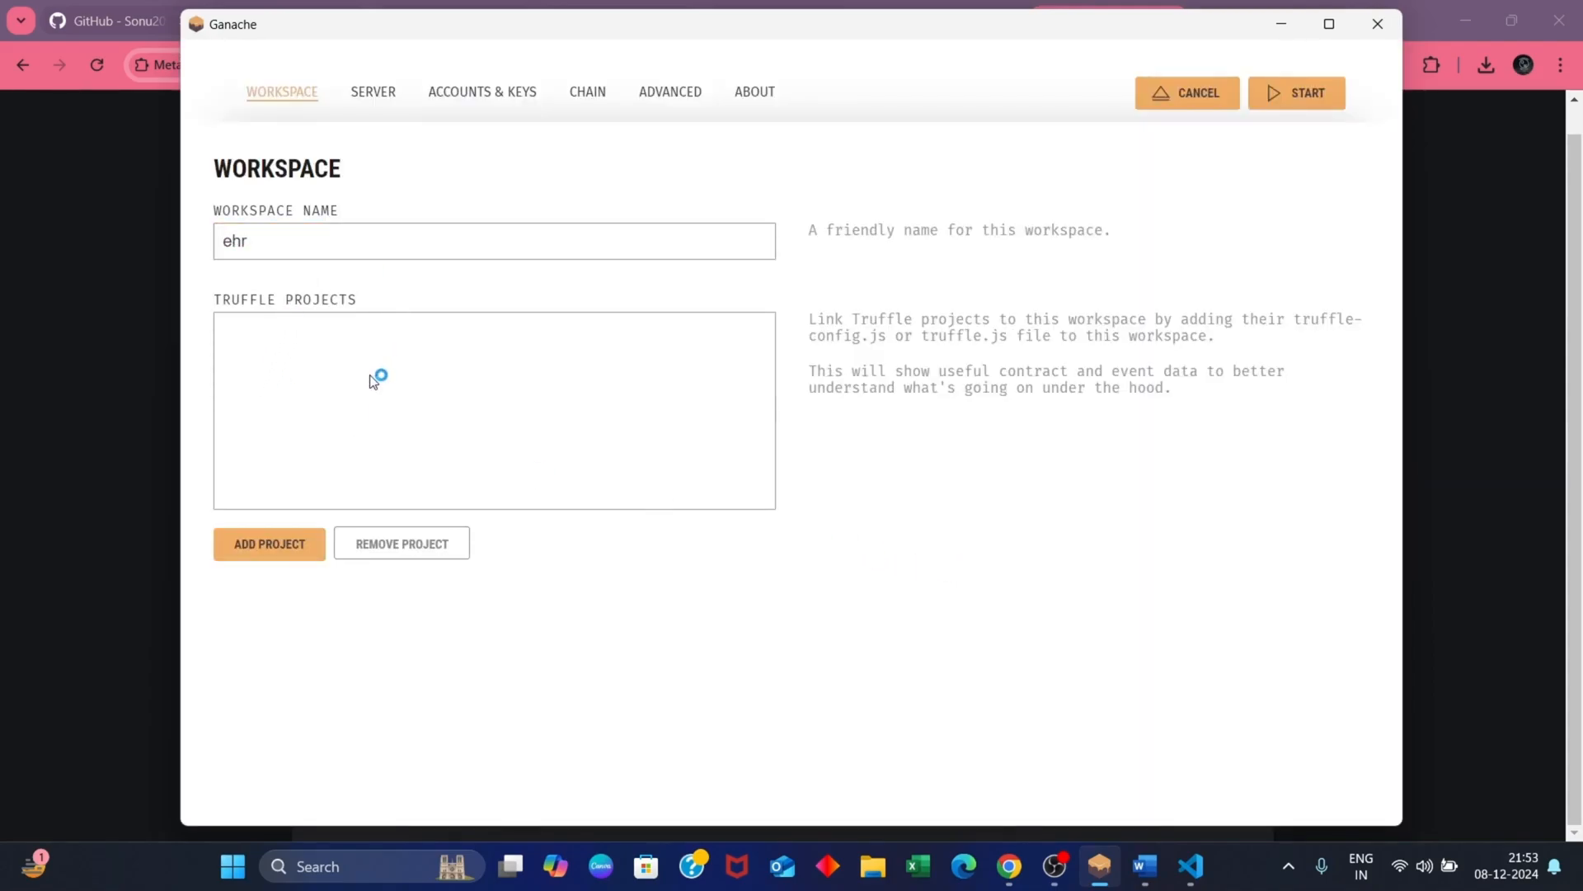
mouse_move(225, 630)
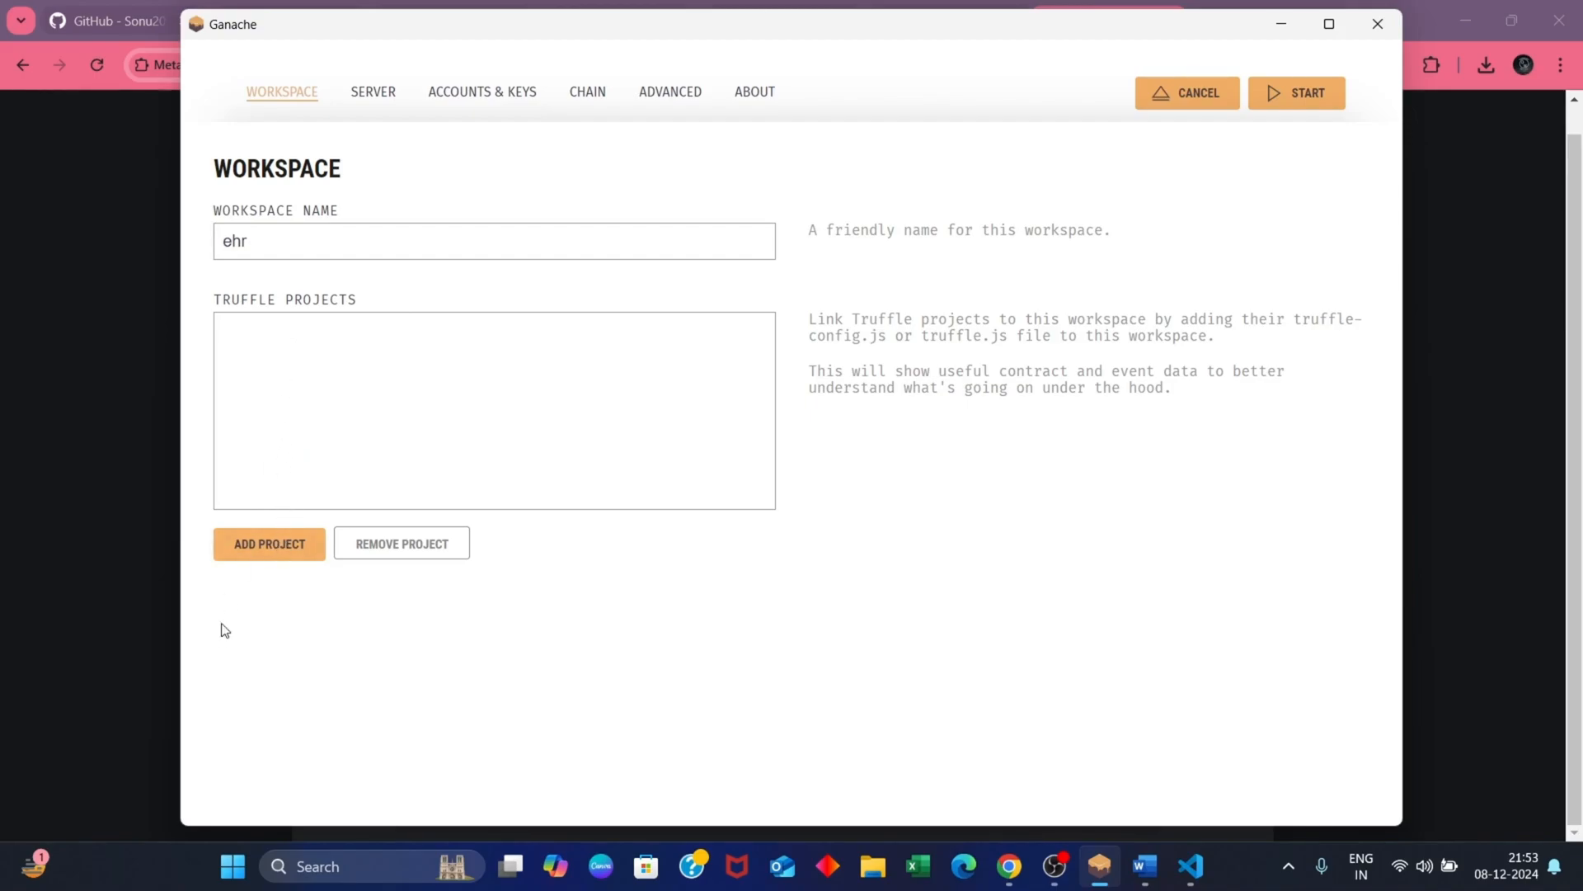
left_click(269, 544)
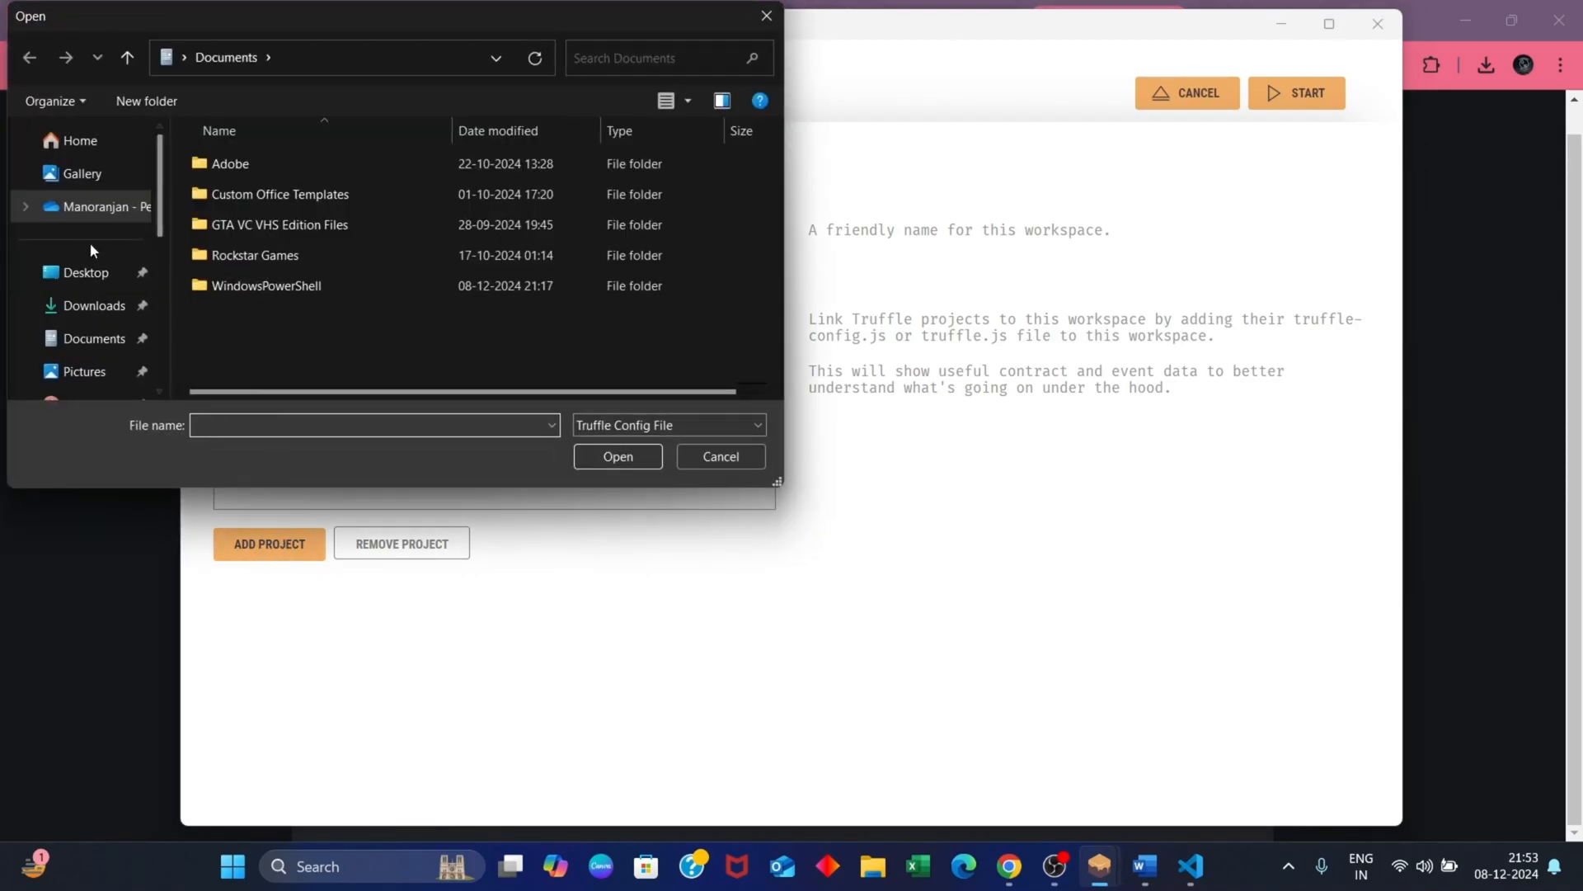
left_click(81, 272)
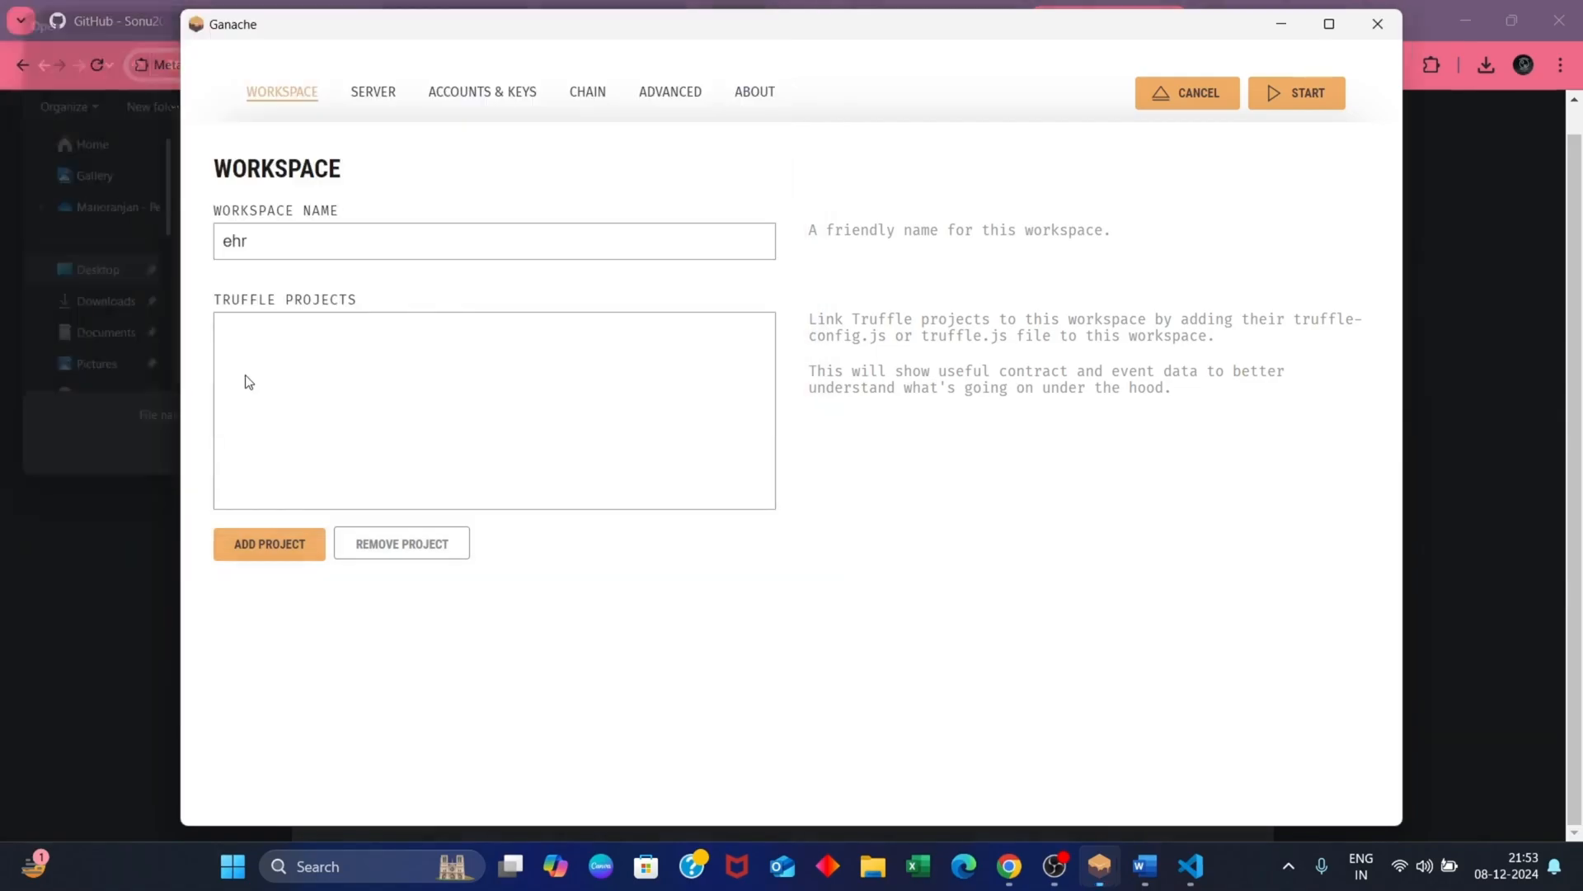
left_click(1296, 93)
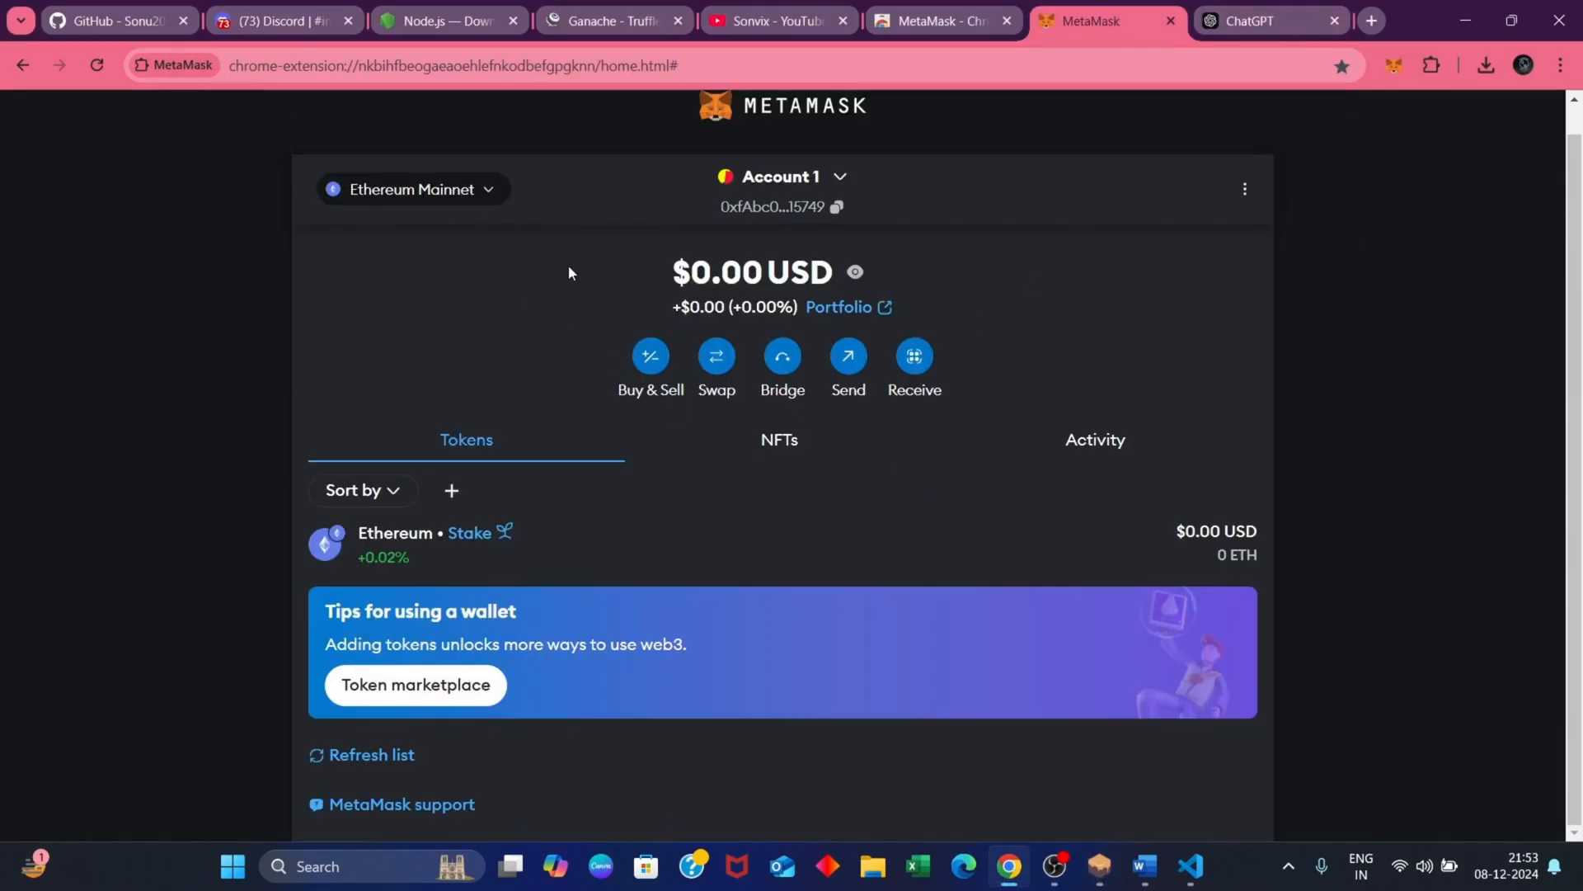
- Add custom network ehr with Ganache's RPC 127.0.0.1:7545 and chain ID 1337, then save it
left_click(413, 188)
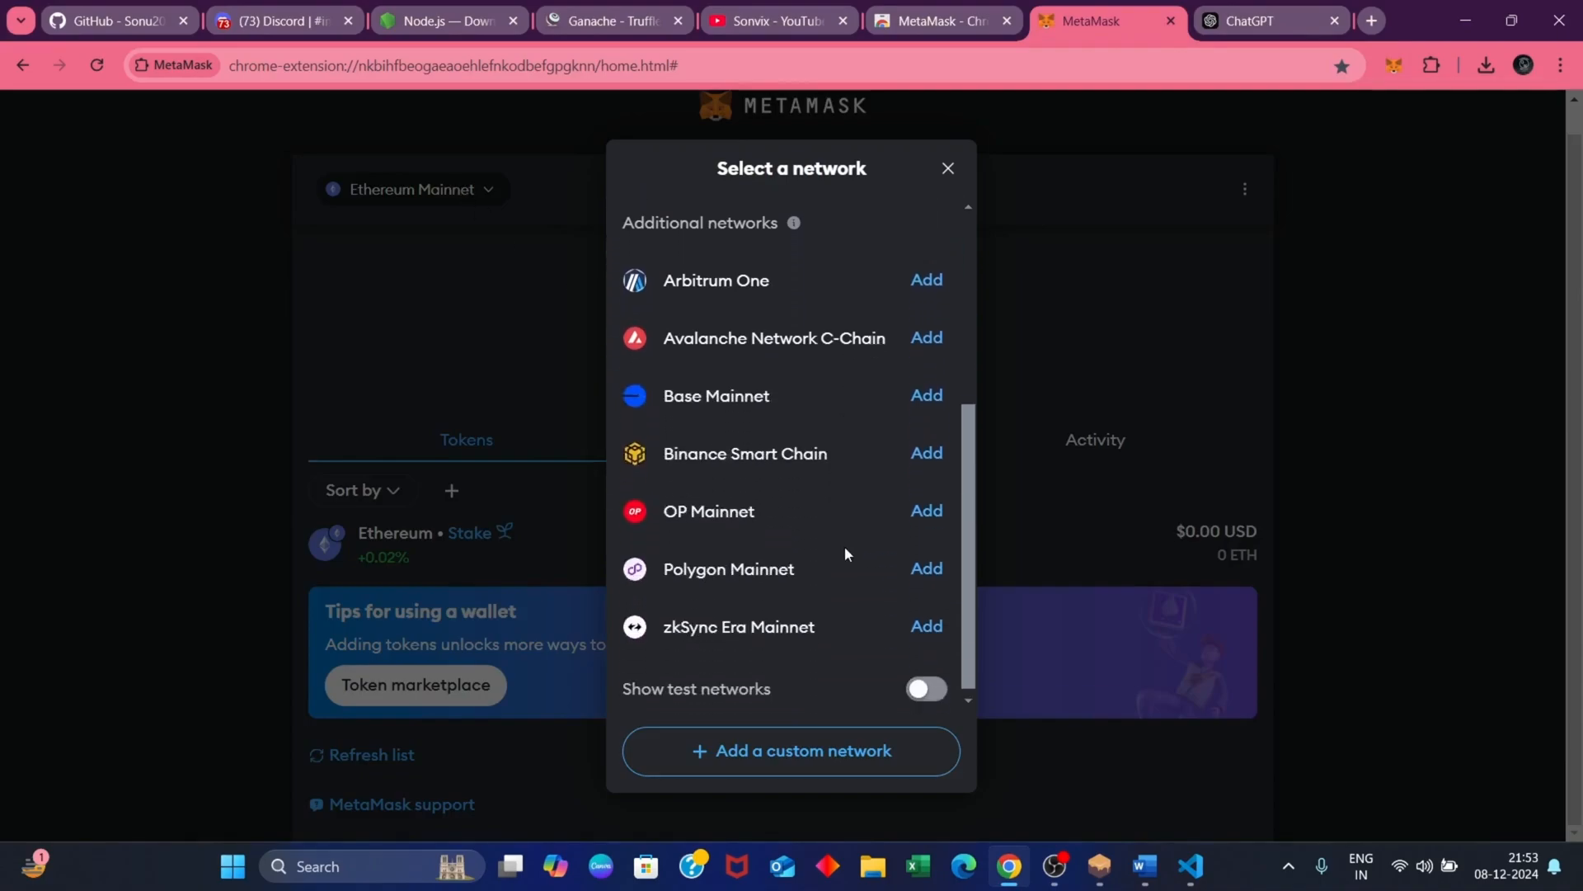
left_click(792, 751)
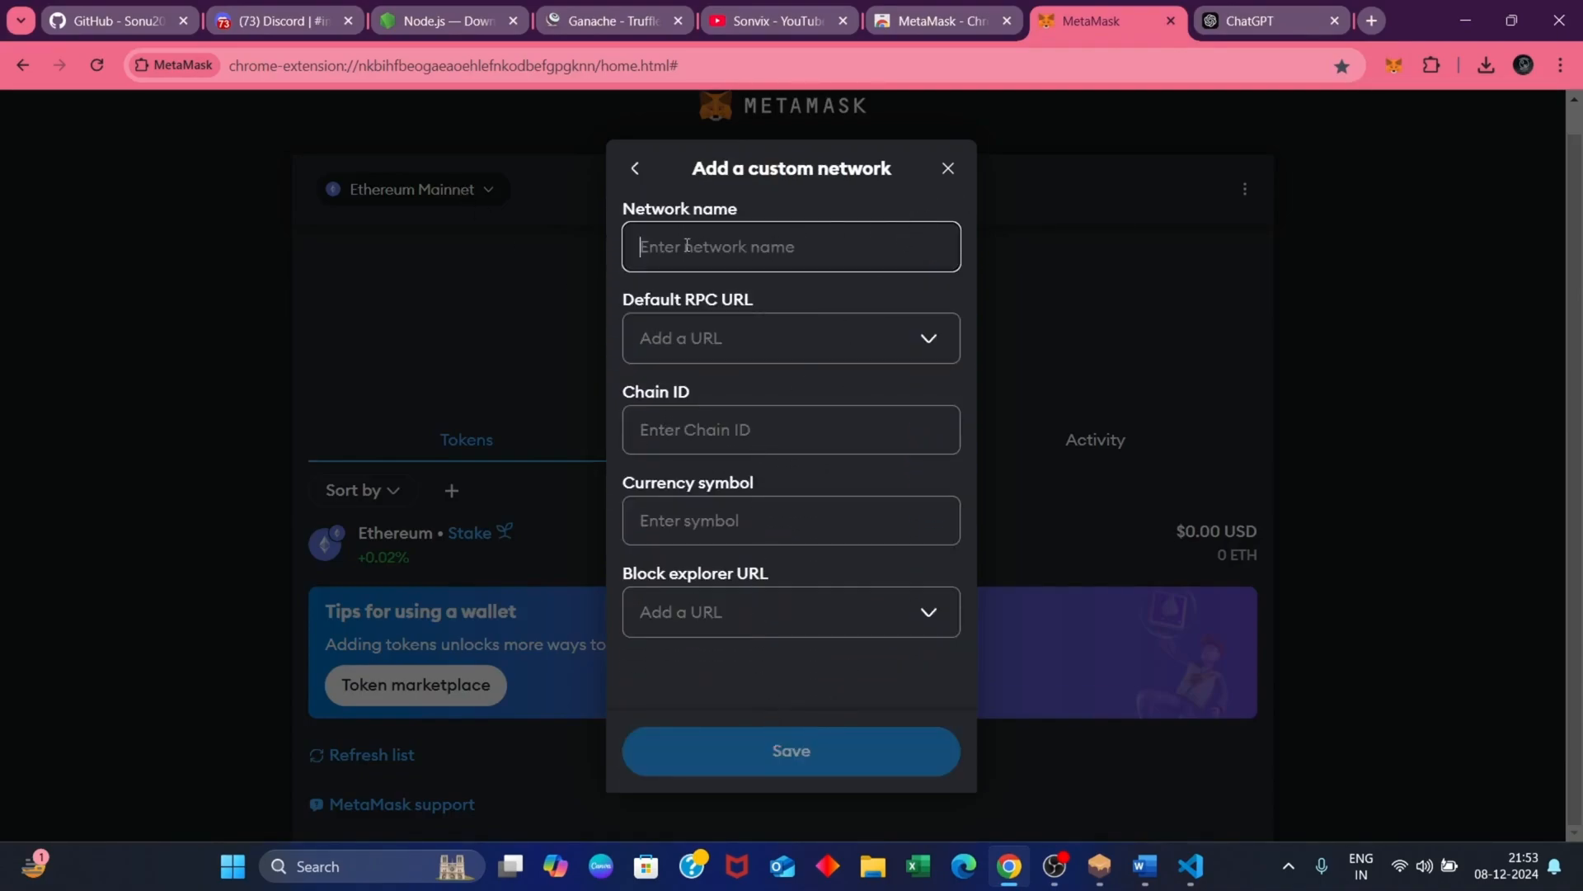
type("ehr")
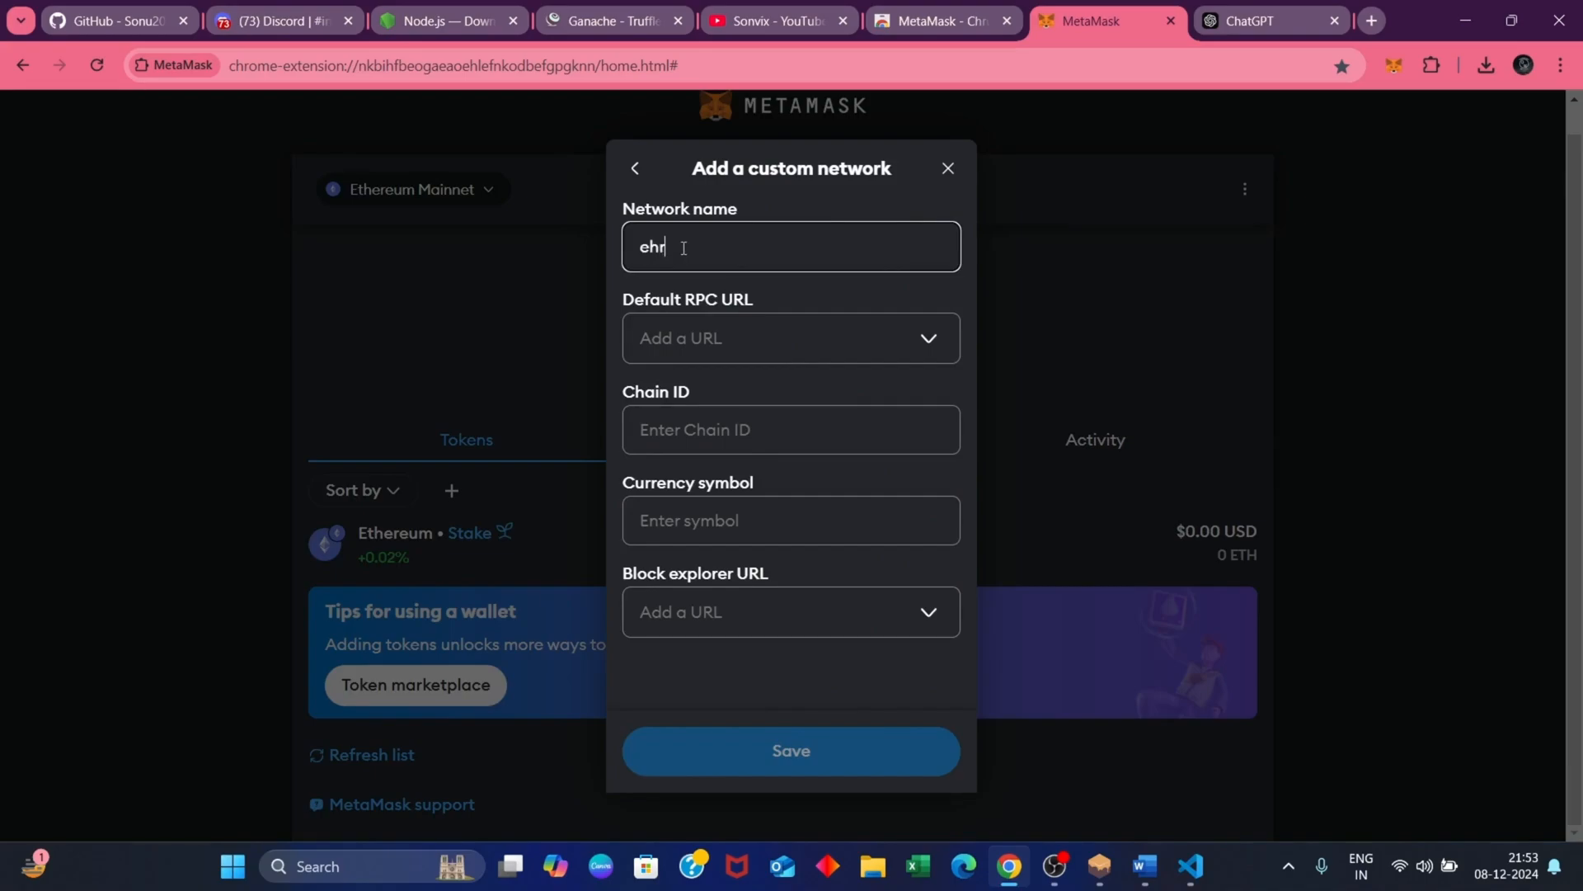
left_click(790, 338)
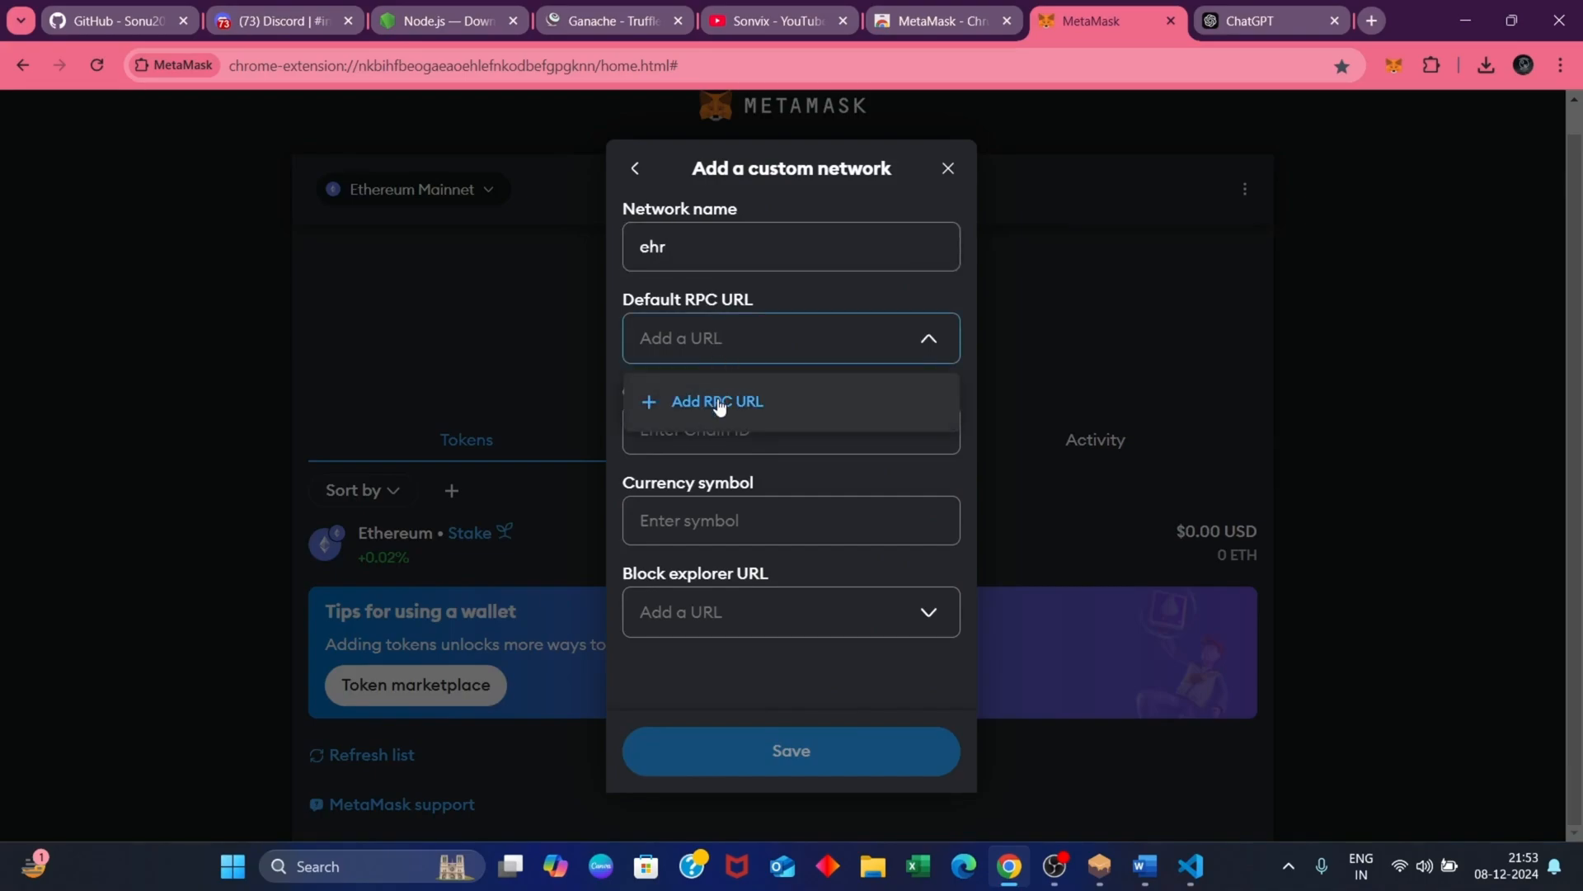
left_click(717, 401)
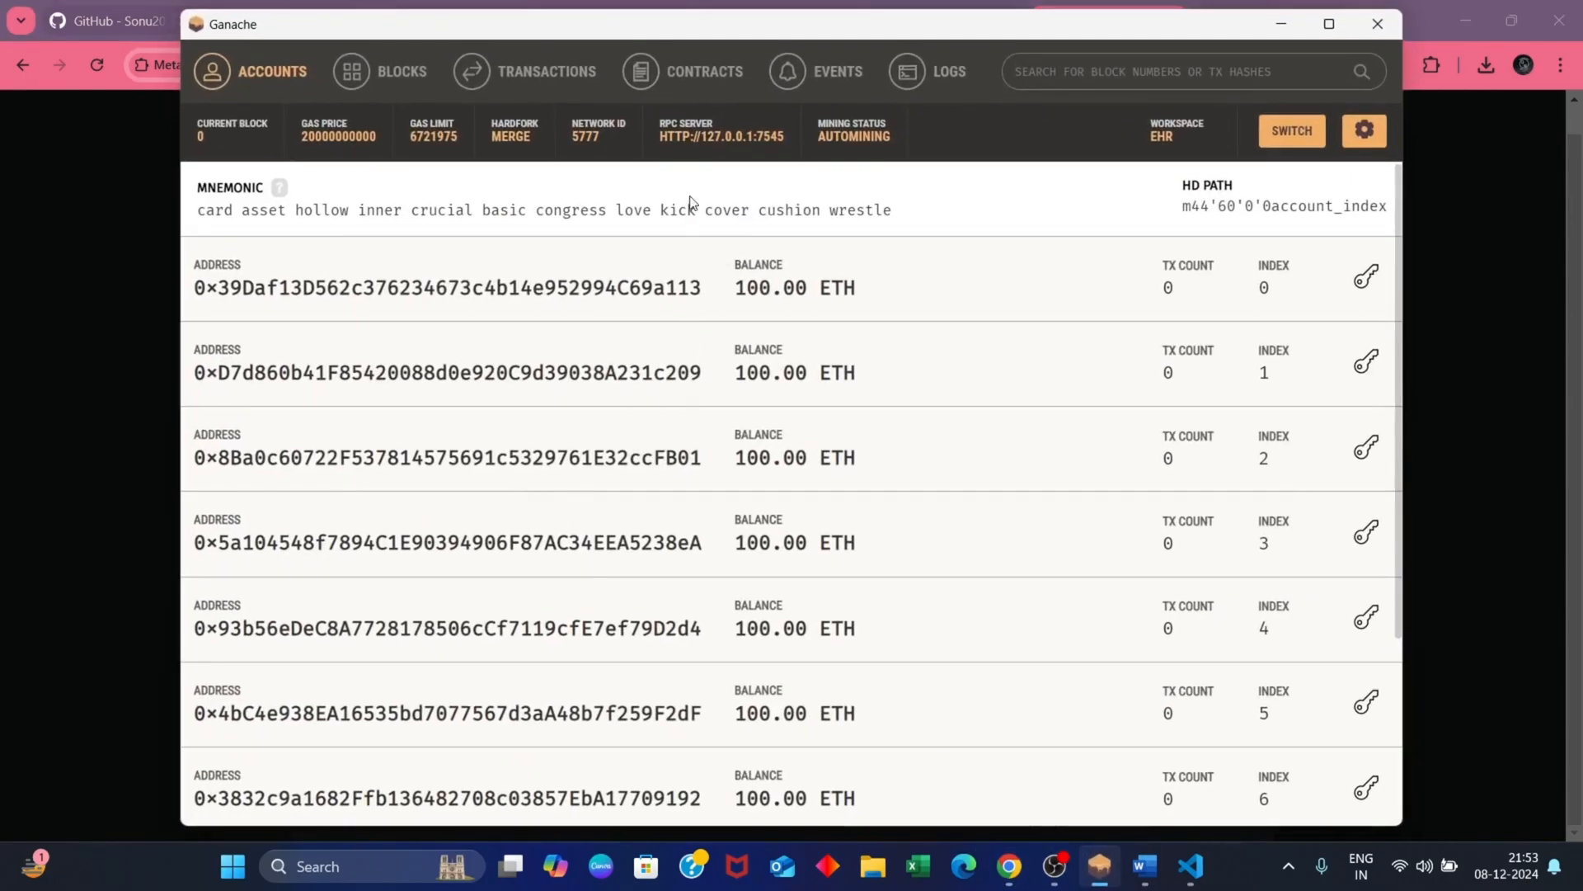
double_click(719, 135)
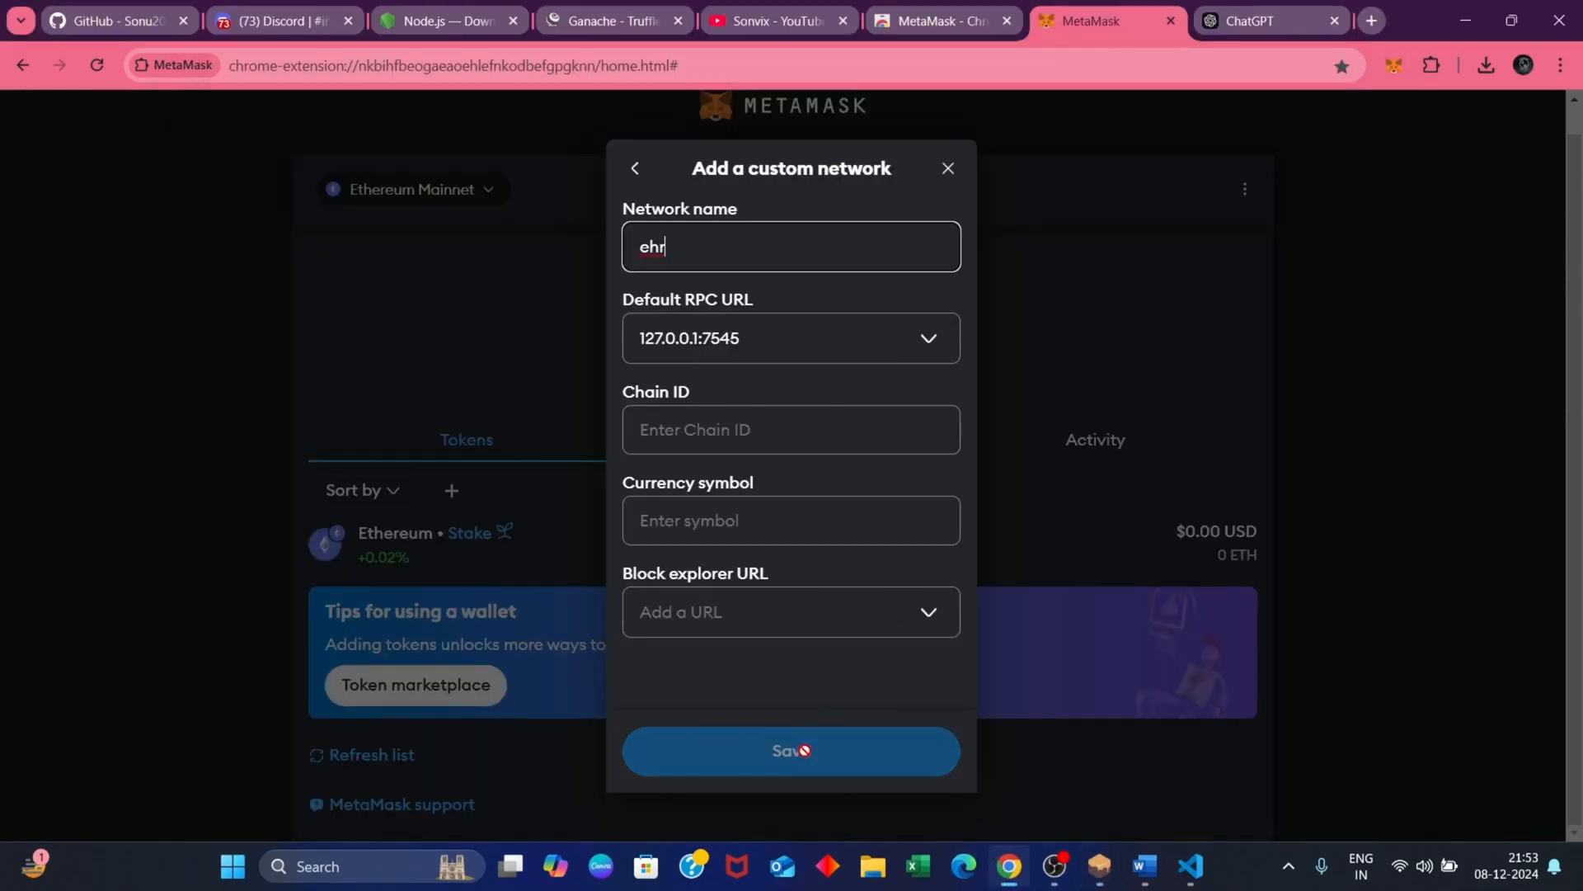
left_click(791, 429)
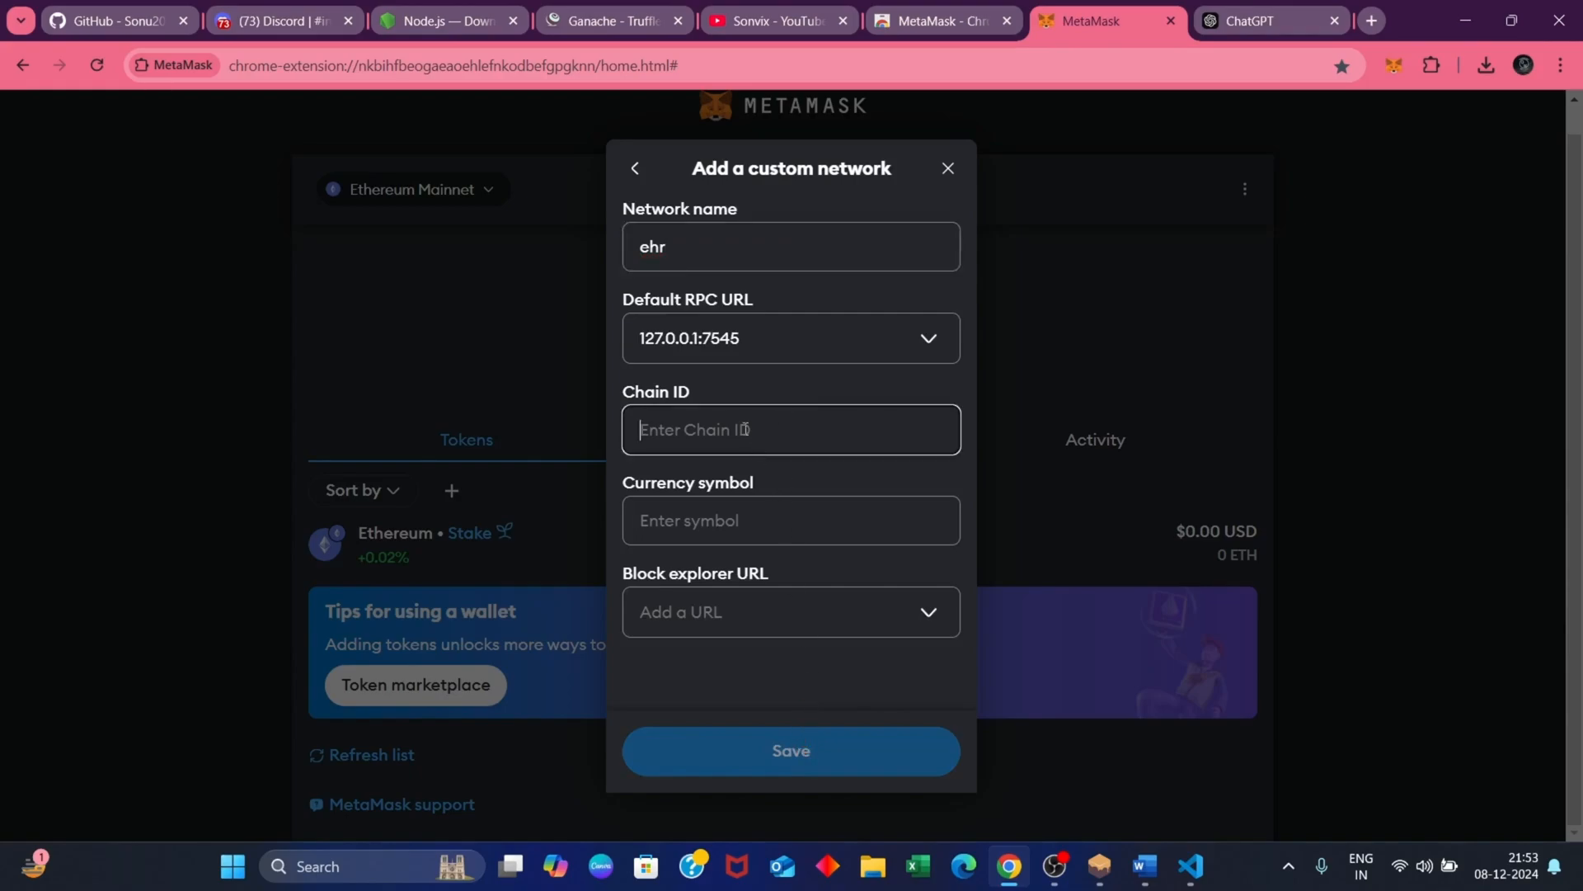
type("1")
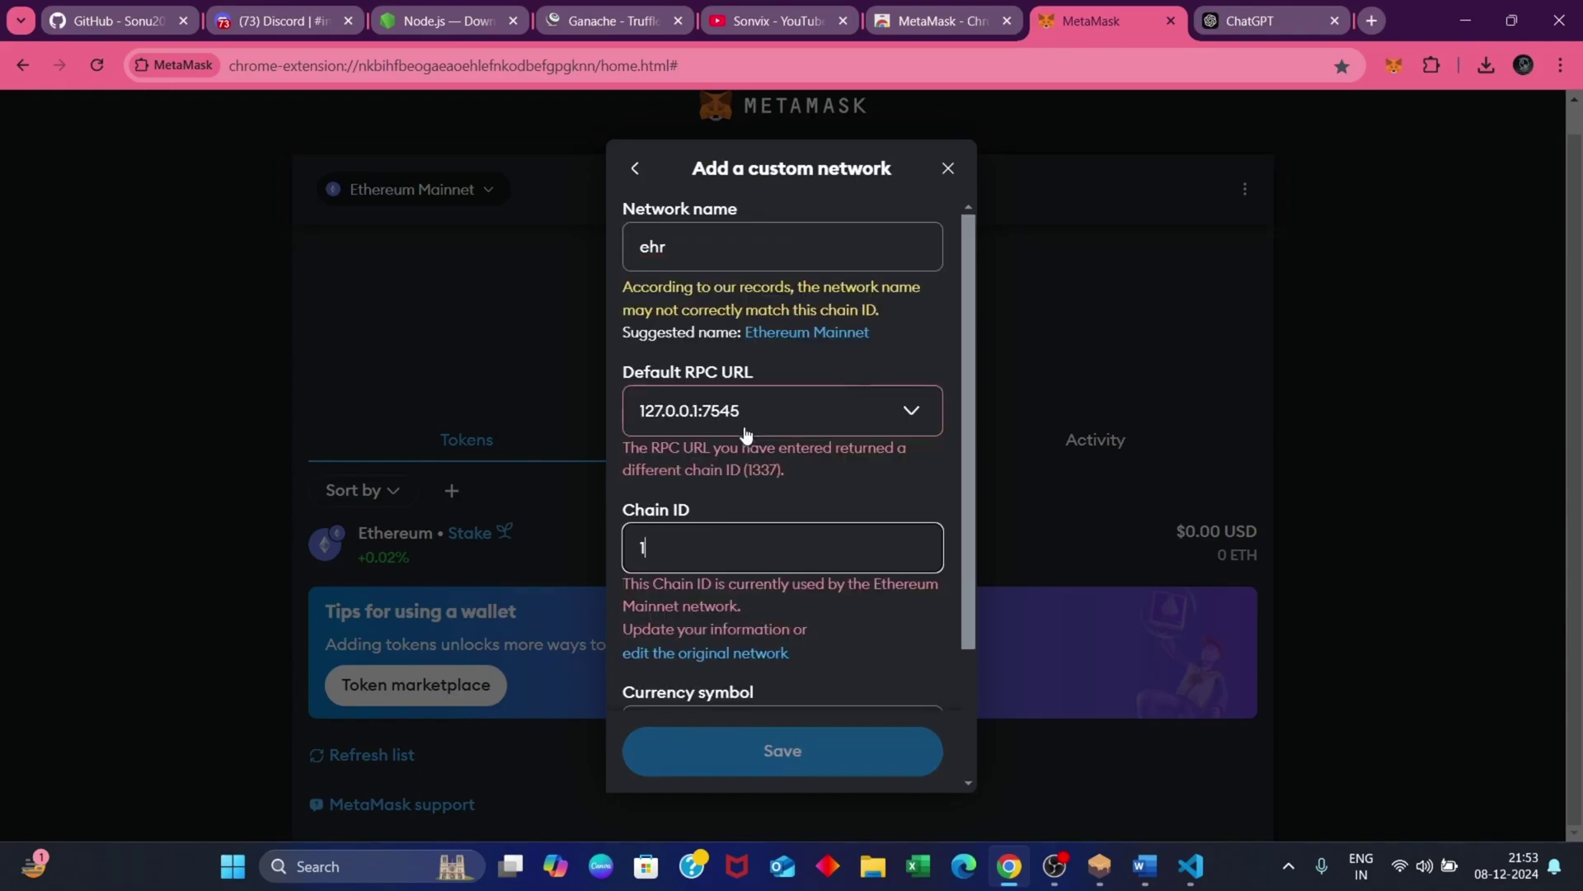
type("337")
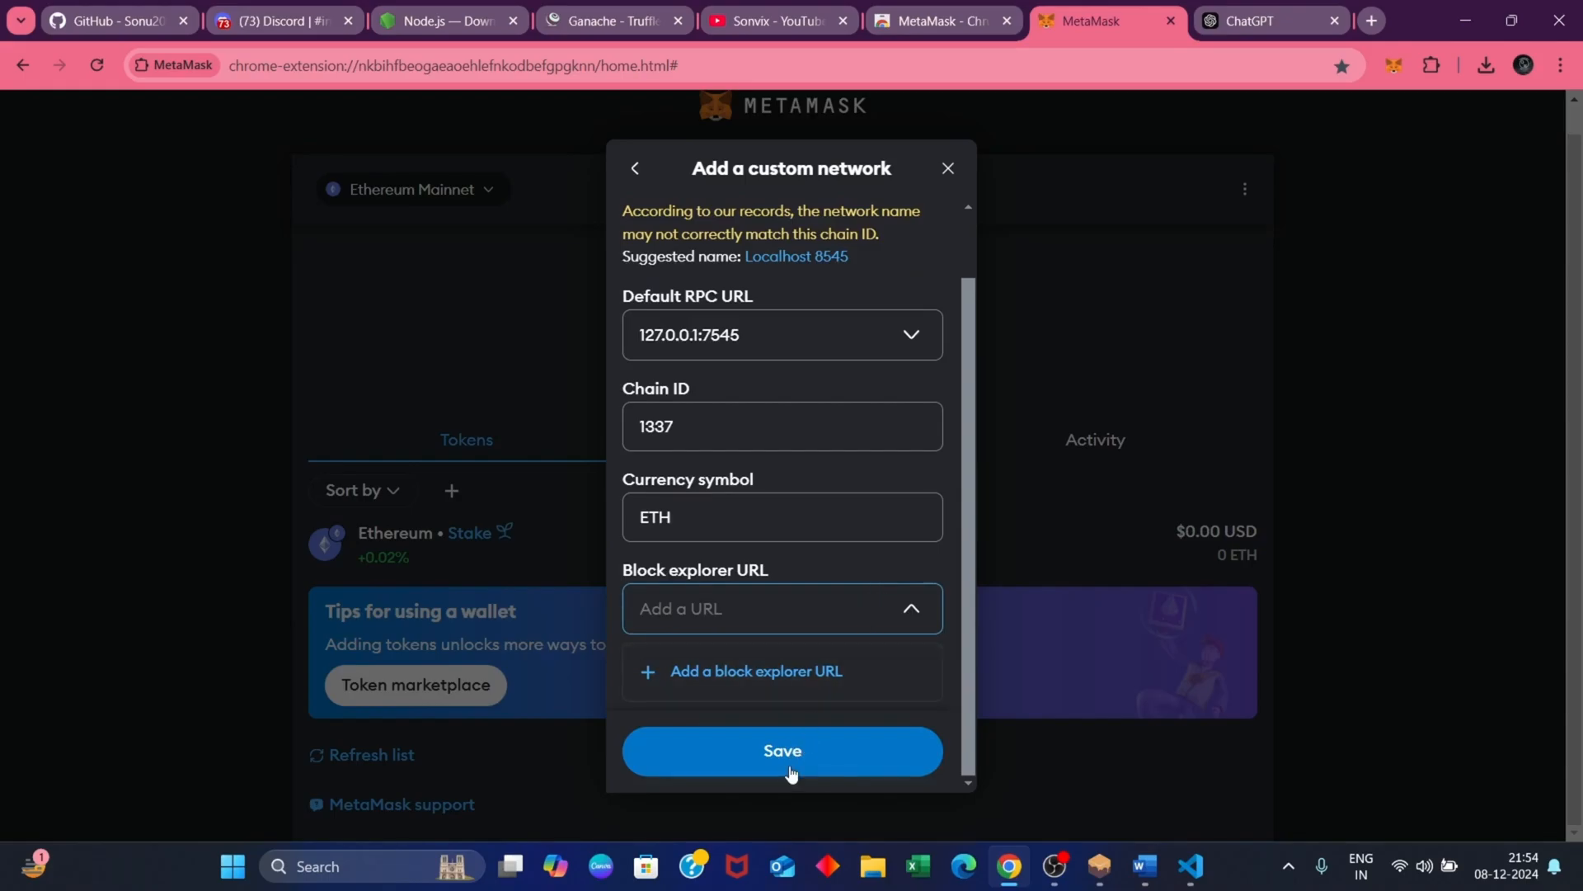
left_click(782, 751)
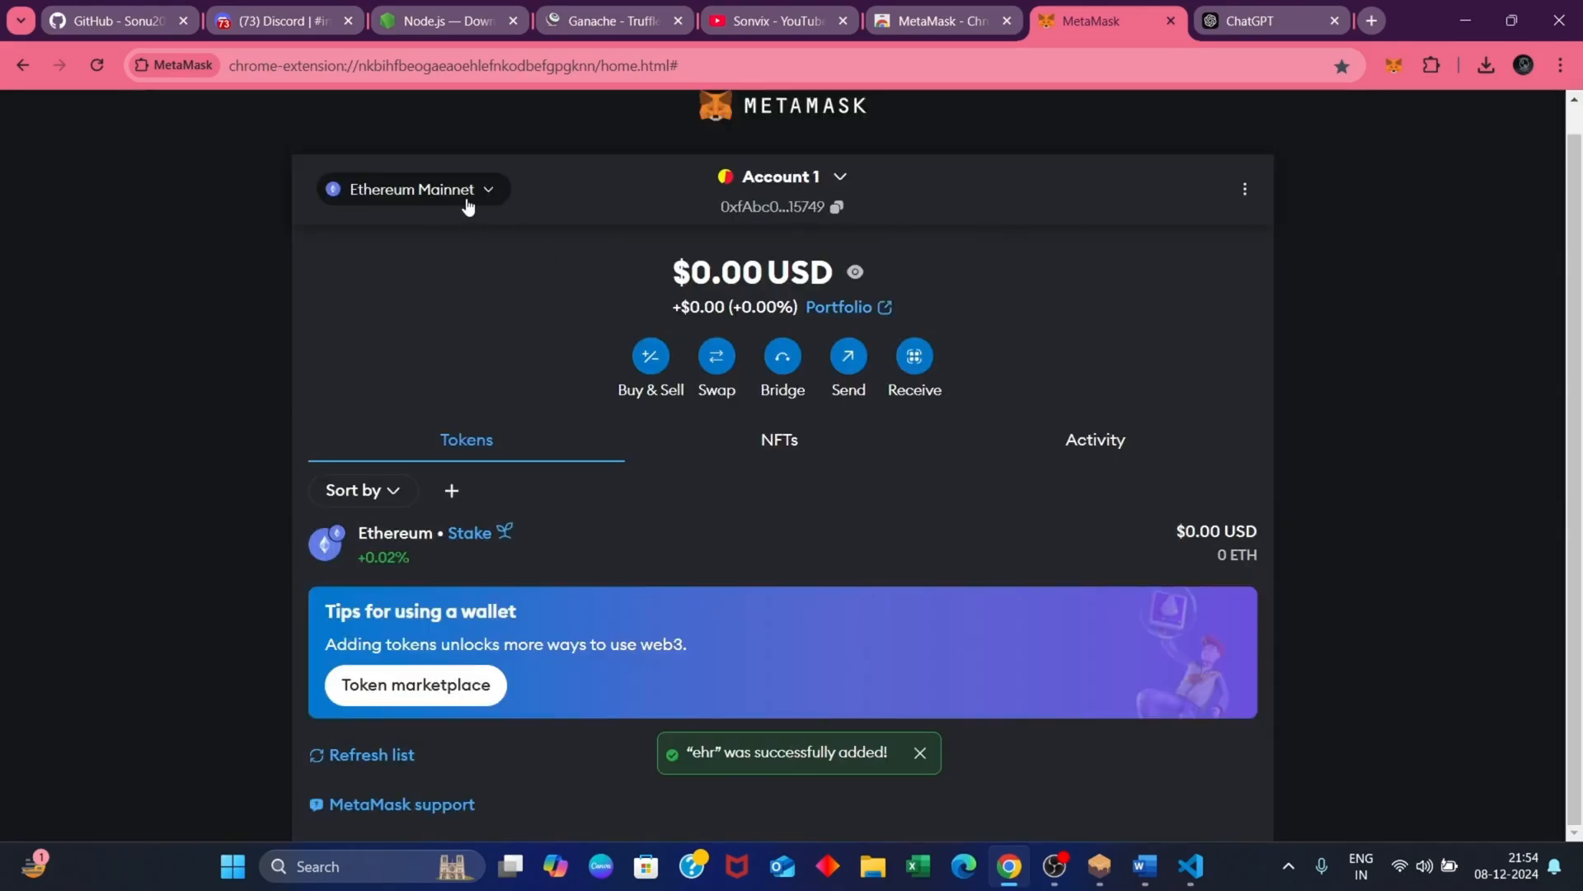
- Show custom networks in the list and switch the wallet to ehr
left_click(413, 189)
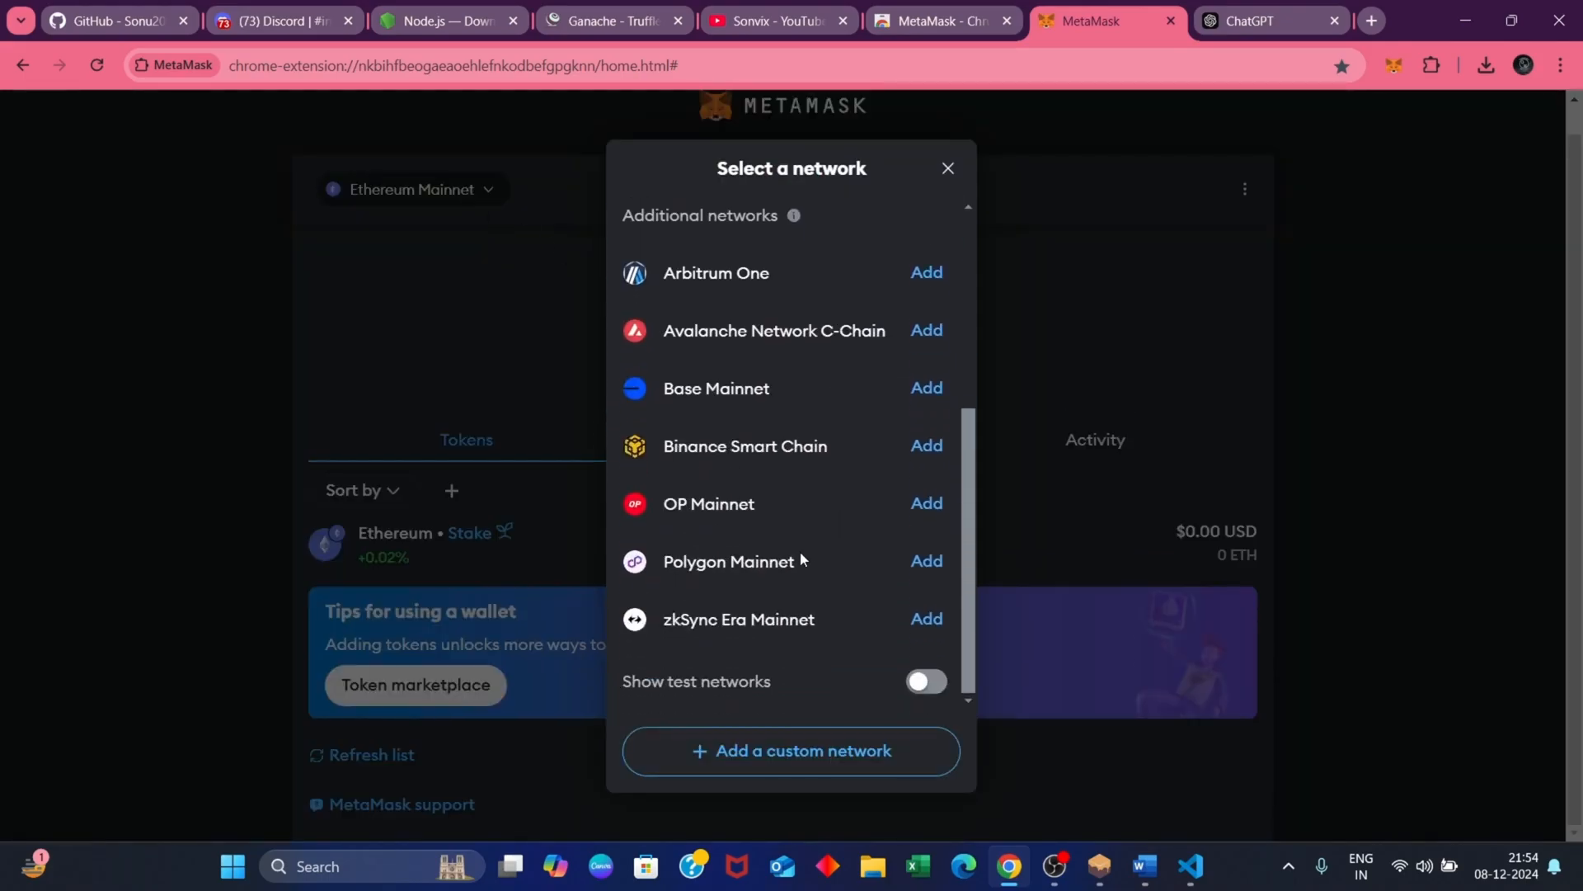
left_click(926, 681)
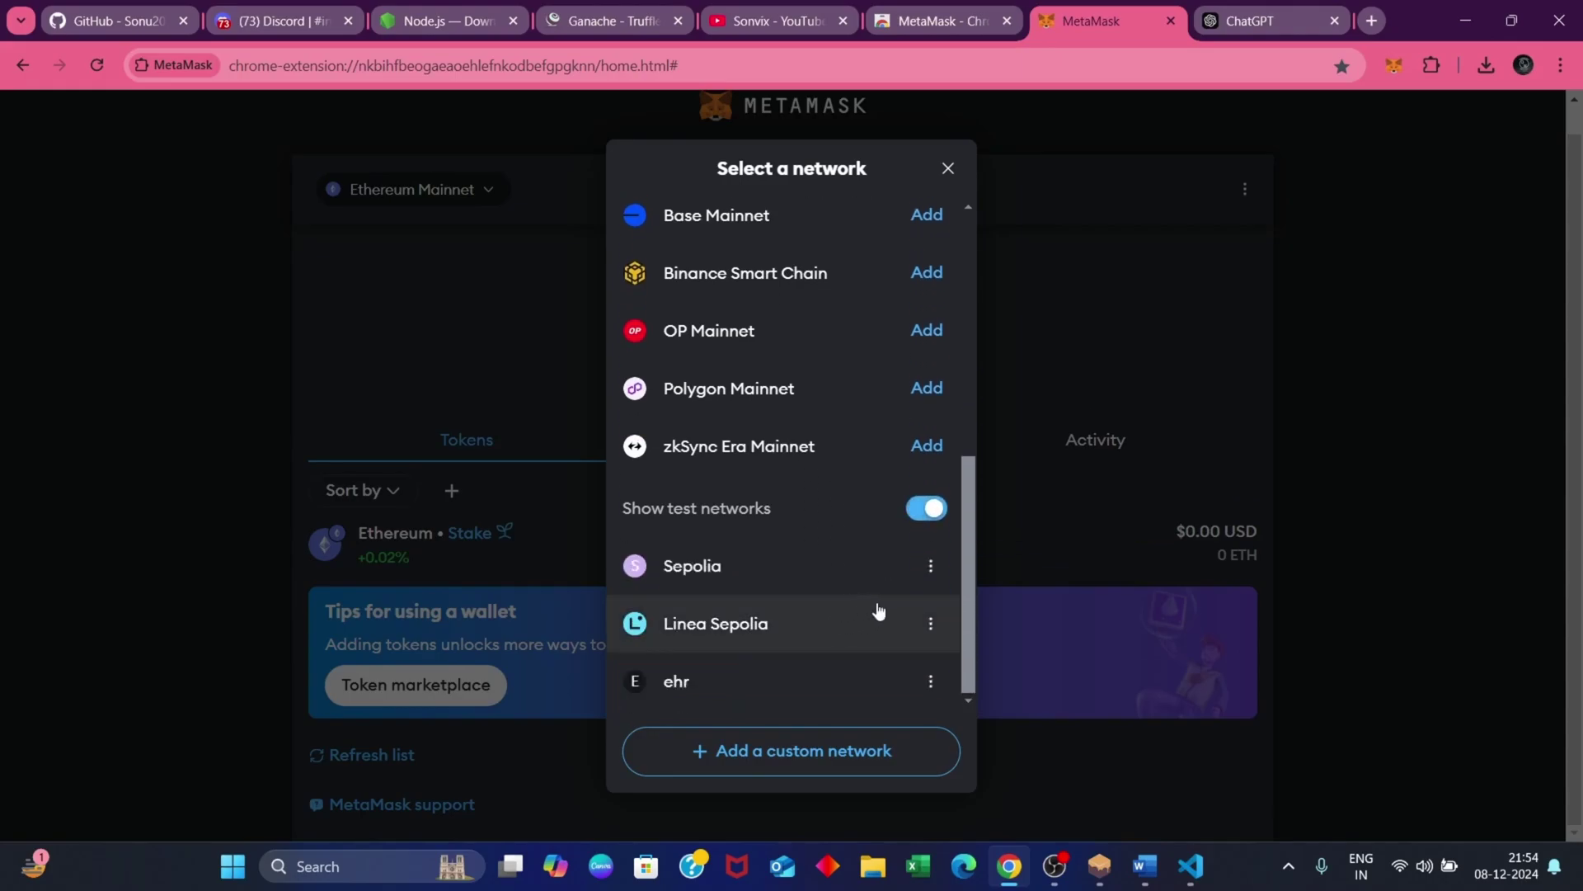
left_click(676, 683)
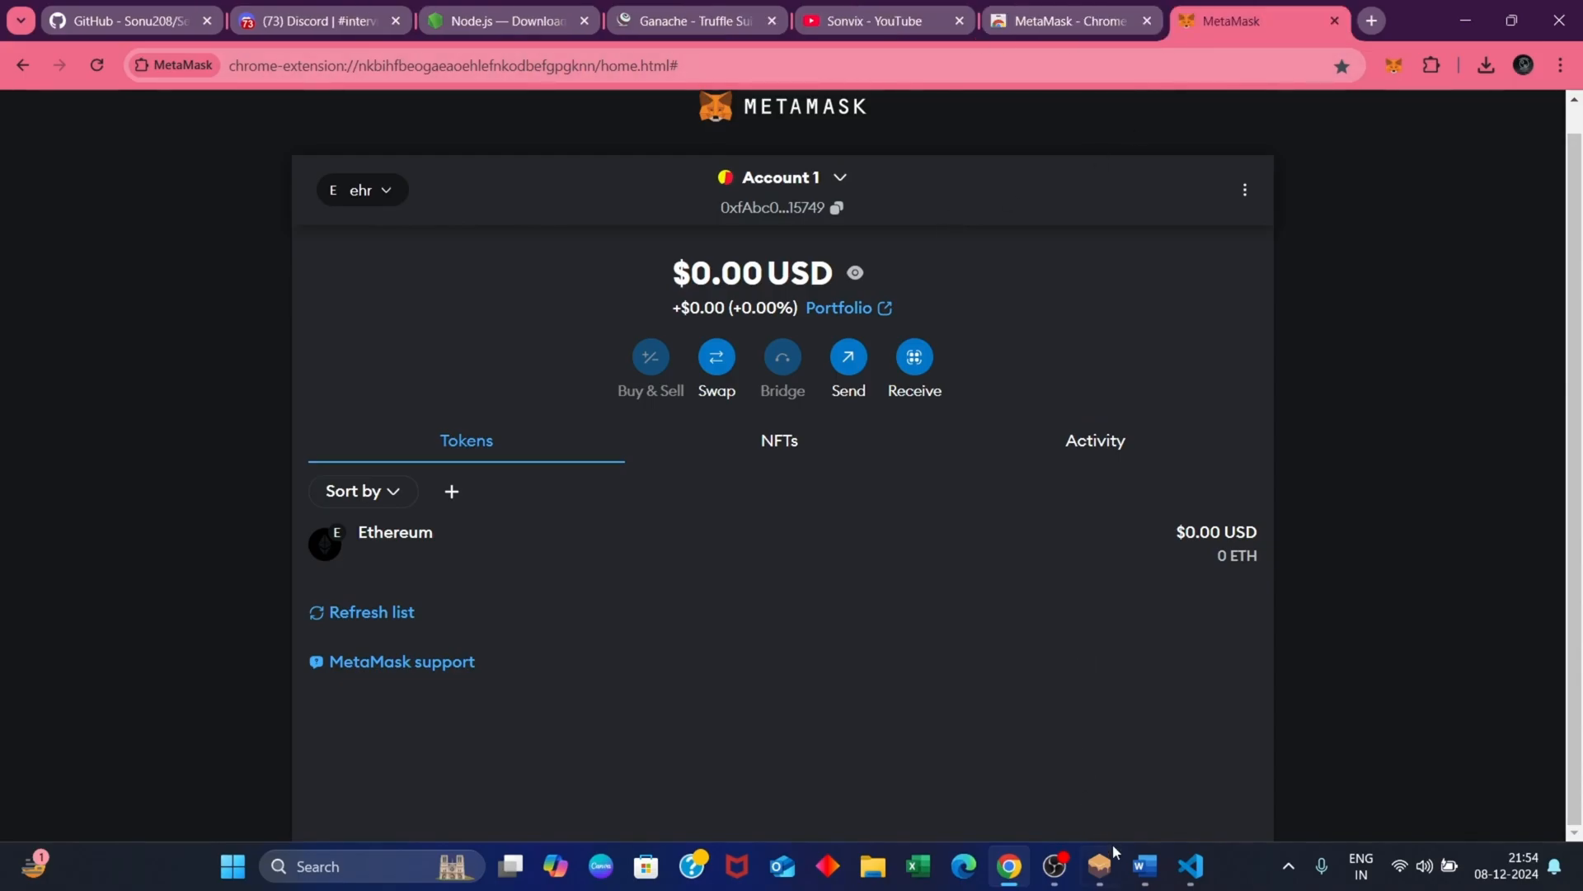
- Check the Steps for Setup document in Word and put it away again
left_click(1145, 866)
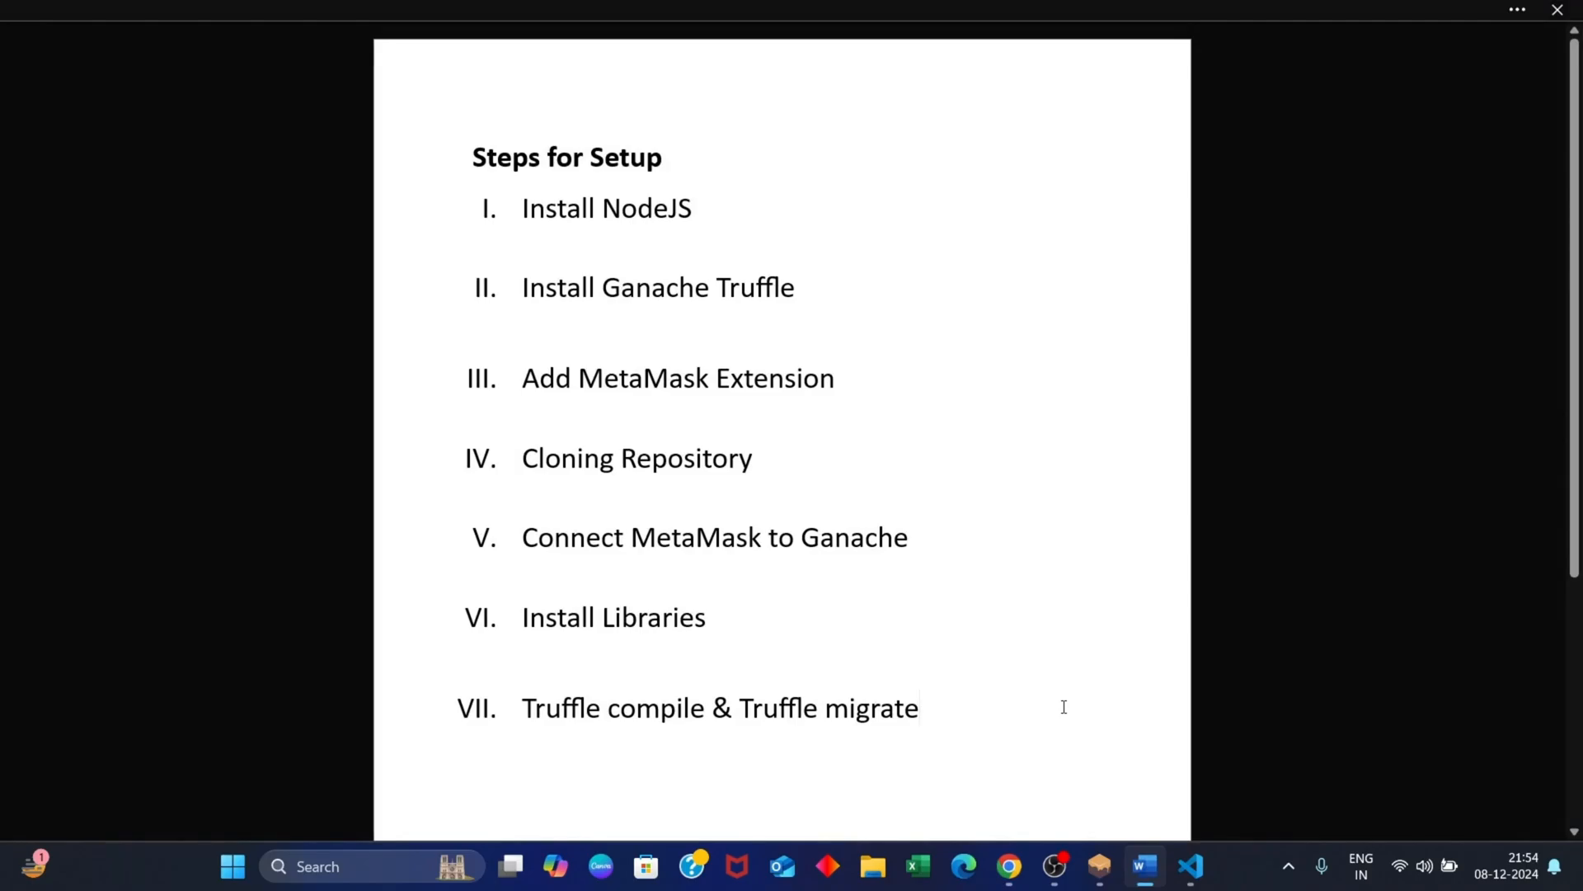
mouse_move(1142, 864)
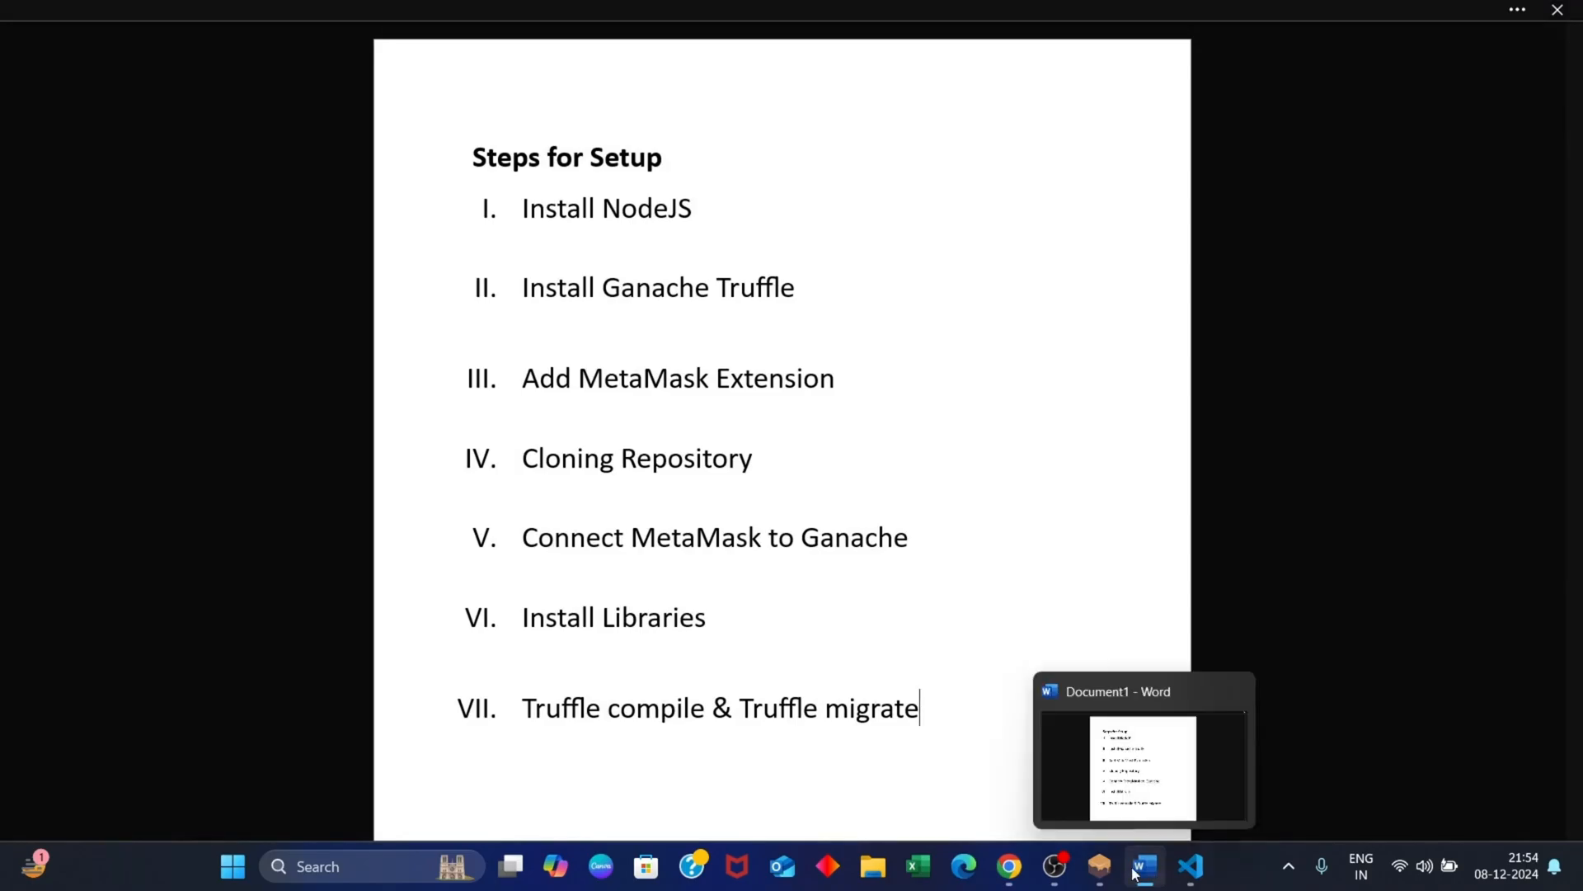
left_click(1187, 865)
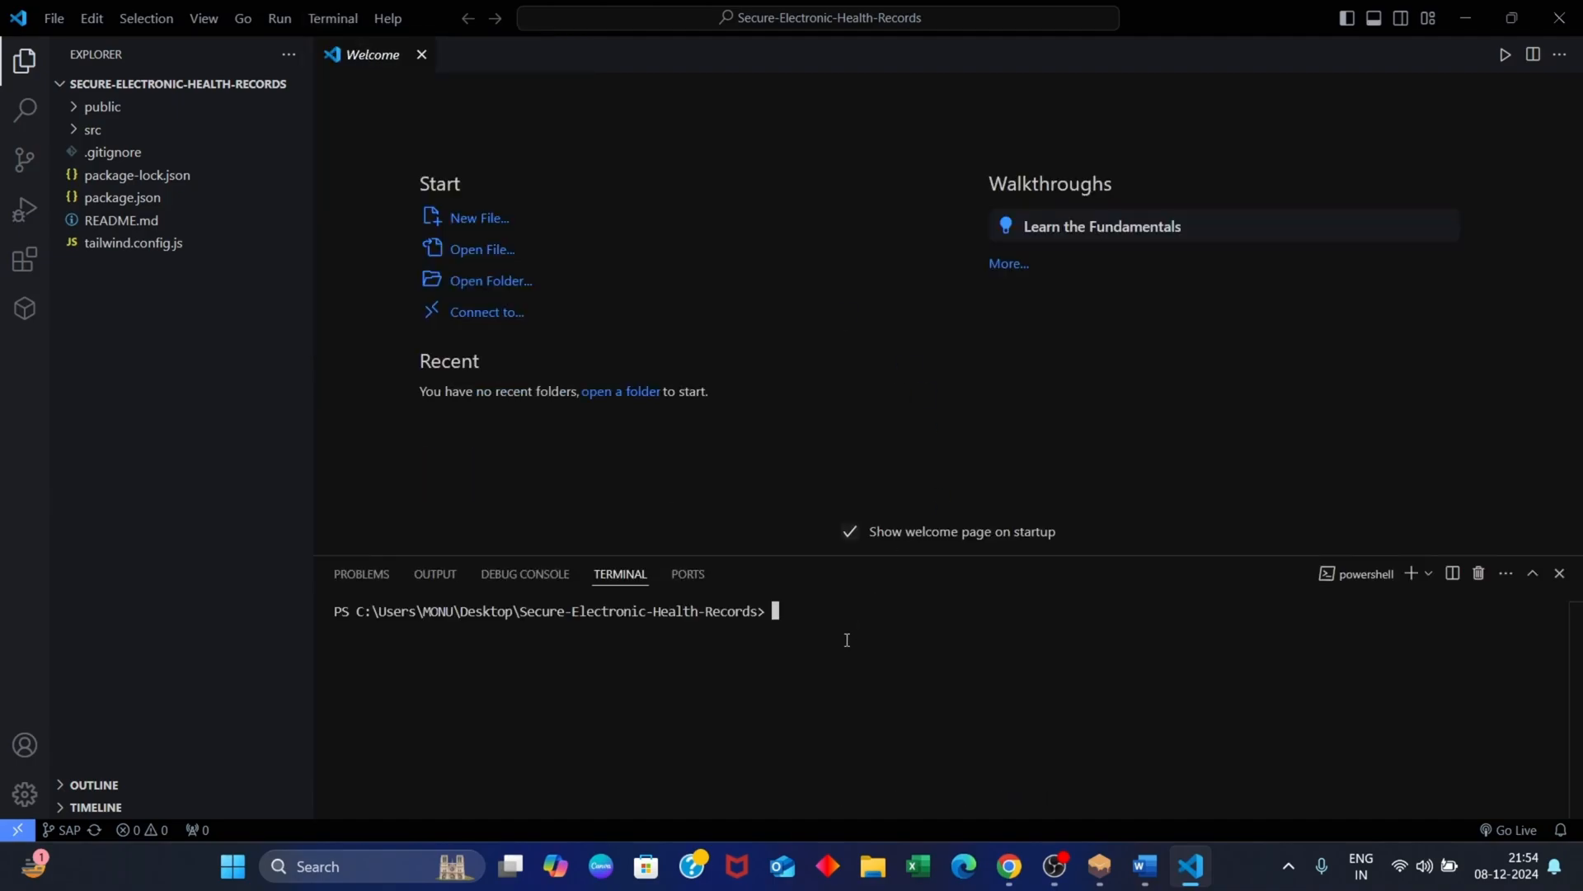
- Run npm install --force in the terminal to add node_modules to the project
type("np,")
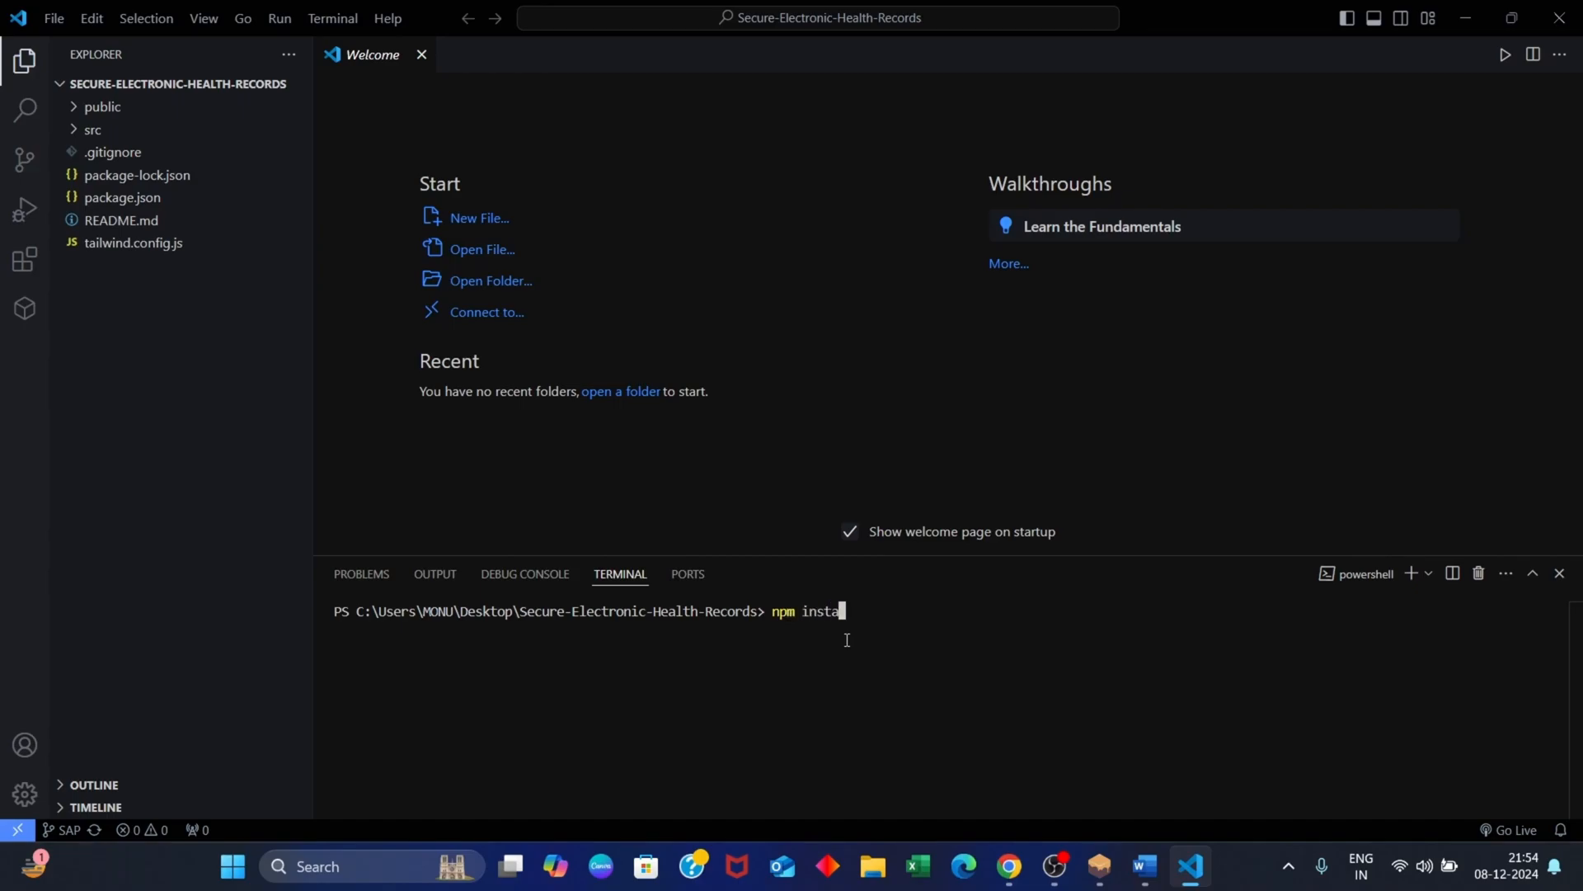
type("ll")
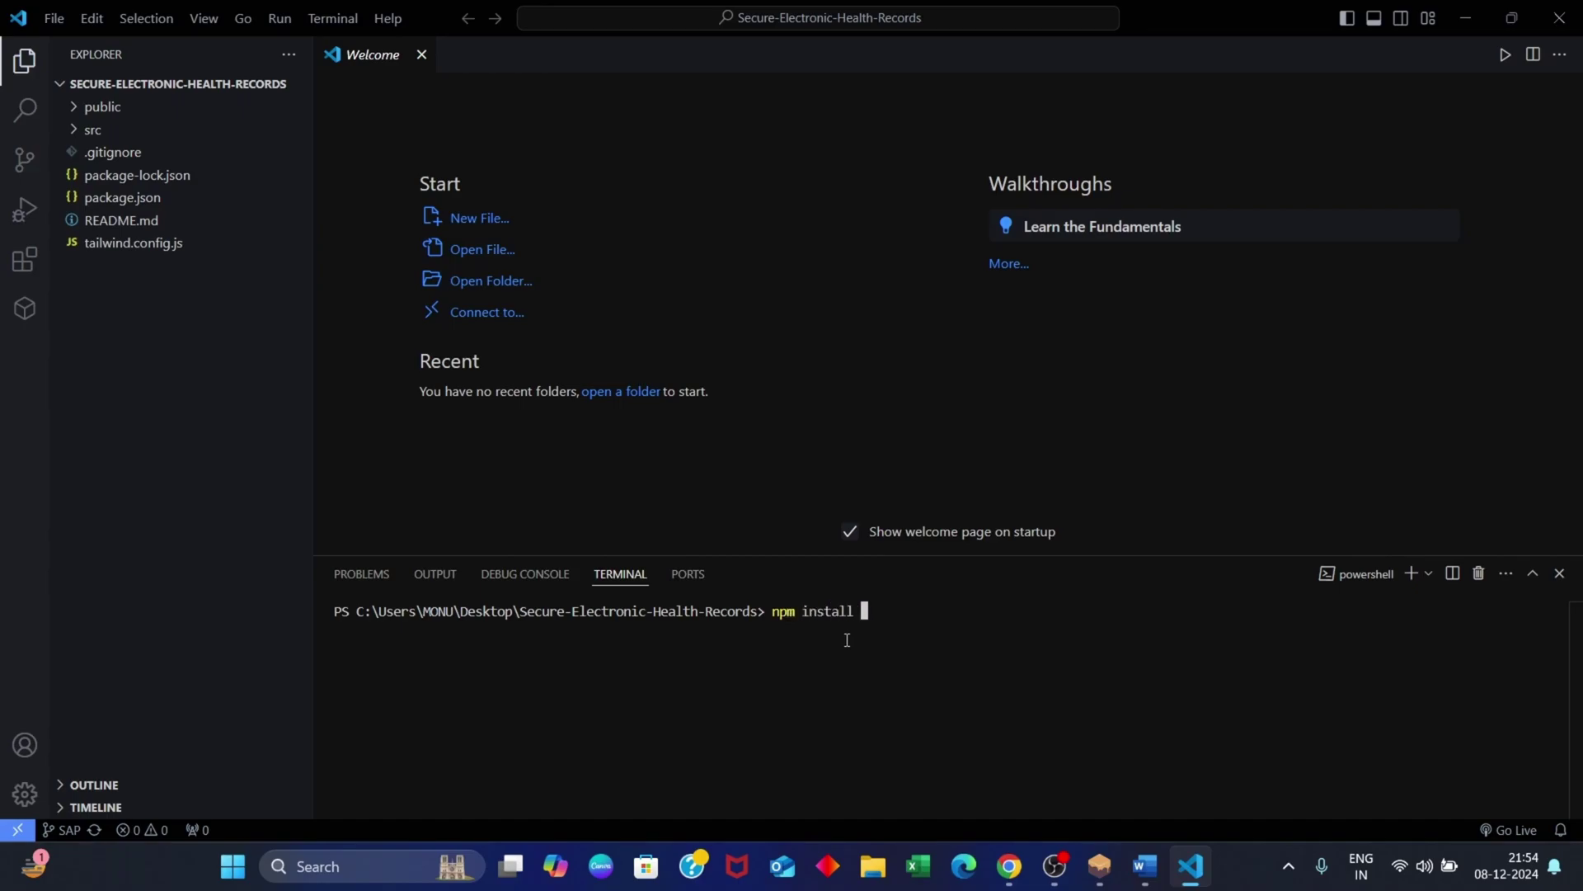
type("--fr")
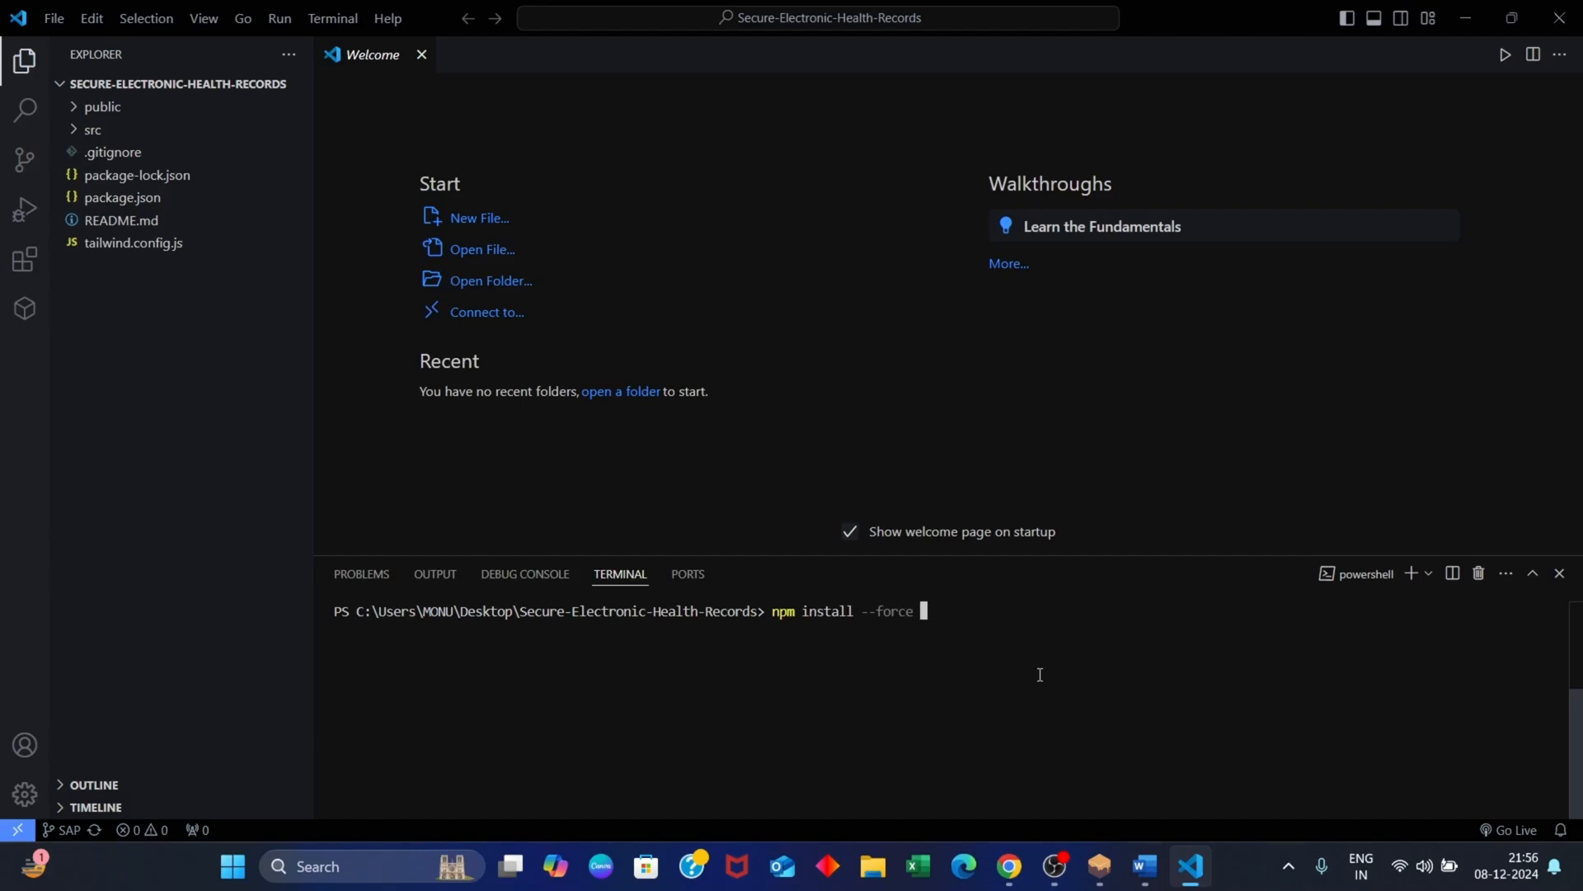
key("Enter")
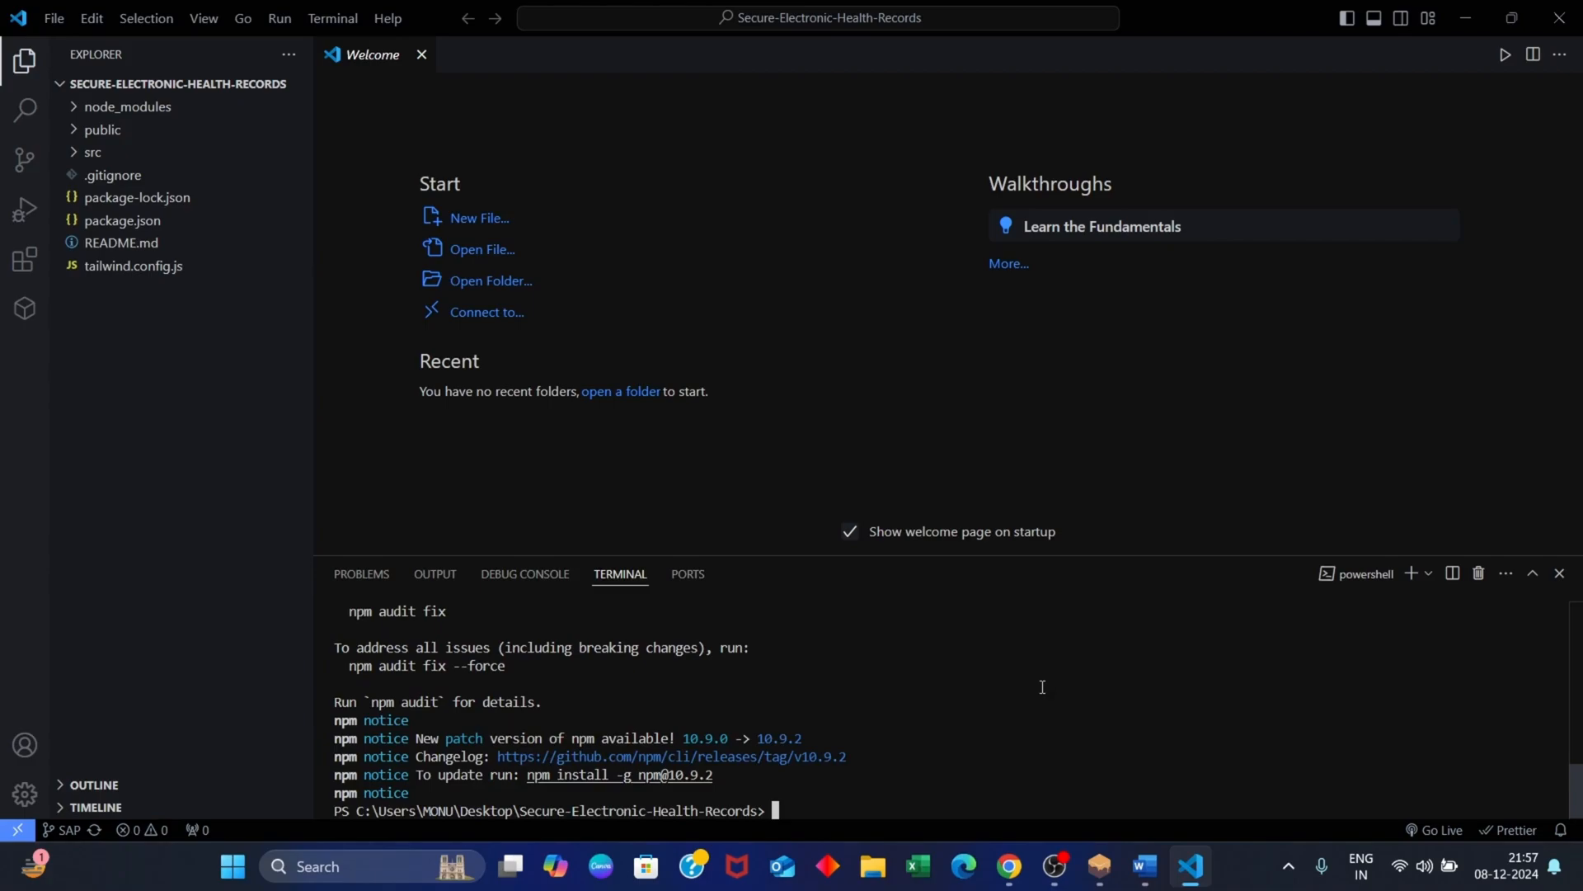
- Run npm install again in the terminal so 1160 packages get added
type("npm")
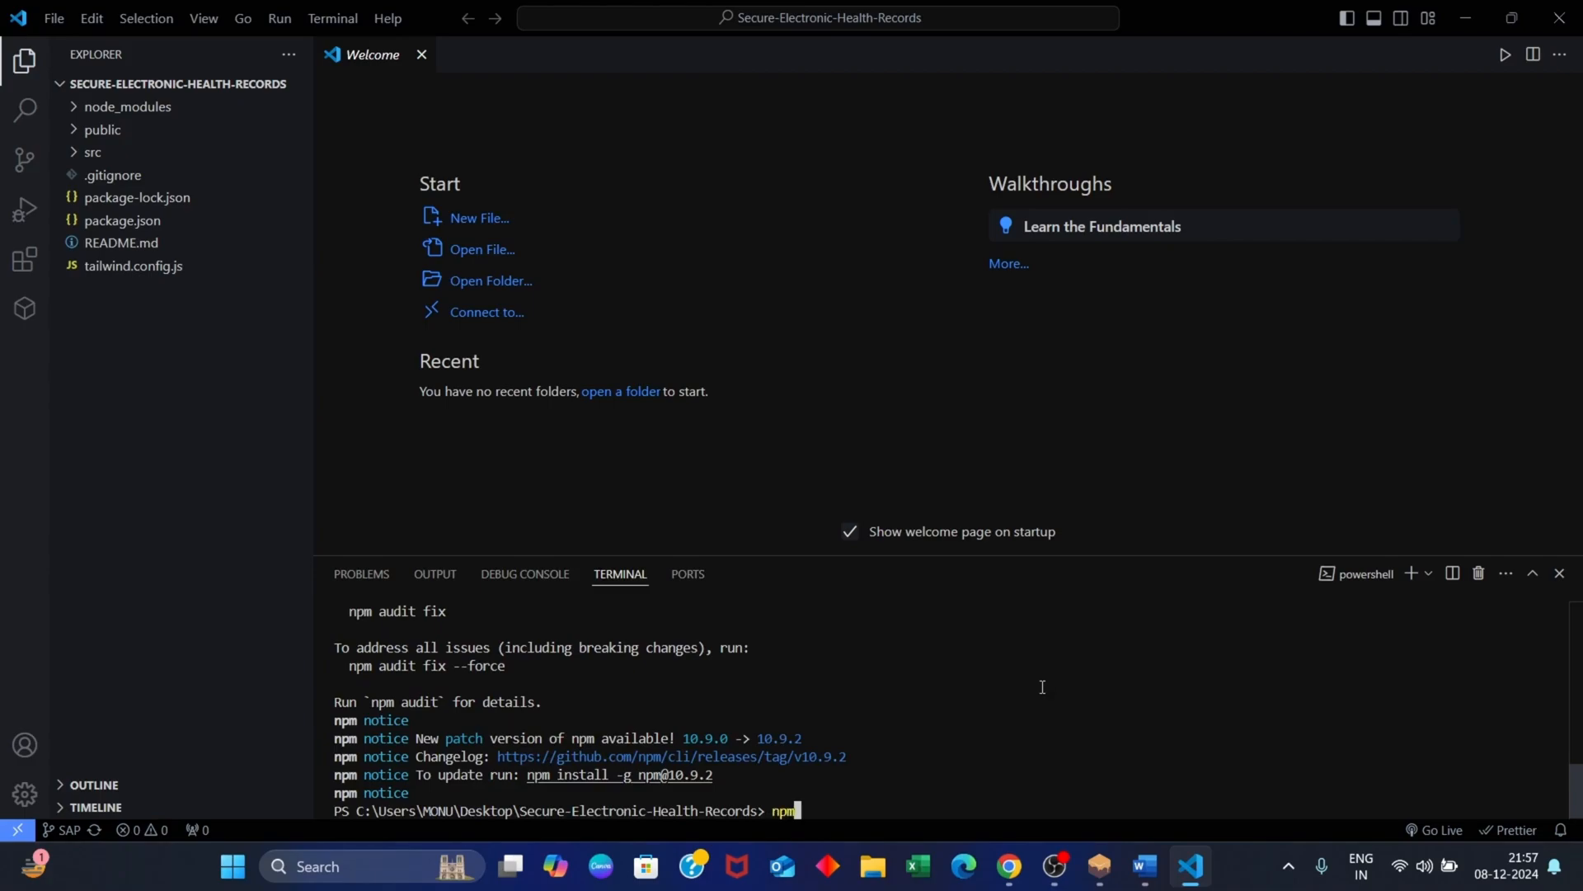
type("insat")
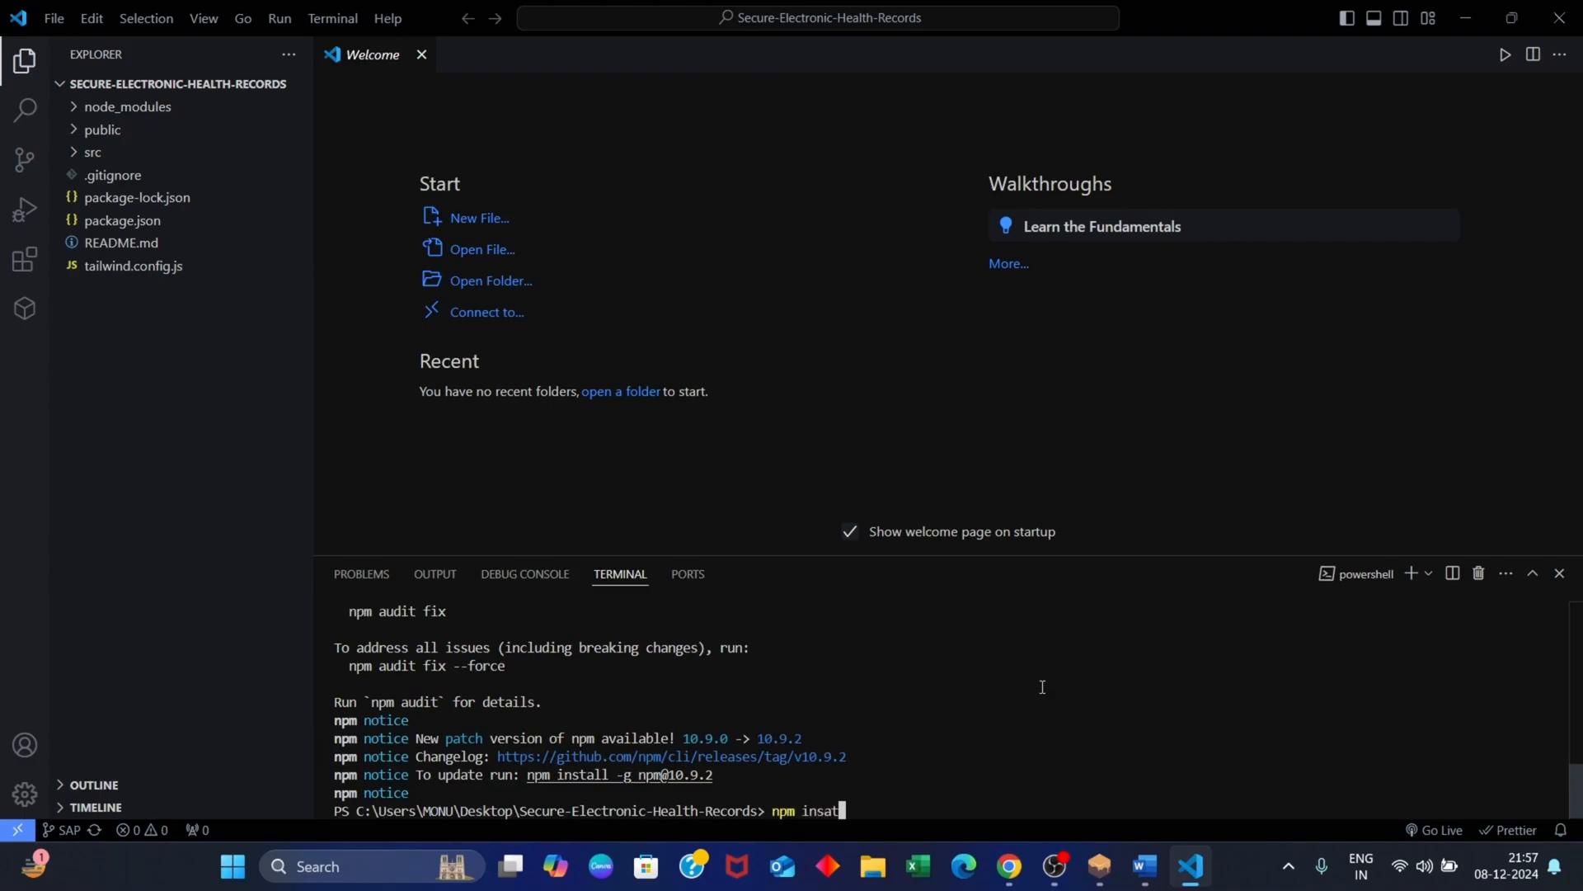
key("Backspace")
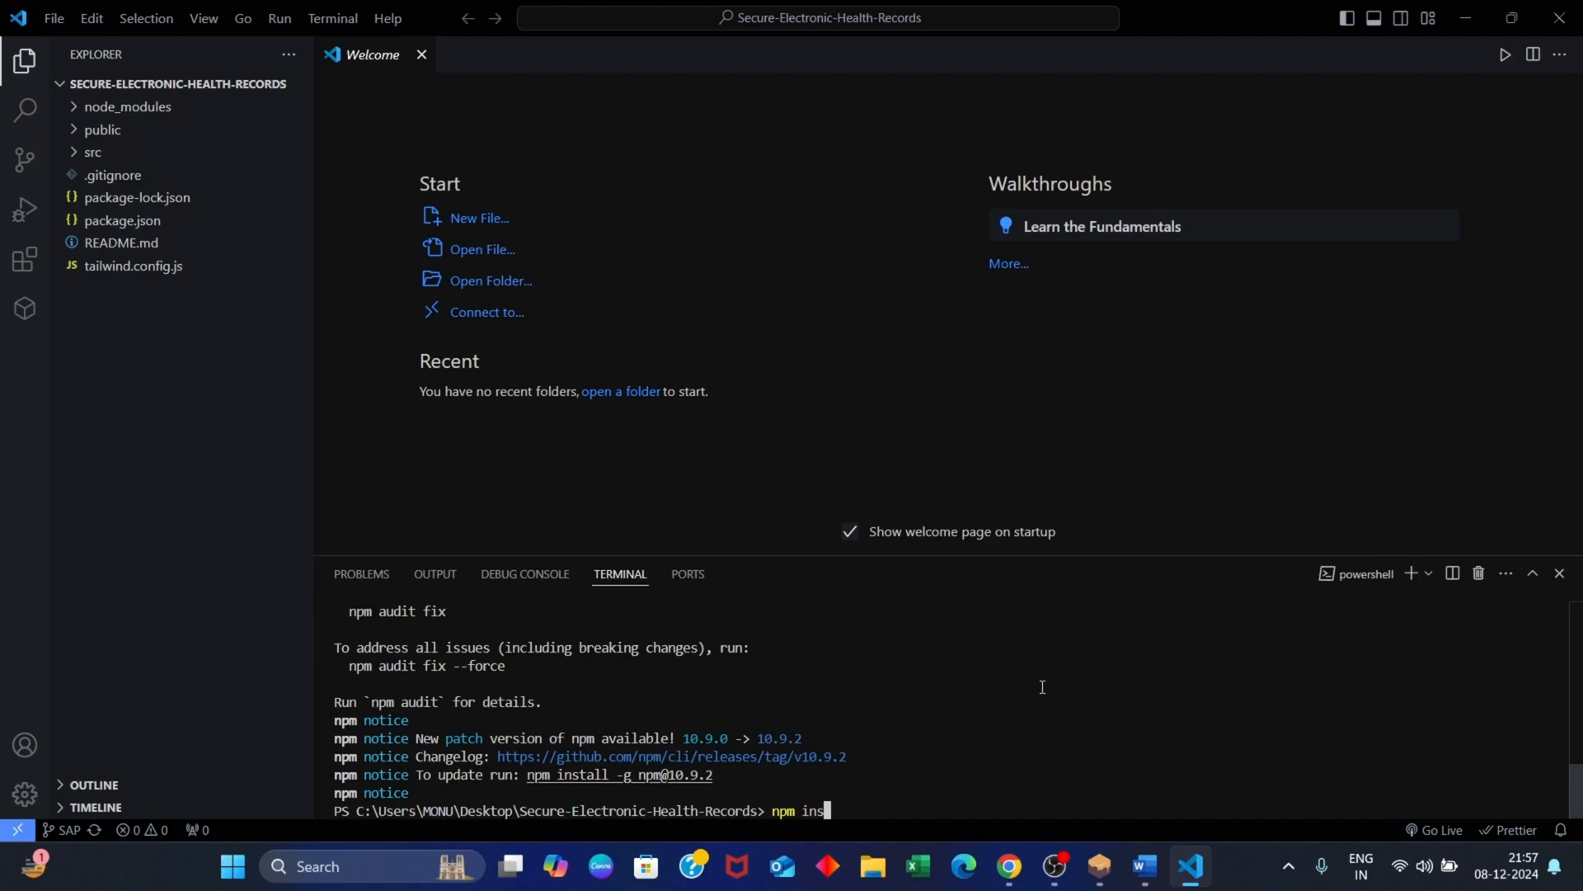
type("tll")
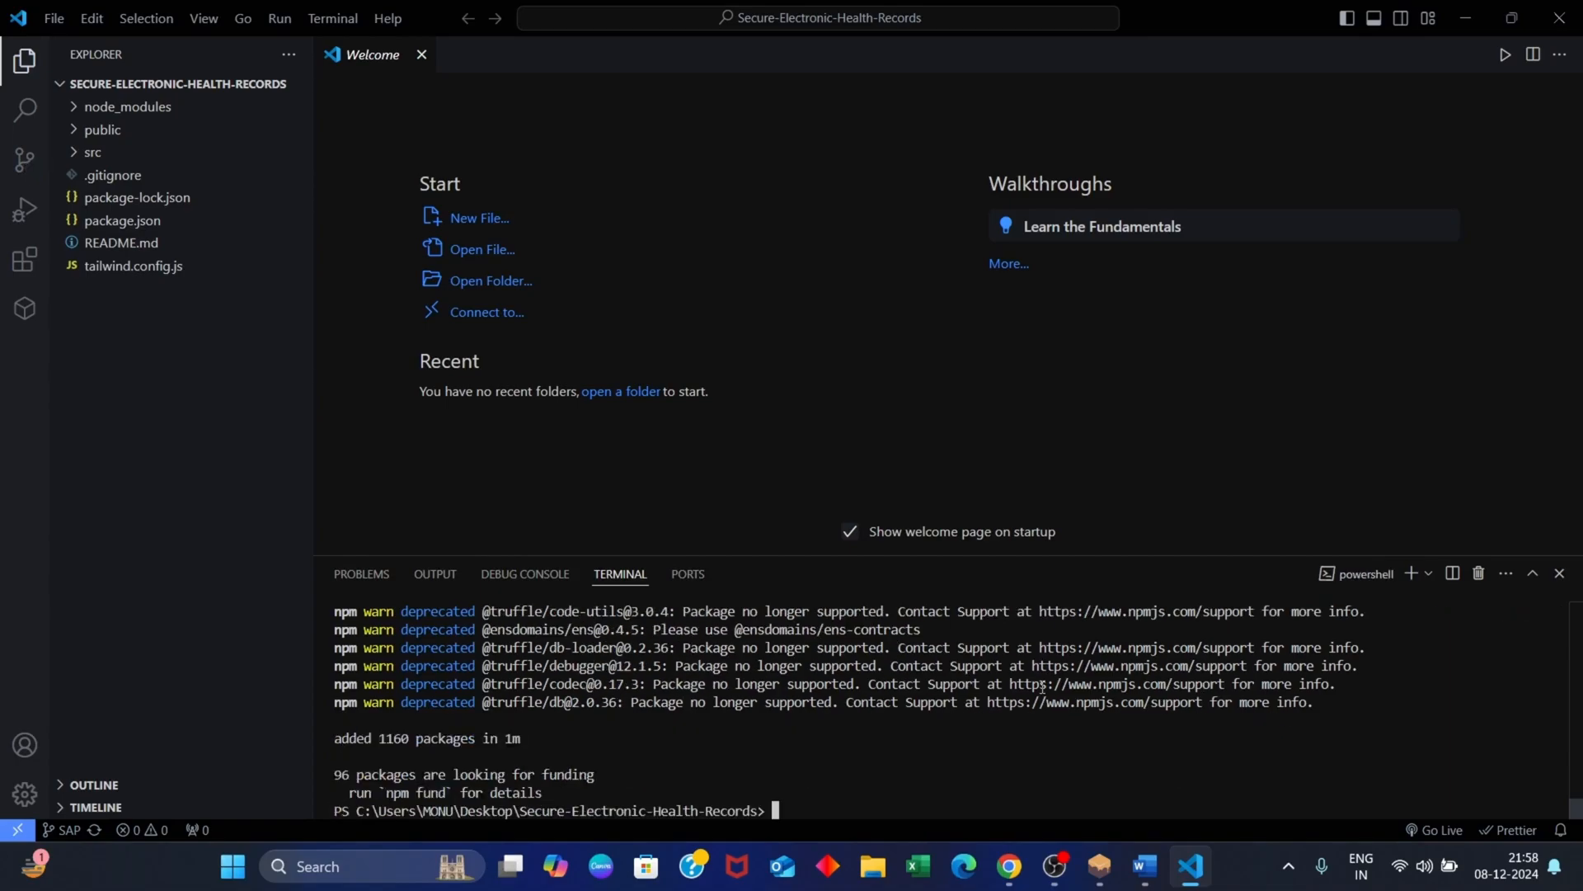
mouse_move(1032, 765)
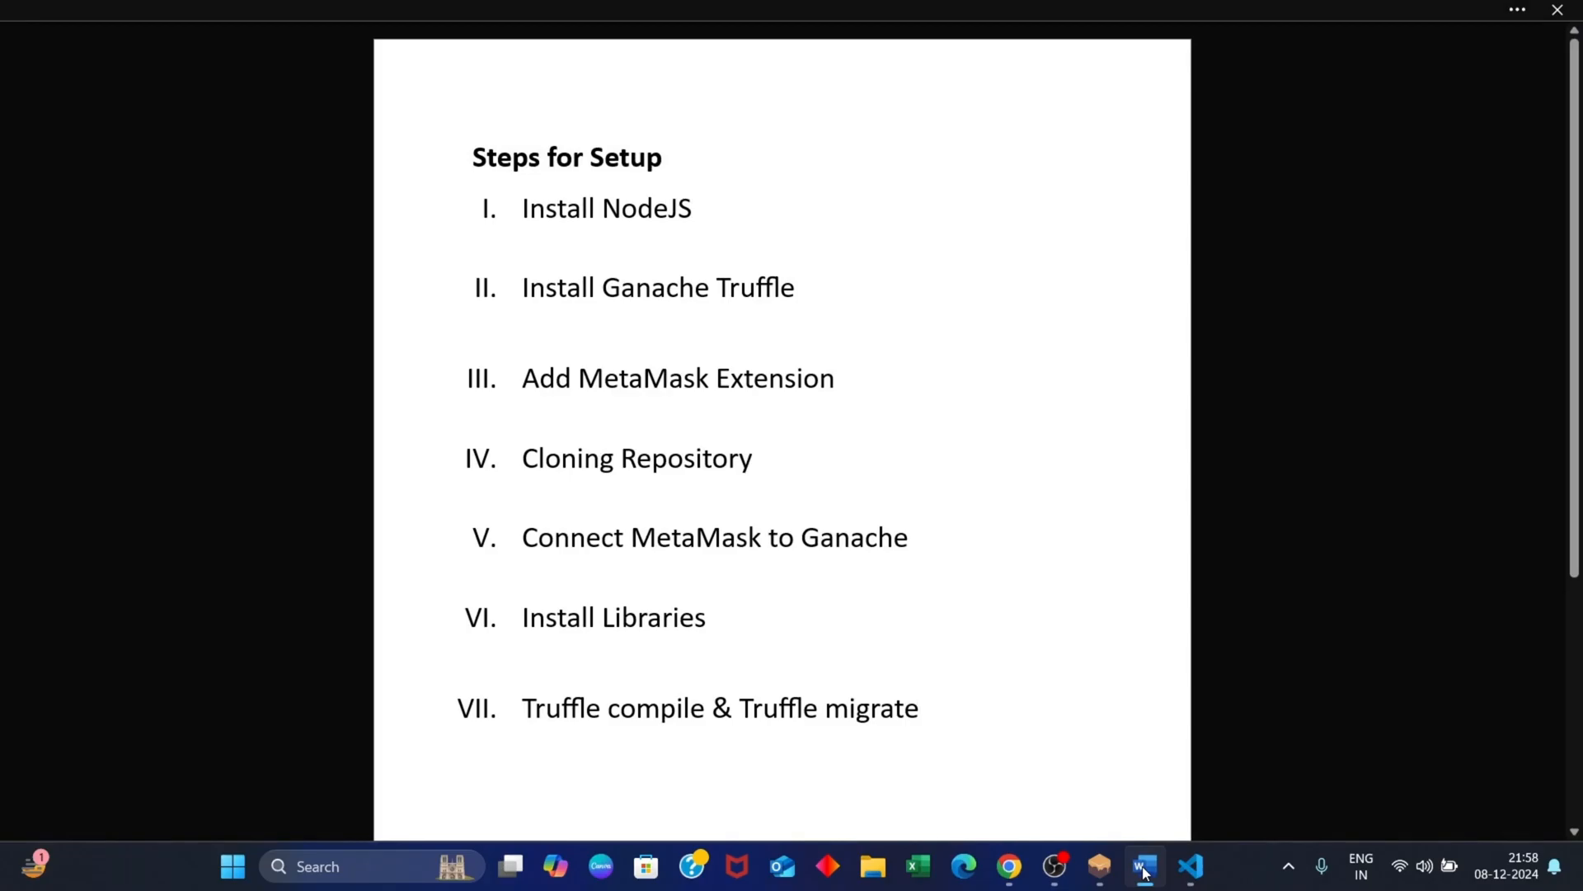
- Move into the src folder and run truffle compile on the registration contracts
left_click(1188, 867)
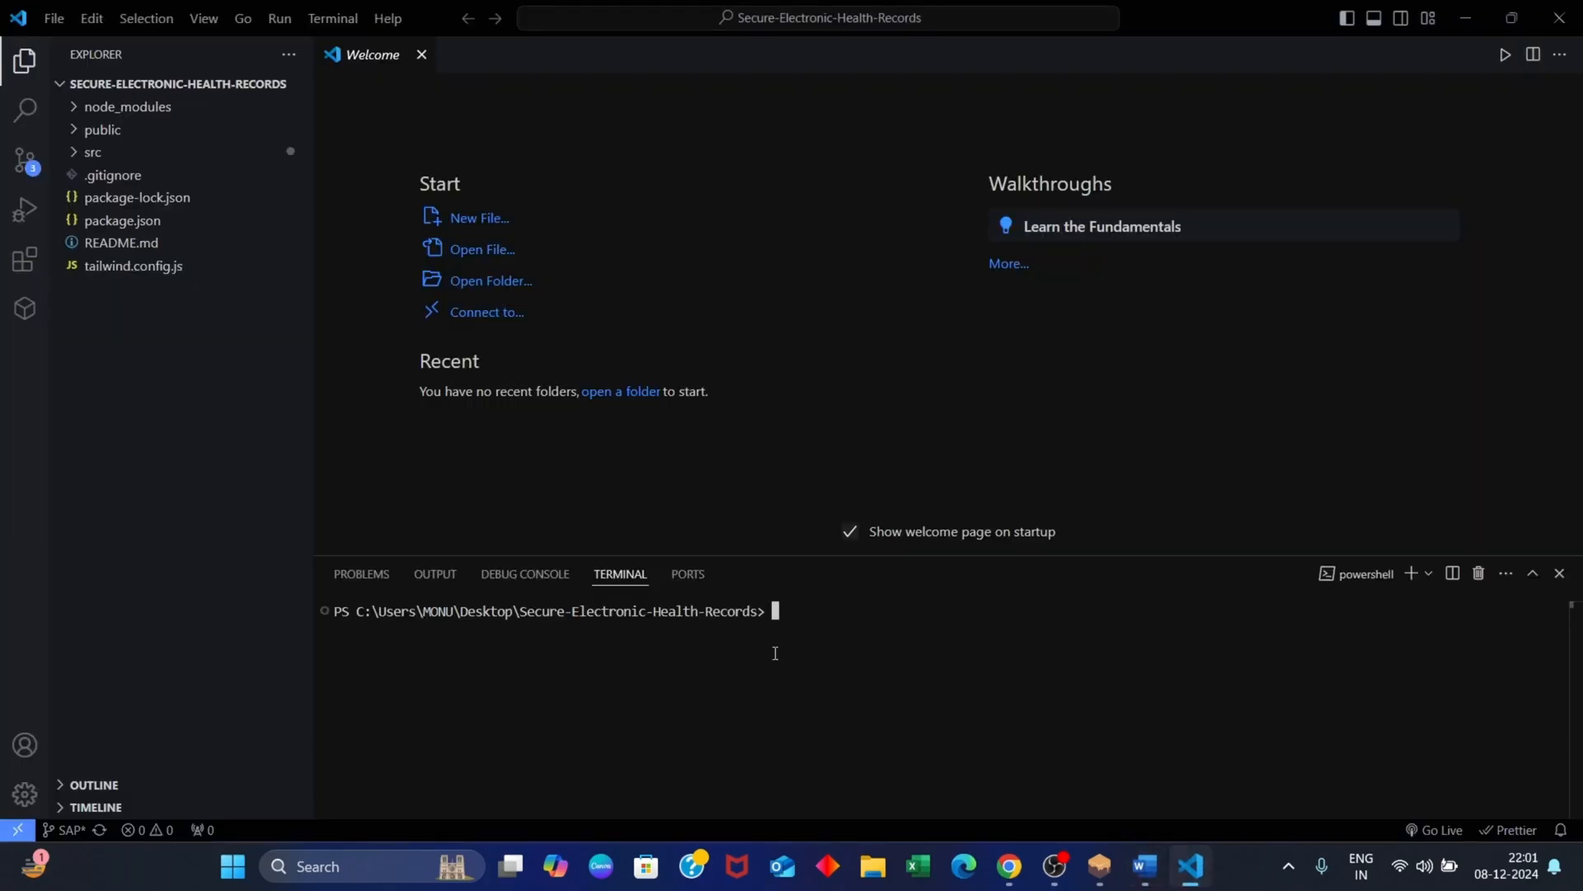
type("cd sr")
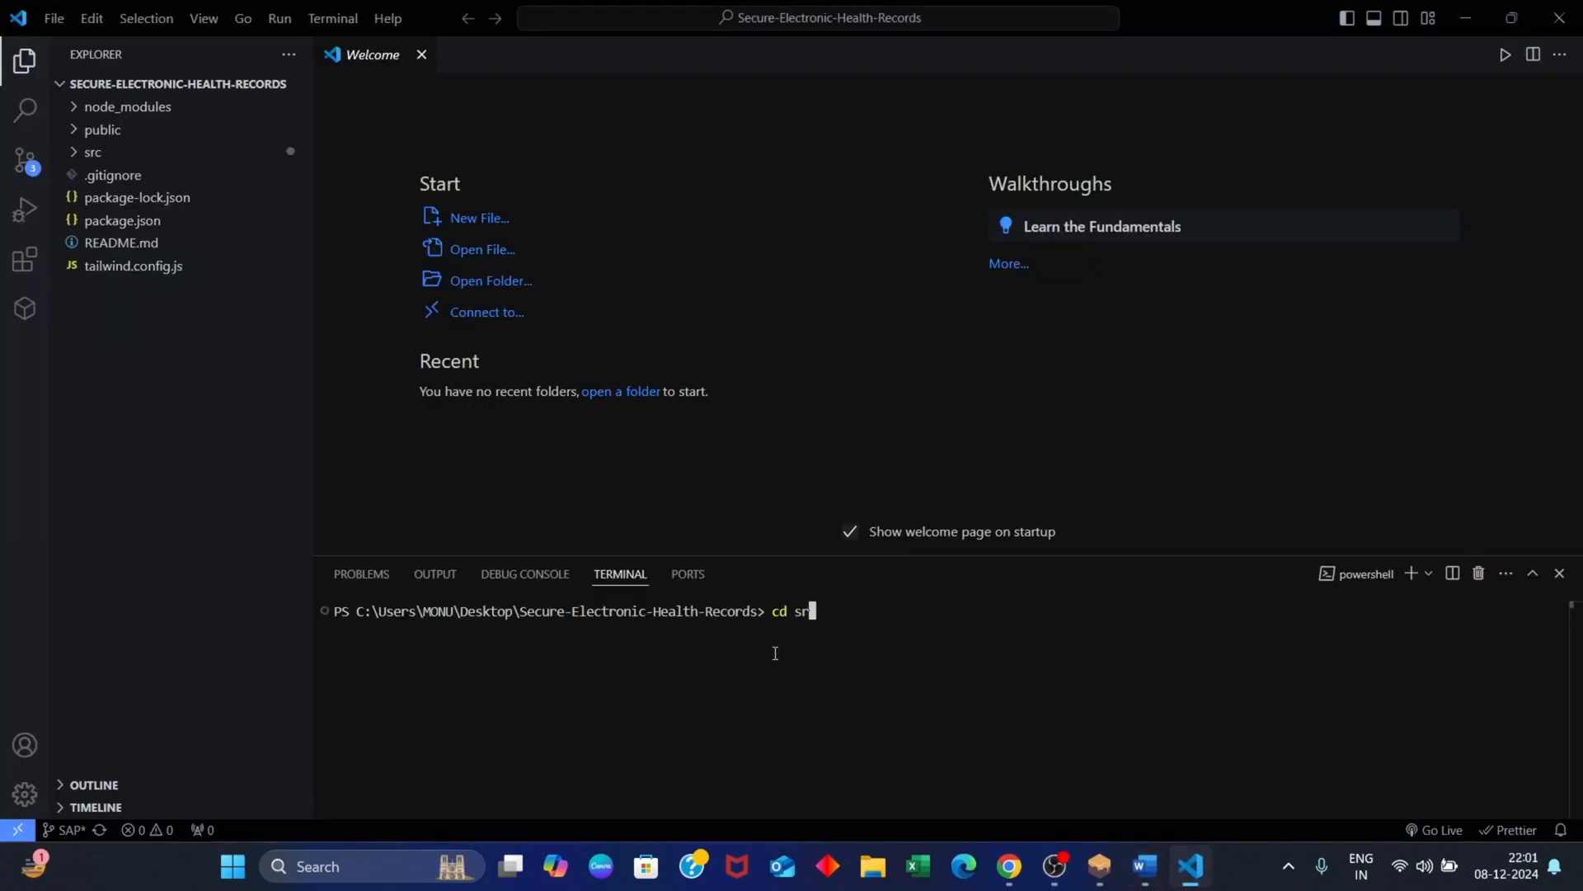
key("Enter")
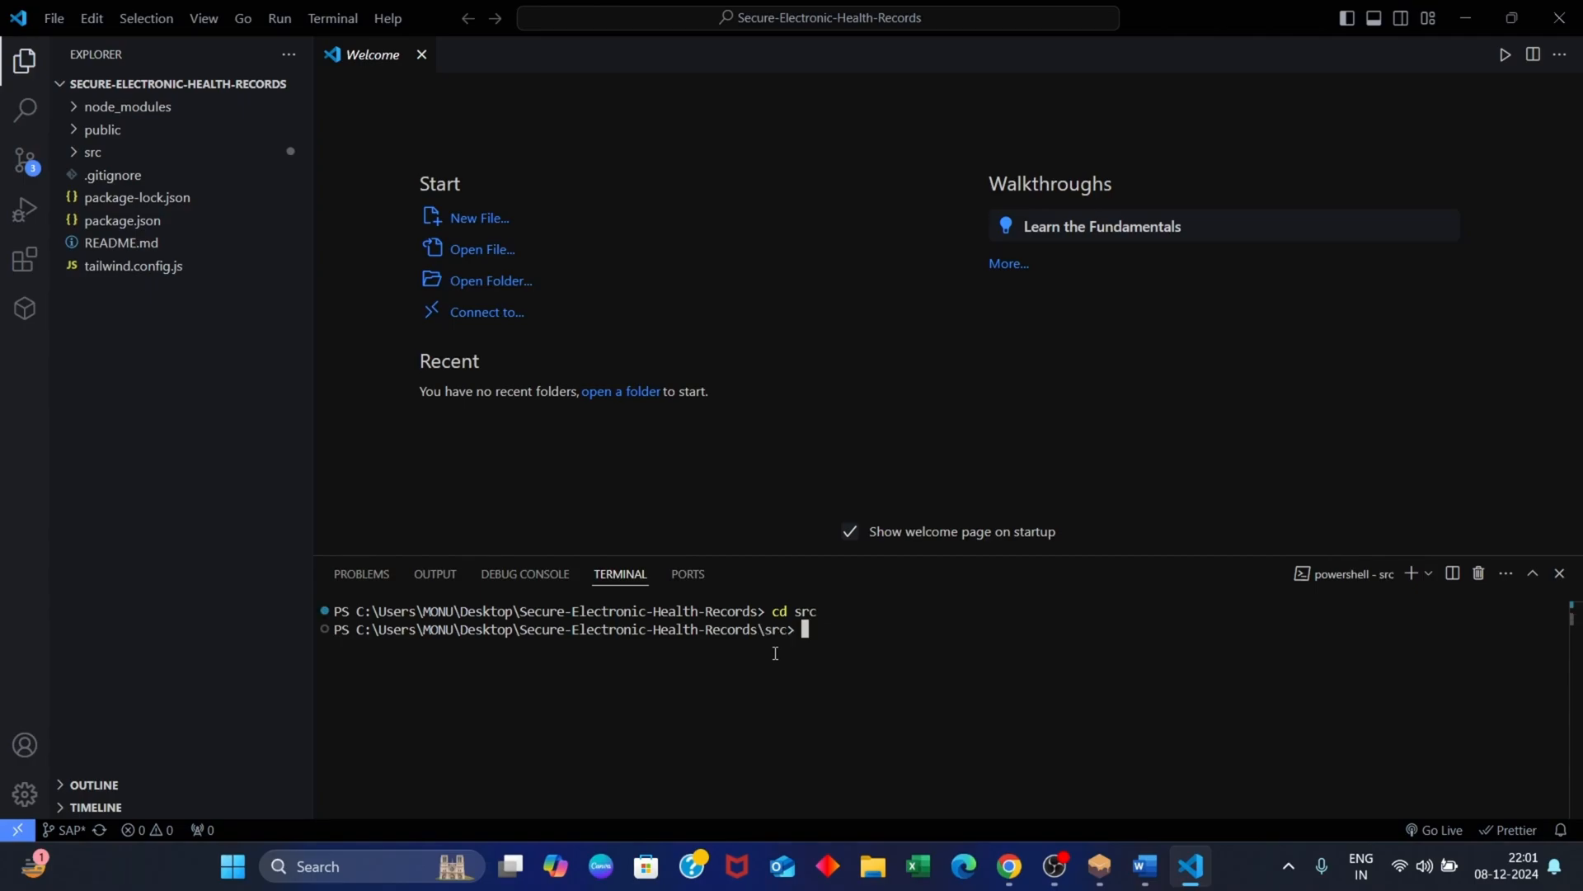
type("truffle compile")
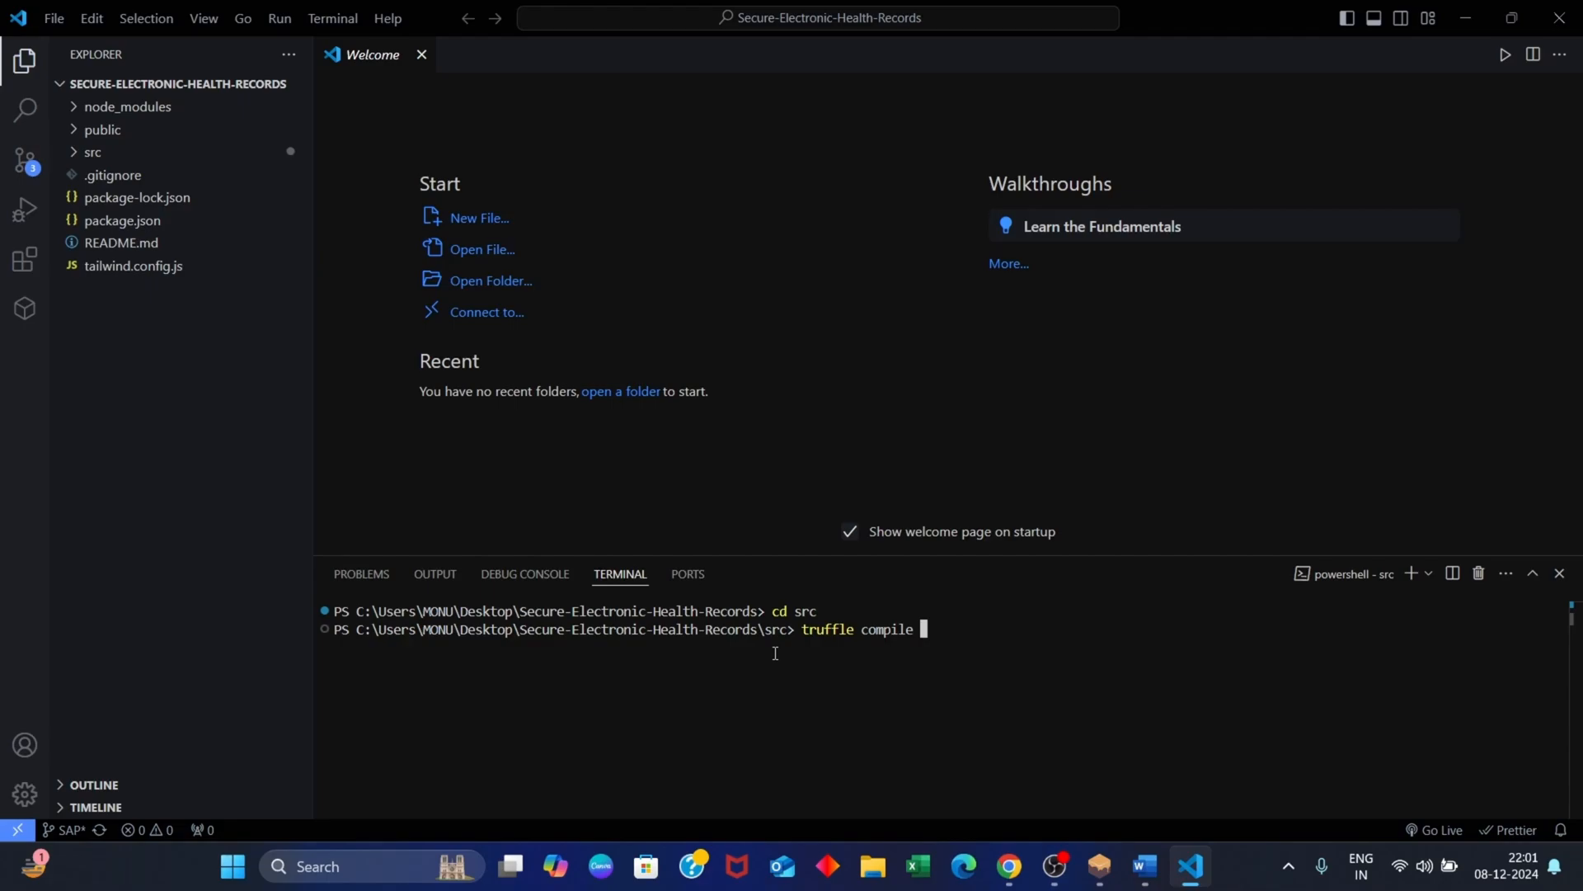
key("Enter")
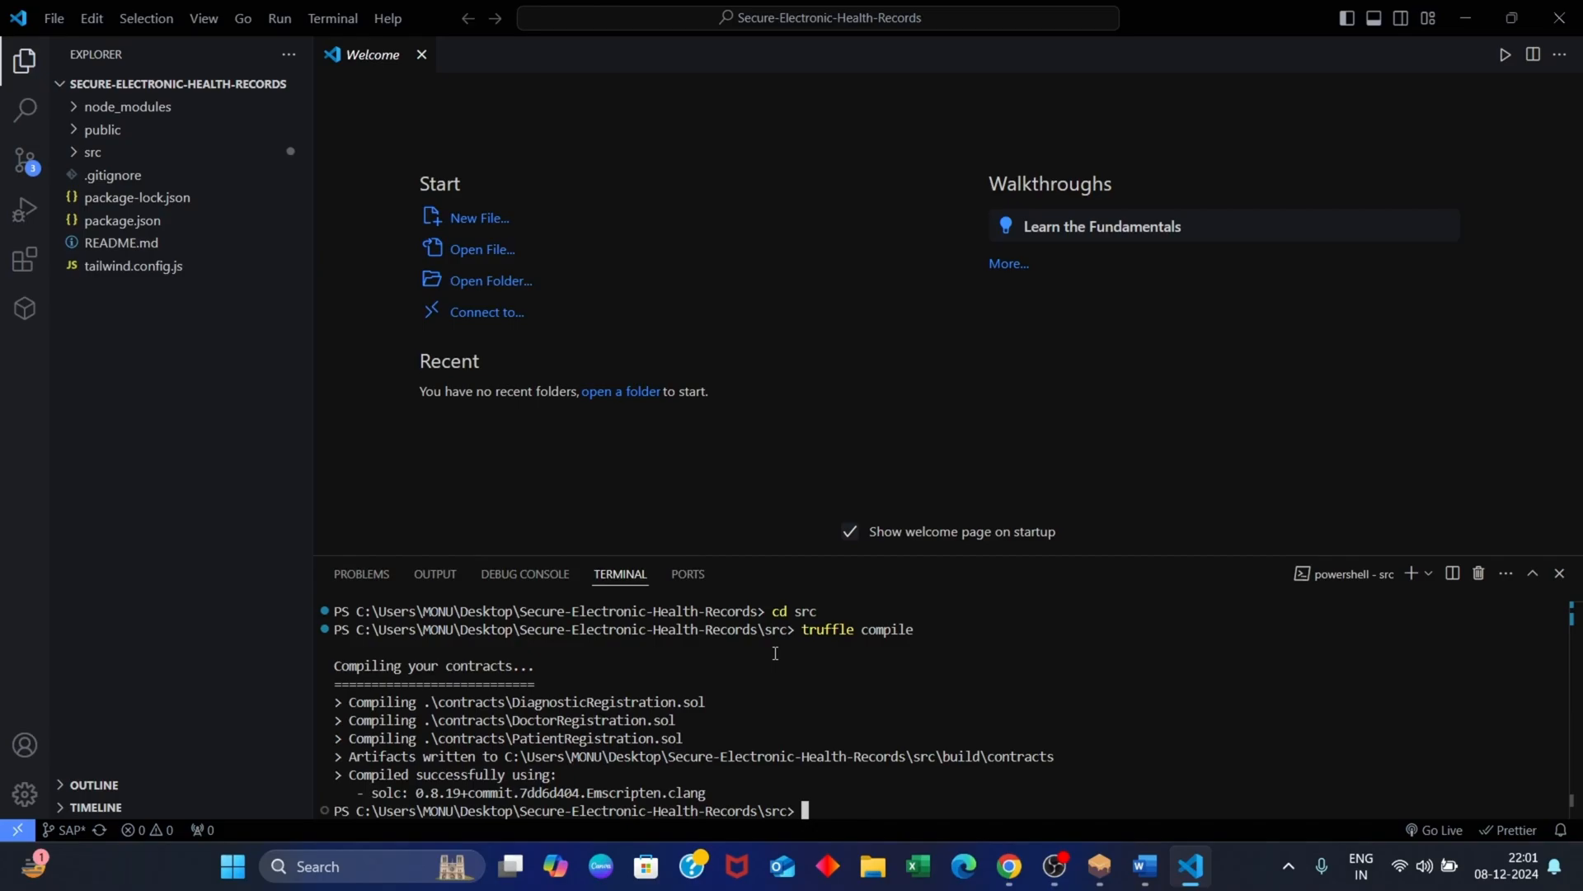
- Run truffle migrate to deploy the compiled contracts to the blockchain
type("t")
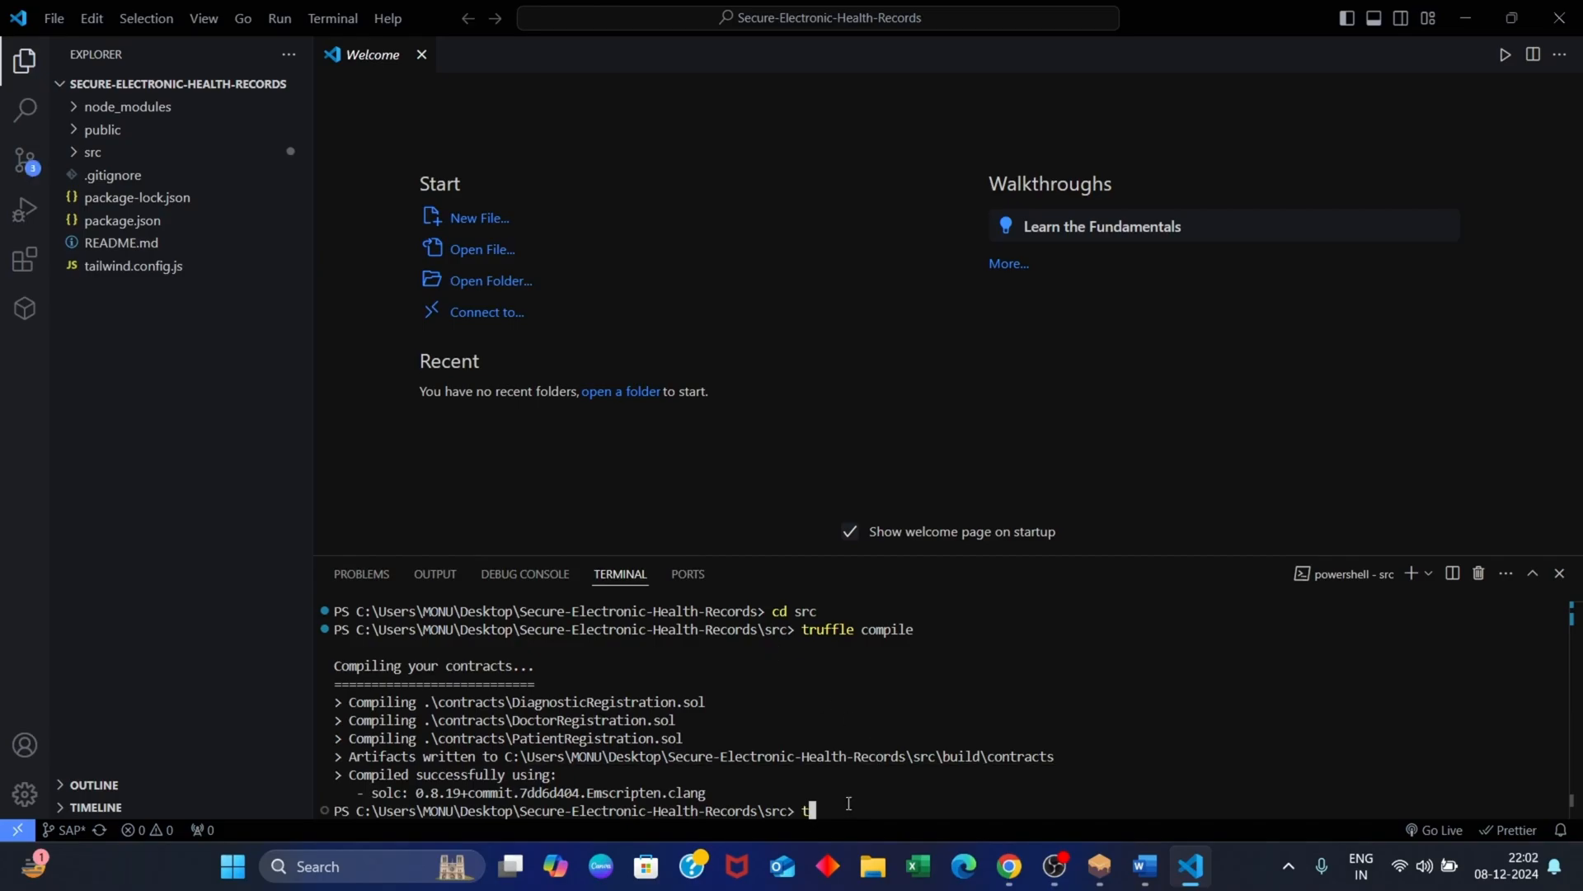
type("ruffle")
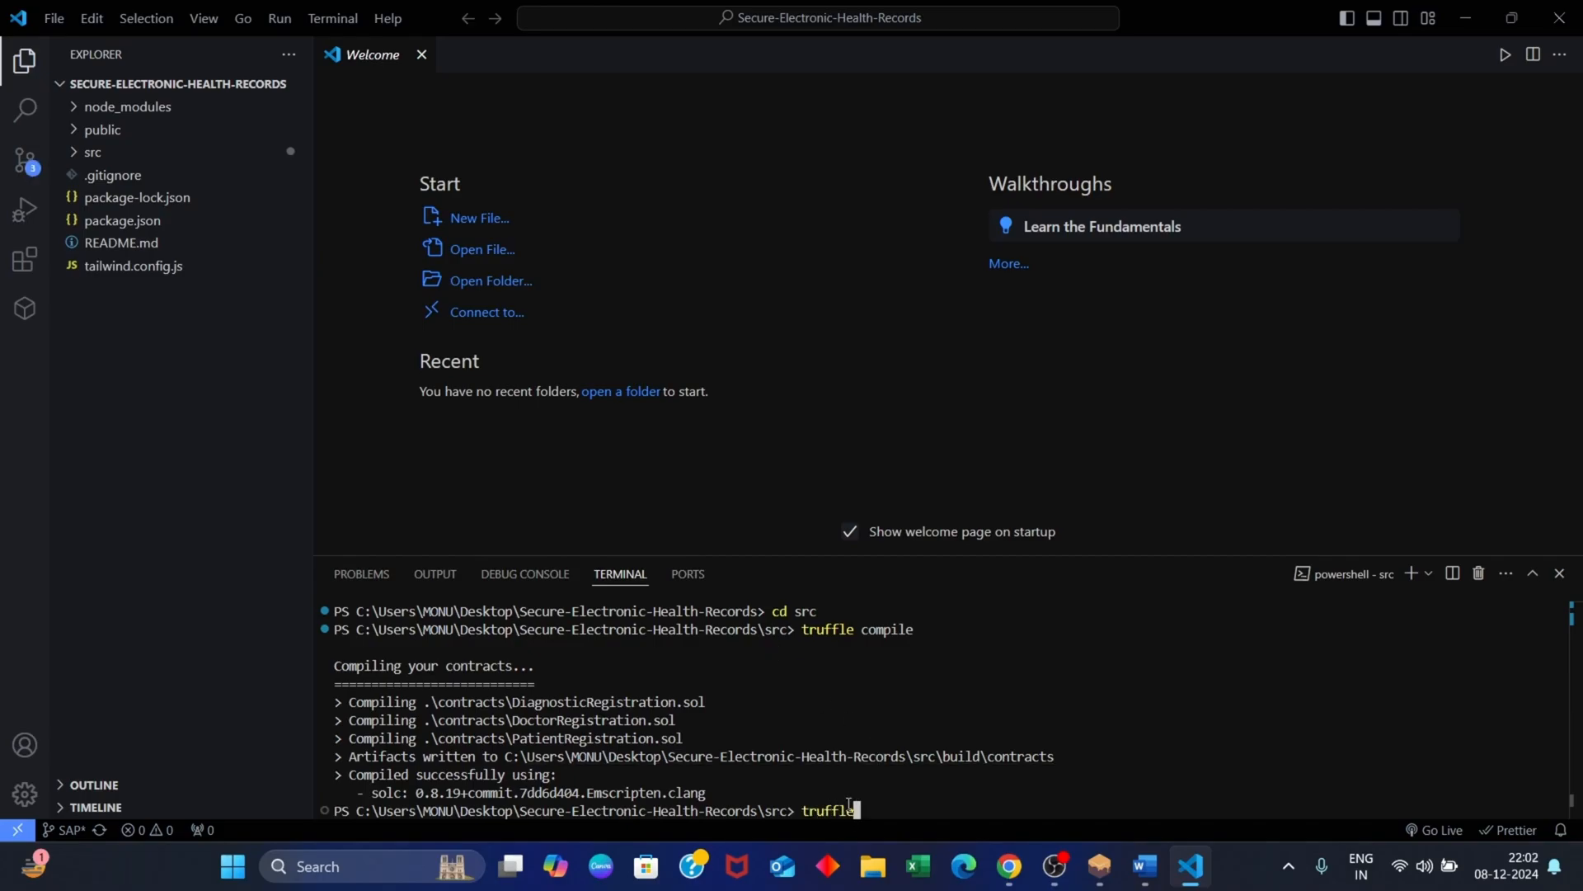
type("migrate")
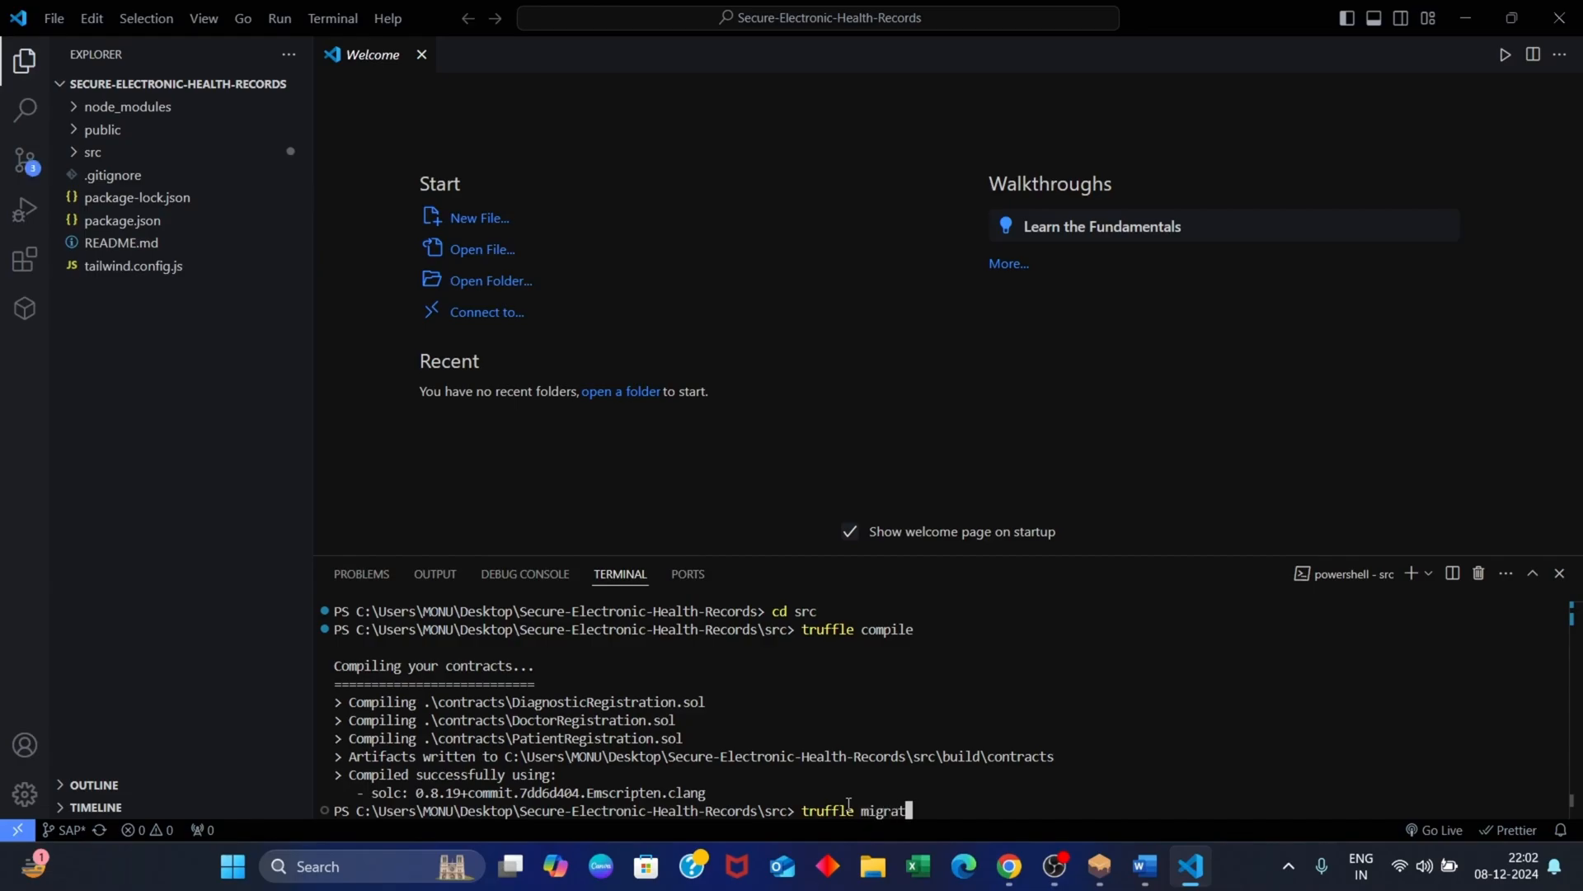
type("e")
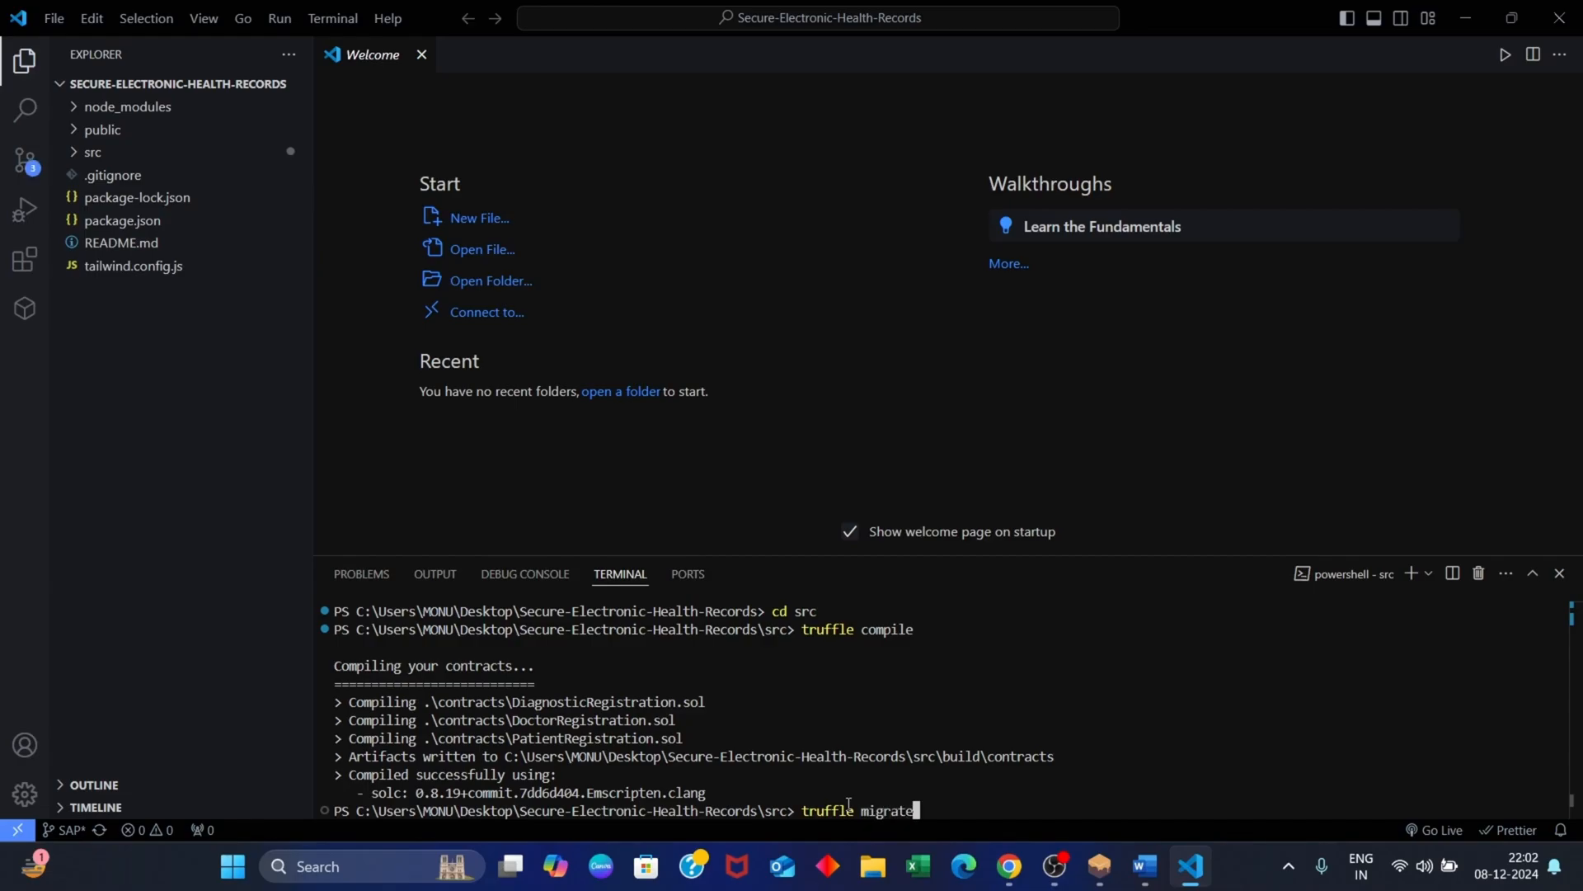
key("Enter")
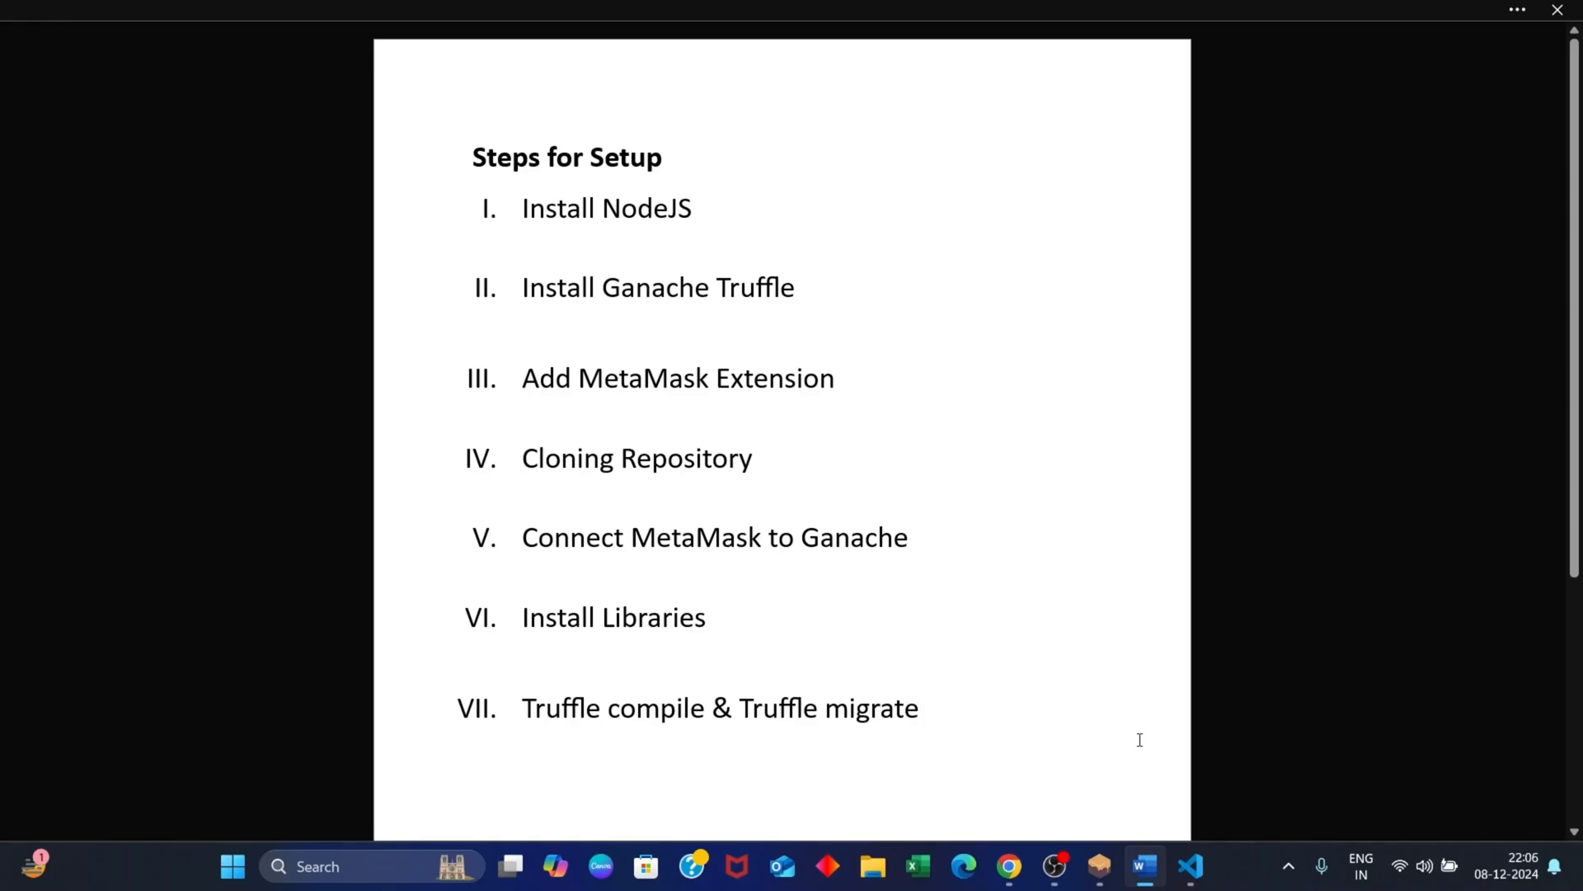
- Run npm start so the health records app serves at localhost:3000
left_click(1186, 866)
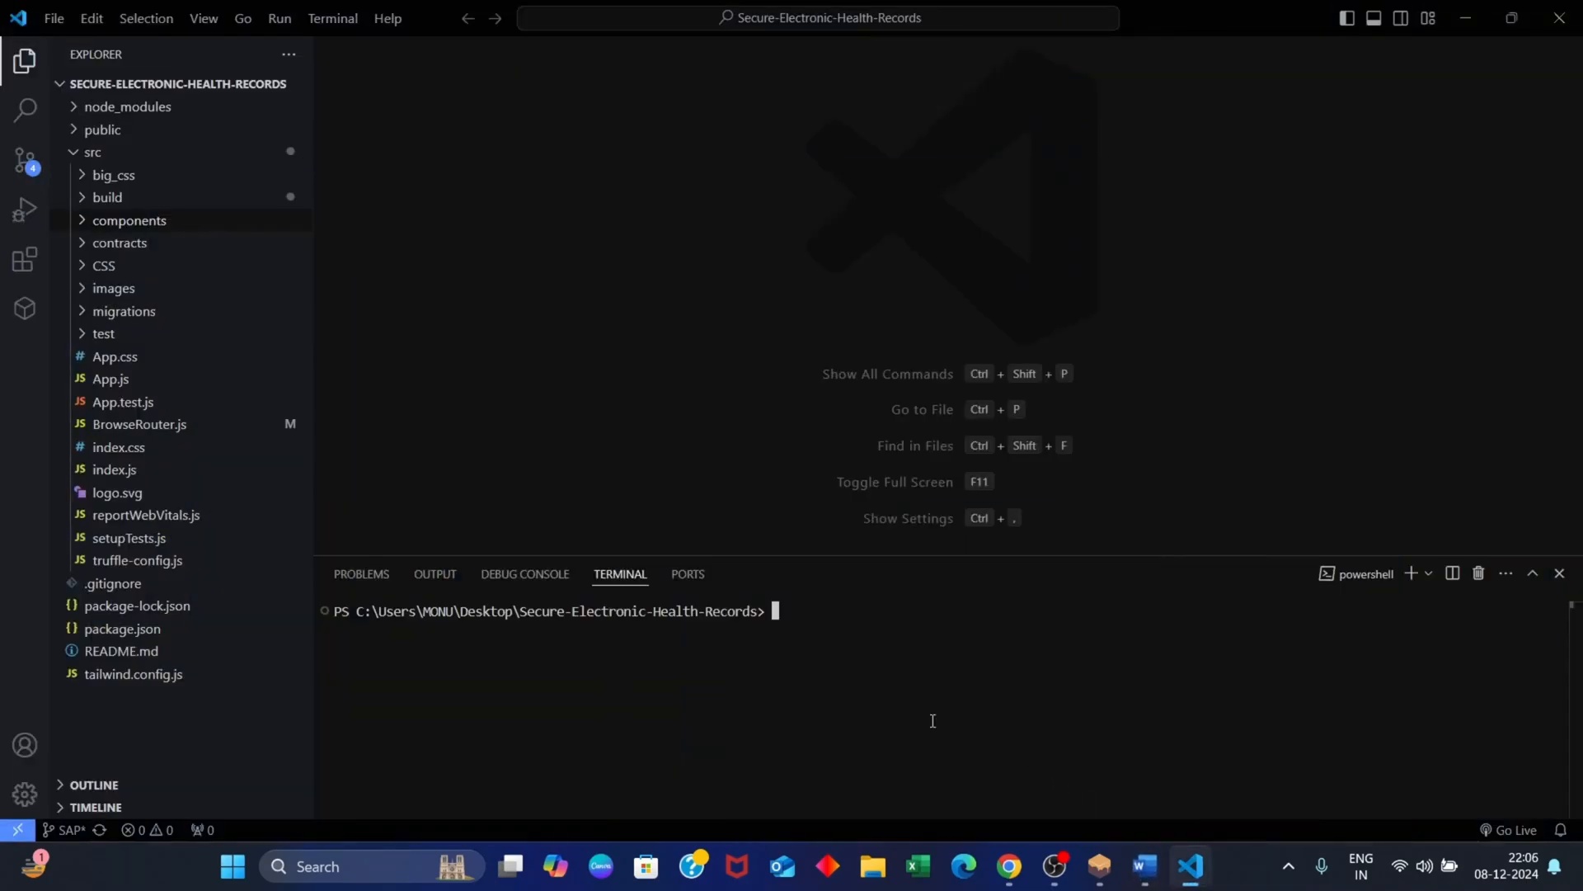
type("npm start")
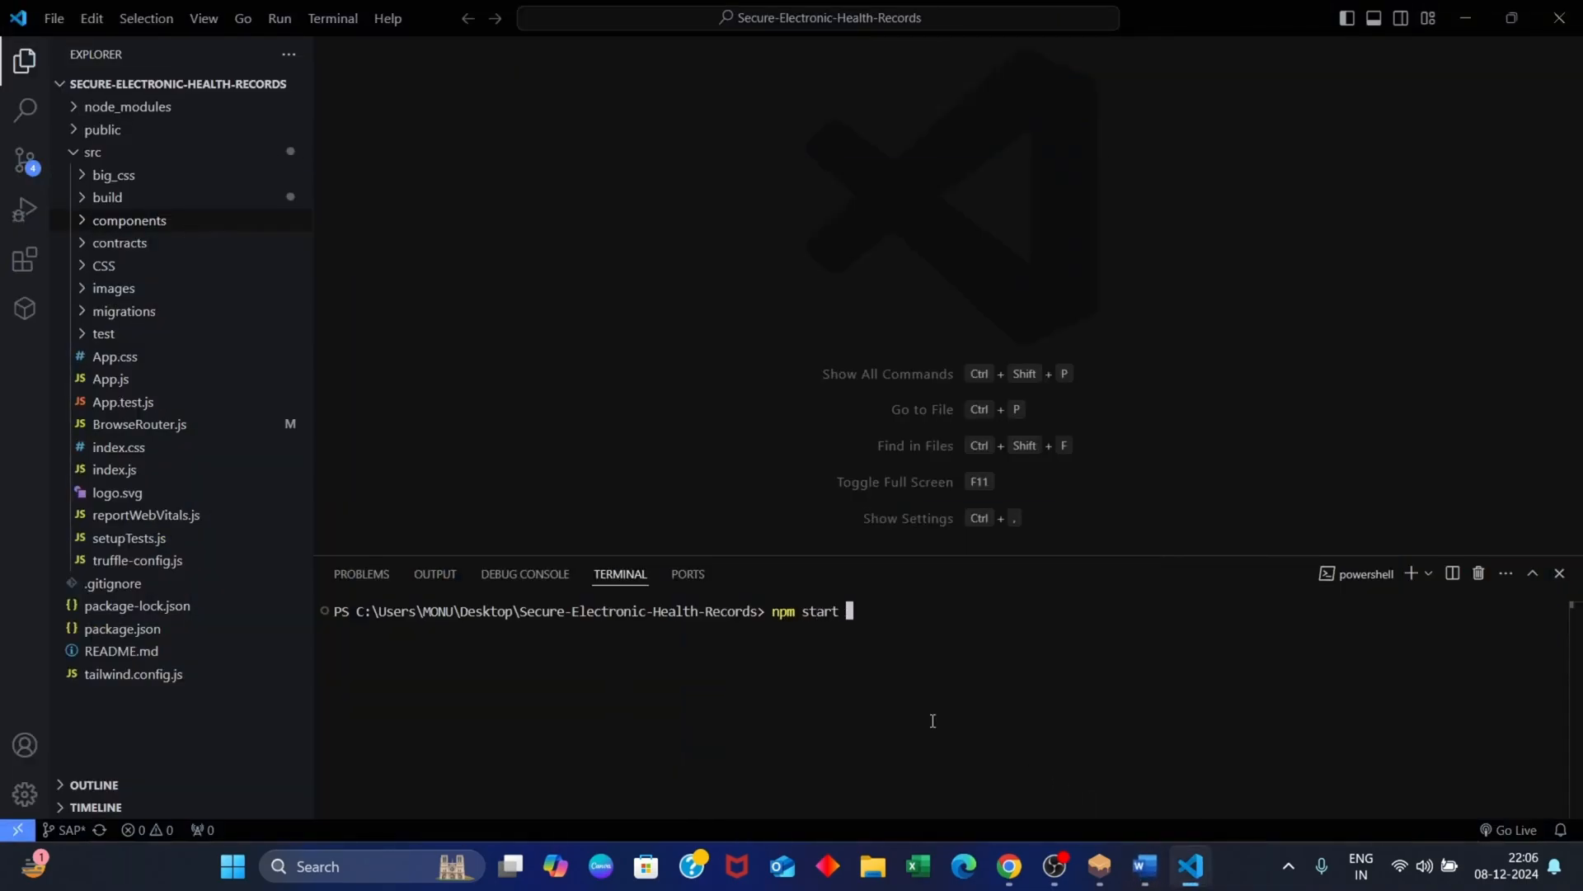
key("Enter")
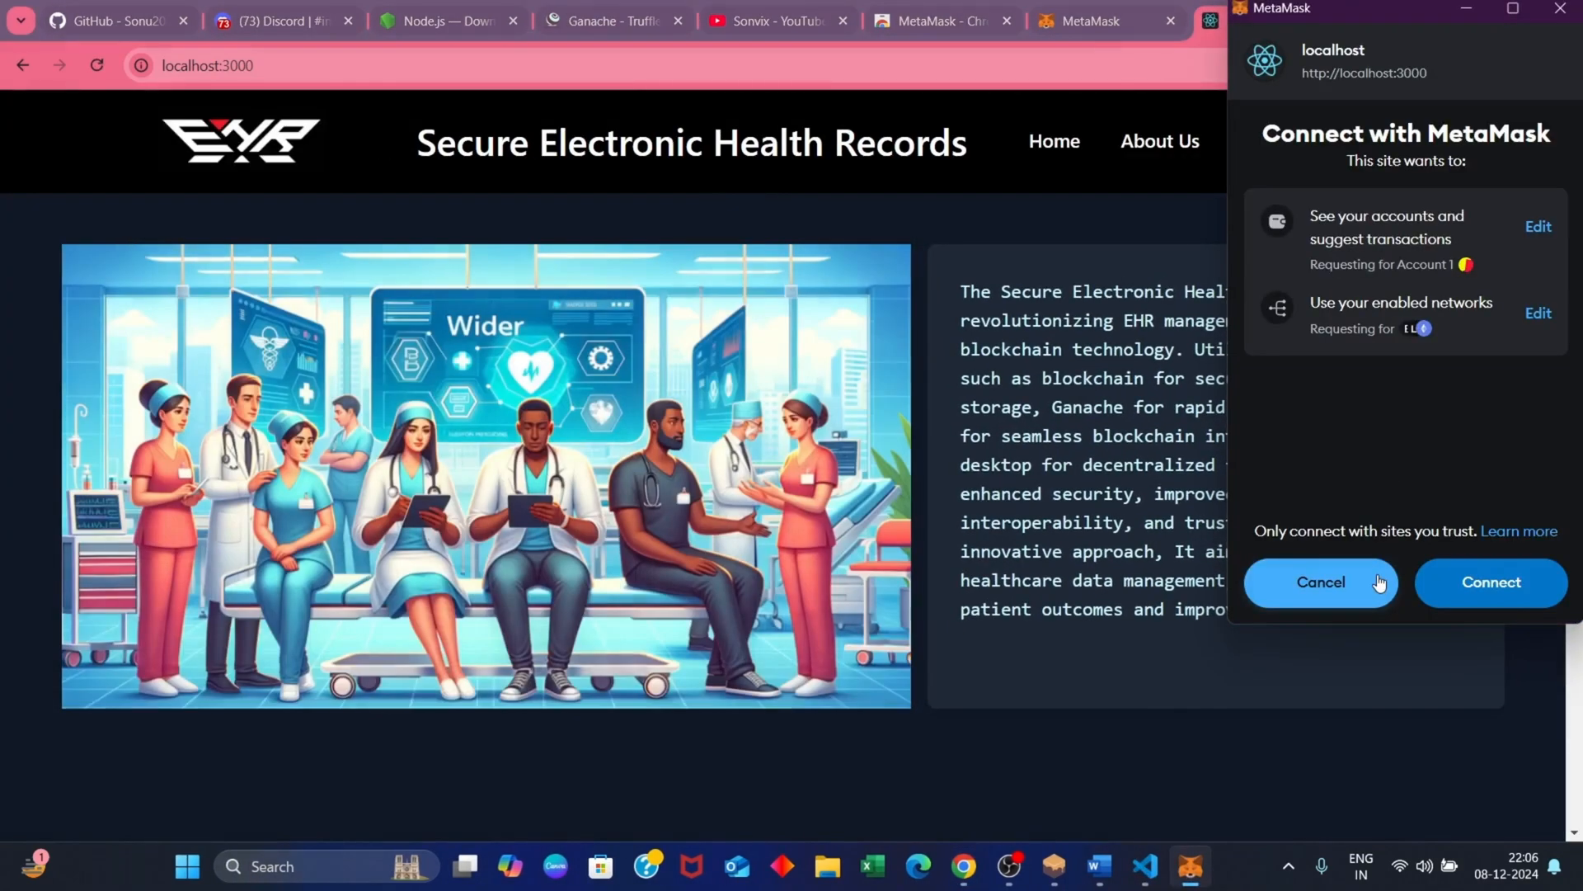
- Approve the MetaMask connection to localhost, close leftover tabs, and go to the Register page
left_click(1491, 583)
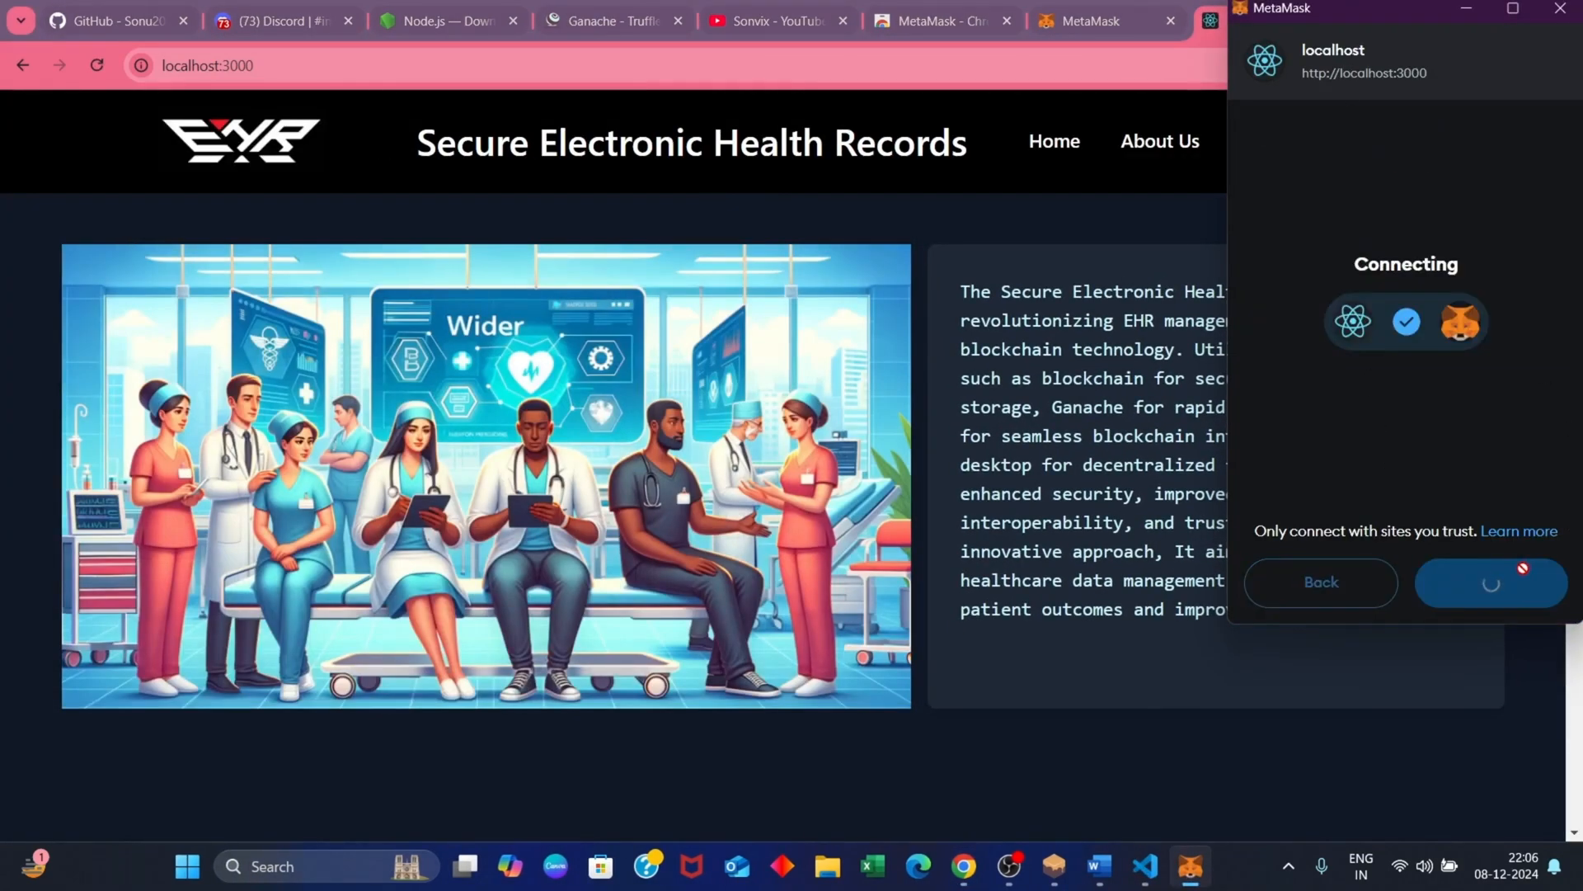
left_click(1491, 583)
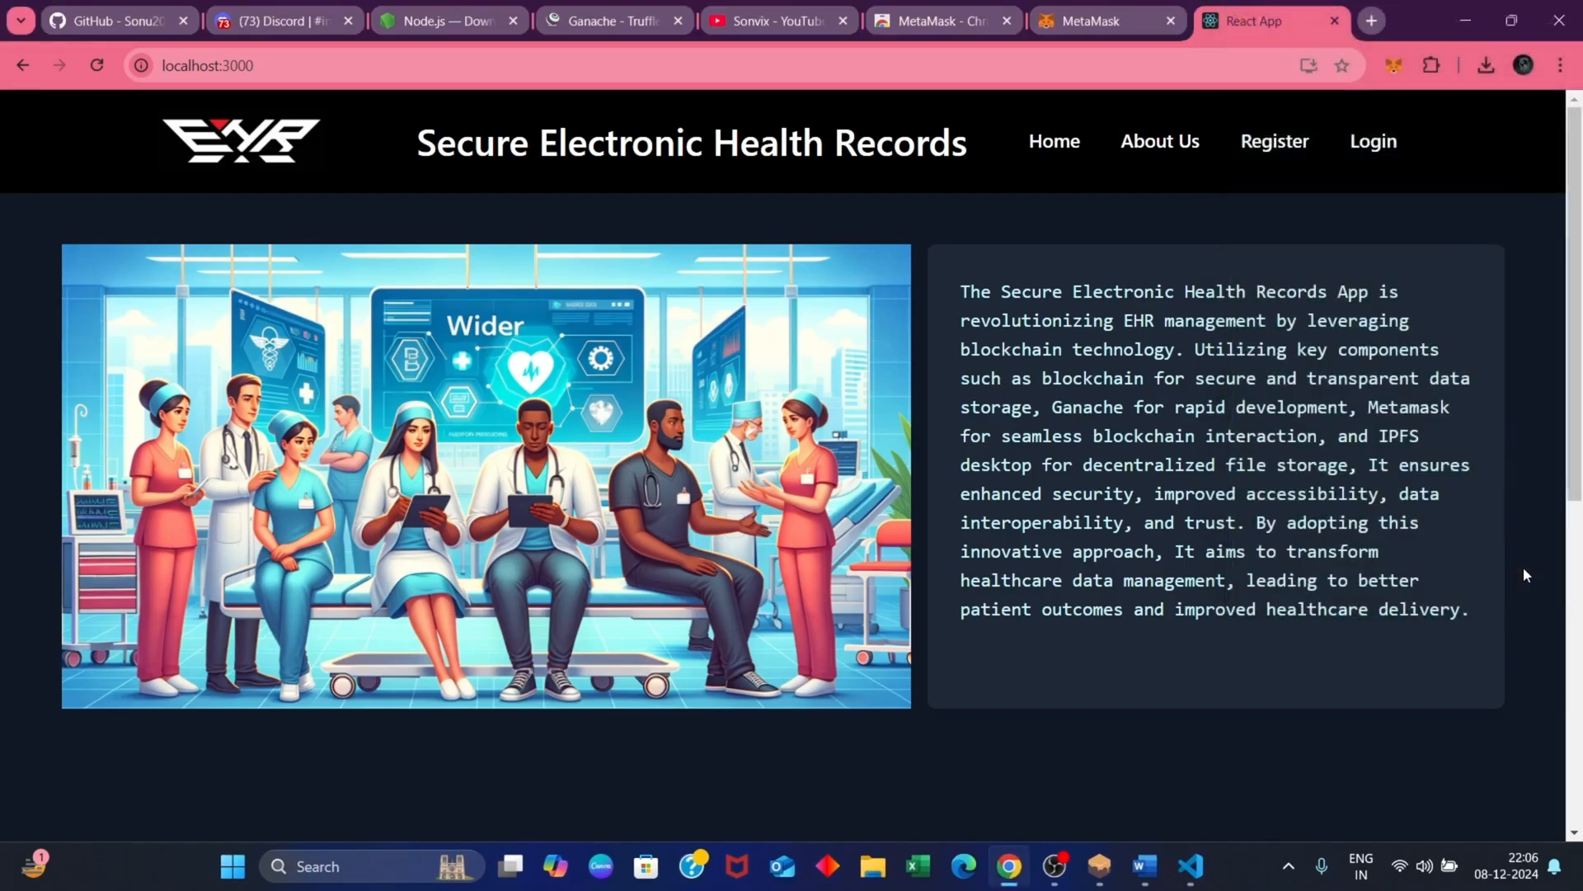
mouse_move(795, 187)
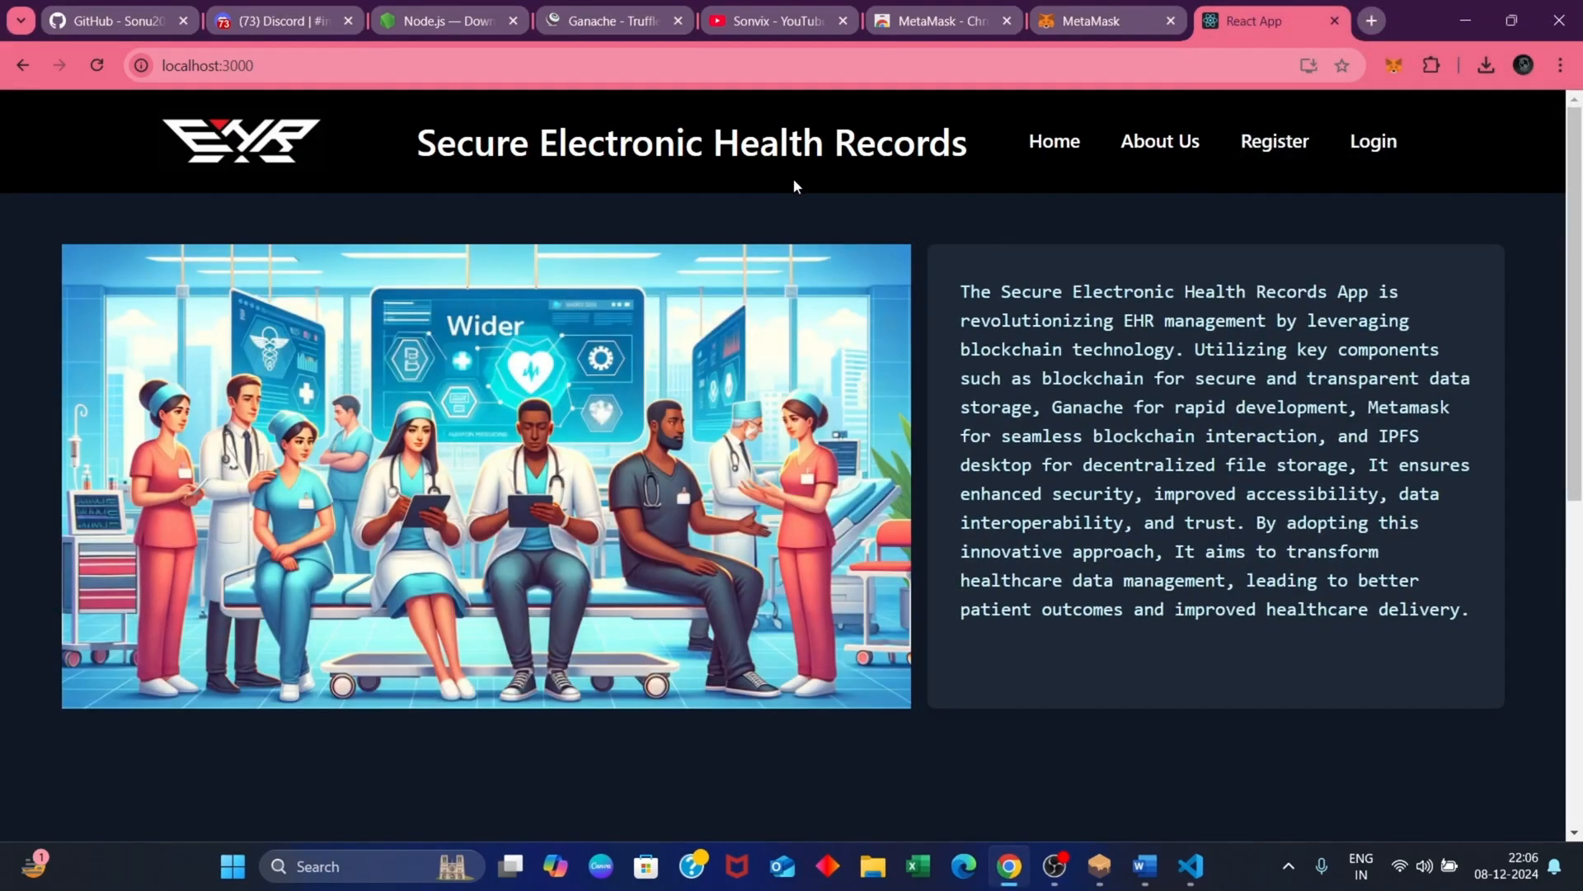
mouse_move(1290, 207)
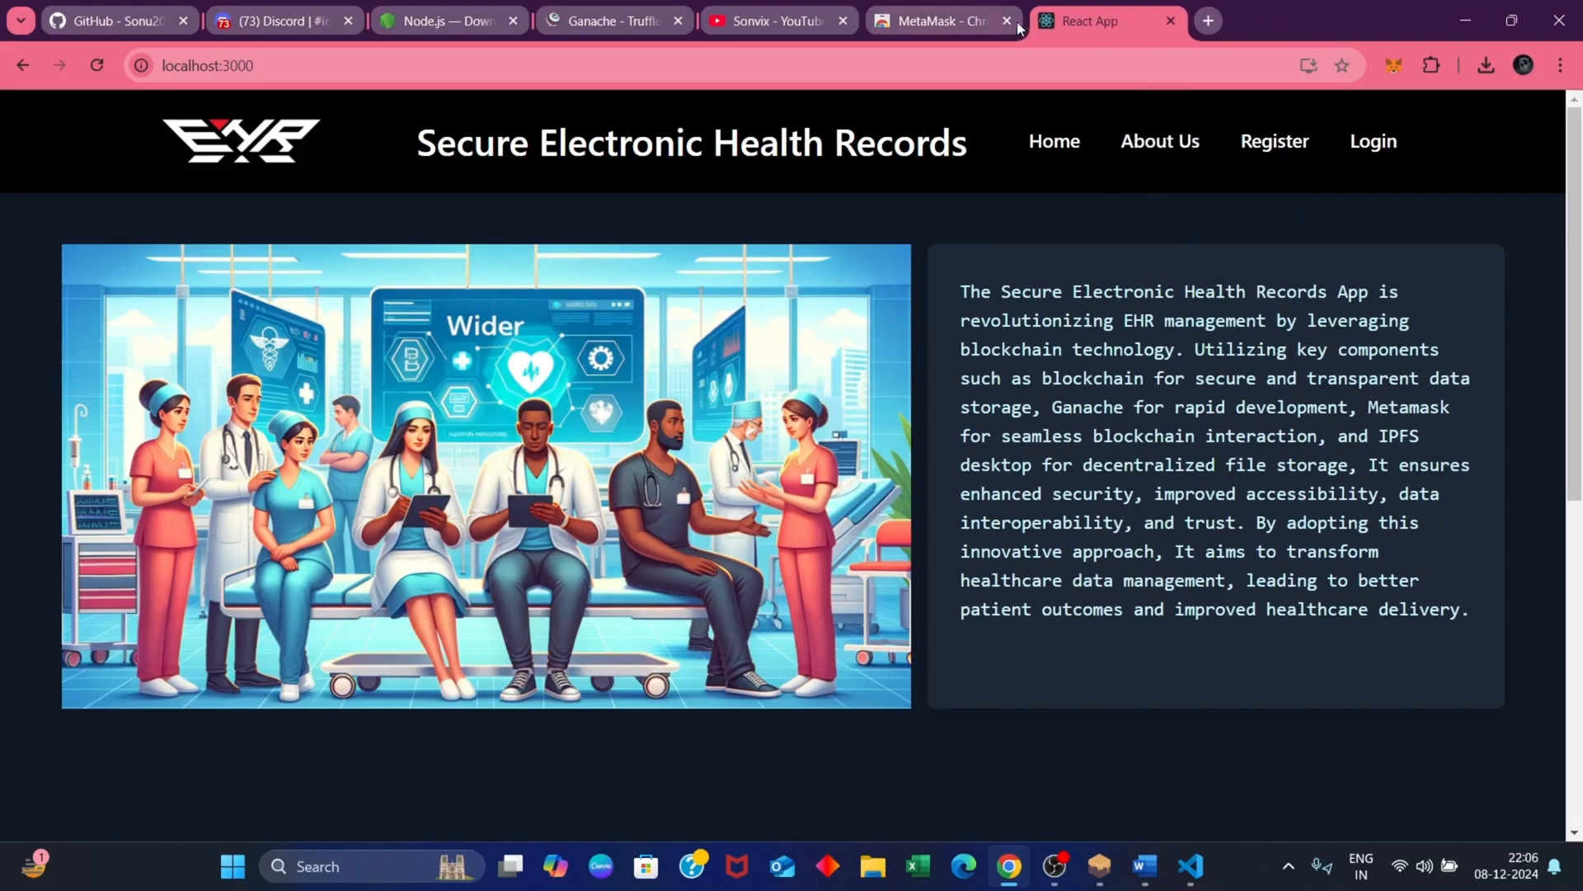
left_click(1009, 21)
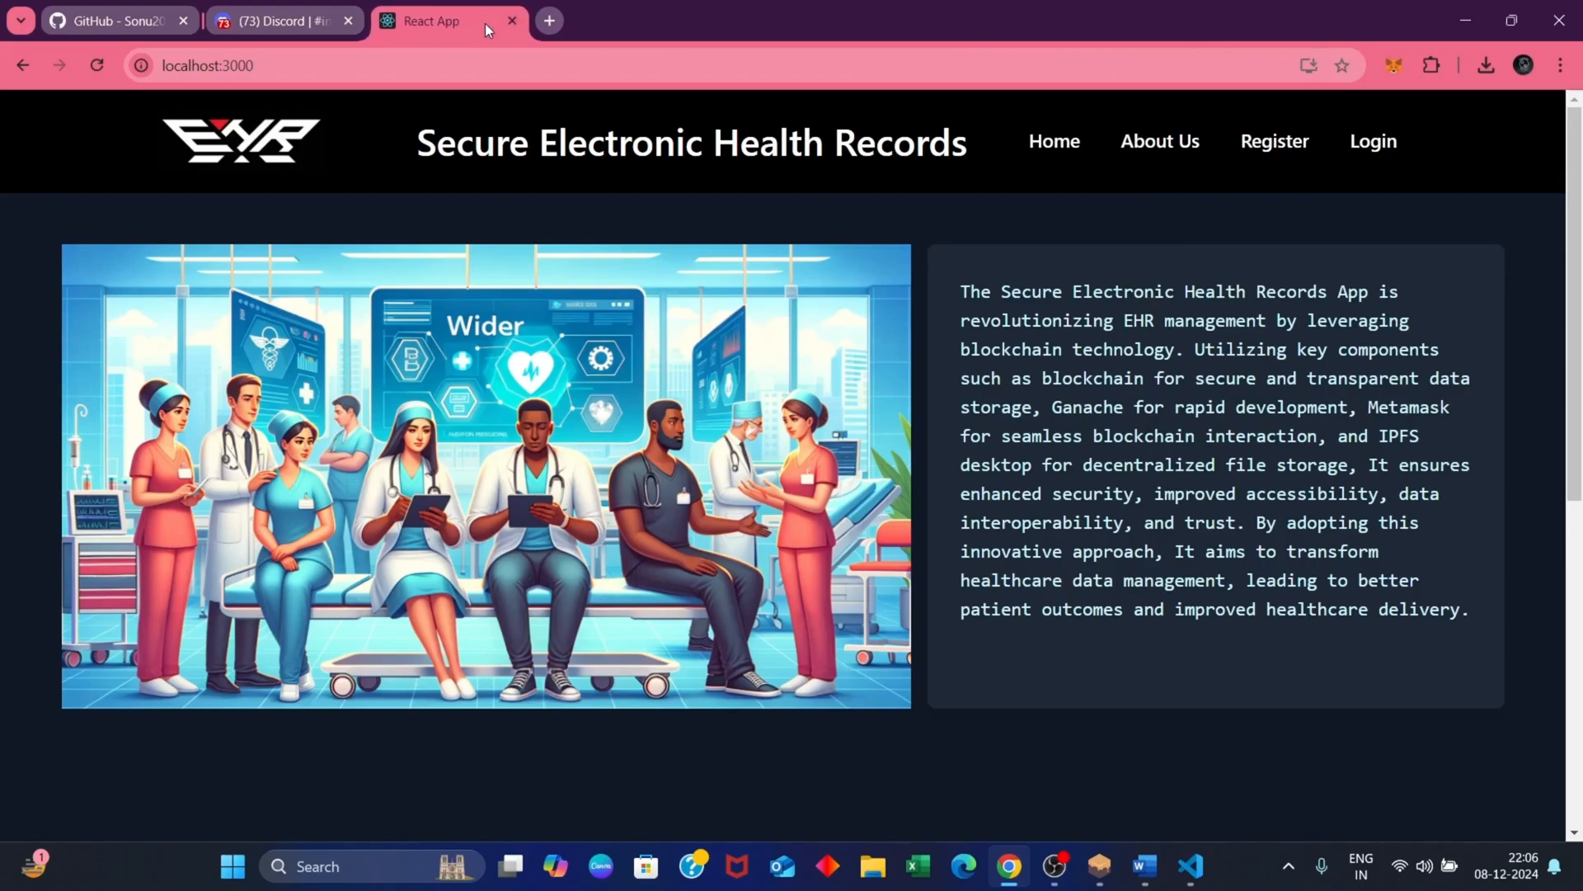
left_click(353, 21)
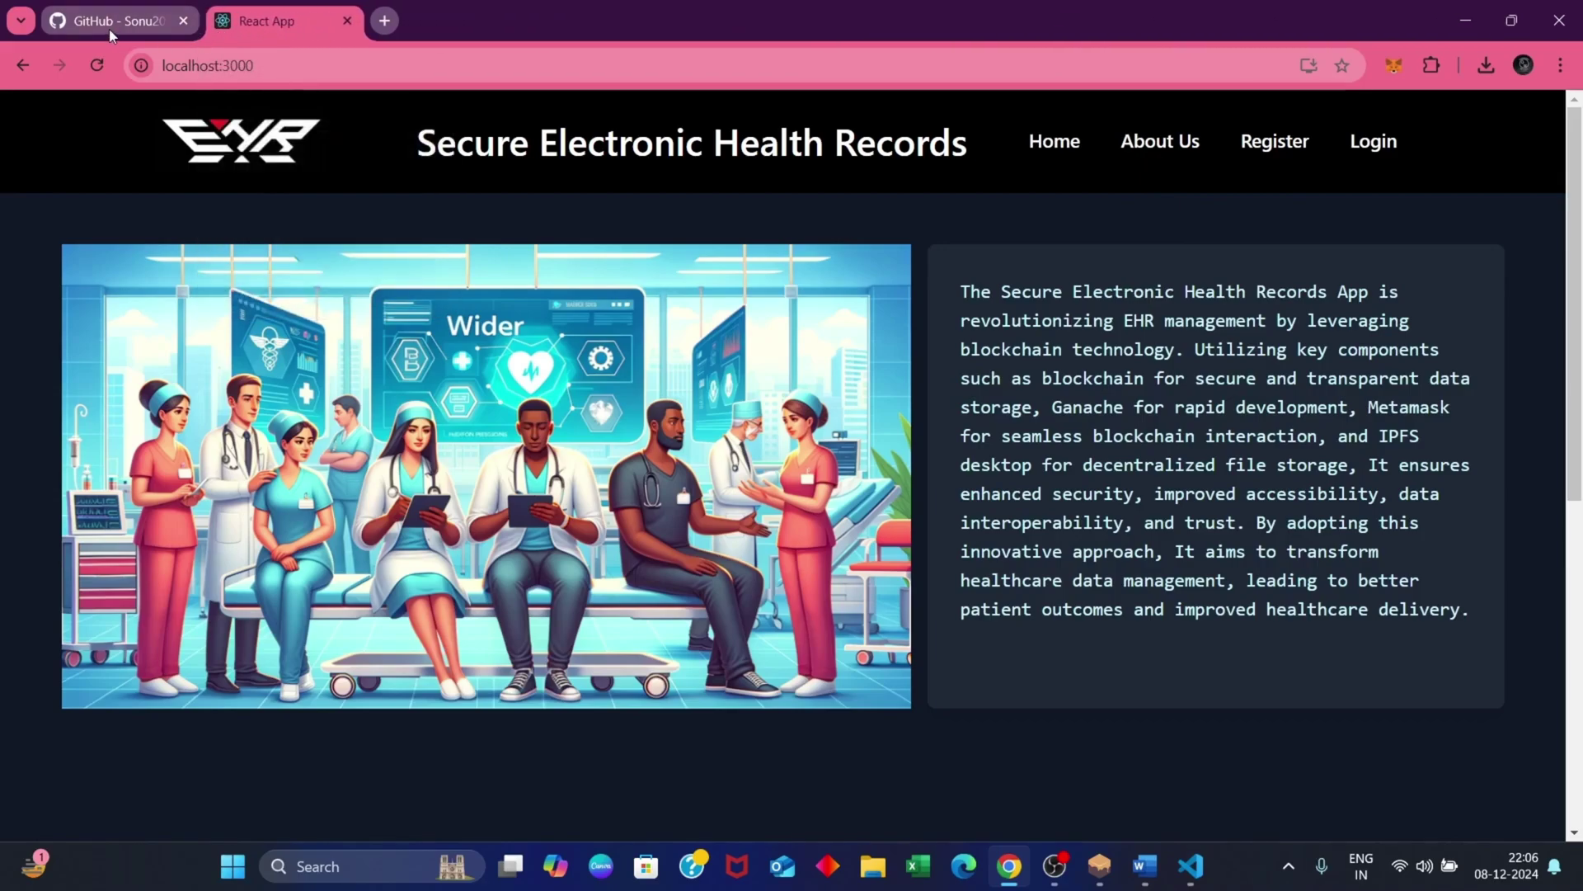
left_click(1273, 142)
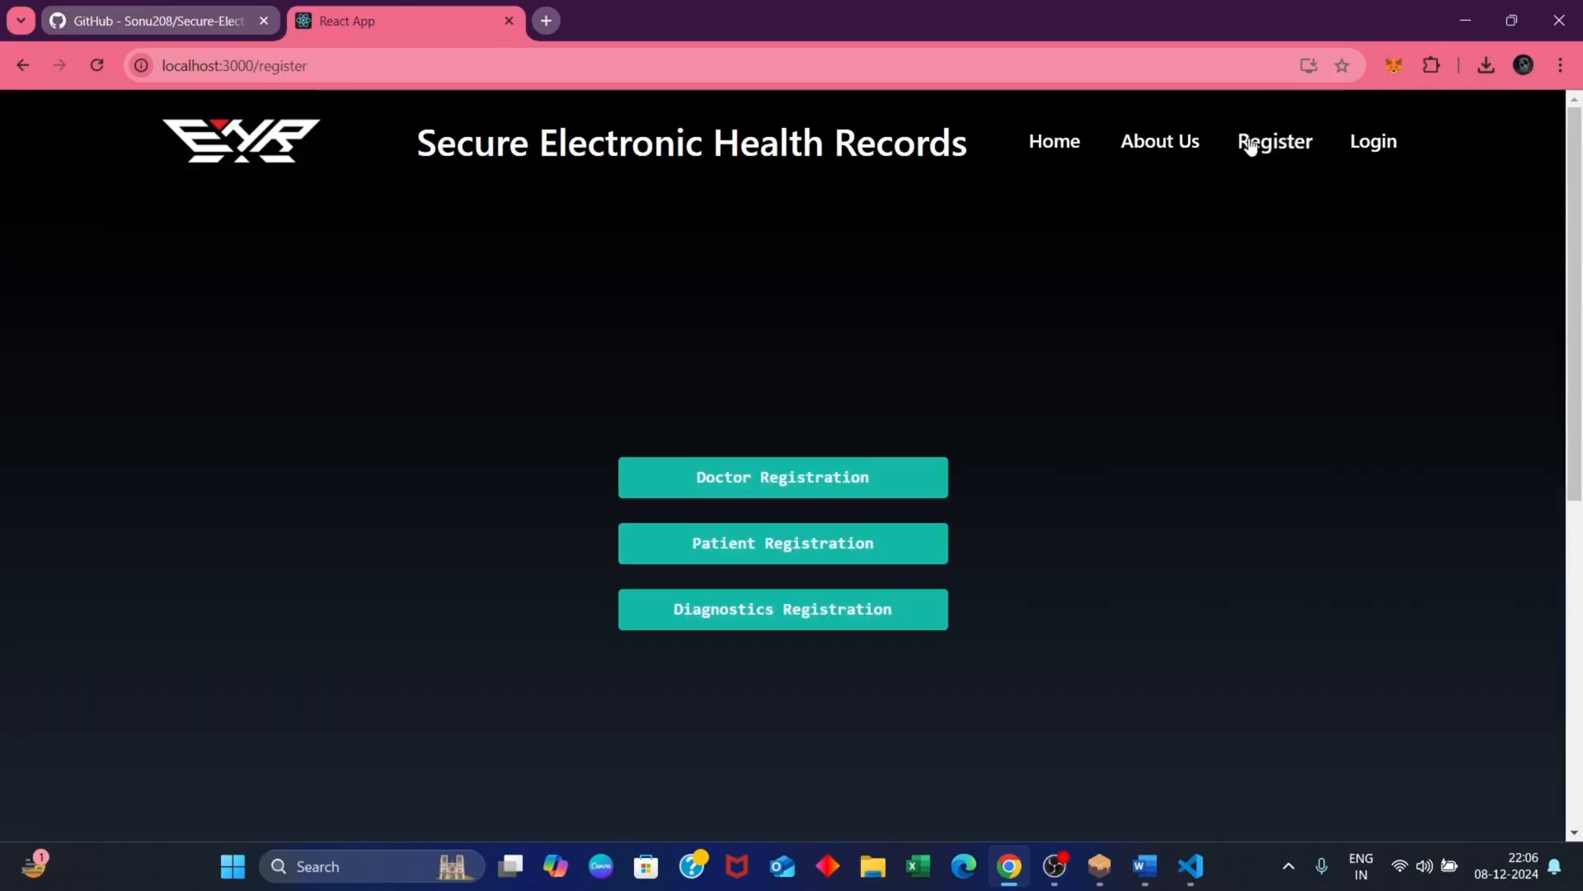
mouse_move(881, 445)
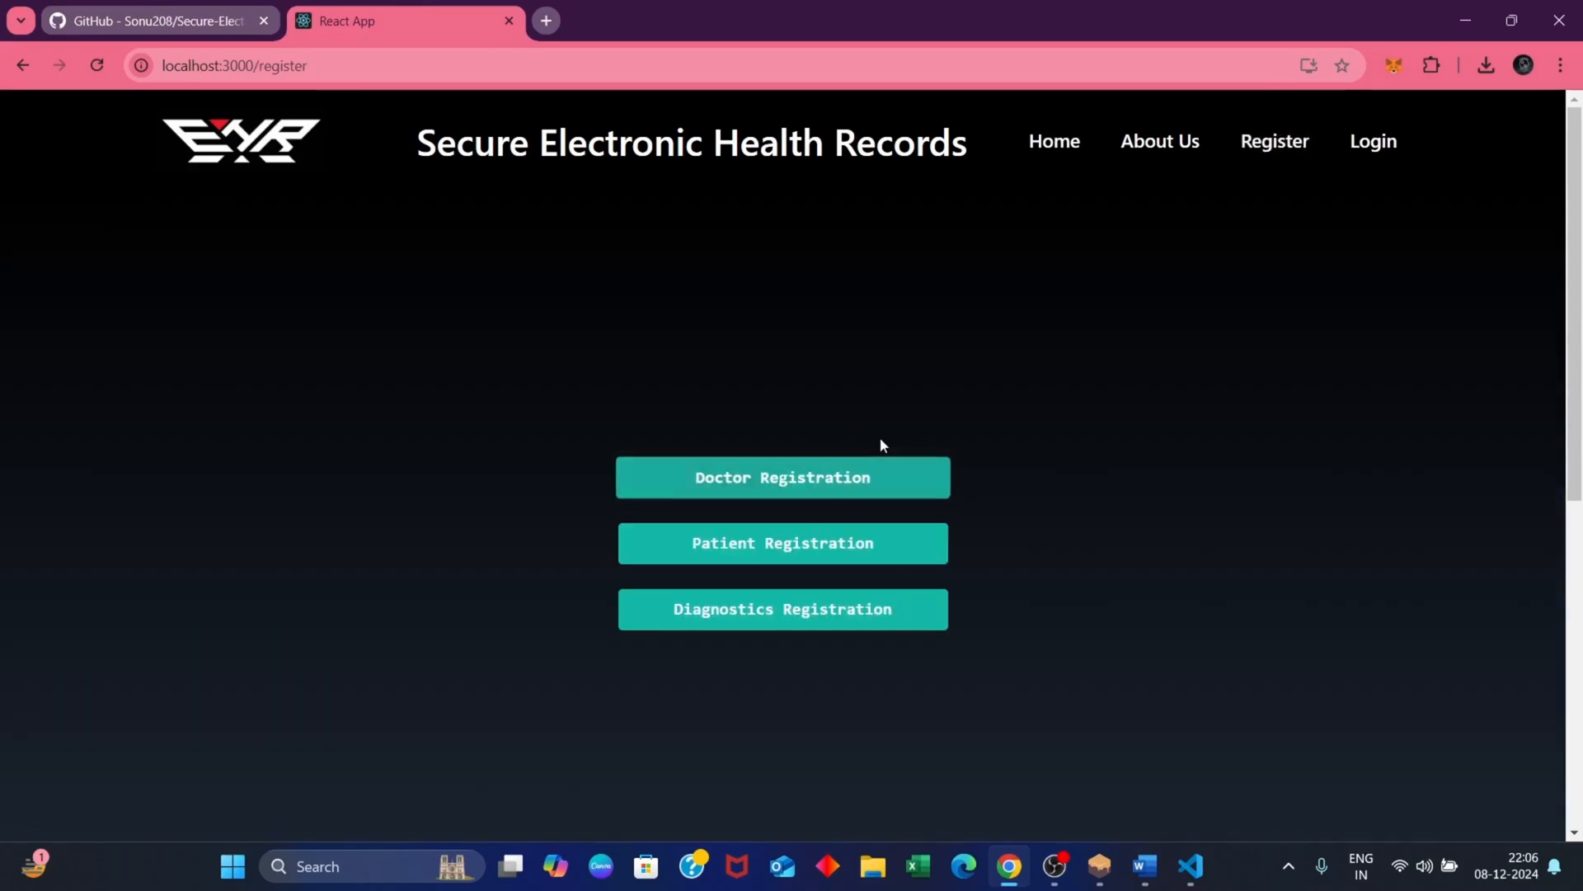
- With the Doctor Registration form open, start importing a MetaMask account by private key
left_click(782, 477)
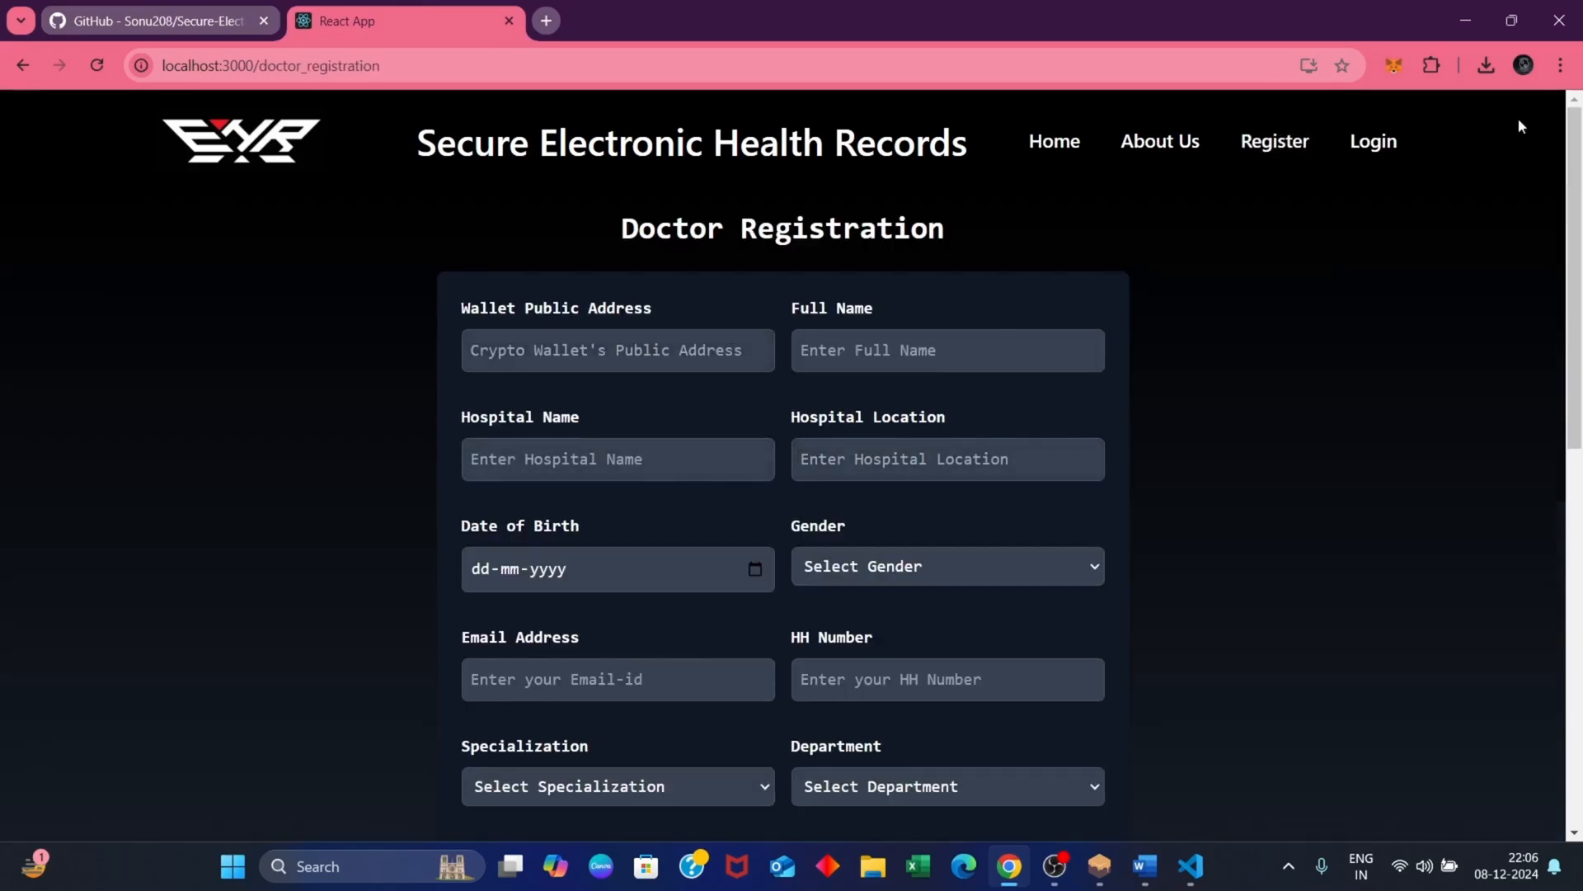
left_click(1394, 66)
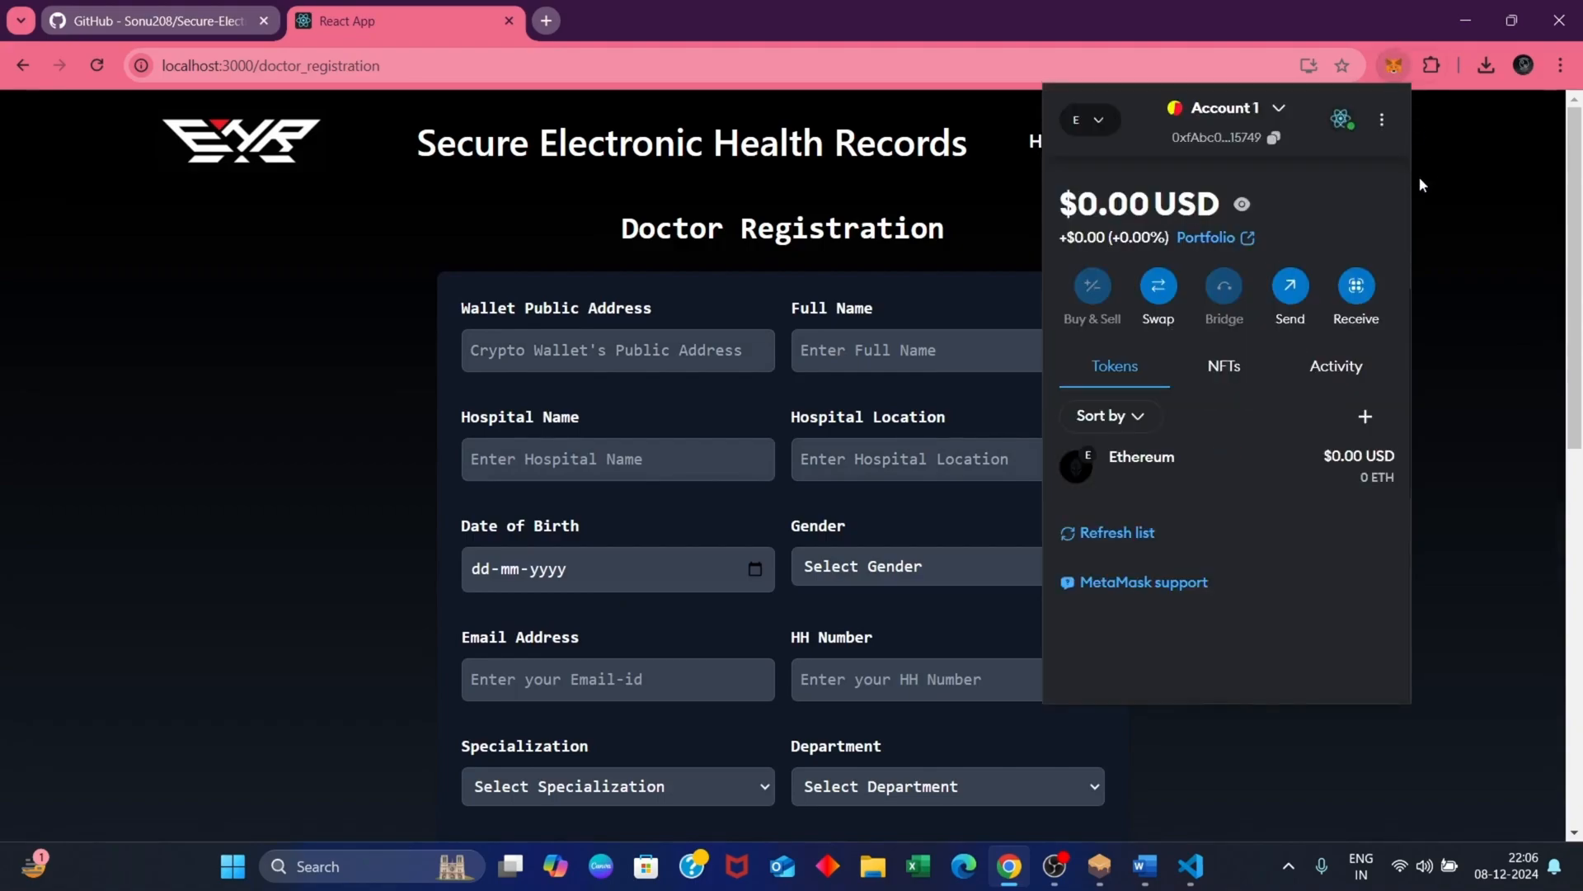
mouse_move(1346, 167)
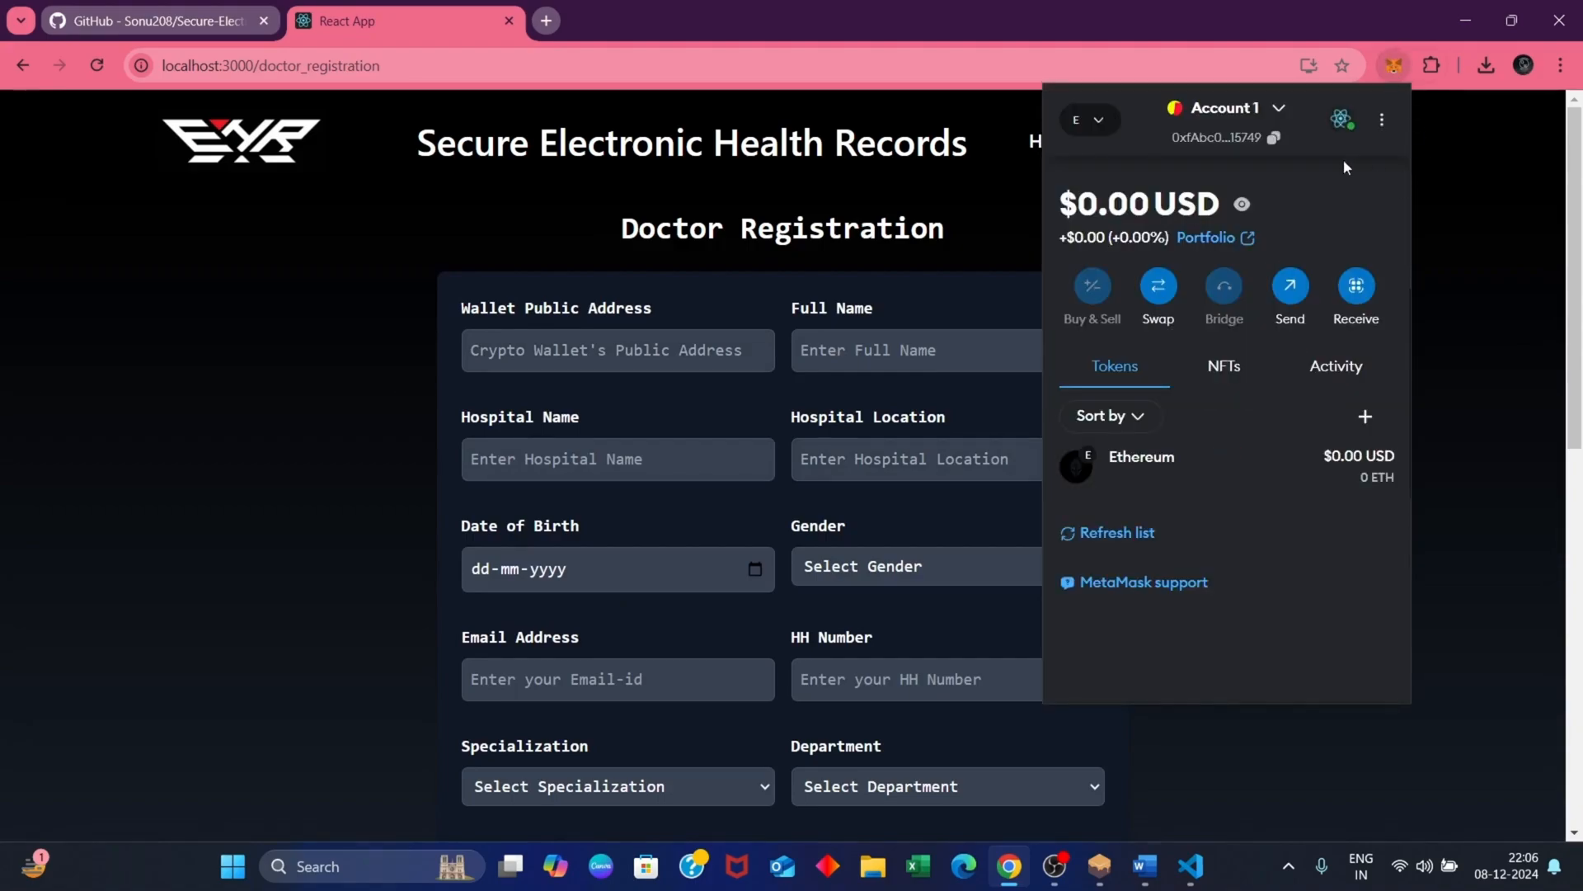
left_click(1224, 109)
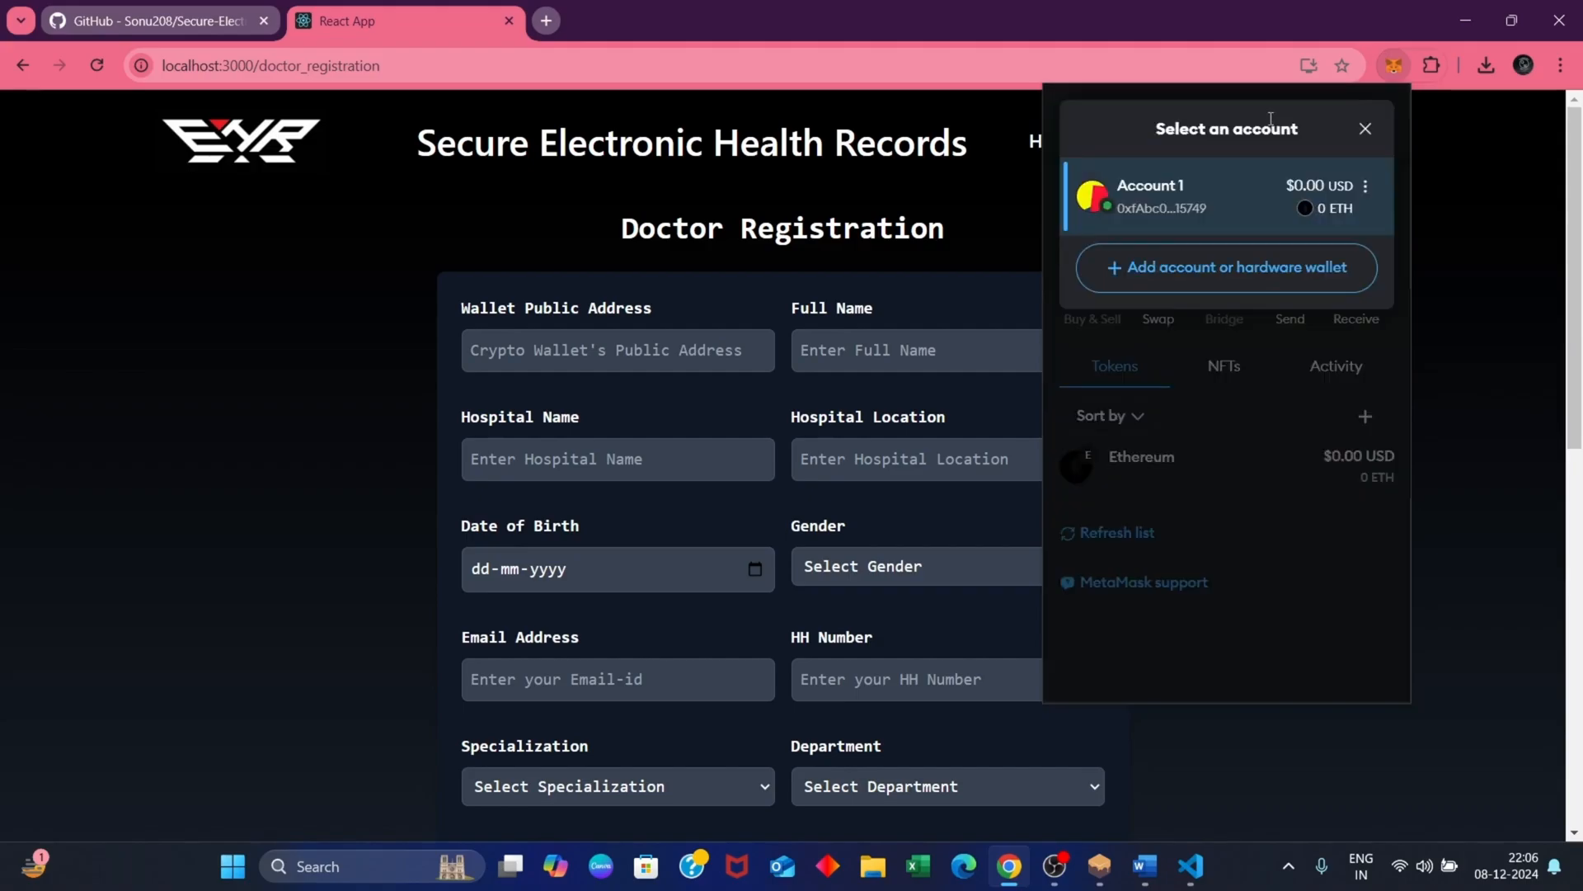
left_click(1227, 267)
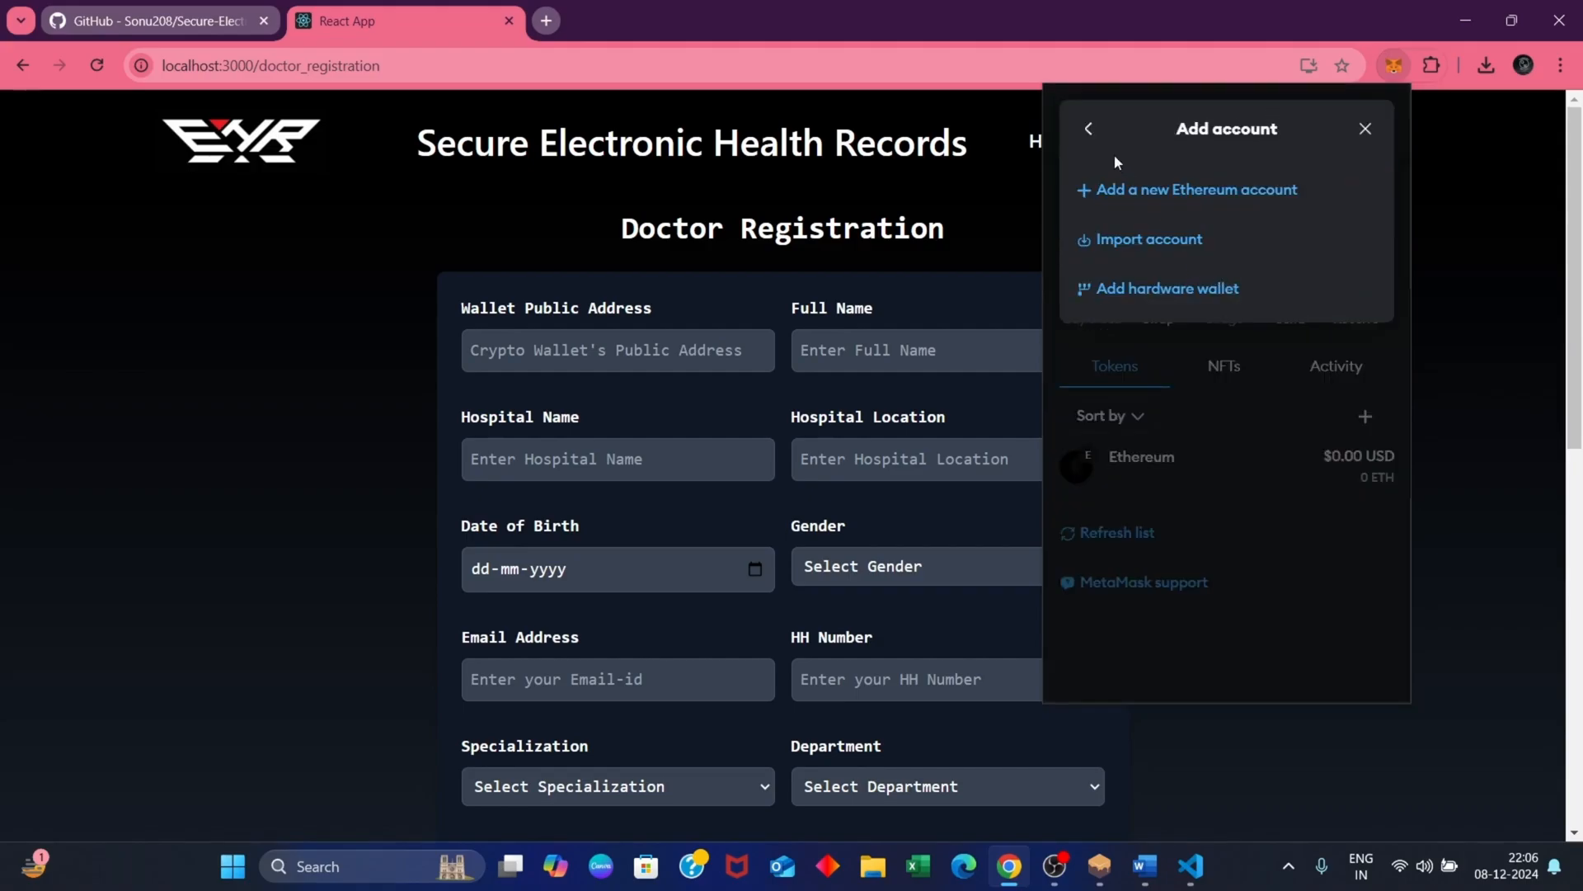
left_click(1150, 239)
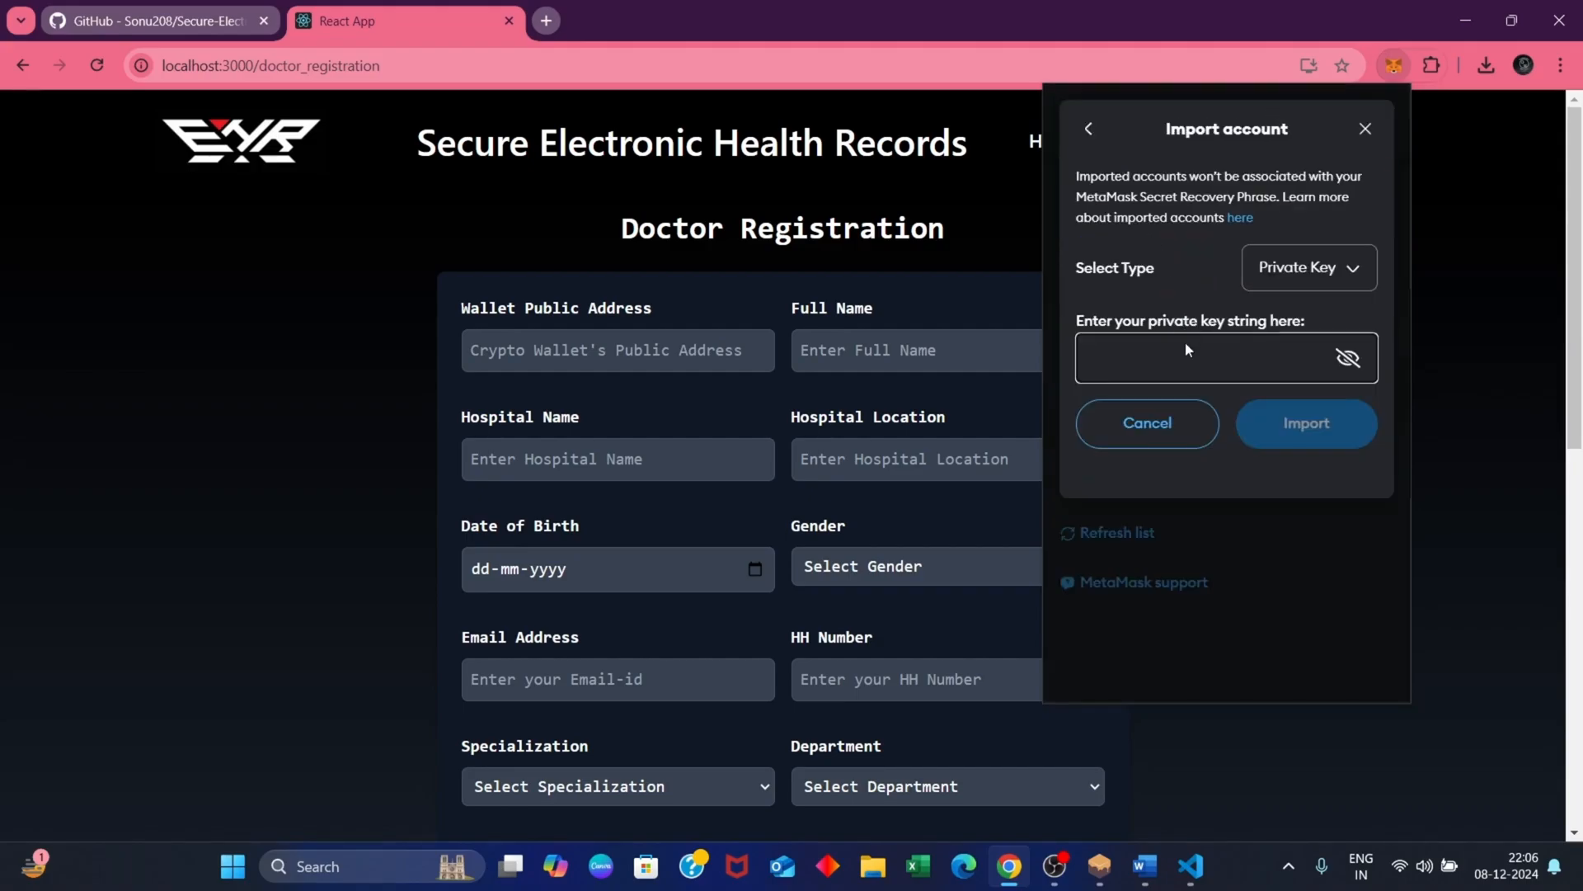
left_click(1095, 865)
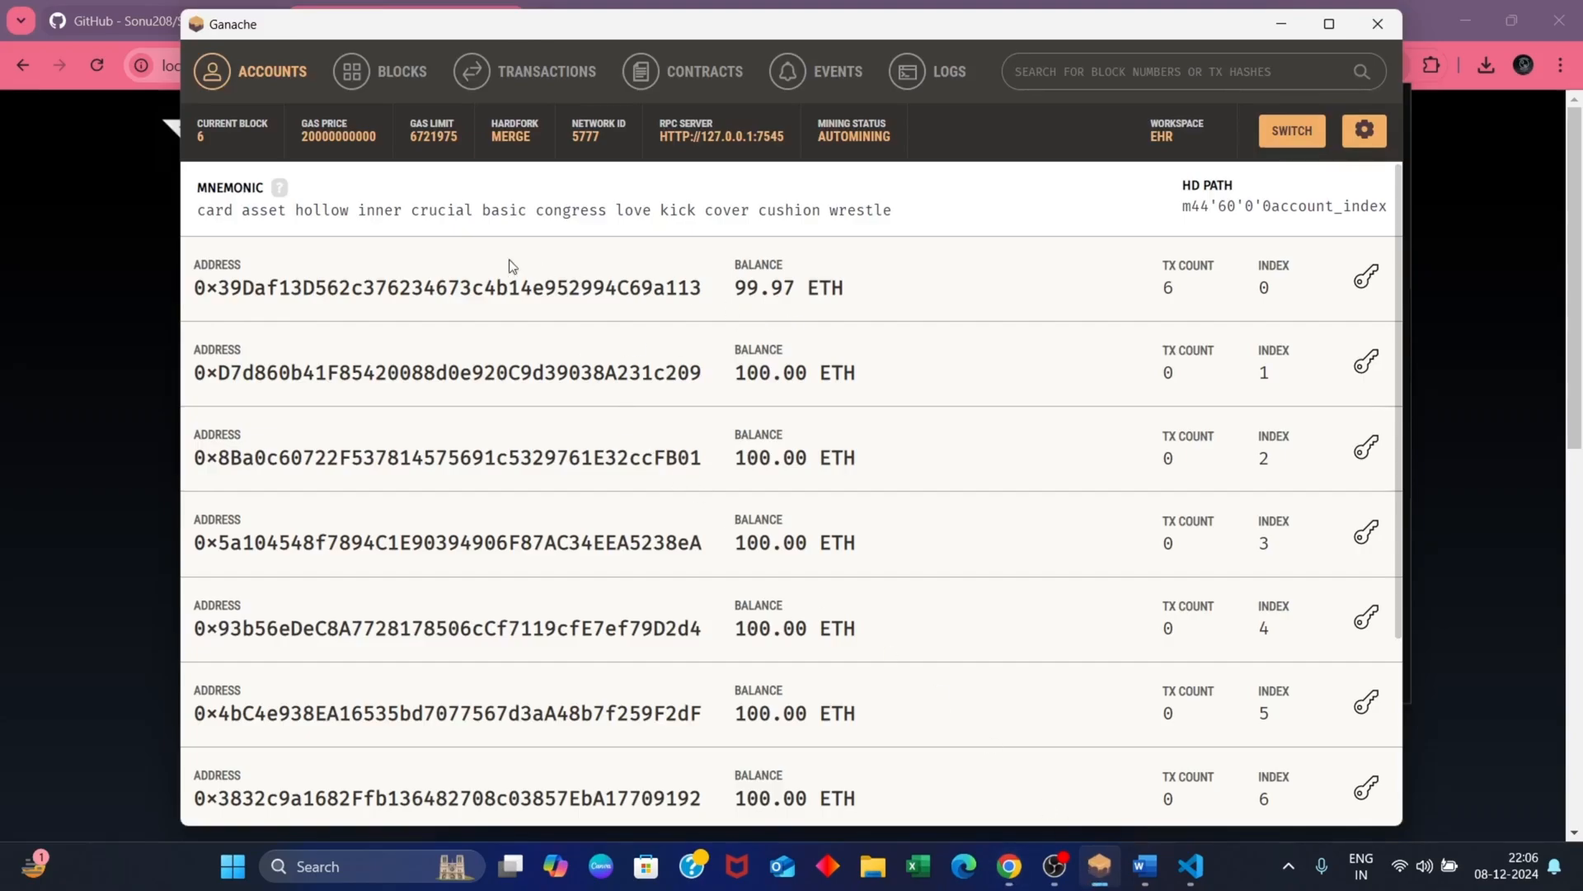
mouse_move(965, 323)
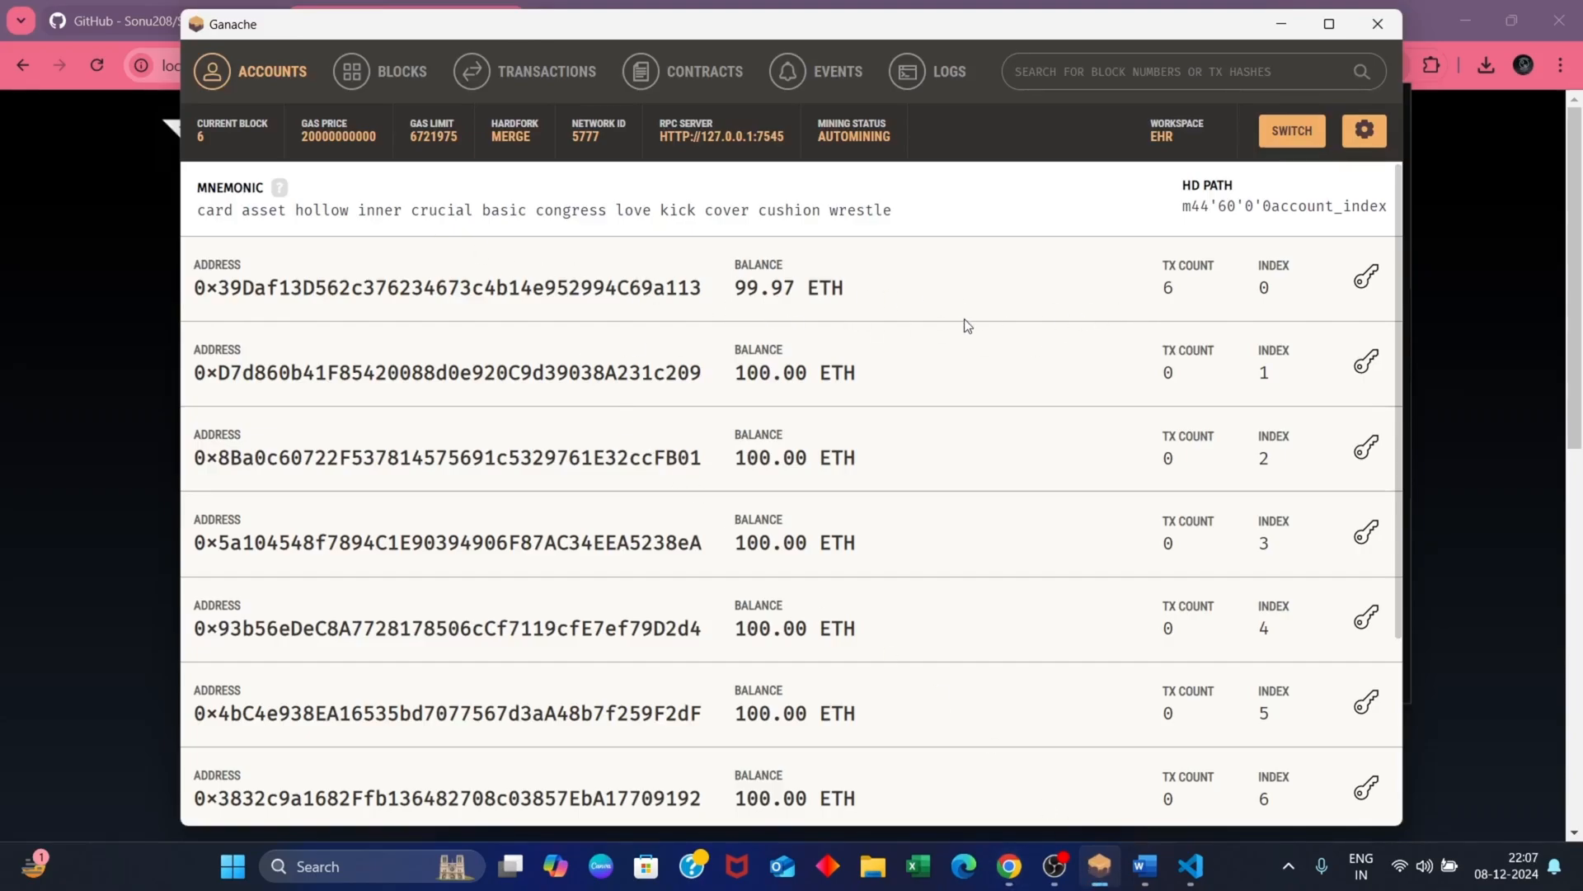
mouse_move(1368, 280)
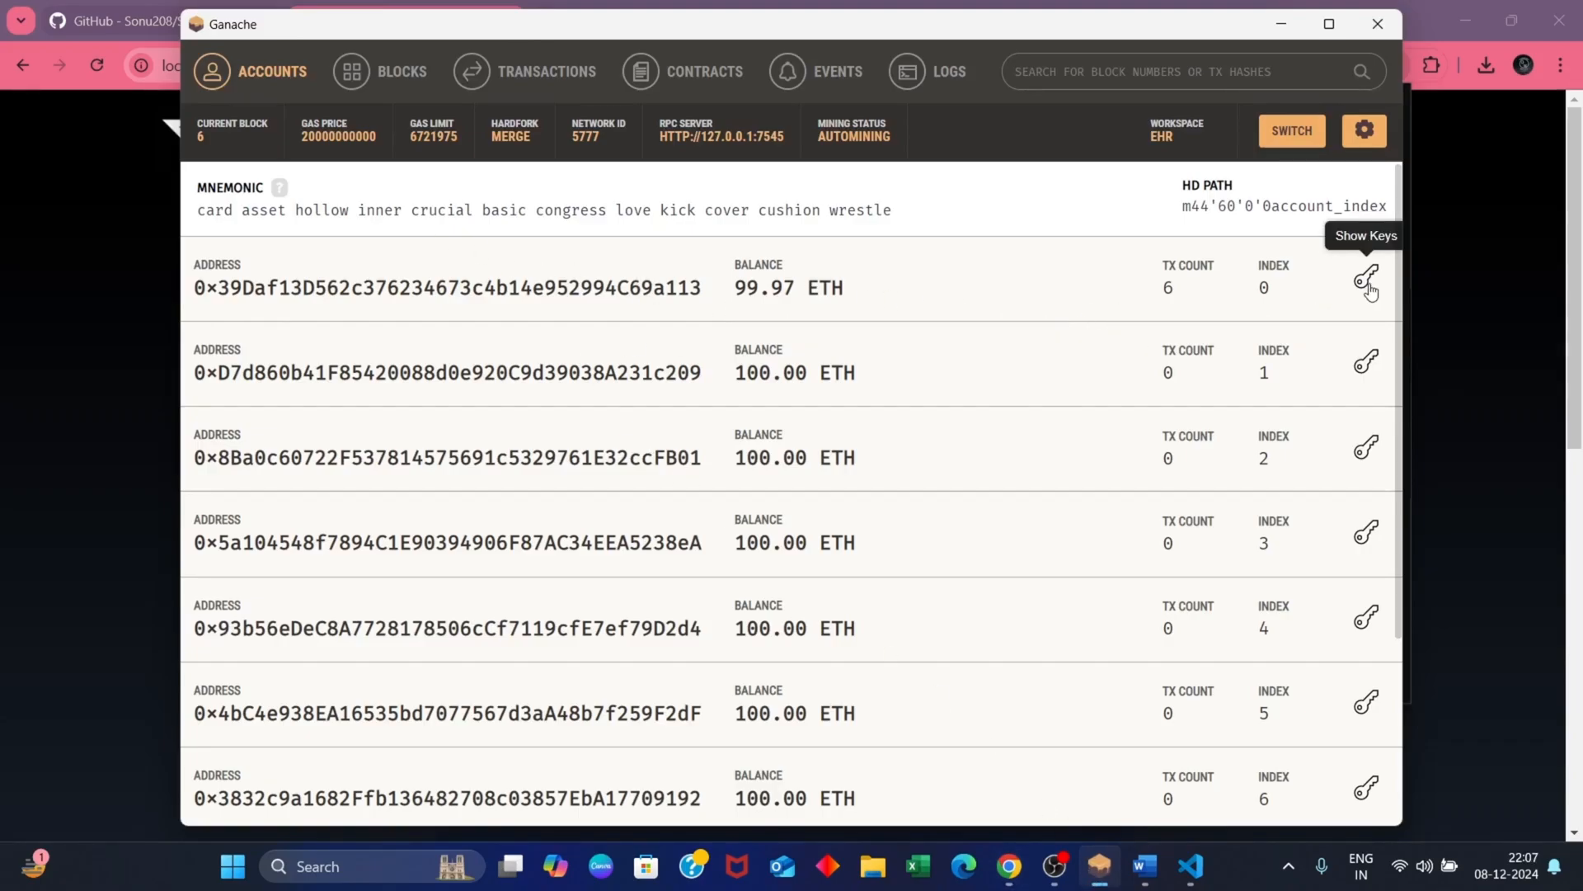
- Import the first Ganache account's private key and rename the new account to doctor
left_click(1369, 287)
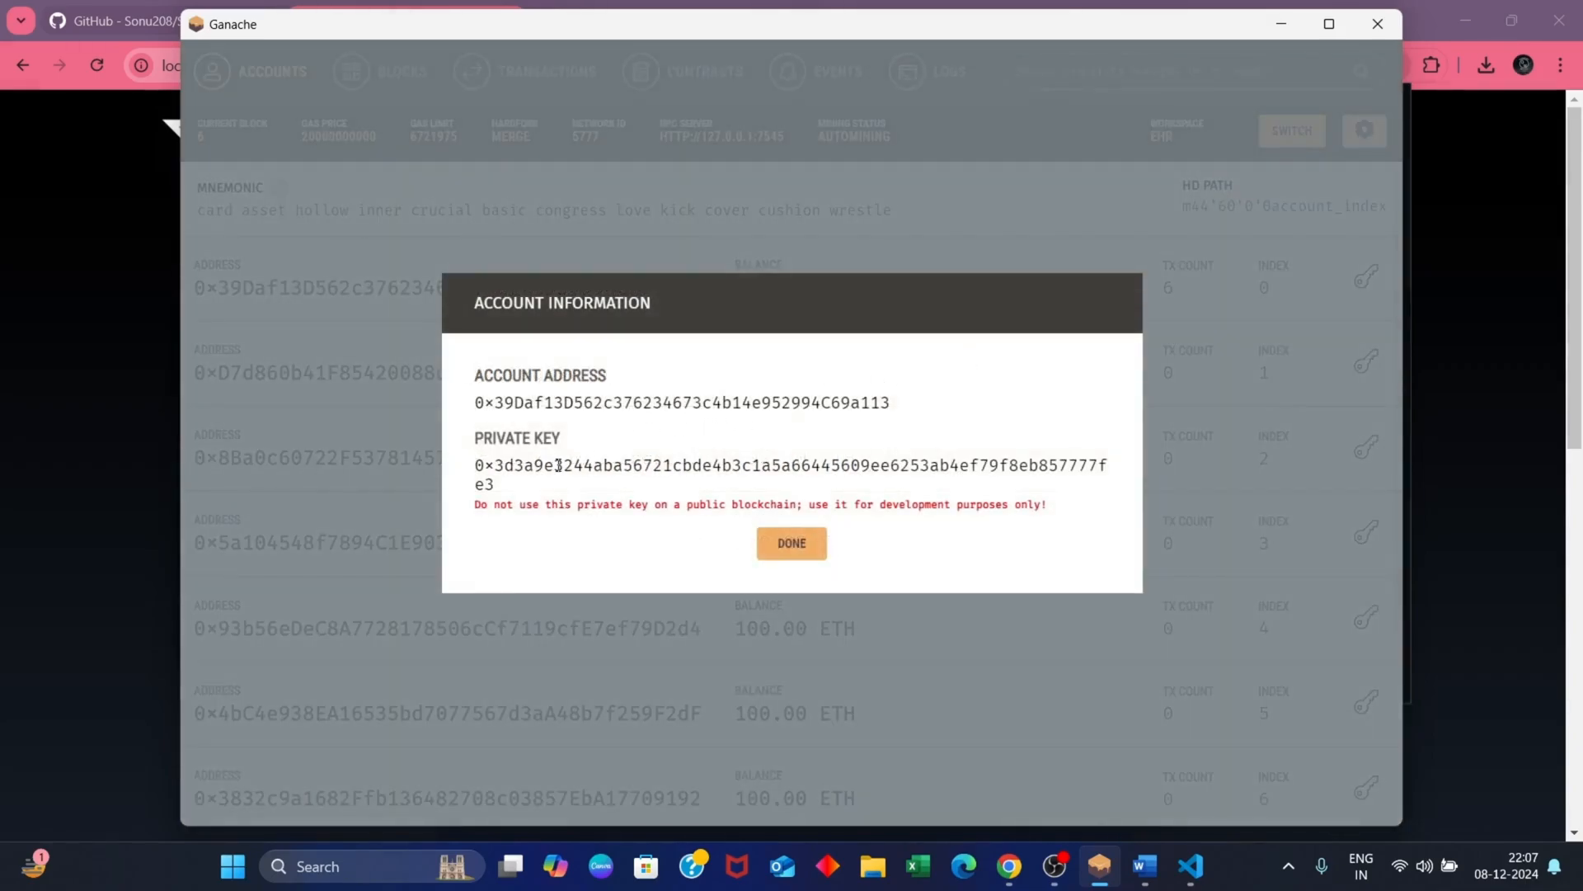
left_click(792, 543)
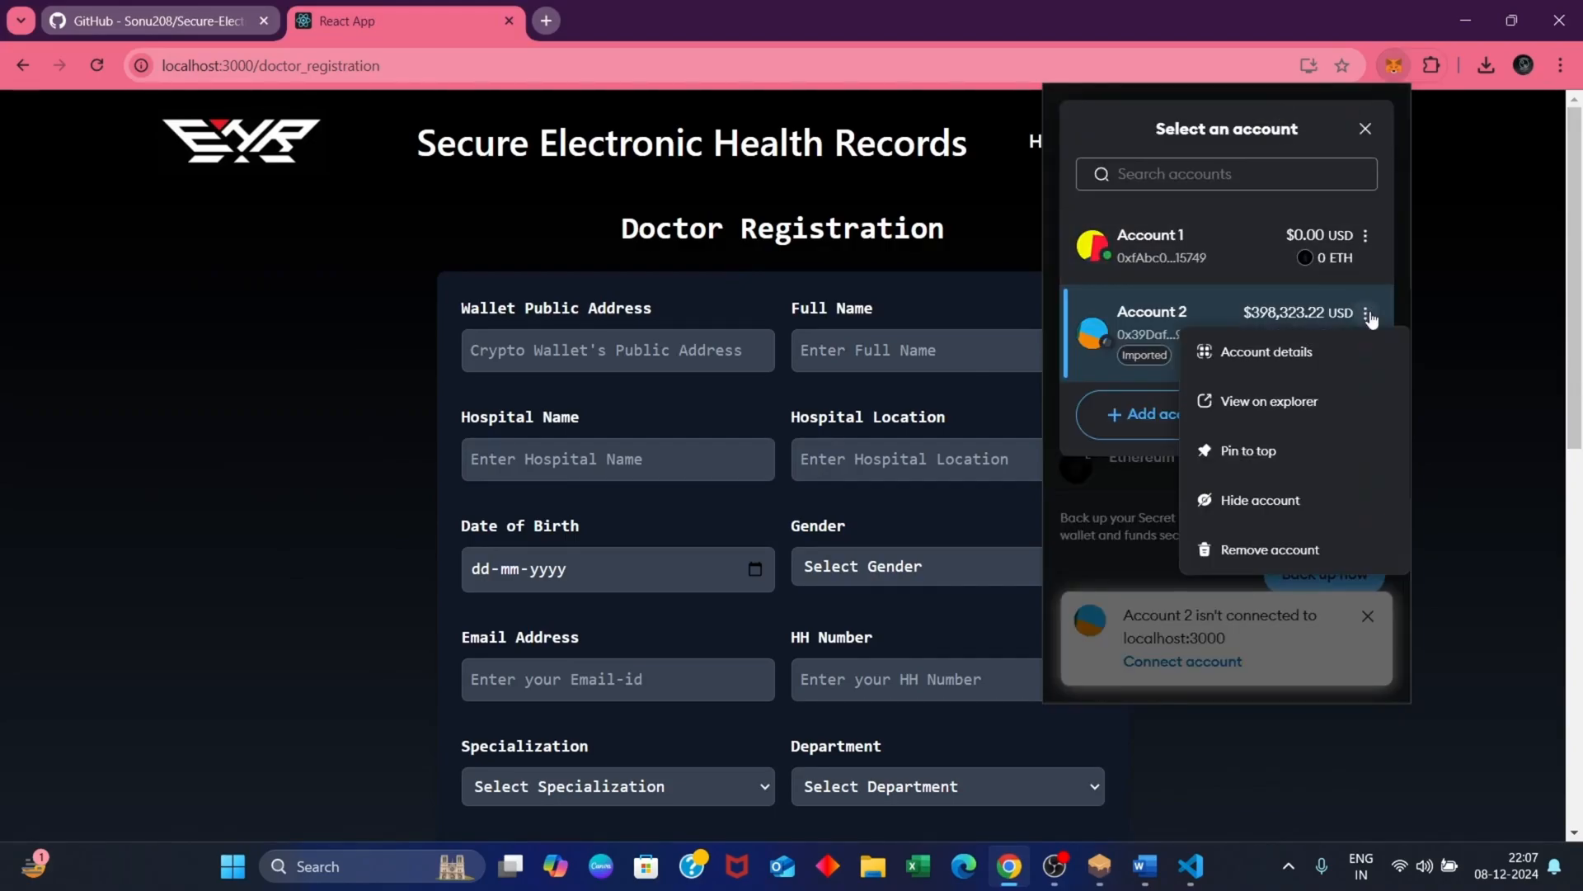
left_click(1266, 351)
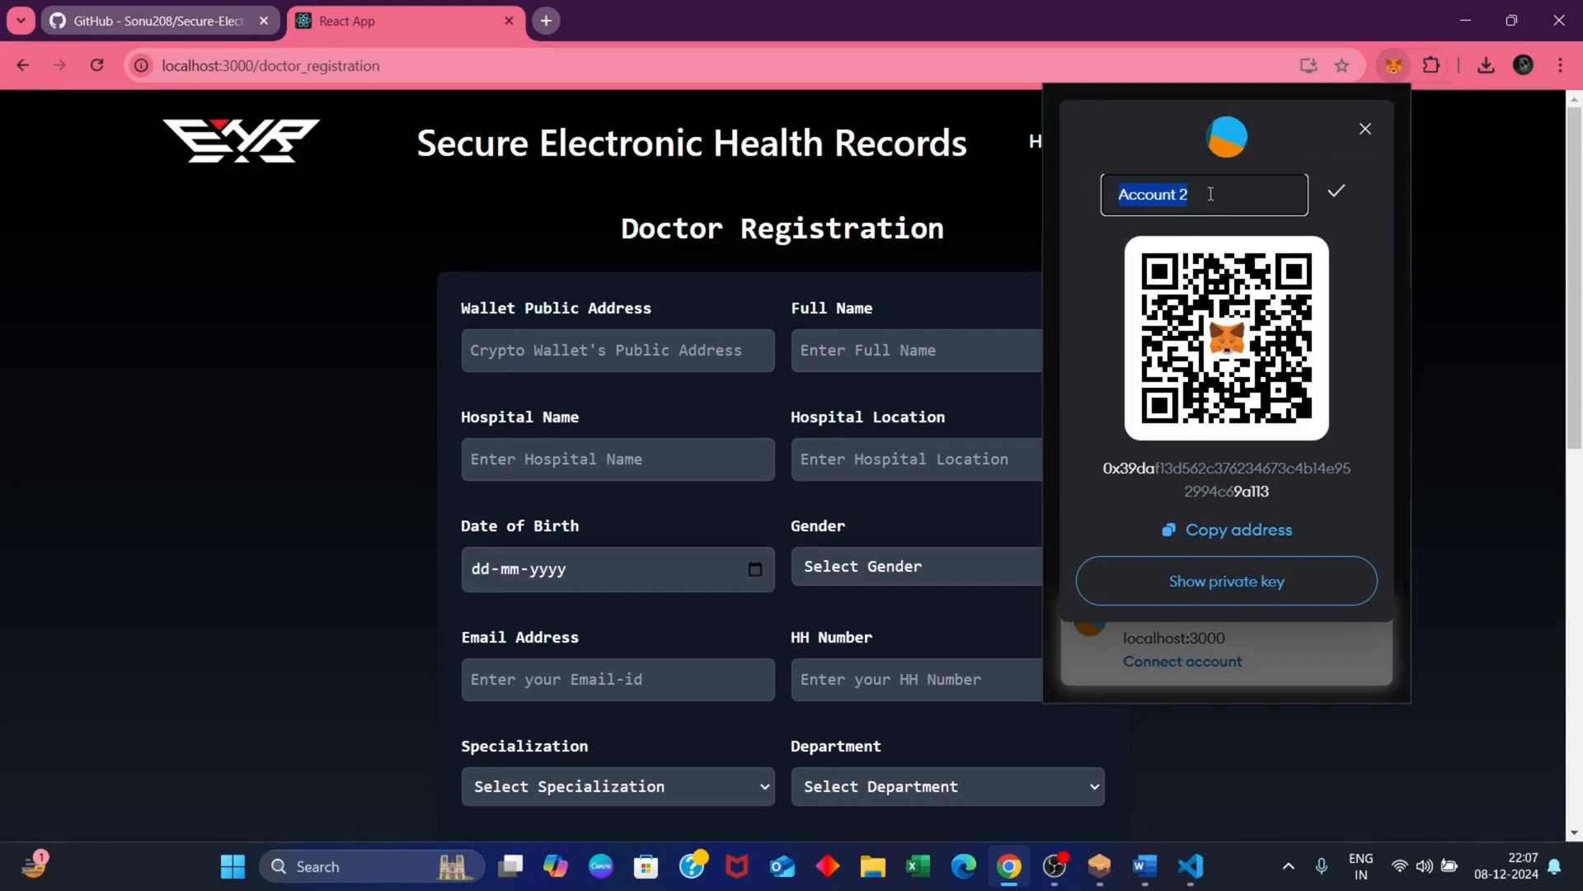
type("doctpr")
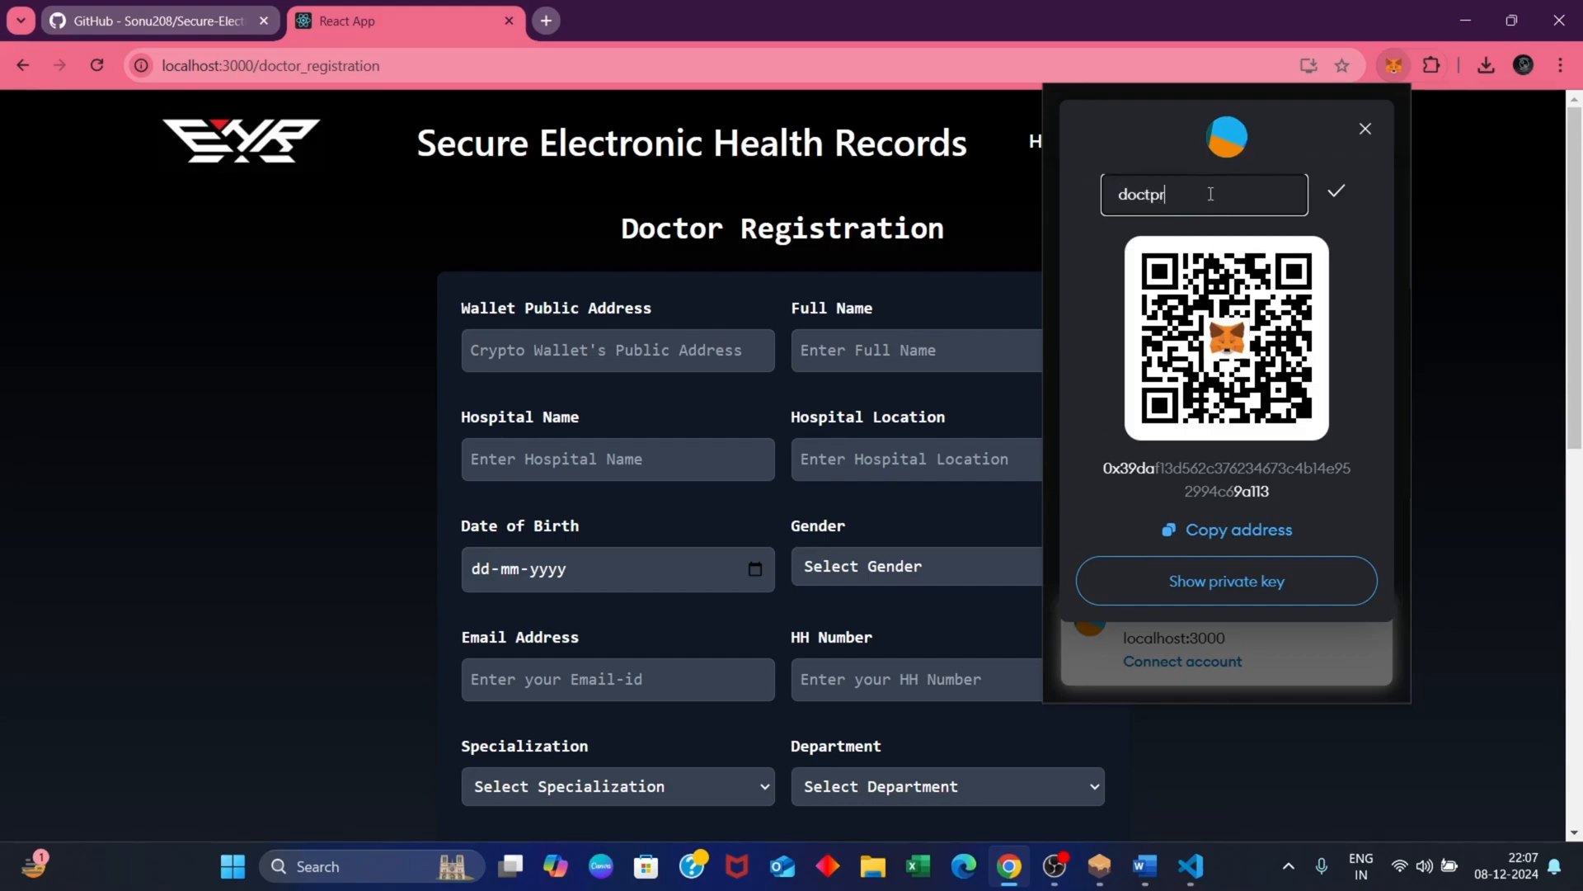
left_click(1336, 191)
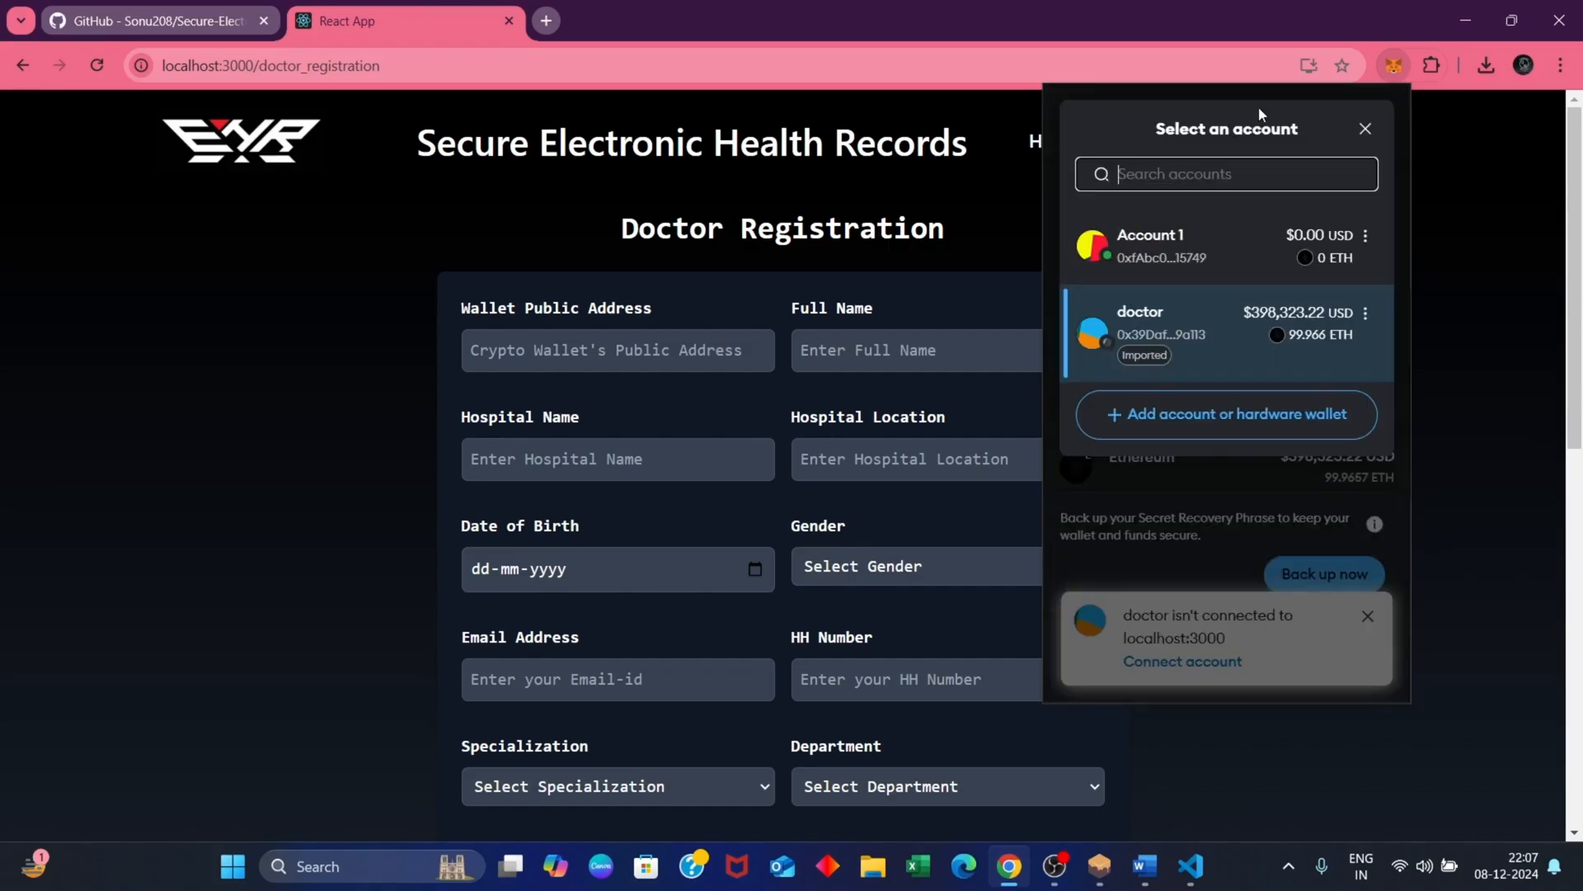
- Import the second Ganache account by private key and rename it patient
left_click(1227, 414)
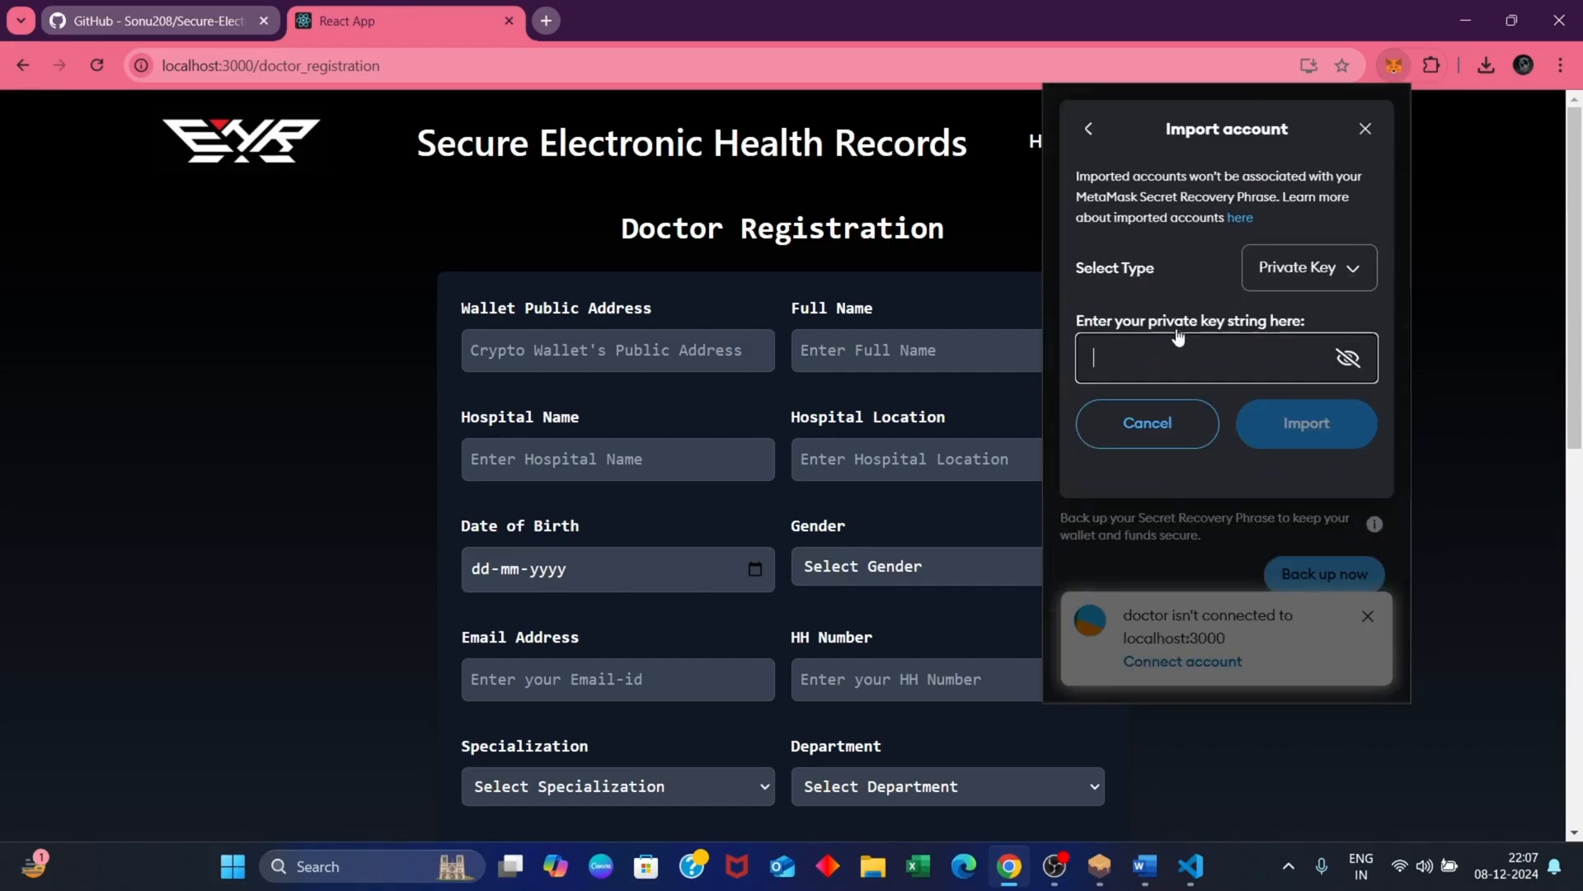
mouse_move(1176, 350)
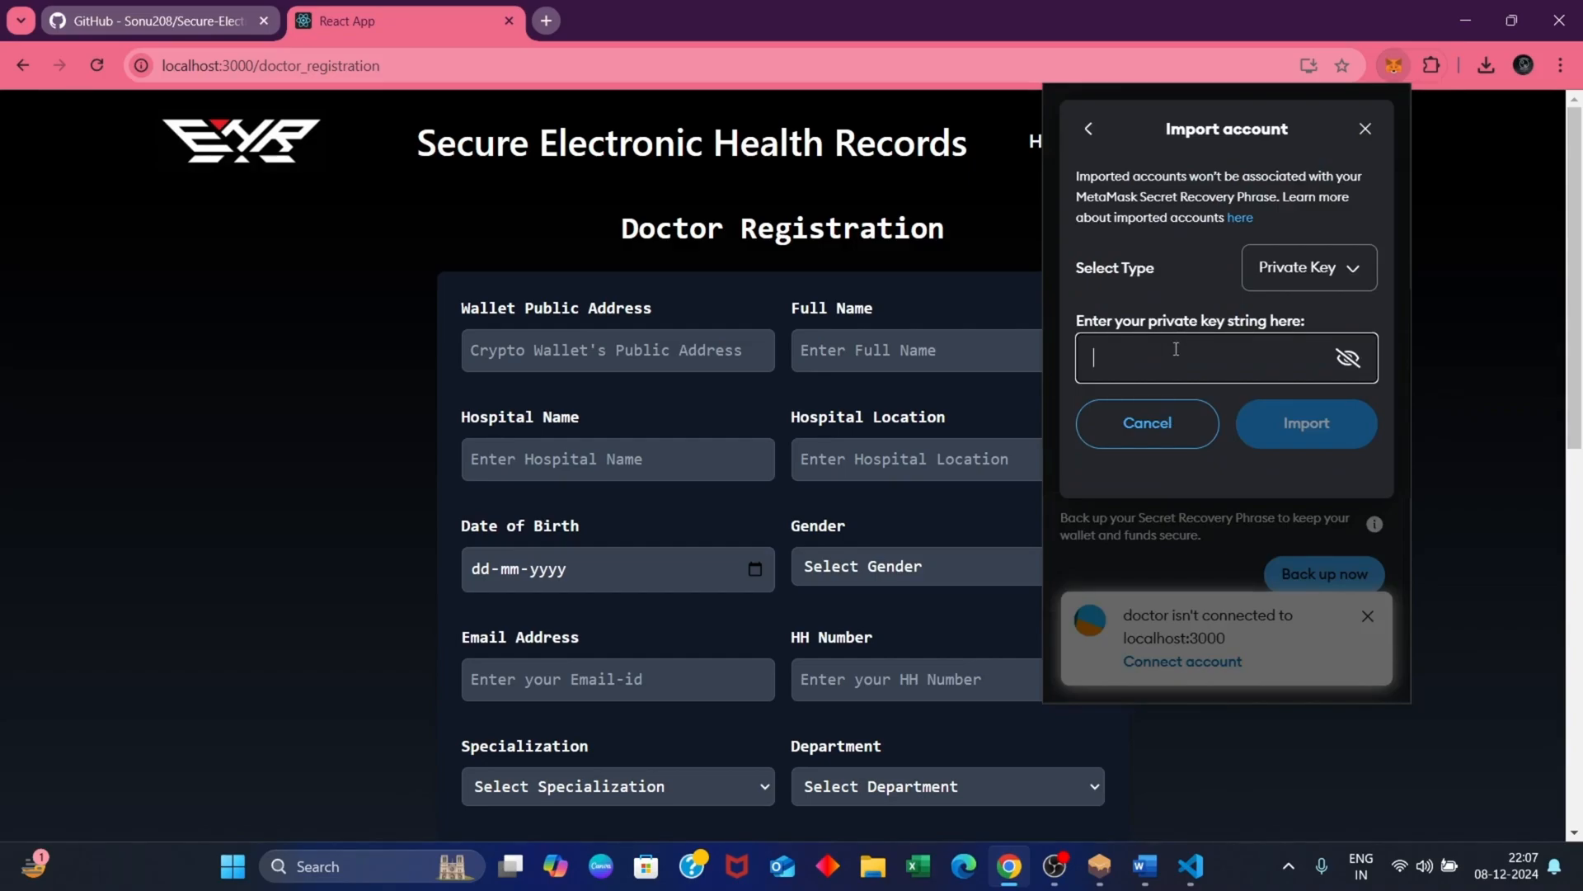
left_click(1097, 866)
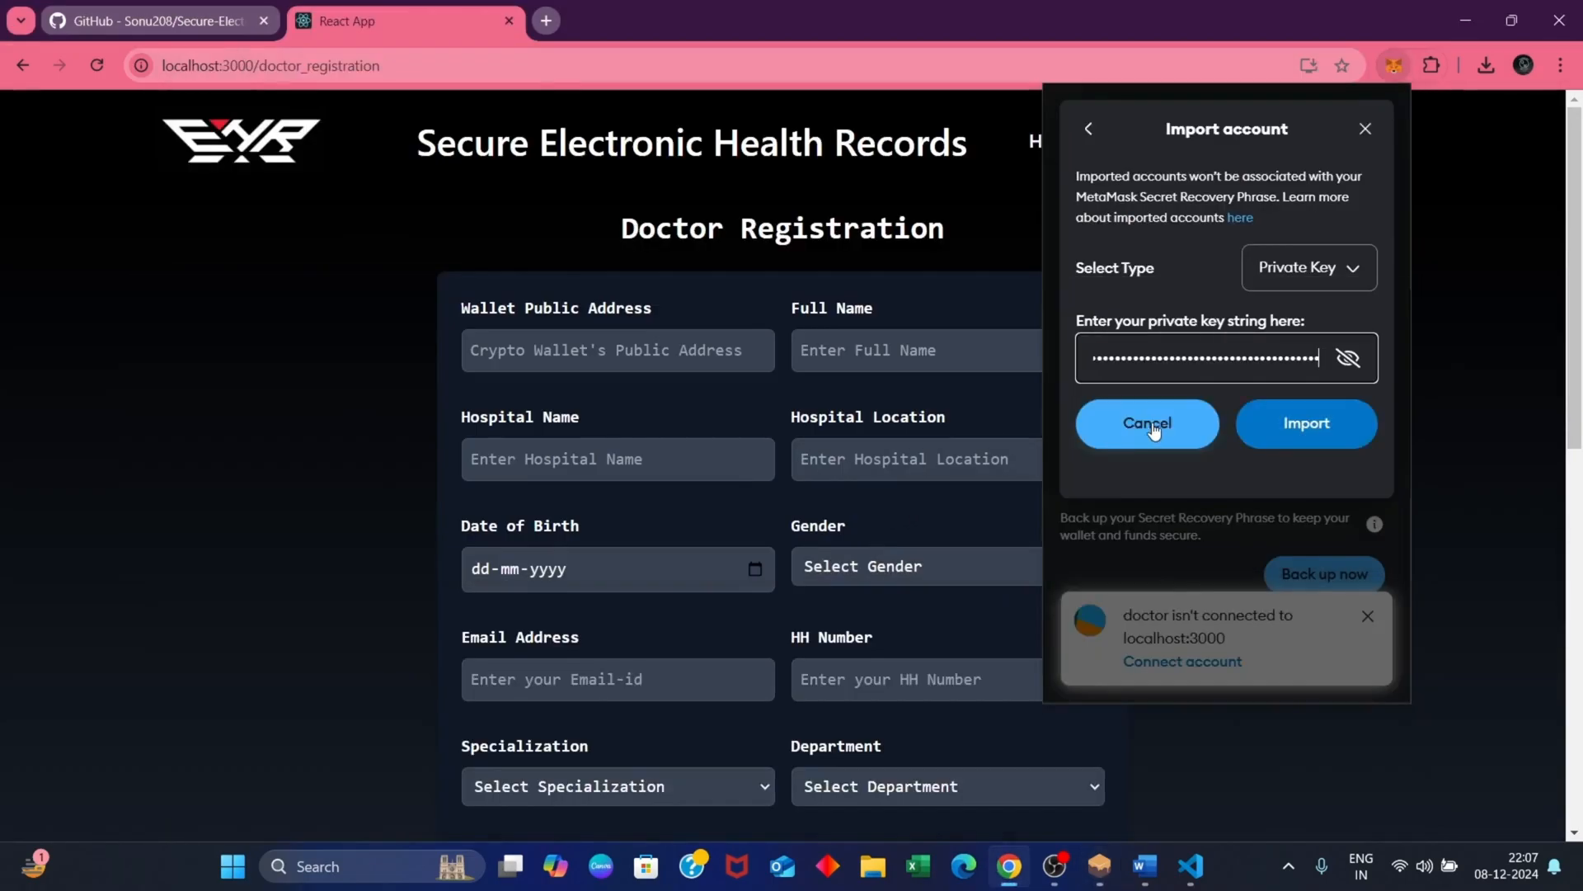
left_click(1148, 423)
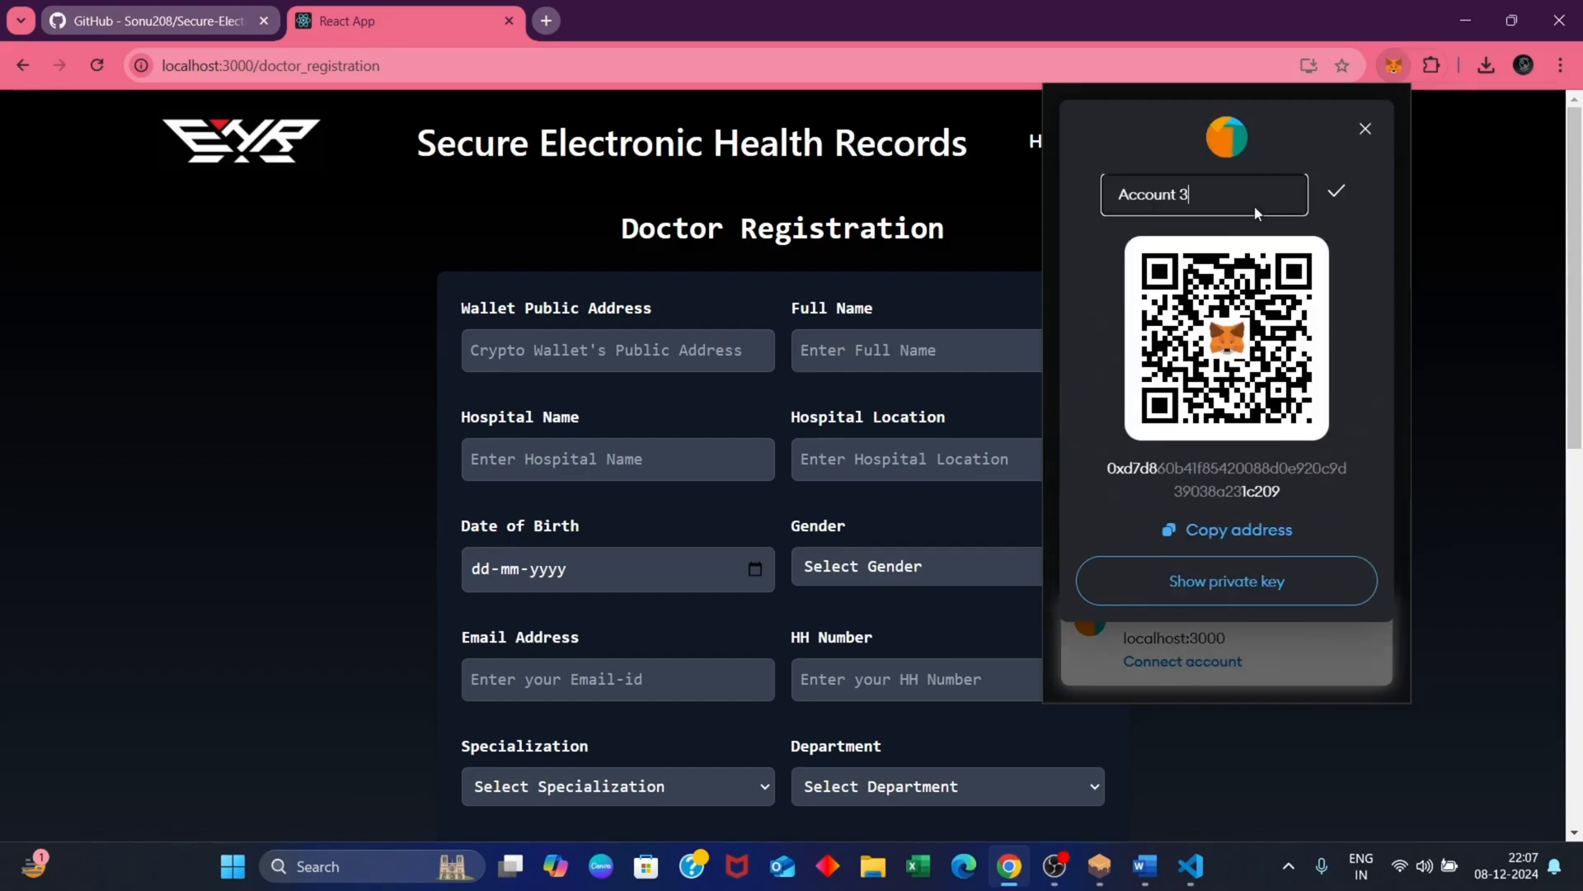
type("pd")
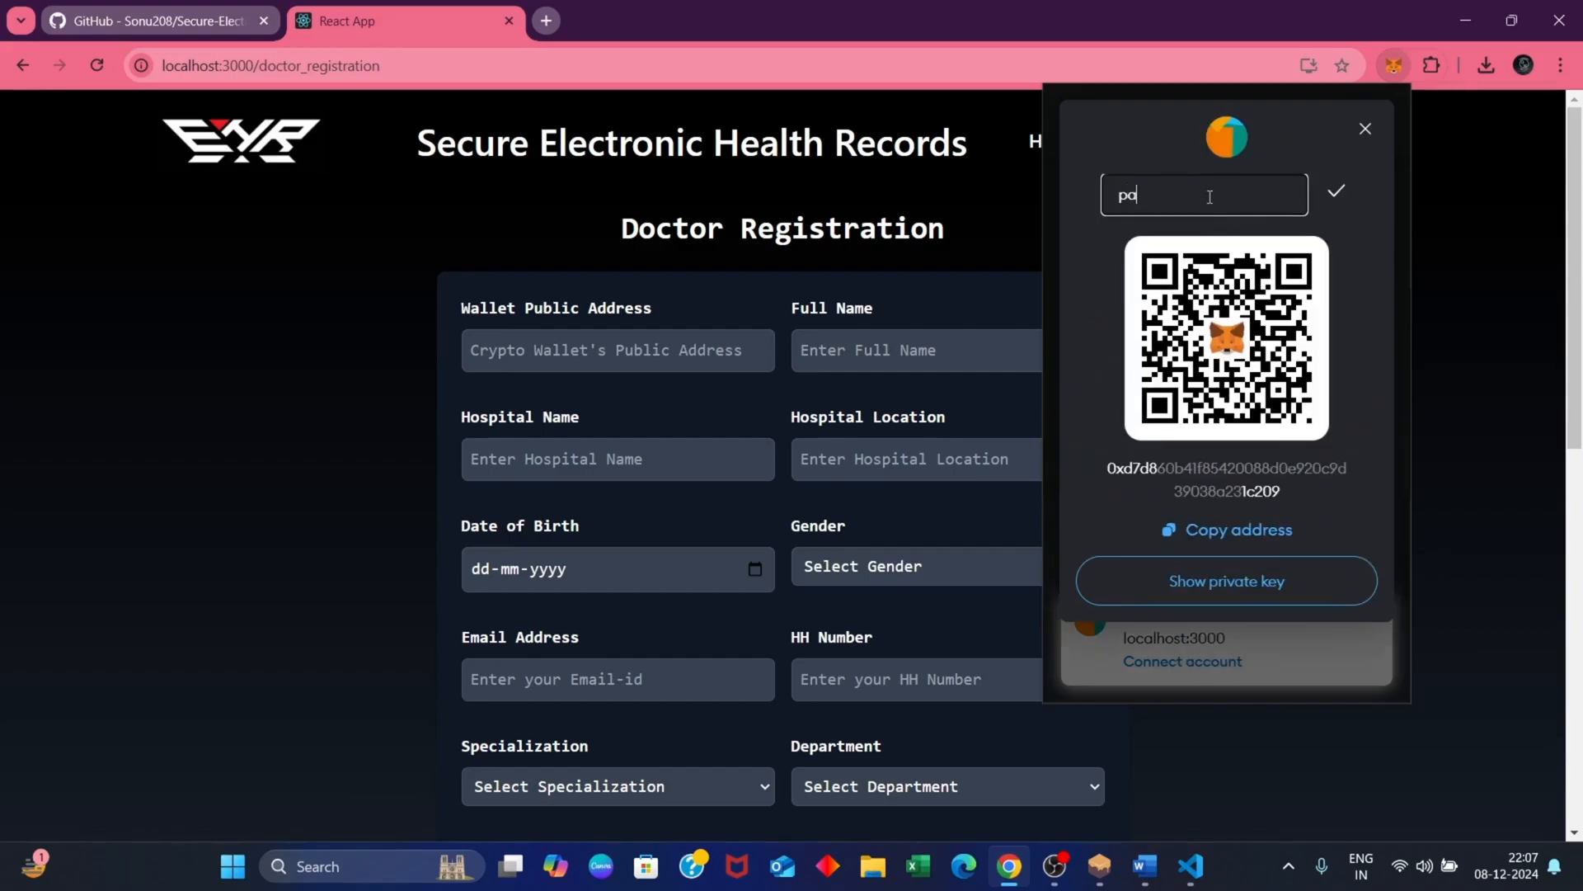
type("patient")
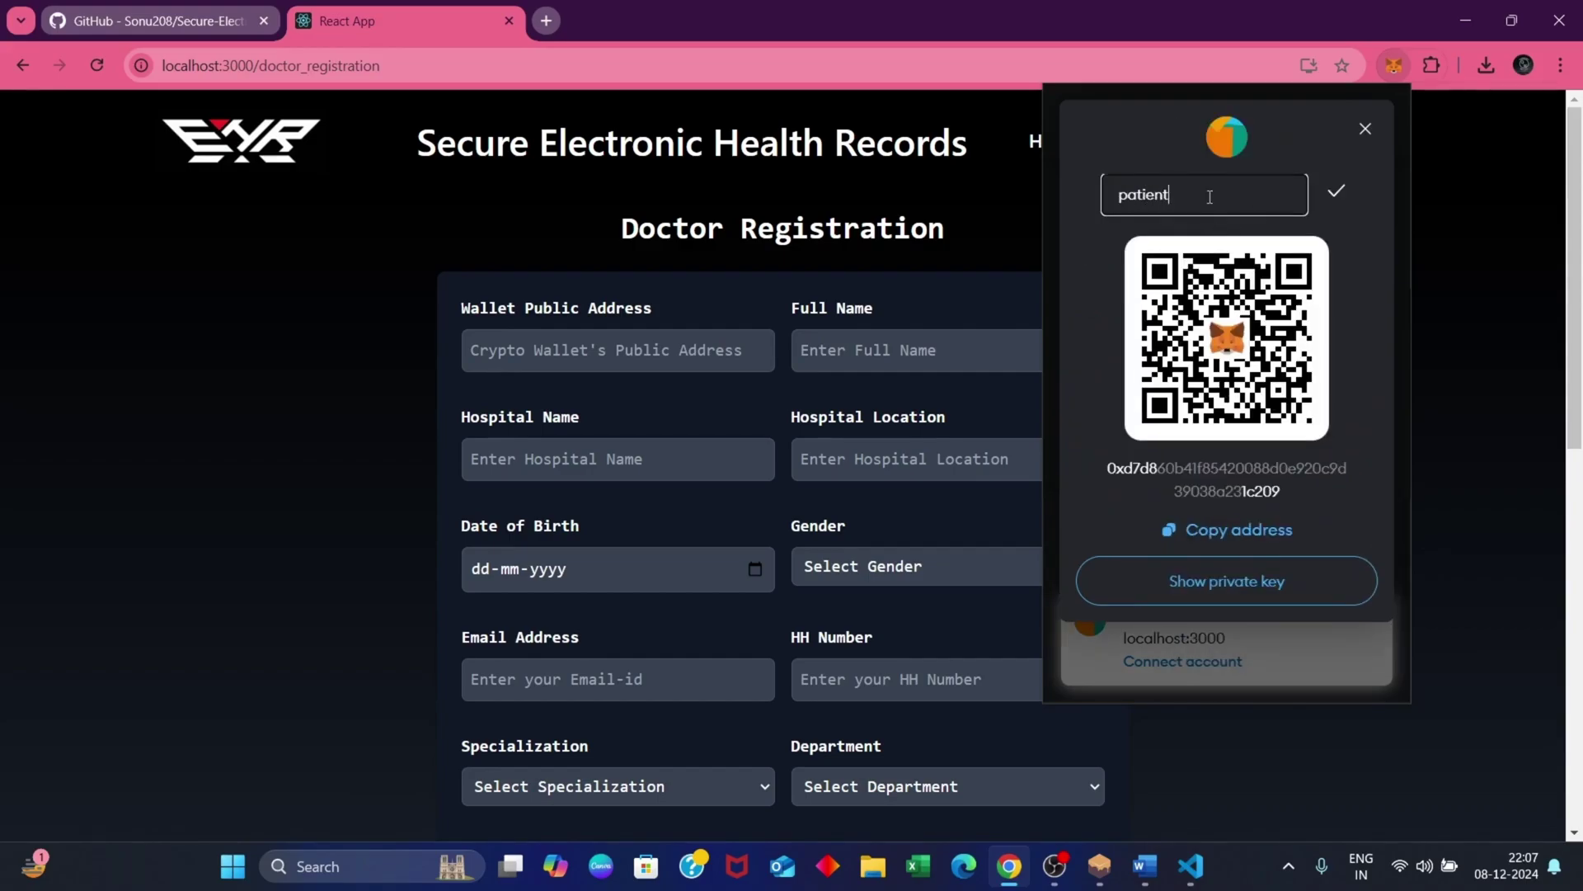
left_click(1336, 191)
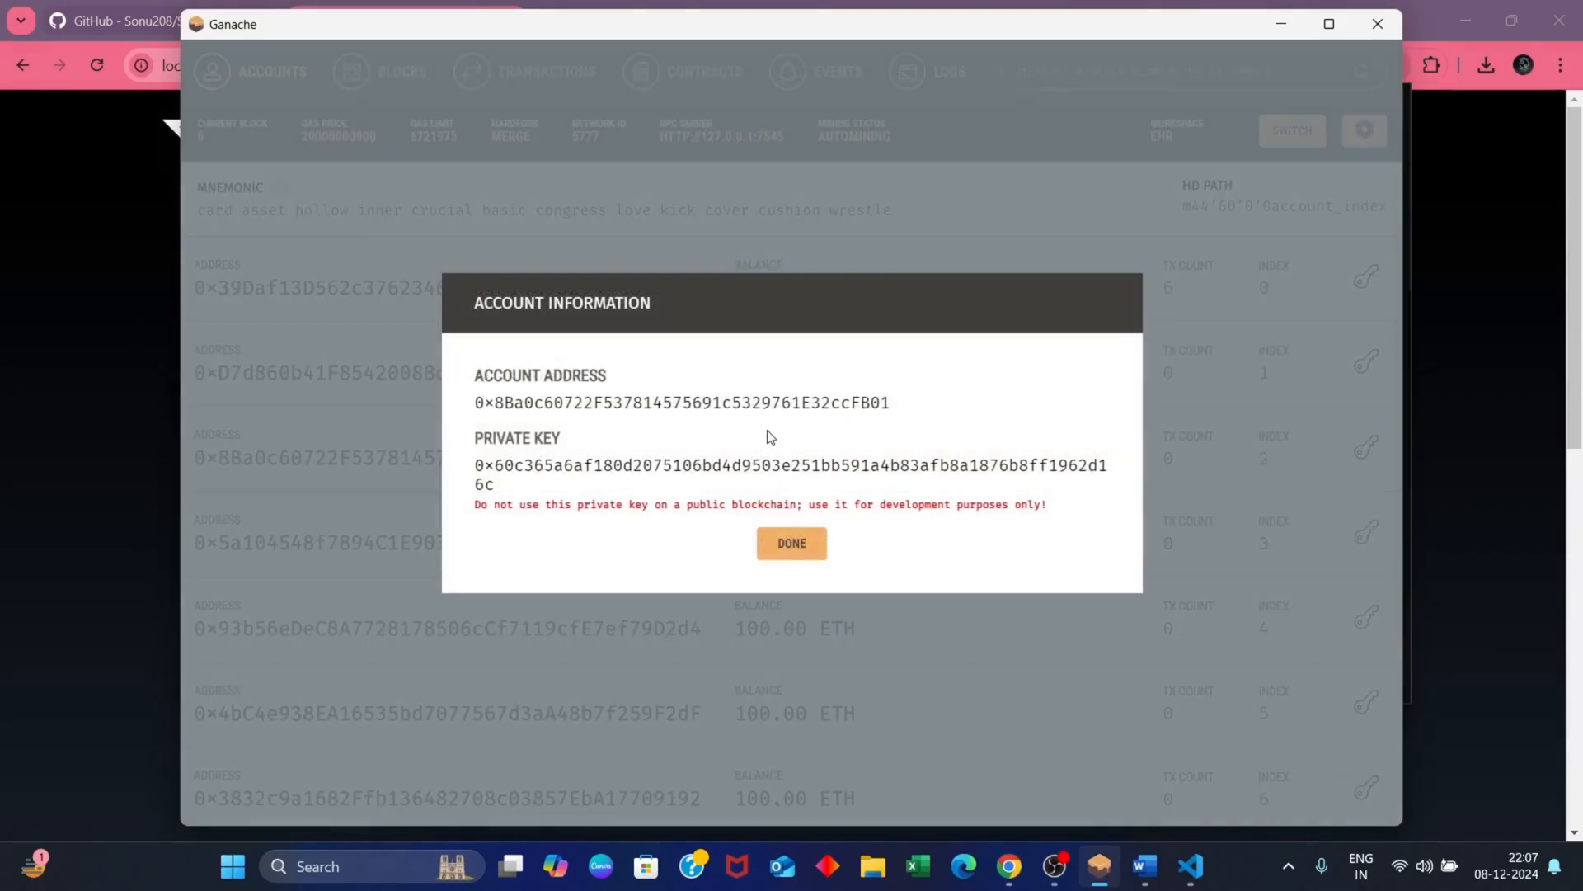
- Import the third Ganache account by private key and rename it Diagnostic
key("alt+tab")
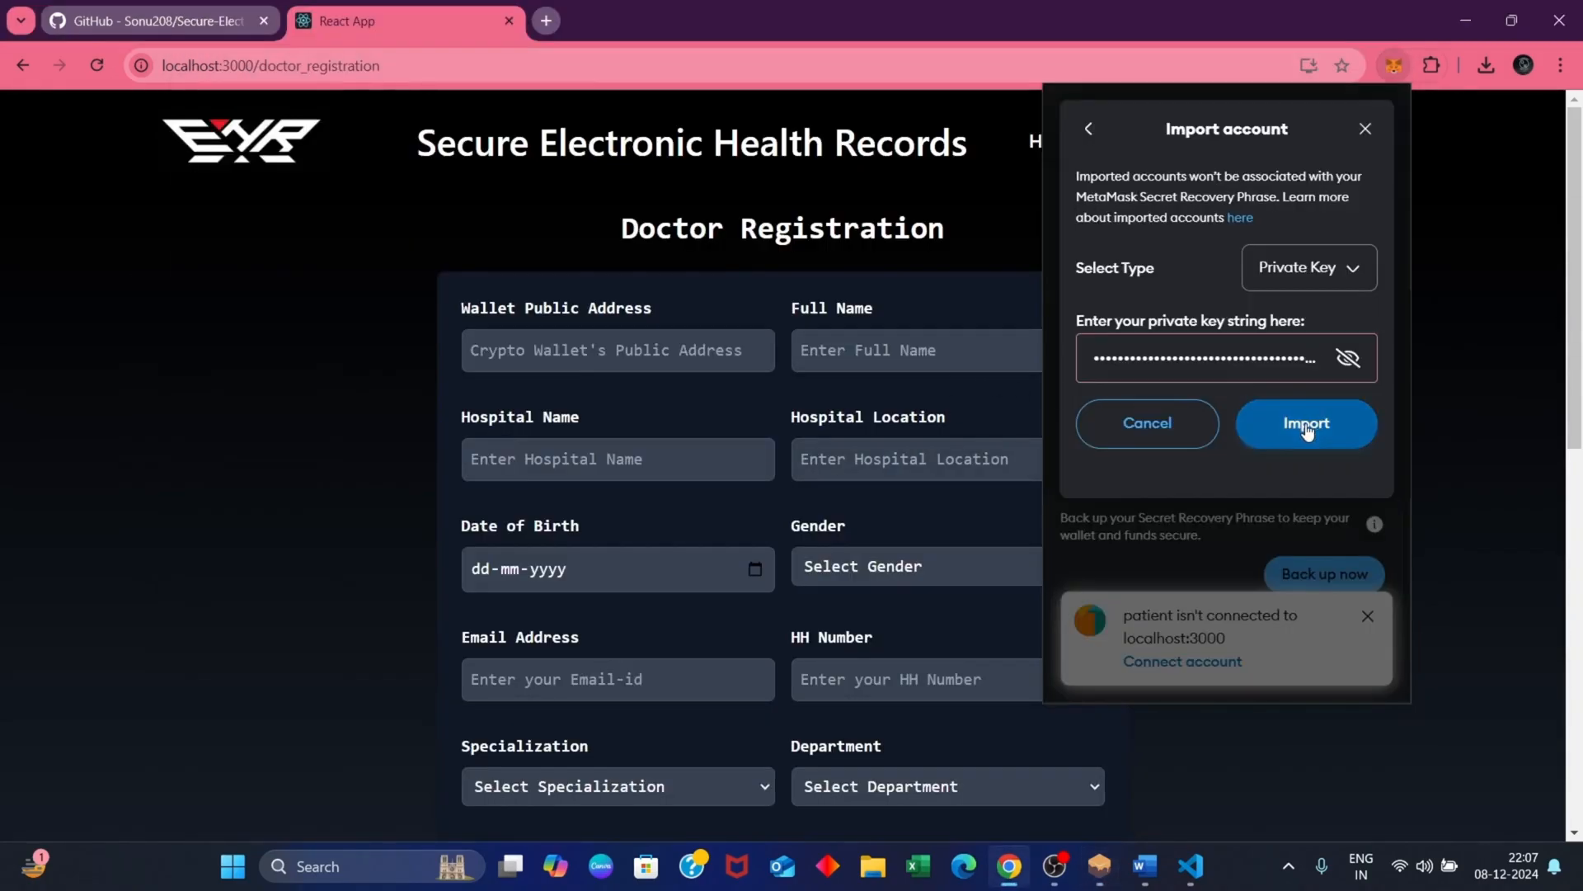
left_click(1306, 422)
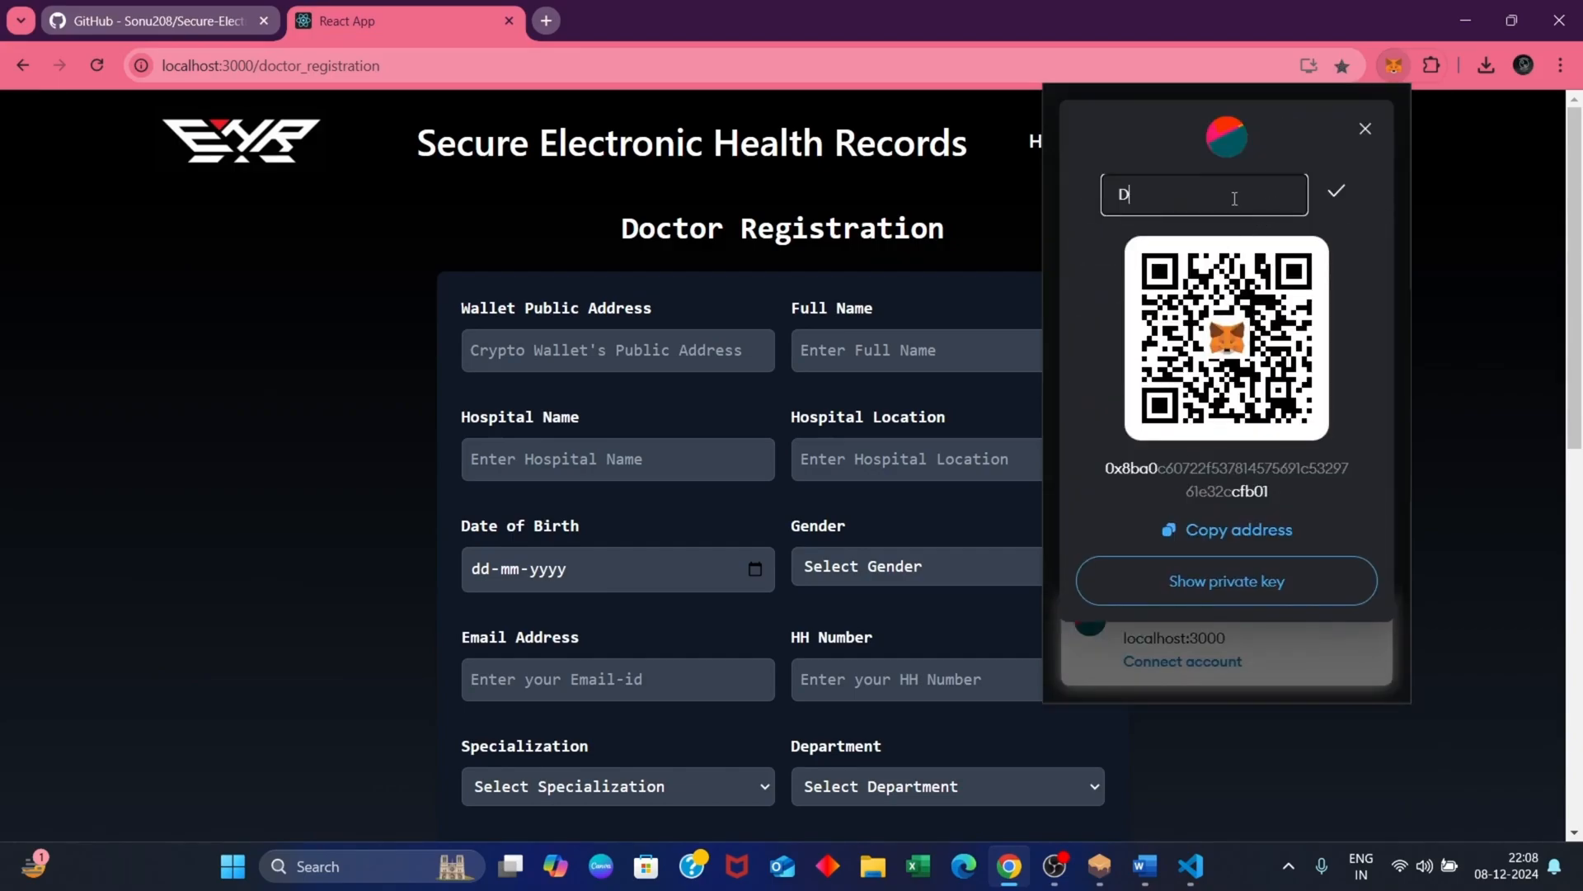
type("iagnosti")
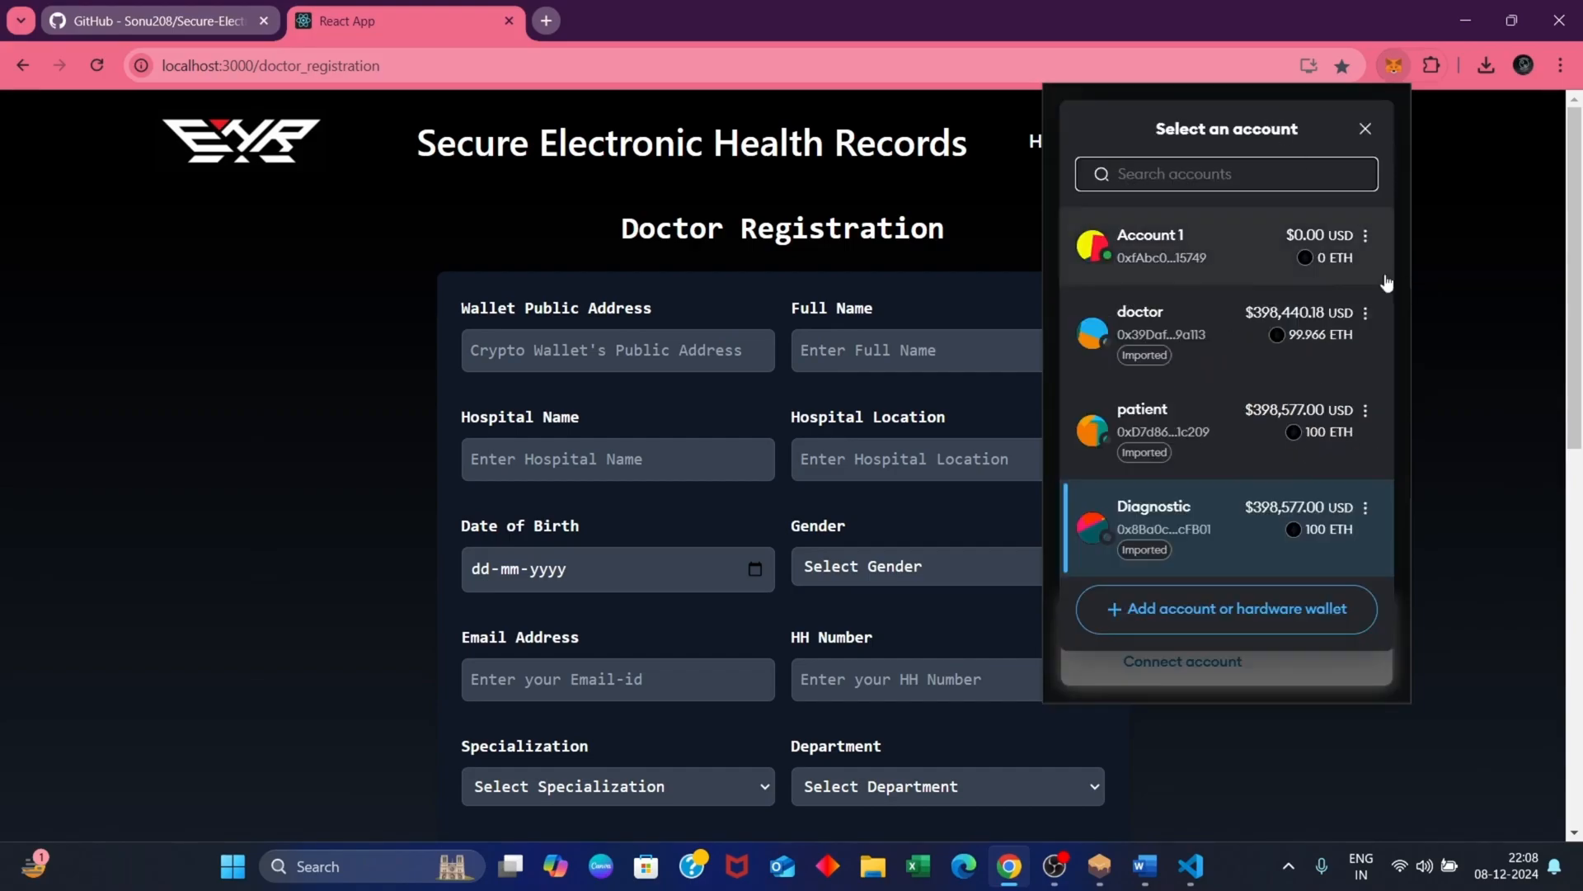
left_click(1140, 312)
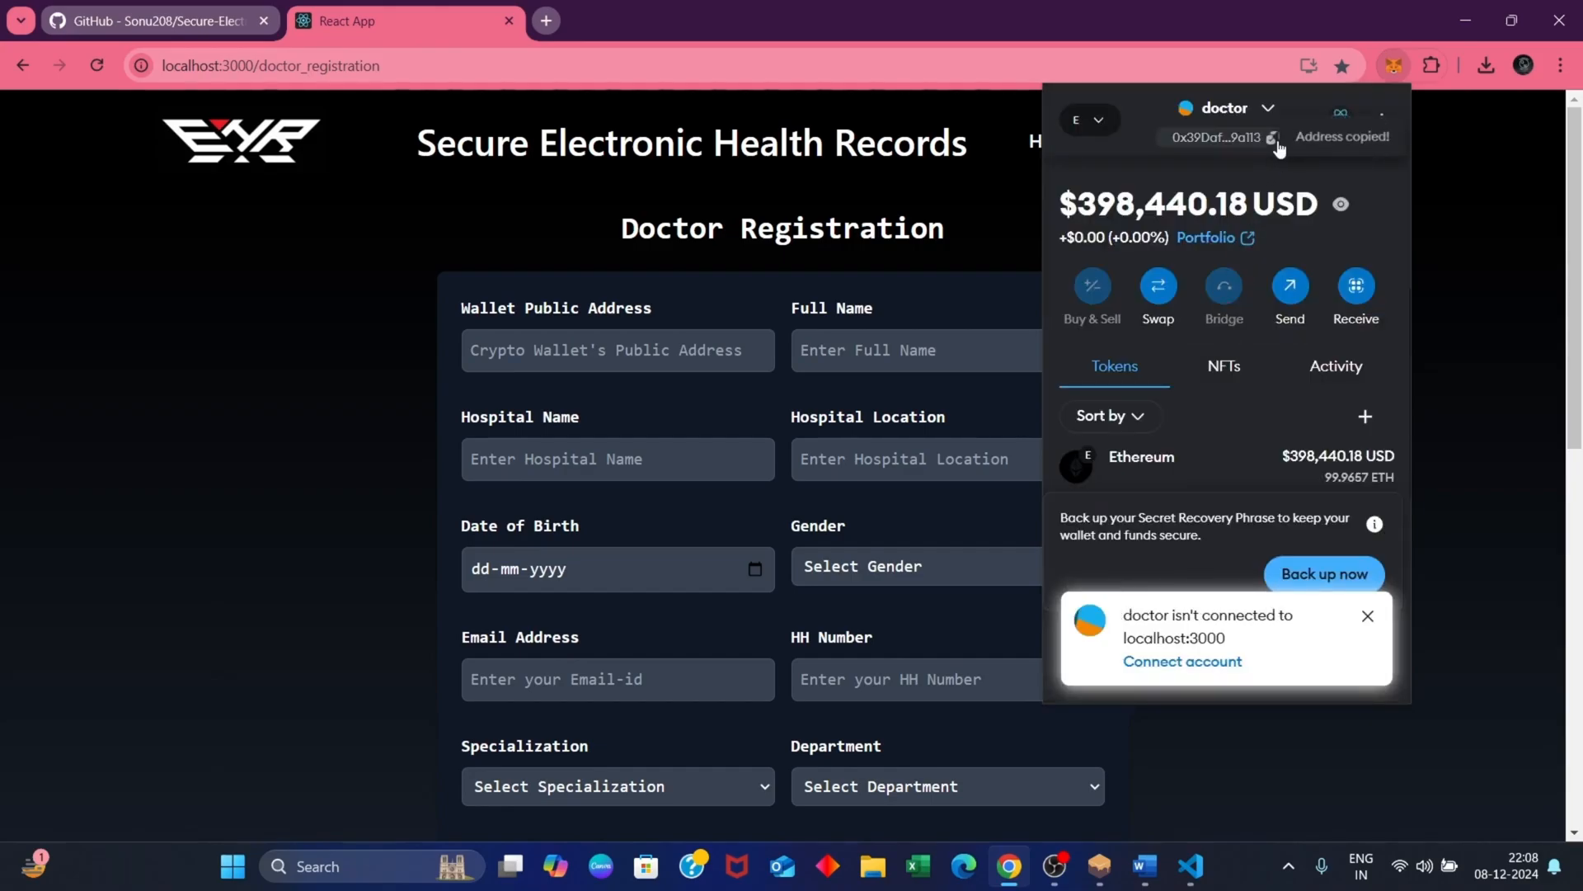
mouse_move(1214, 149)
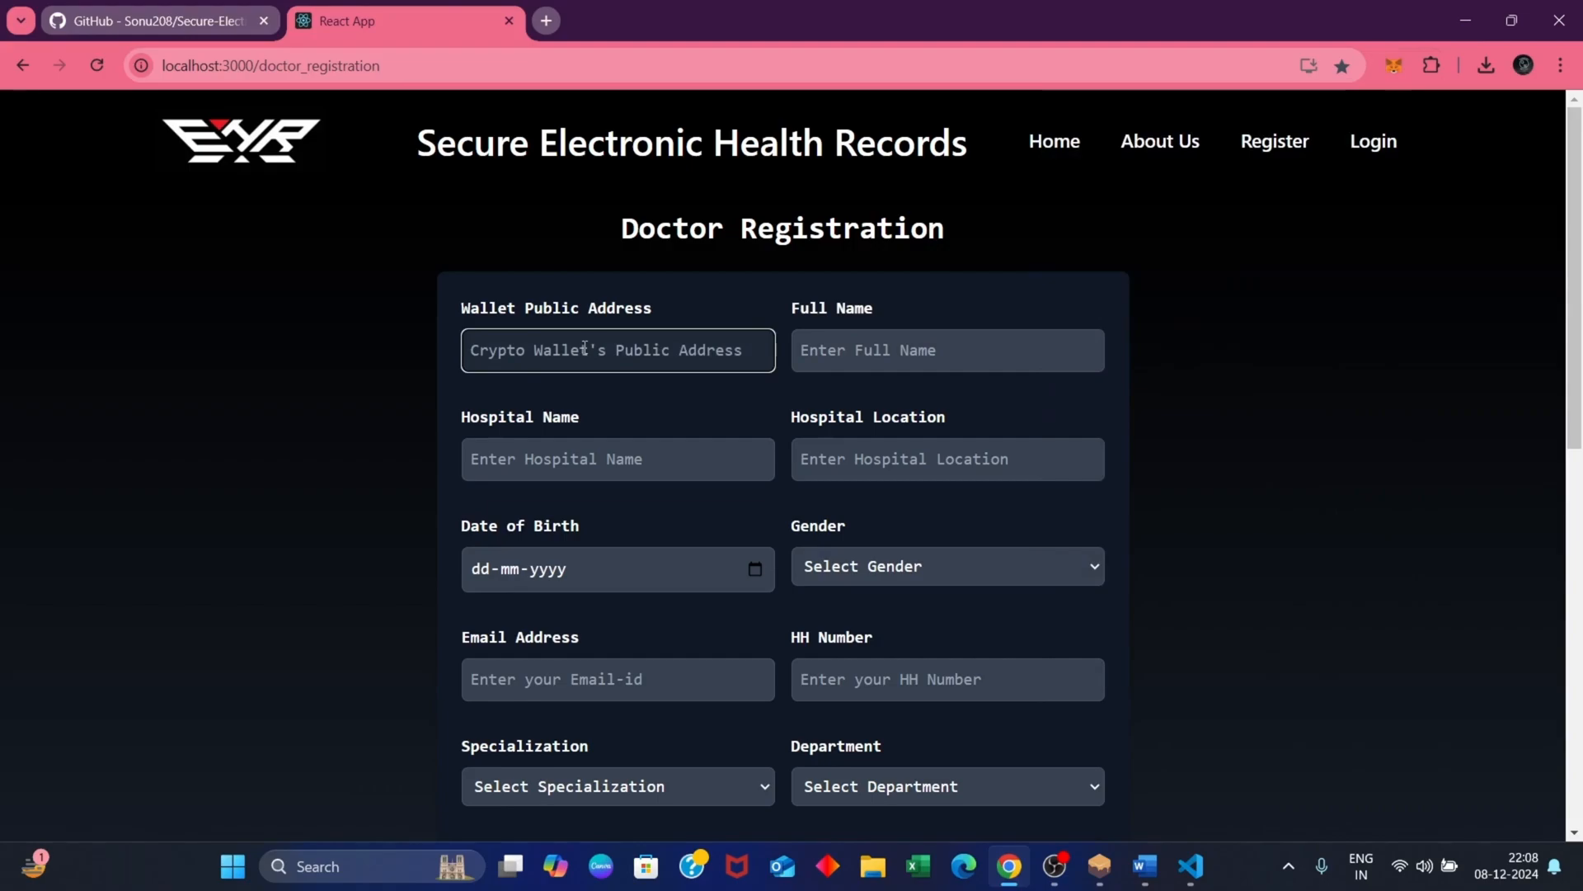
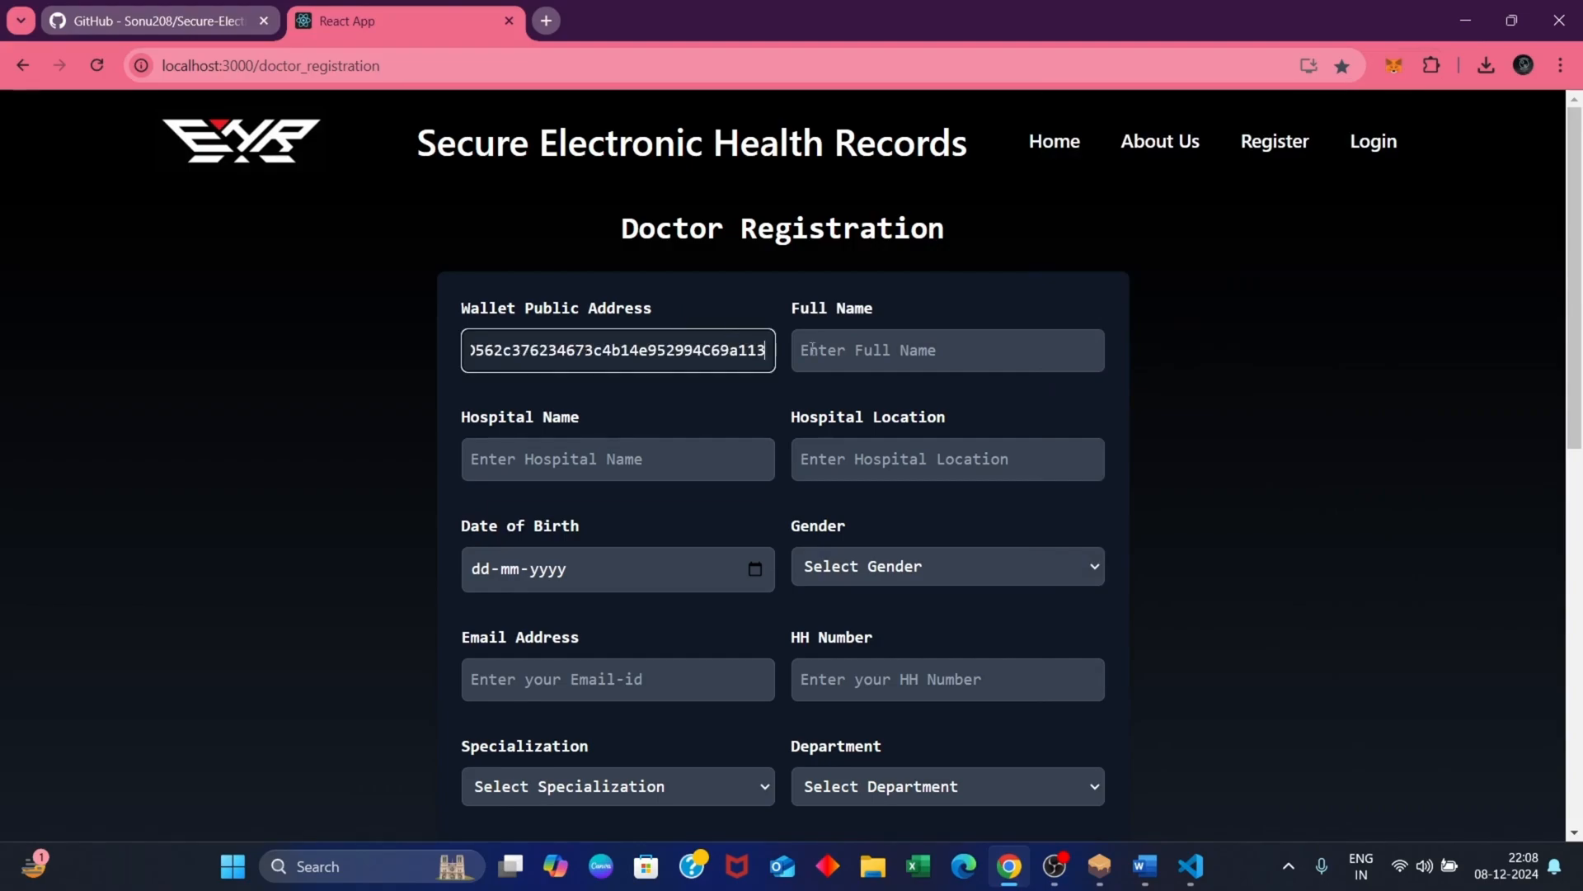
left_click(948, 349)
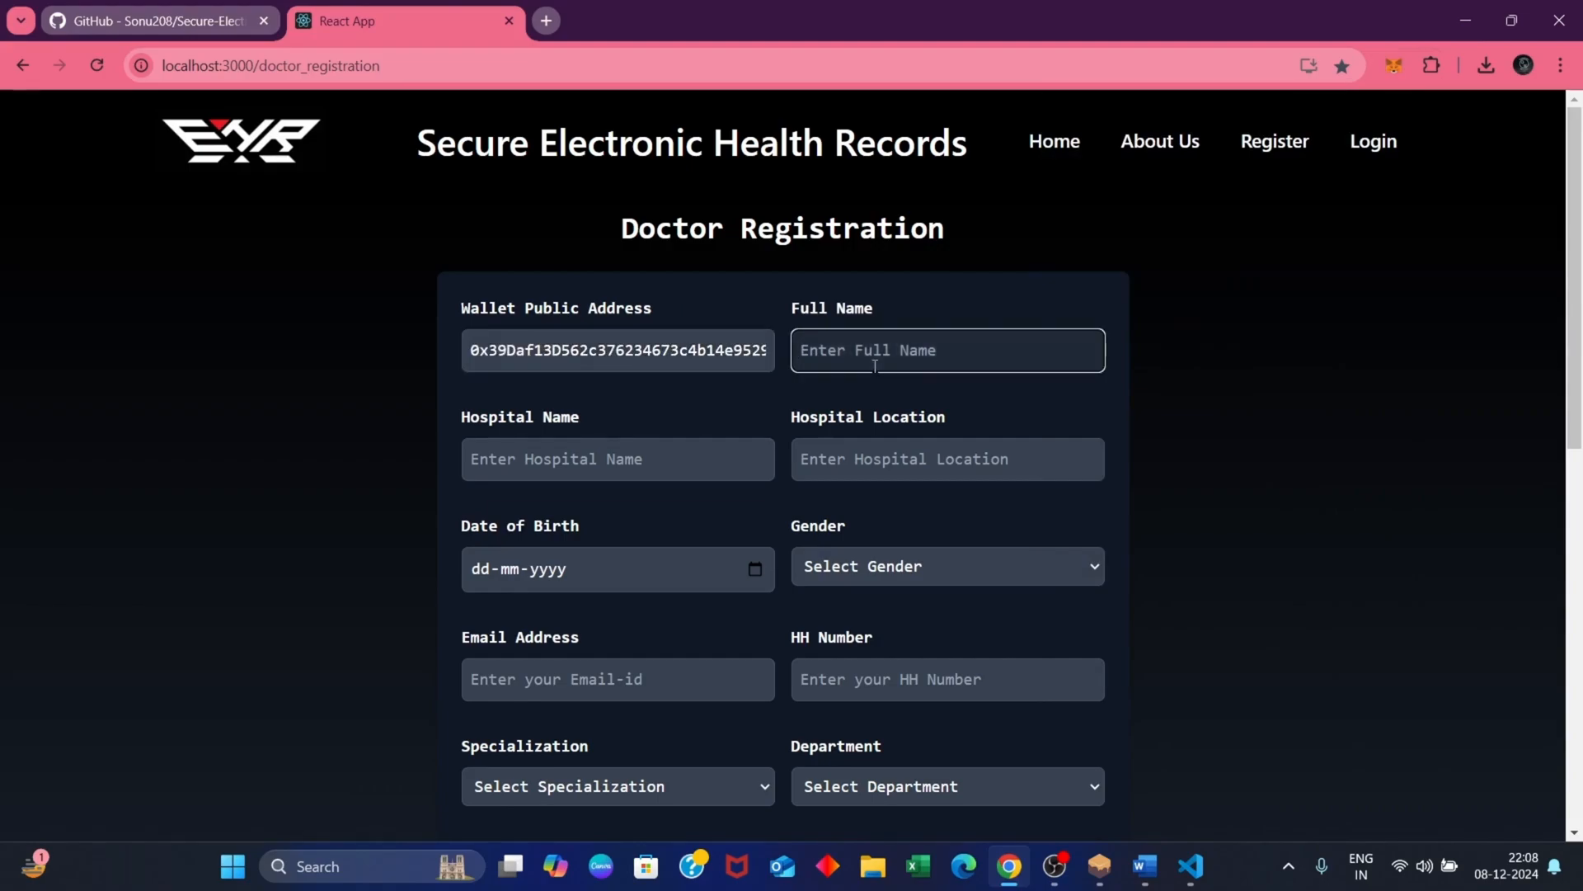
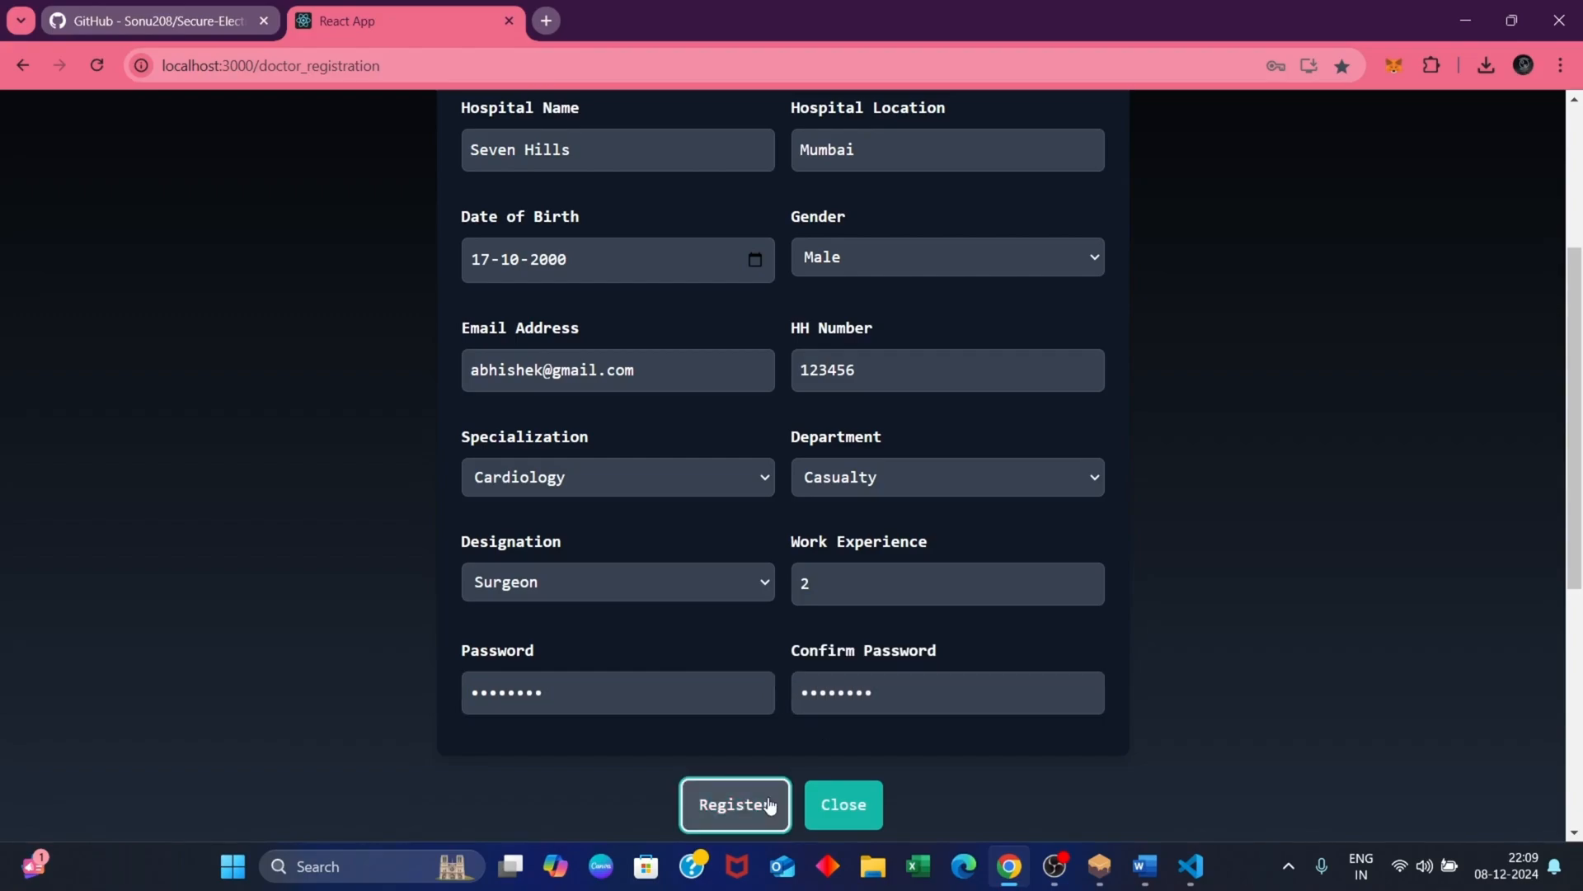
left_click(735, 805)
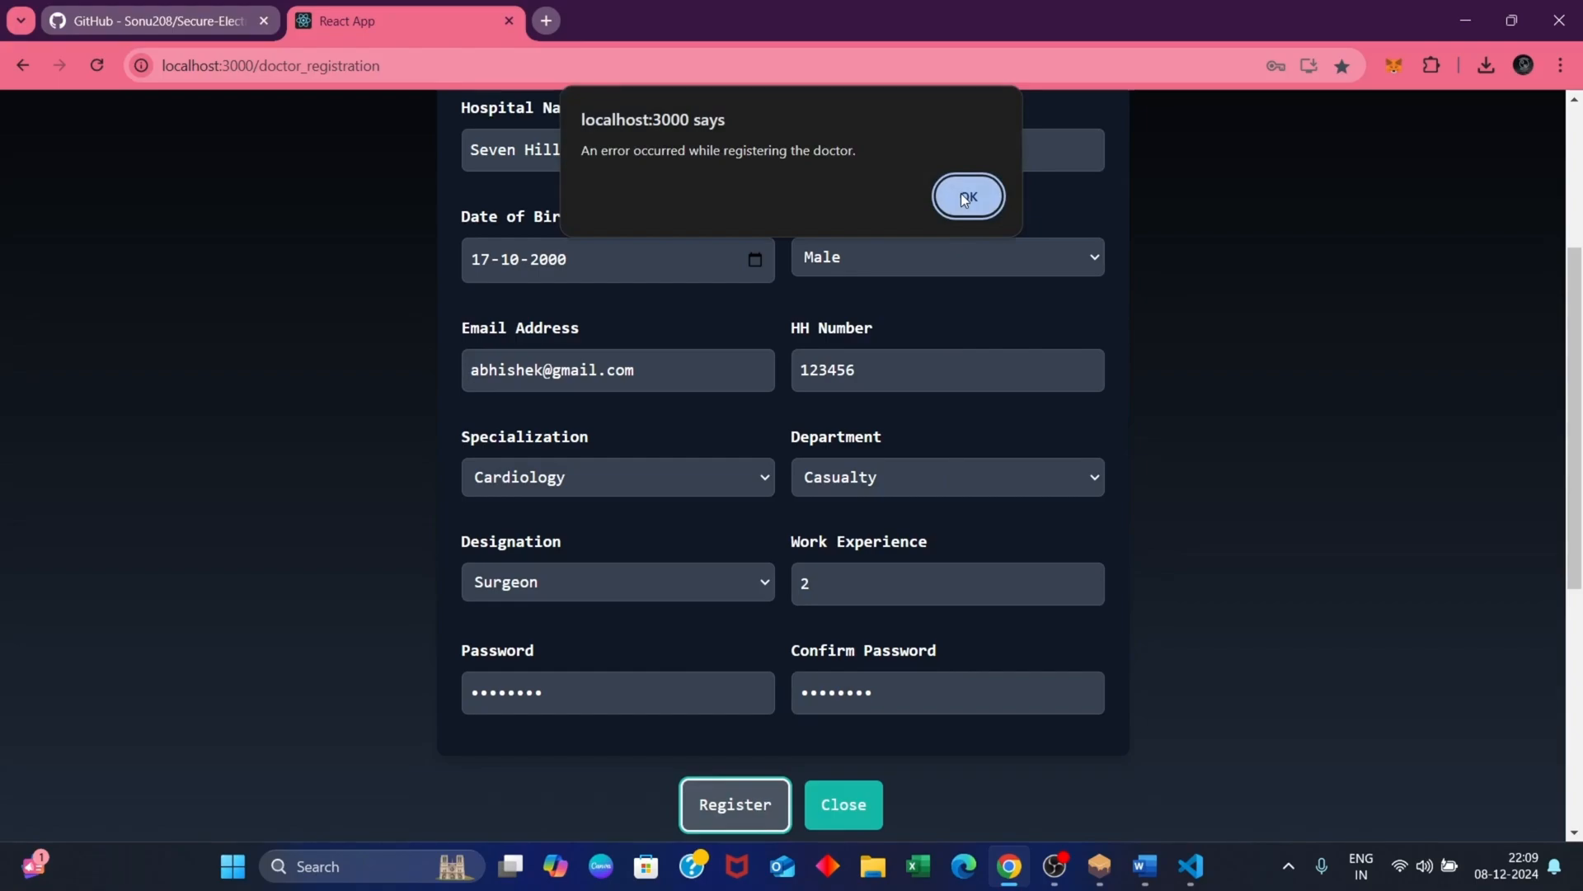
mouse_move(1019, 199)
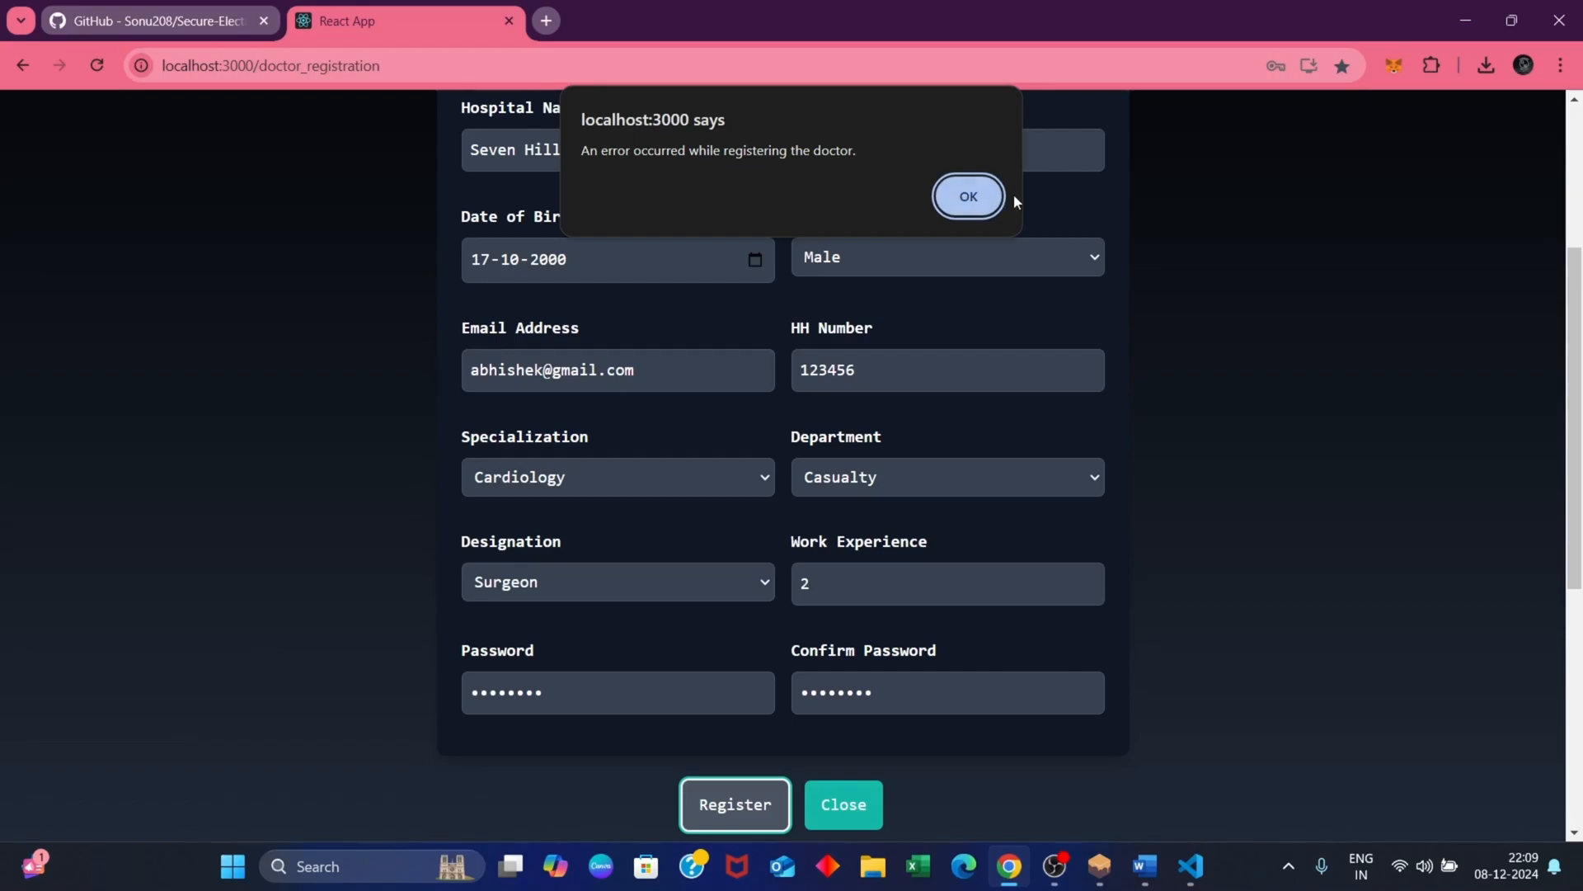
mouse_move(996, 216)
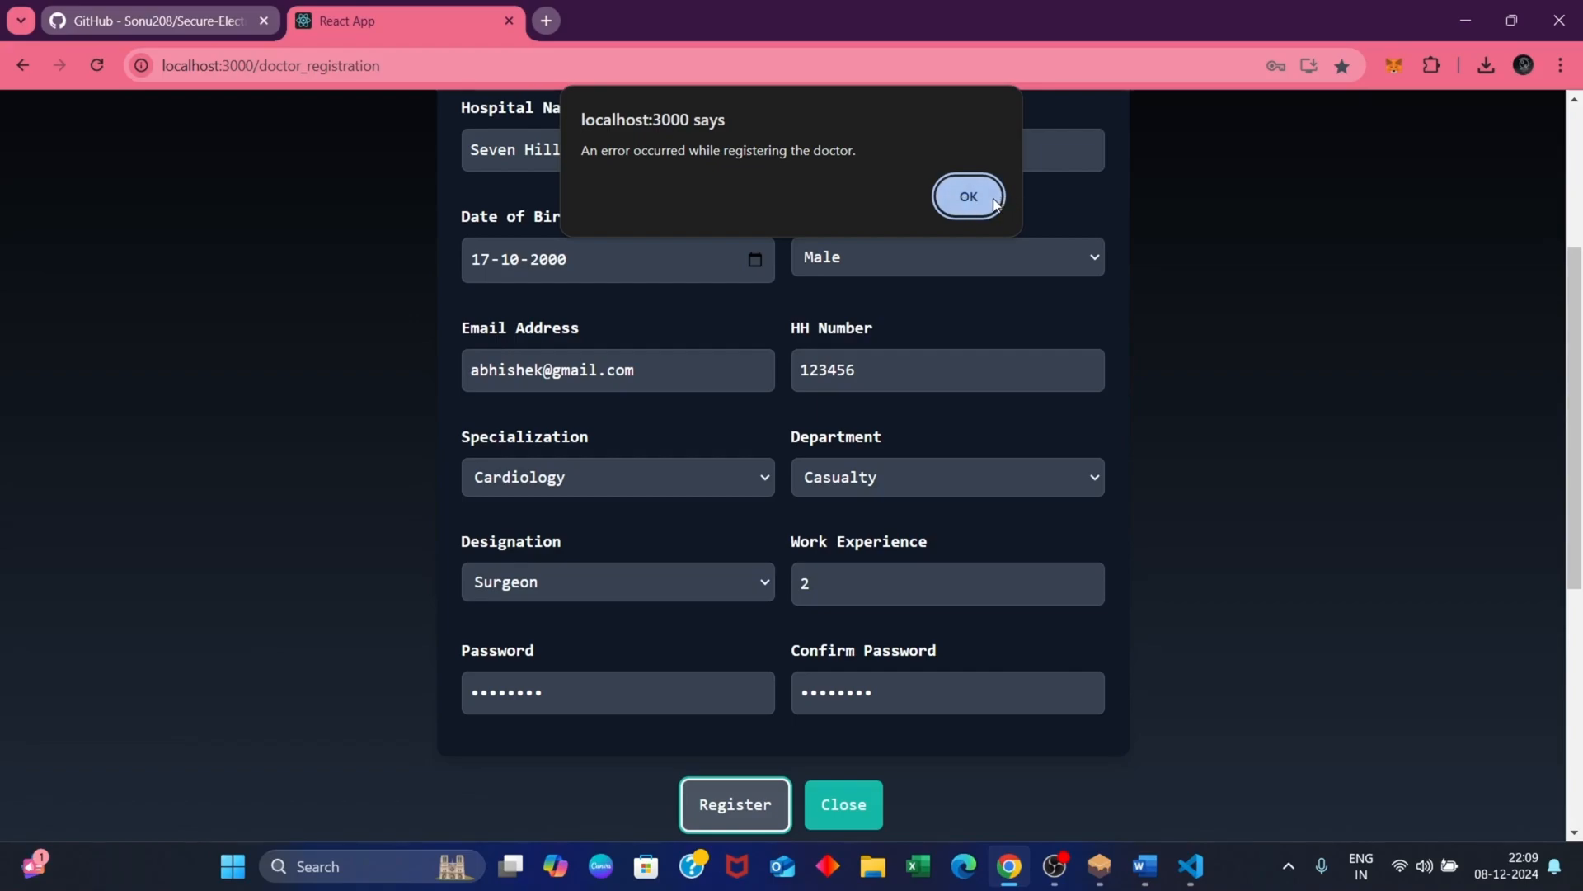
mouse_move(983, 259)
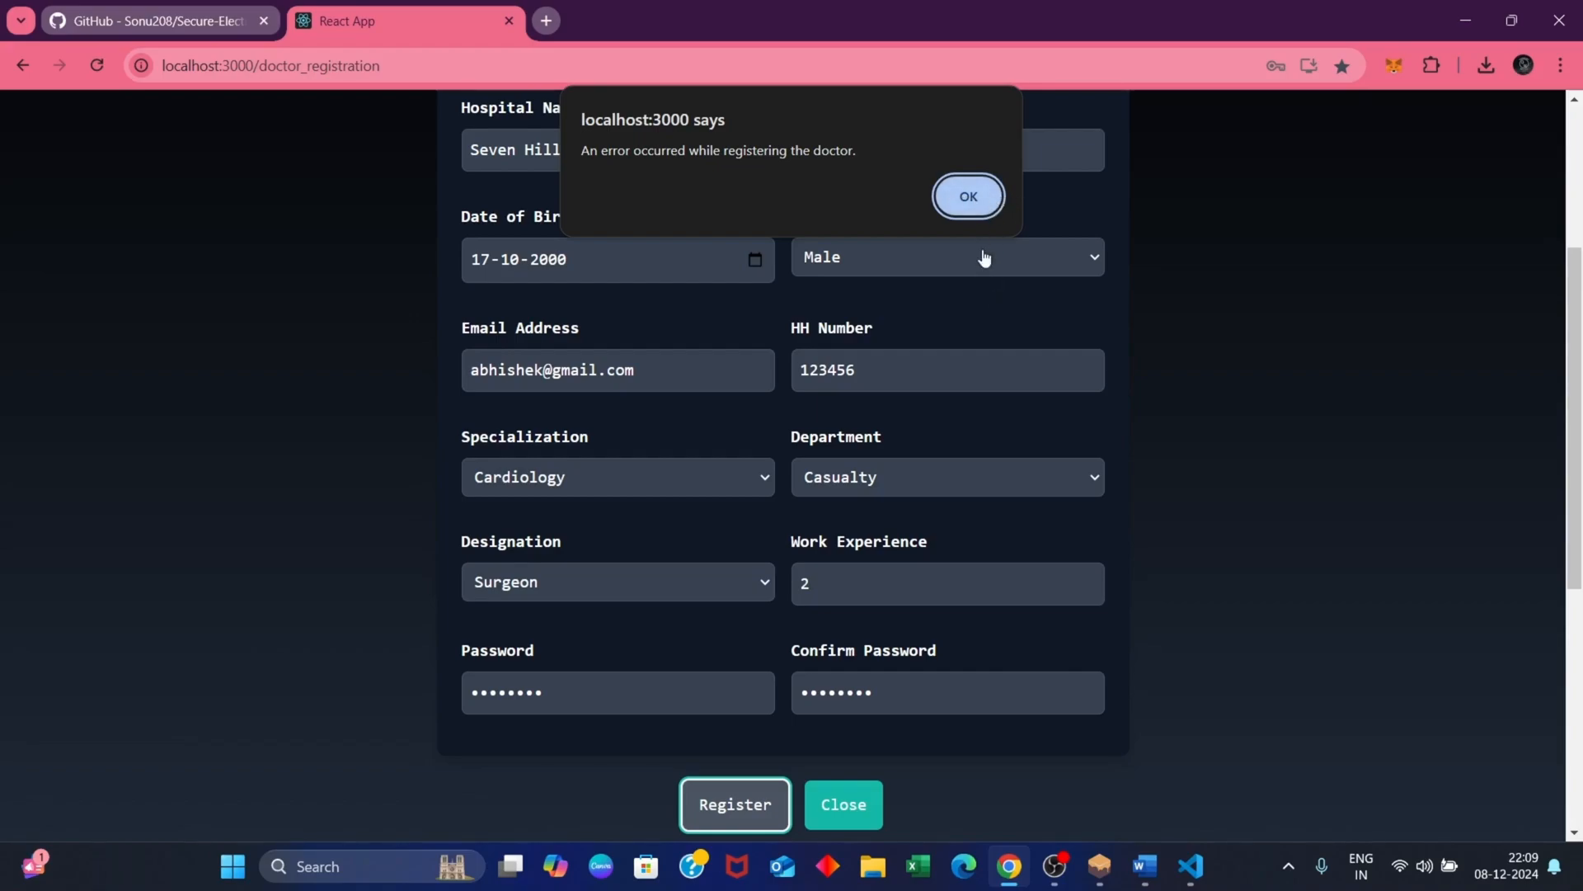
- Dismiss the error alert and disconnect the MetaMask wallet from localhost:3000, checking its status
left_click(968, 196)
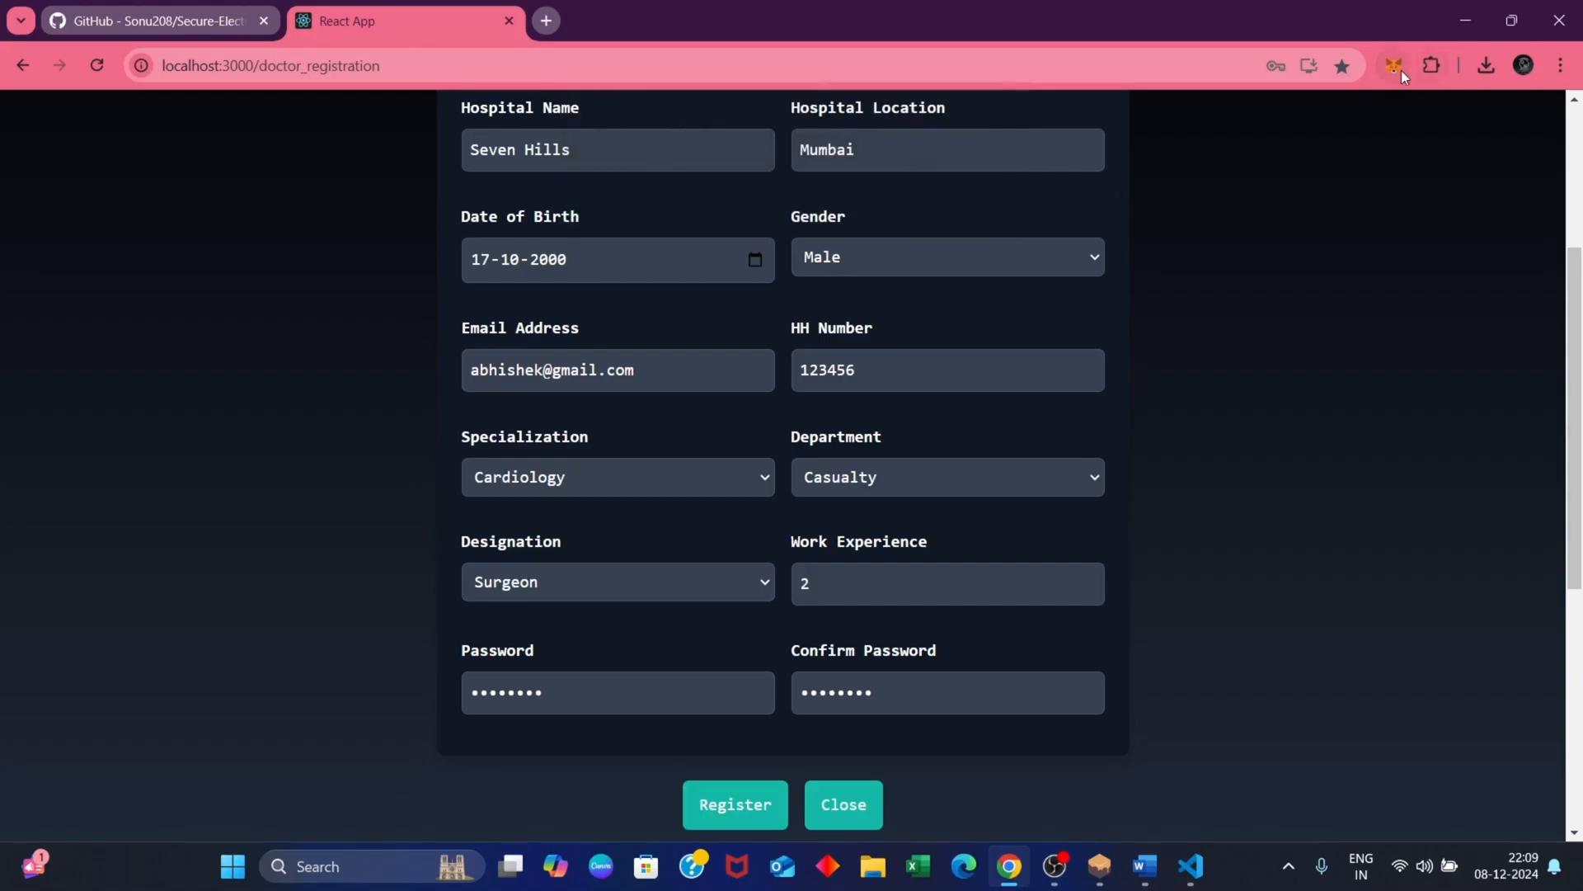
left_click(1397, 64)
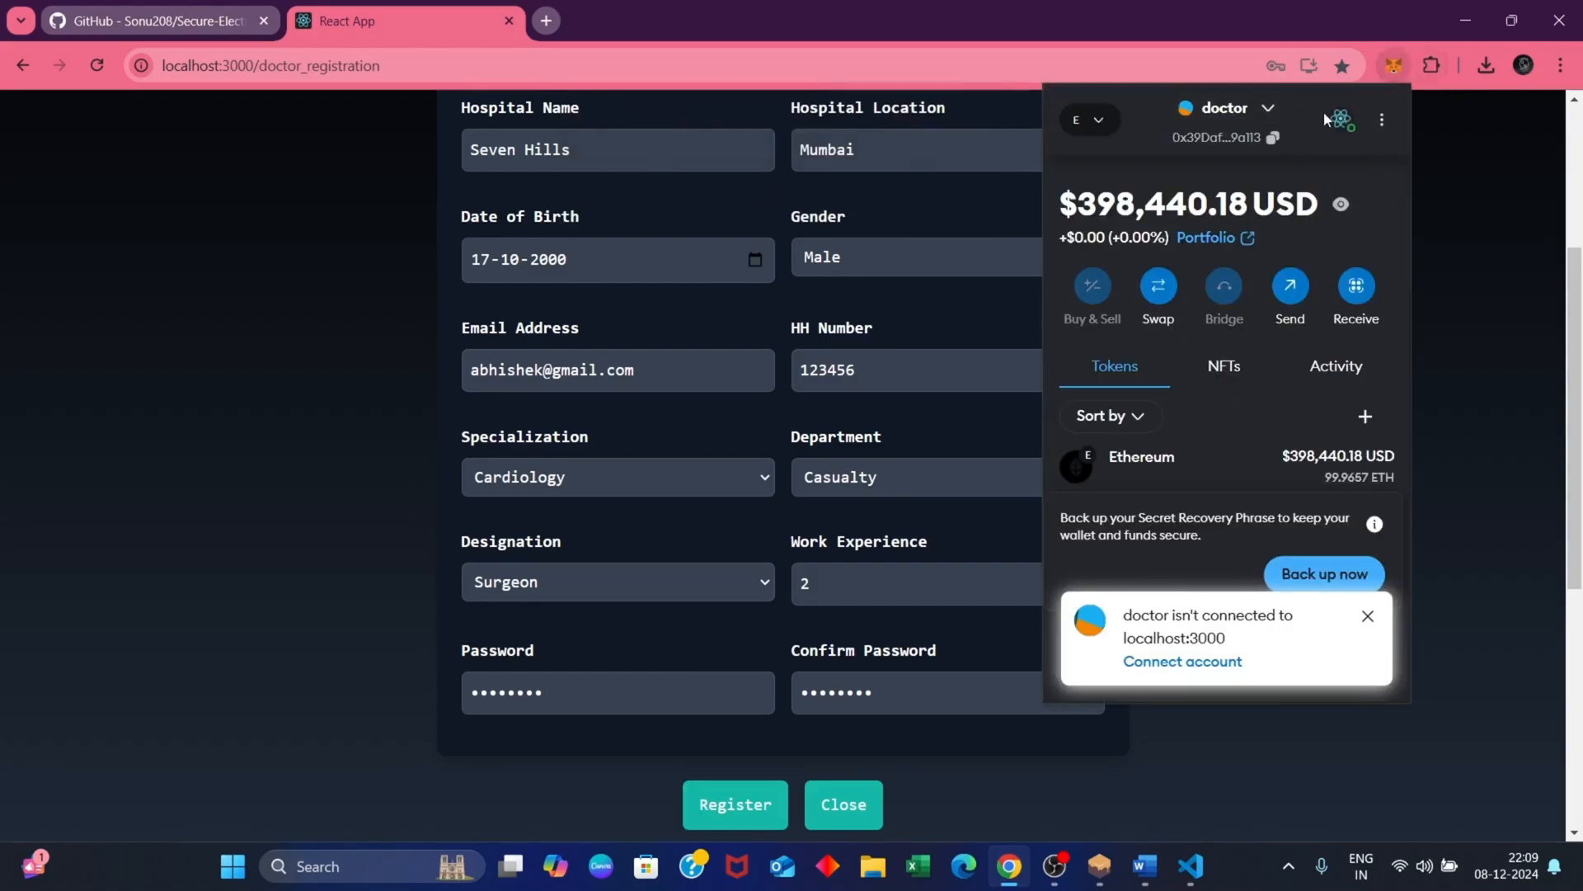
left_click(1347, 122)
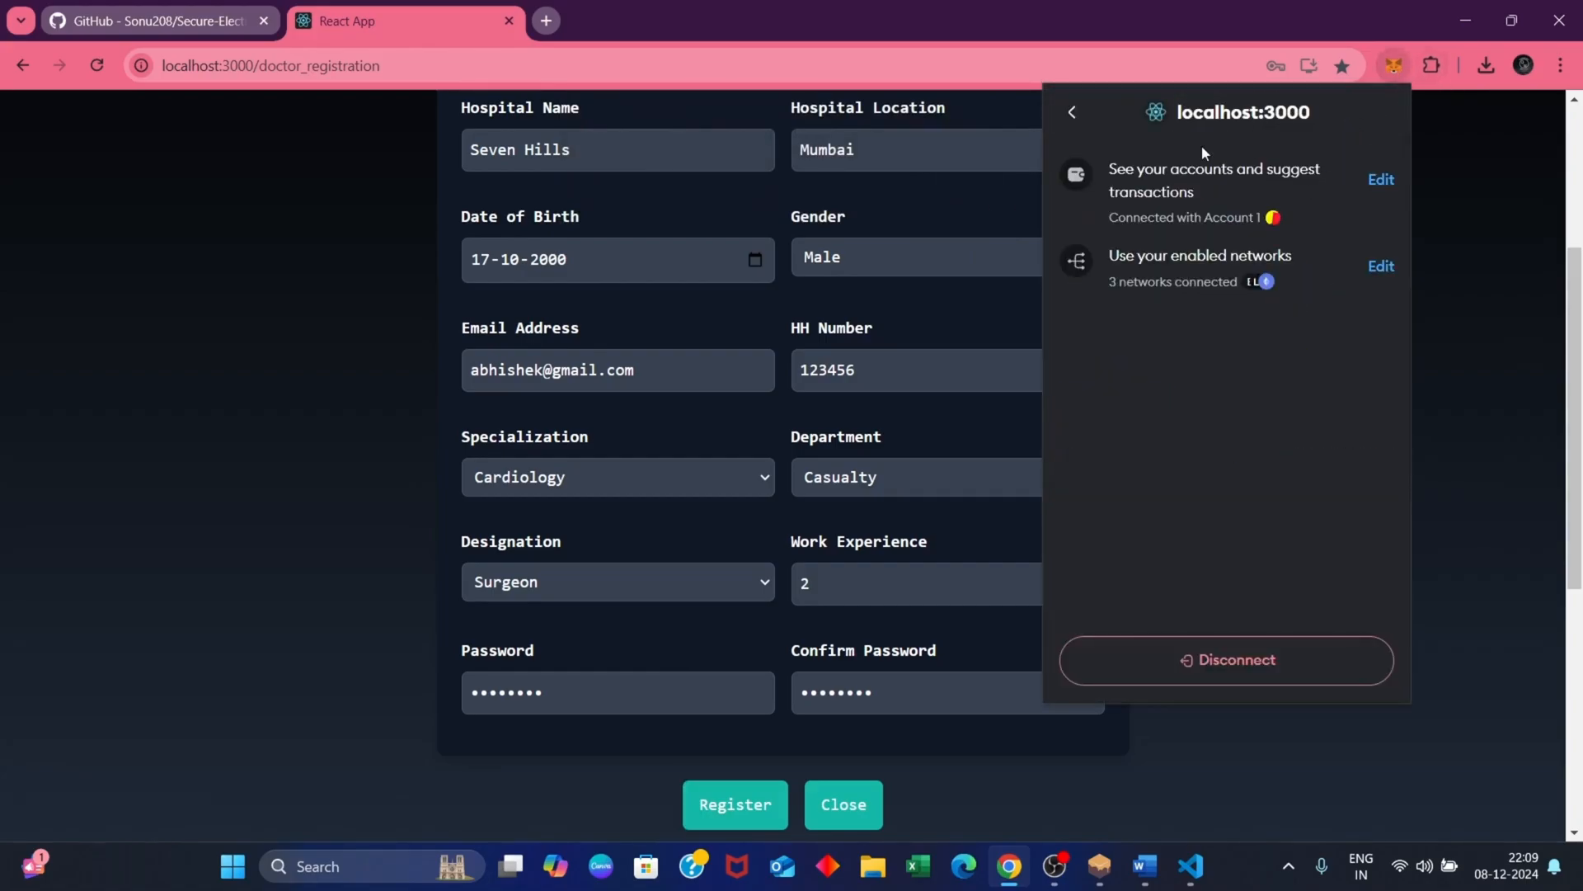
left_click(1072, 112)
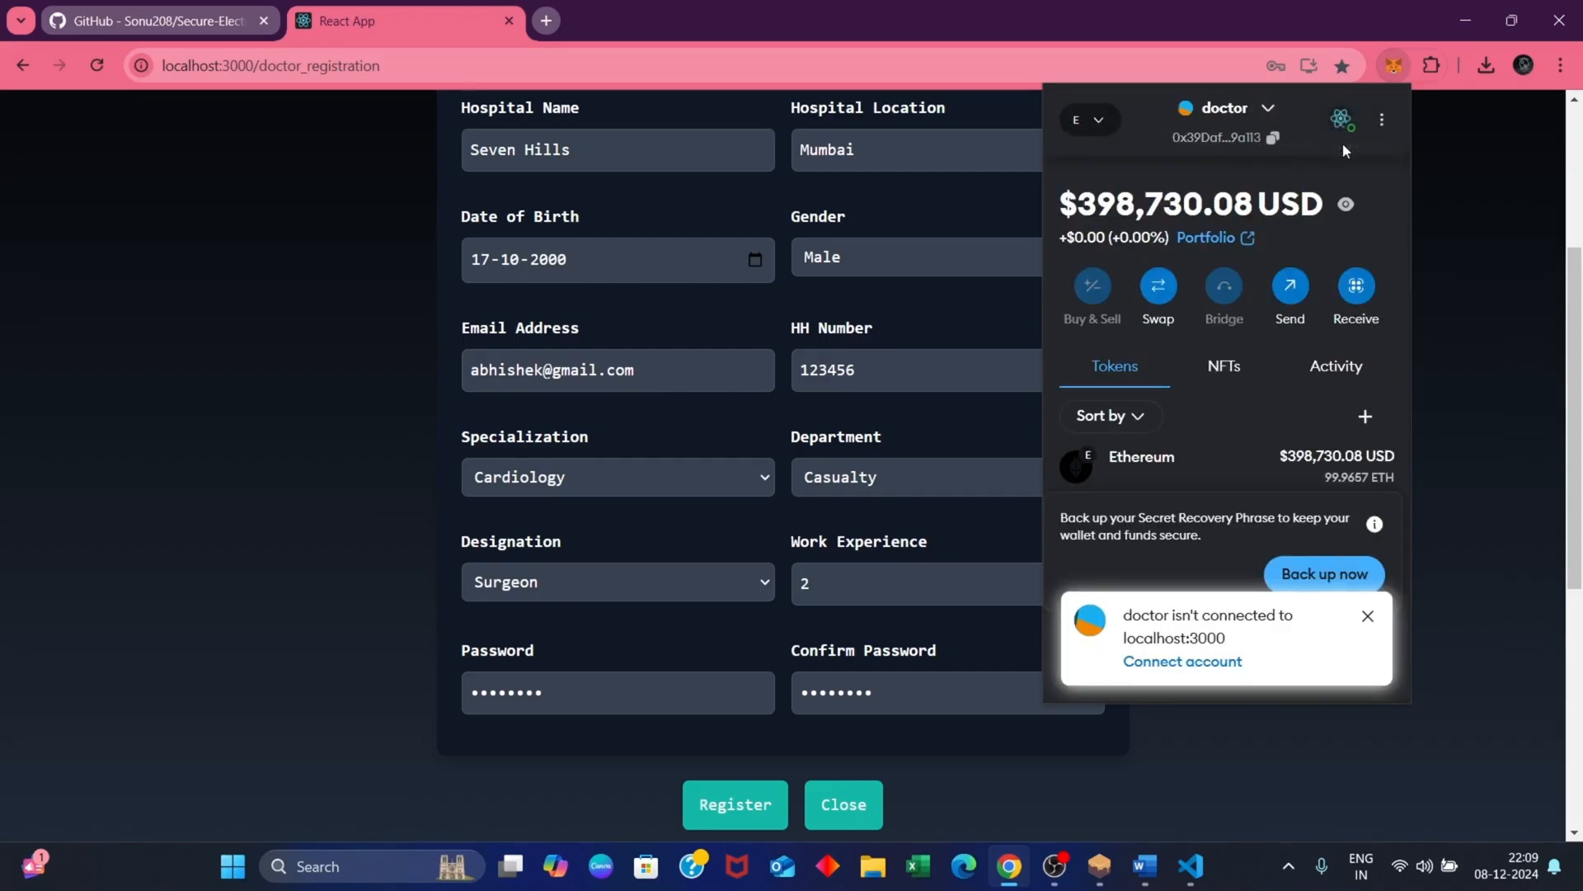
mouse_move(1339, 122)
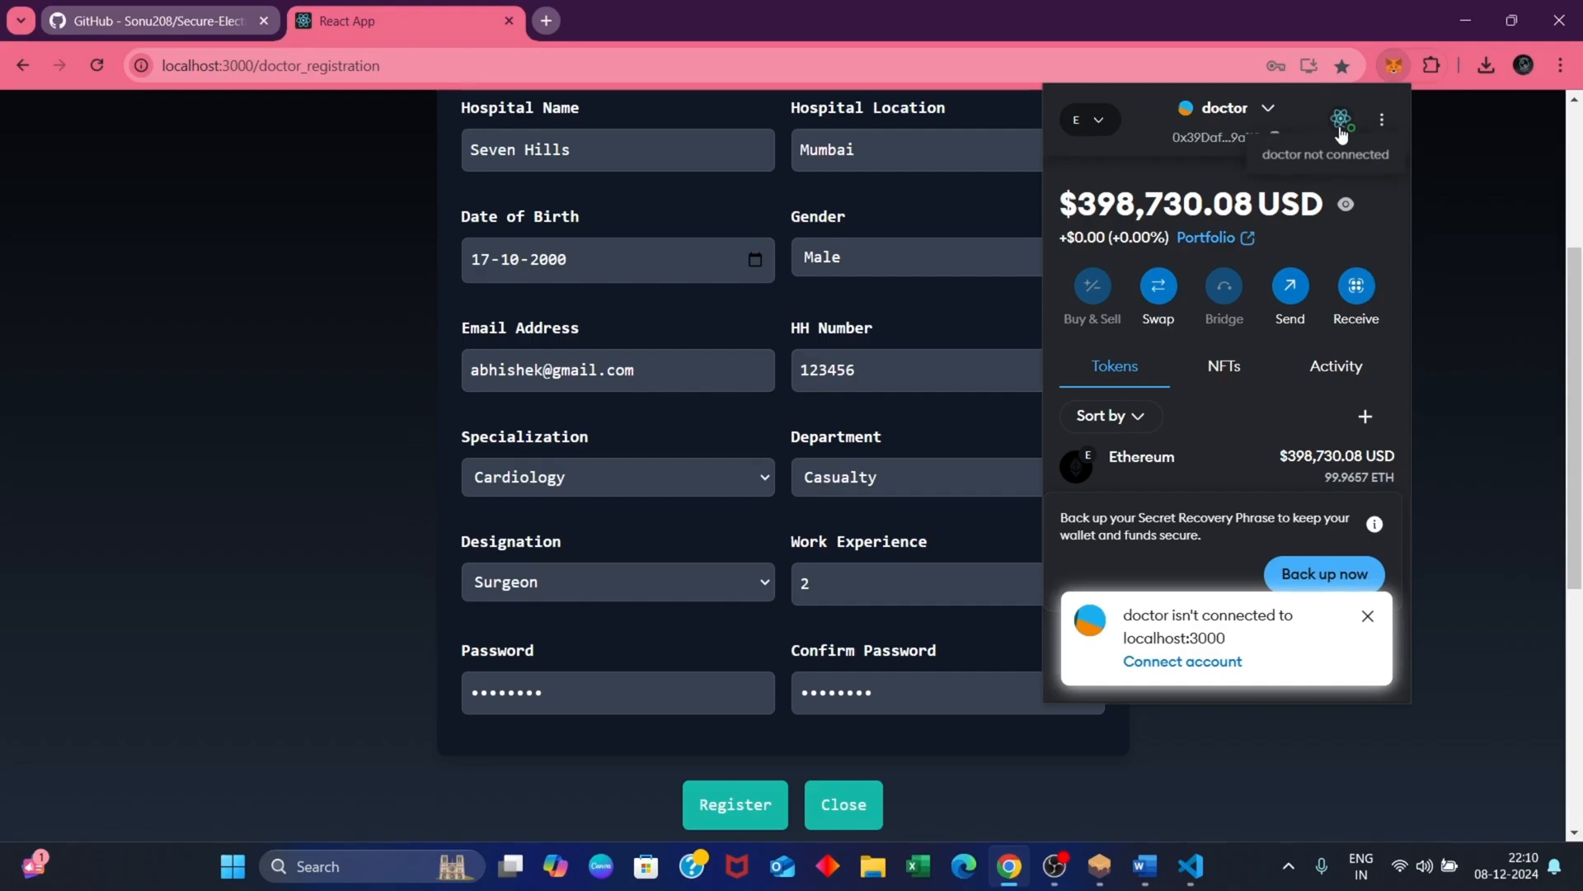
left_click(1333, 118)
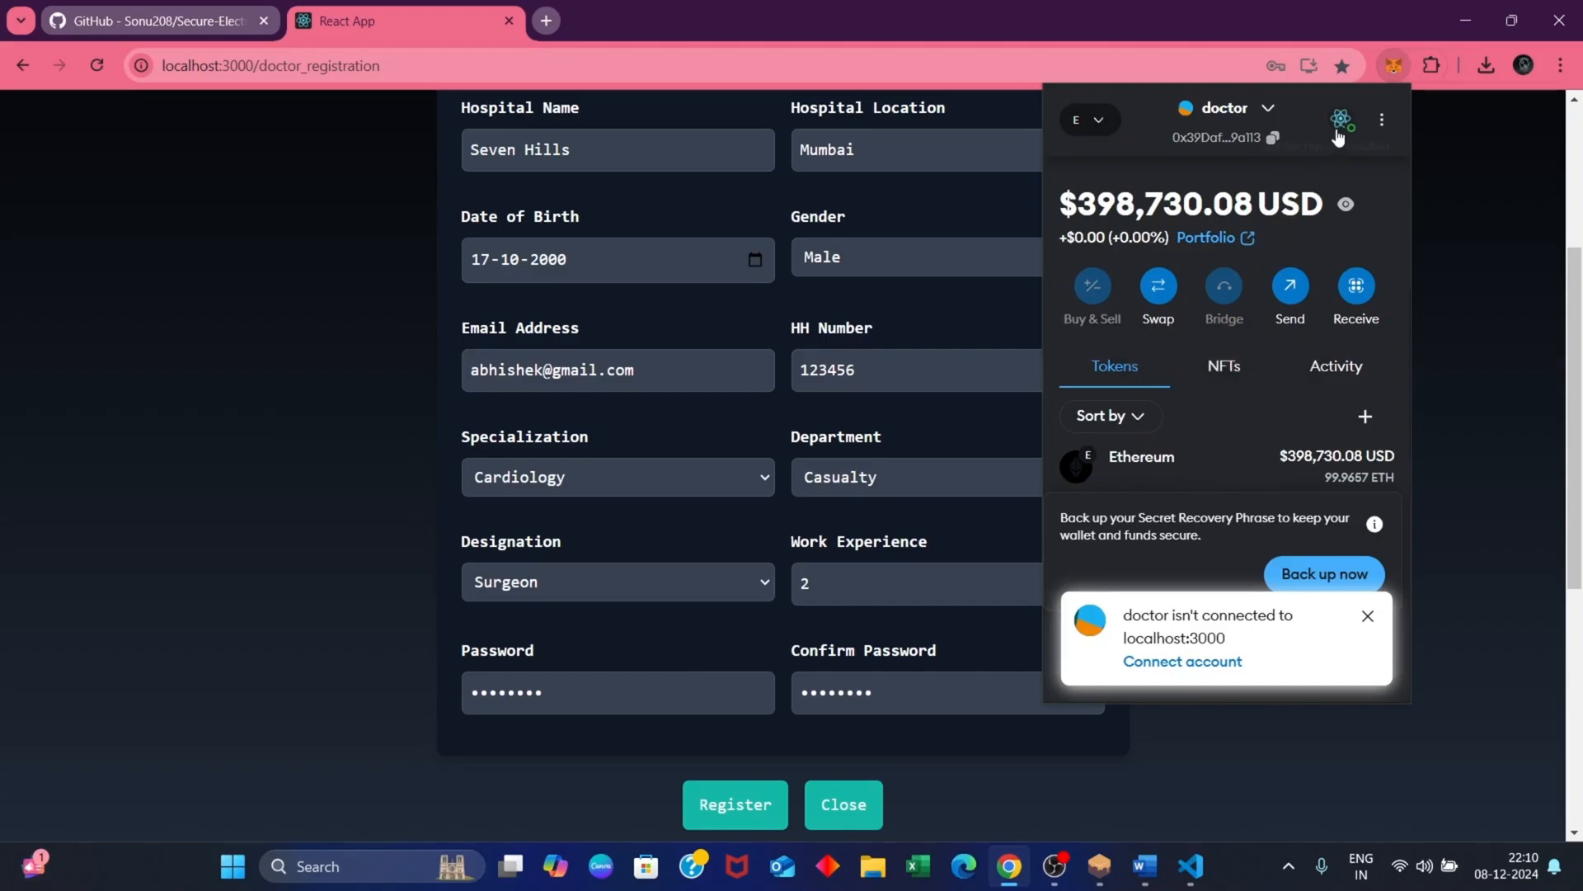
left_click(1337, 122)
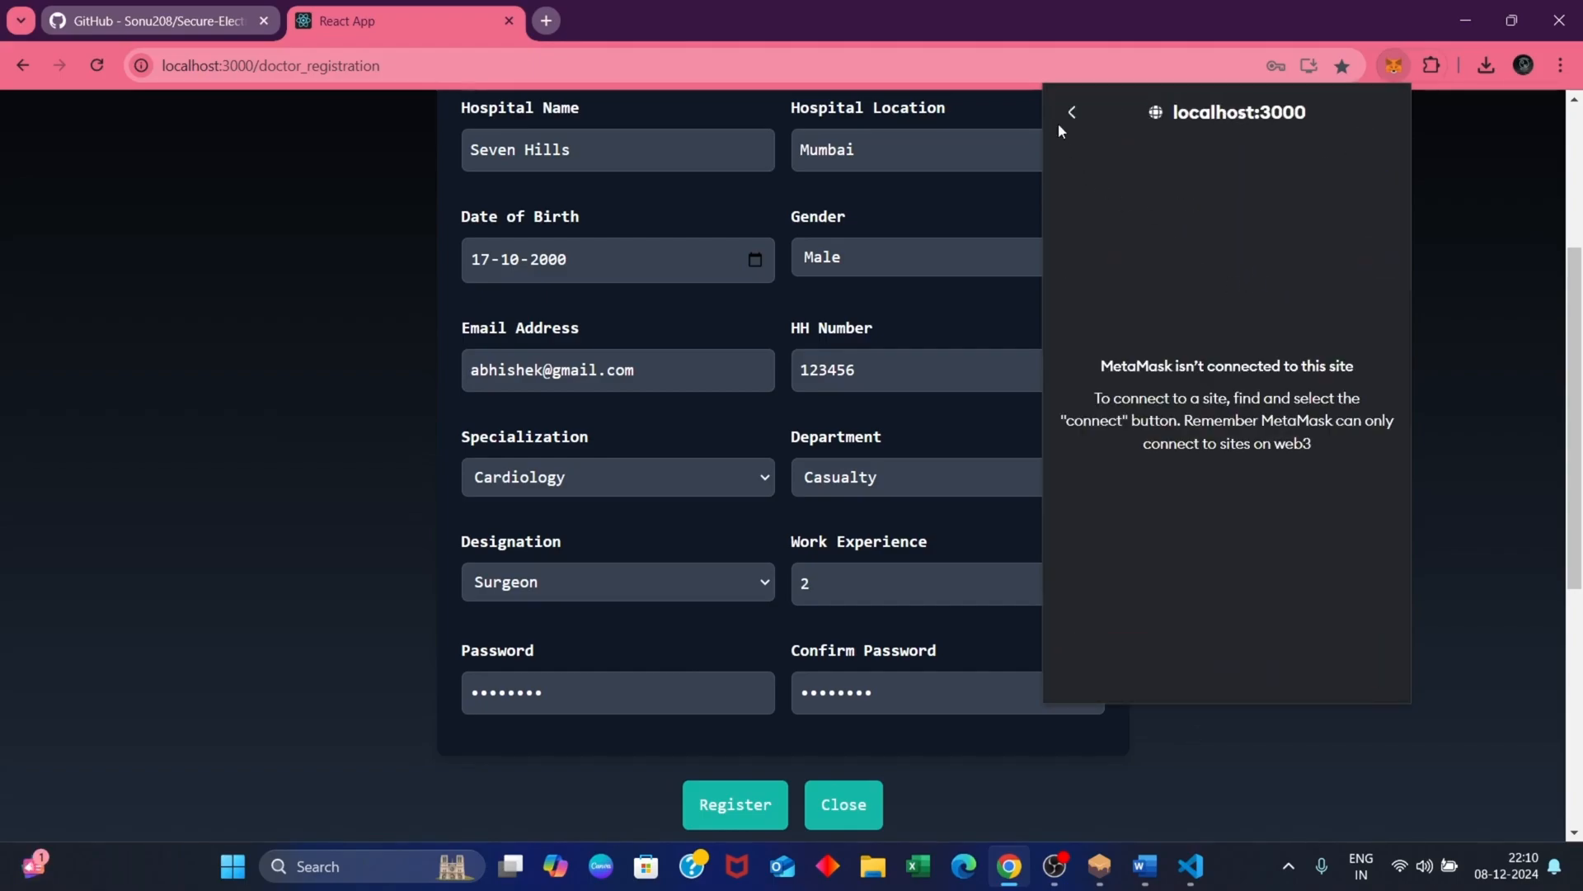
mouse_move(1349, 129)
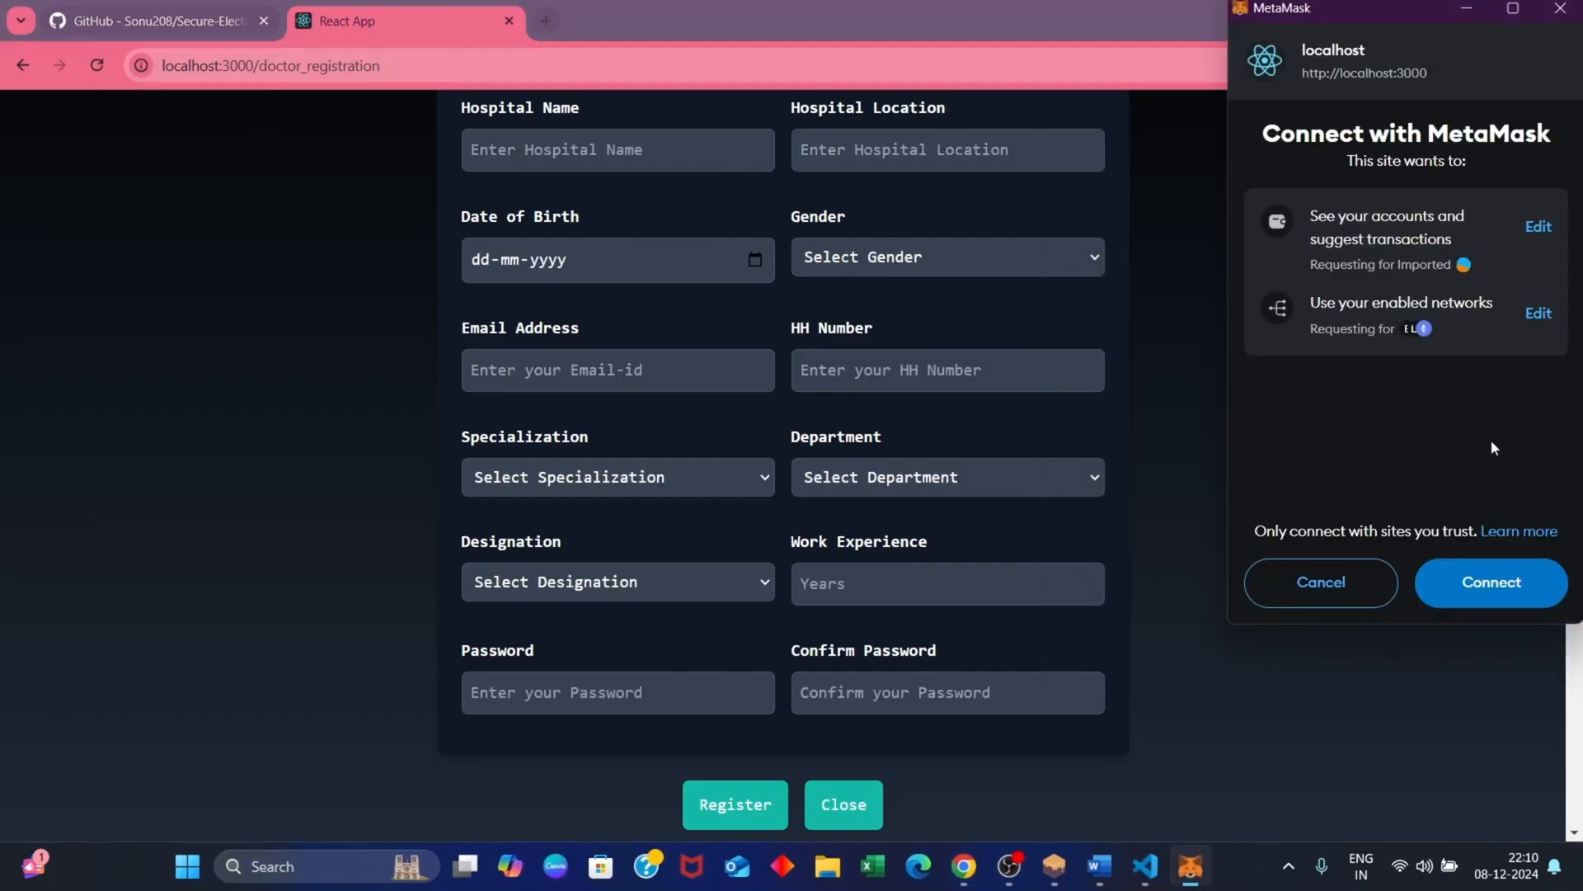
mouse_move(1540, 294)
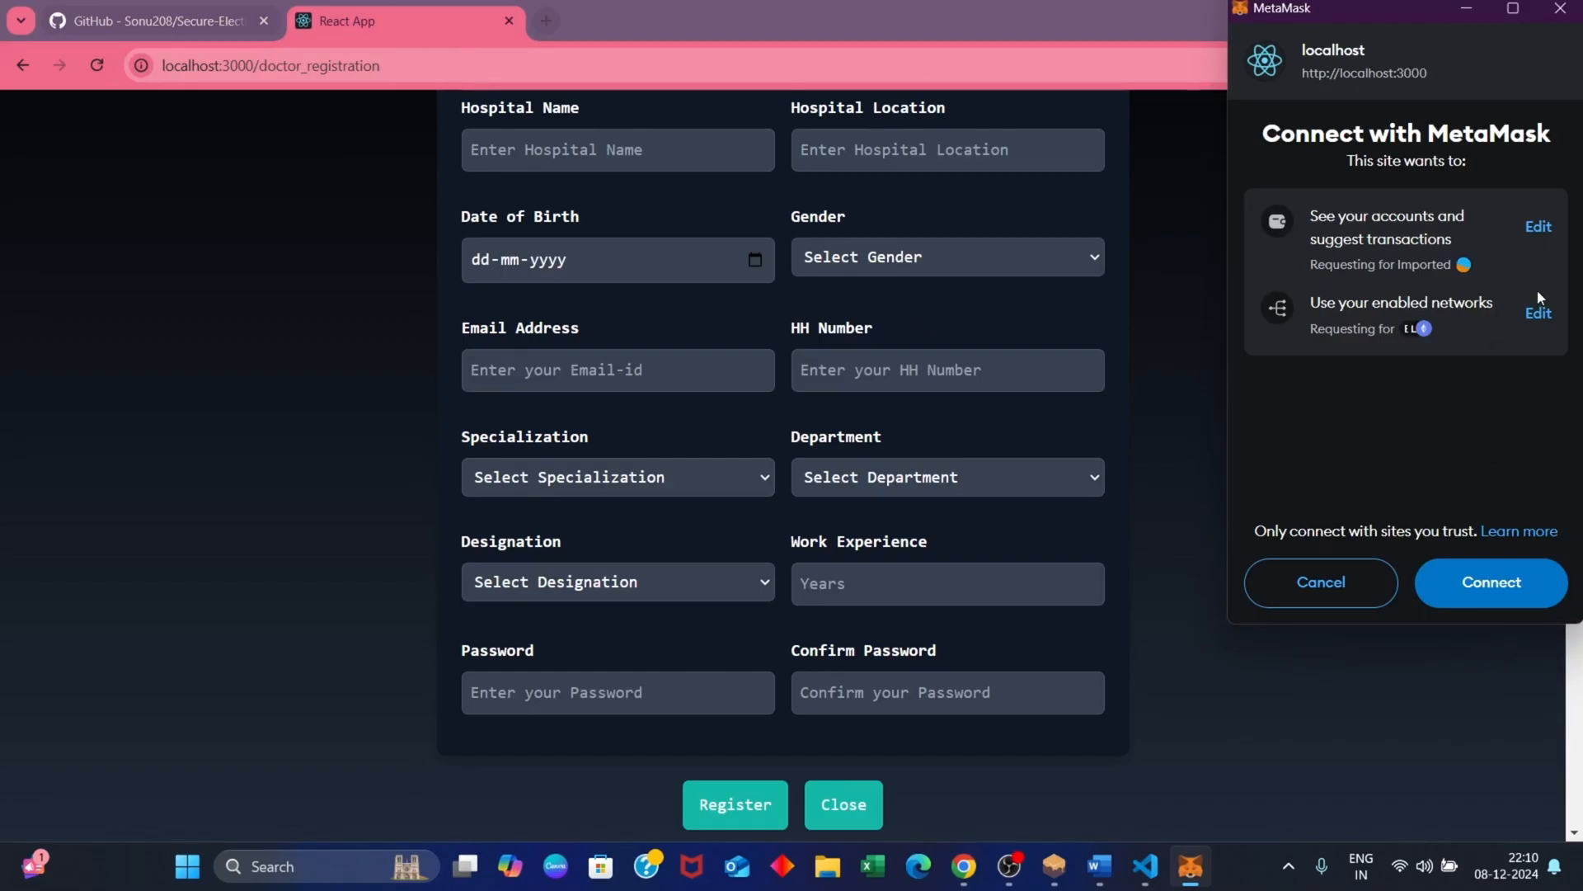
- Grant doctor, patient and Diagnostic site access, connect, and verify doctor is connected
left_click(1537, 226)
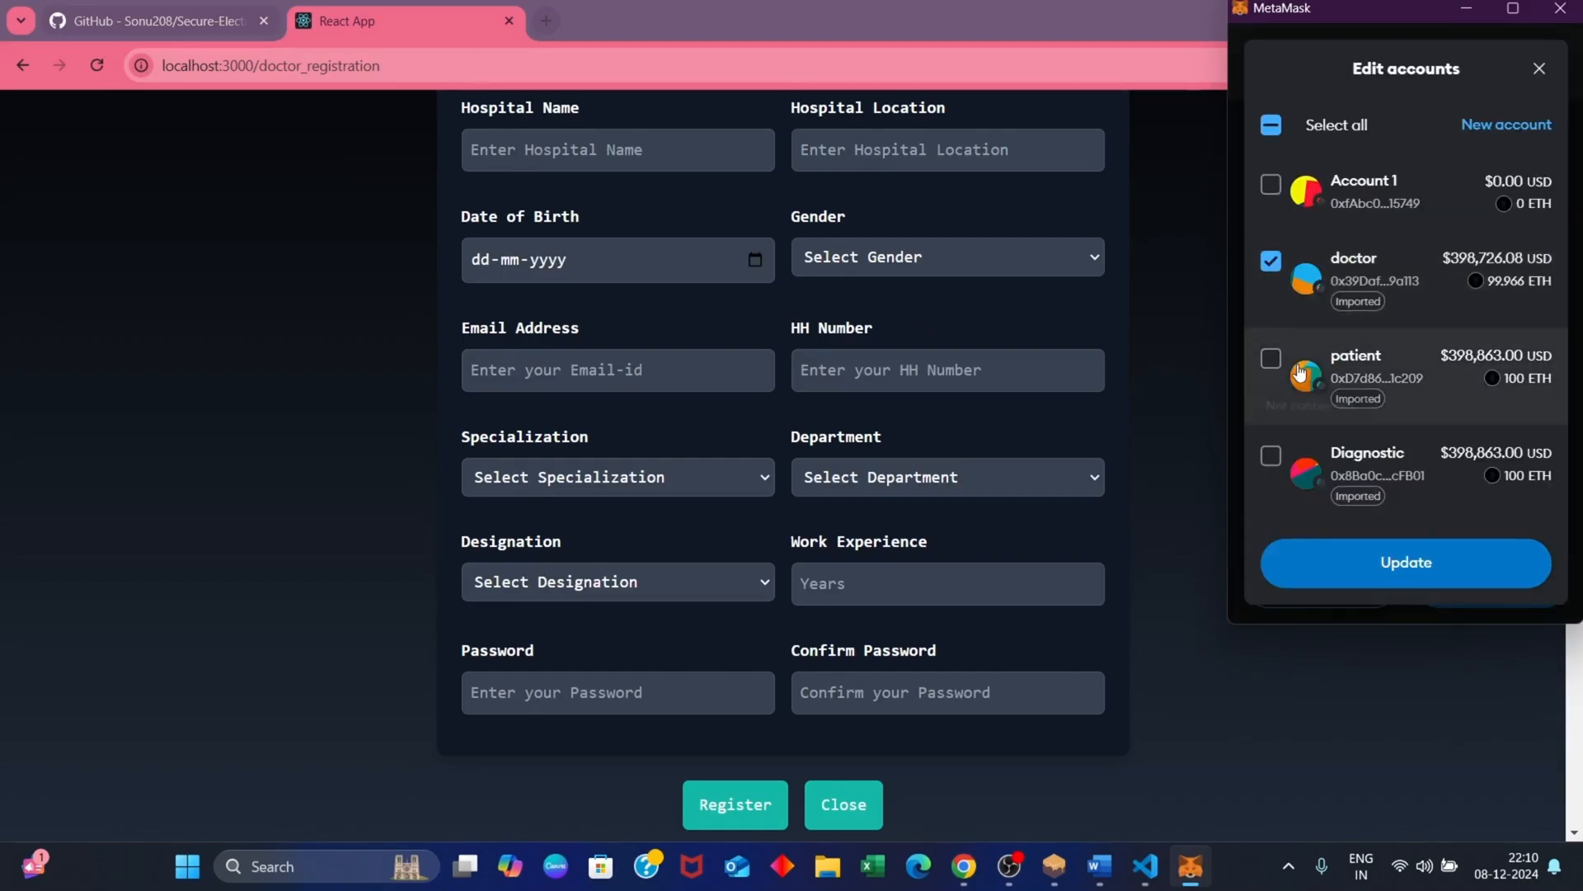
left_click(1270, 358)
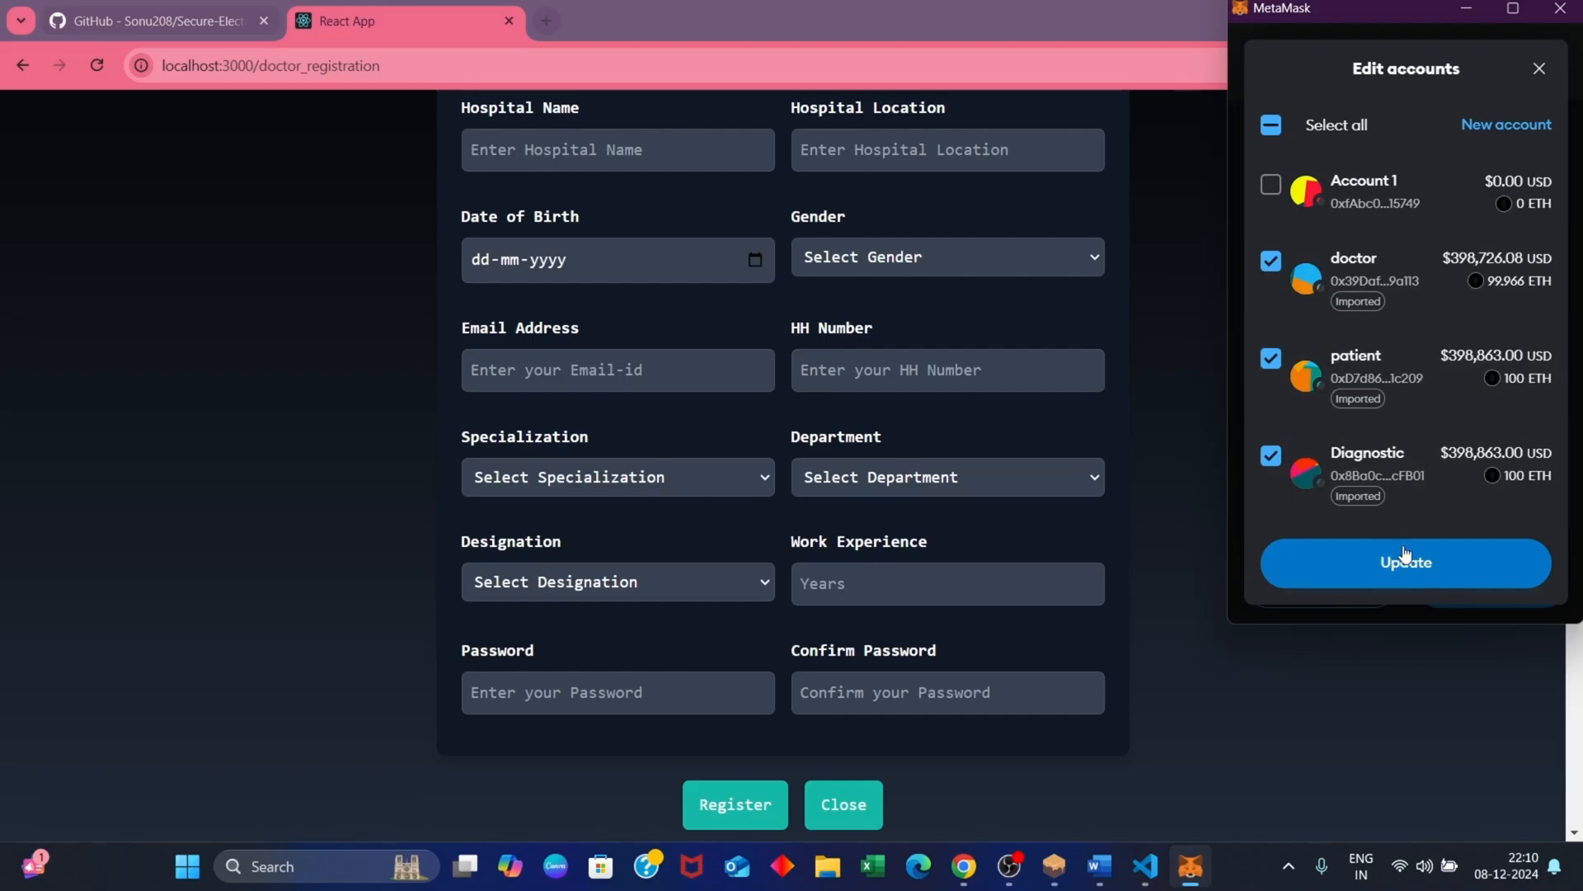
left_click(1405, 562)
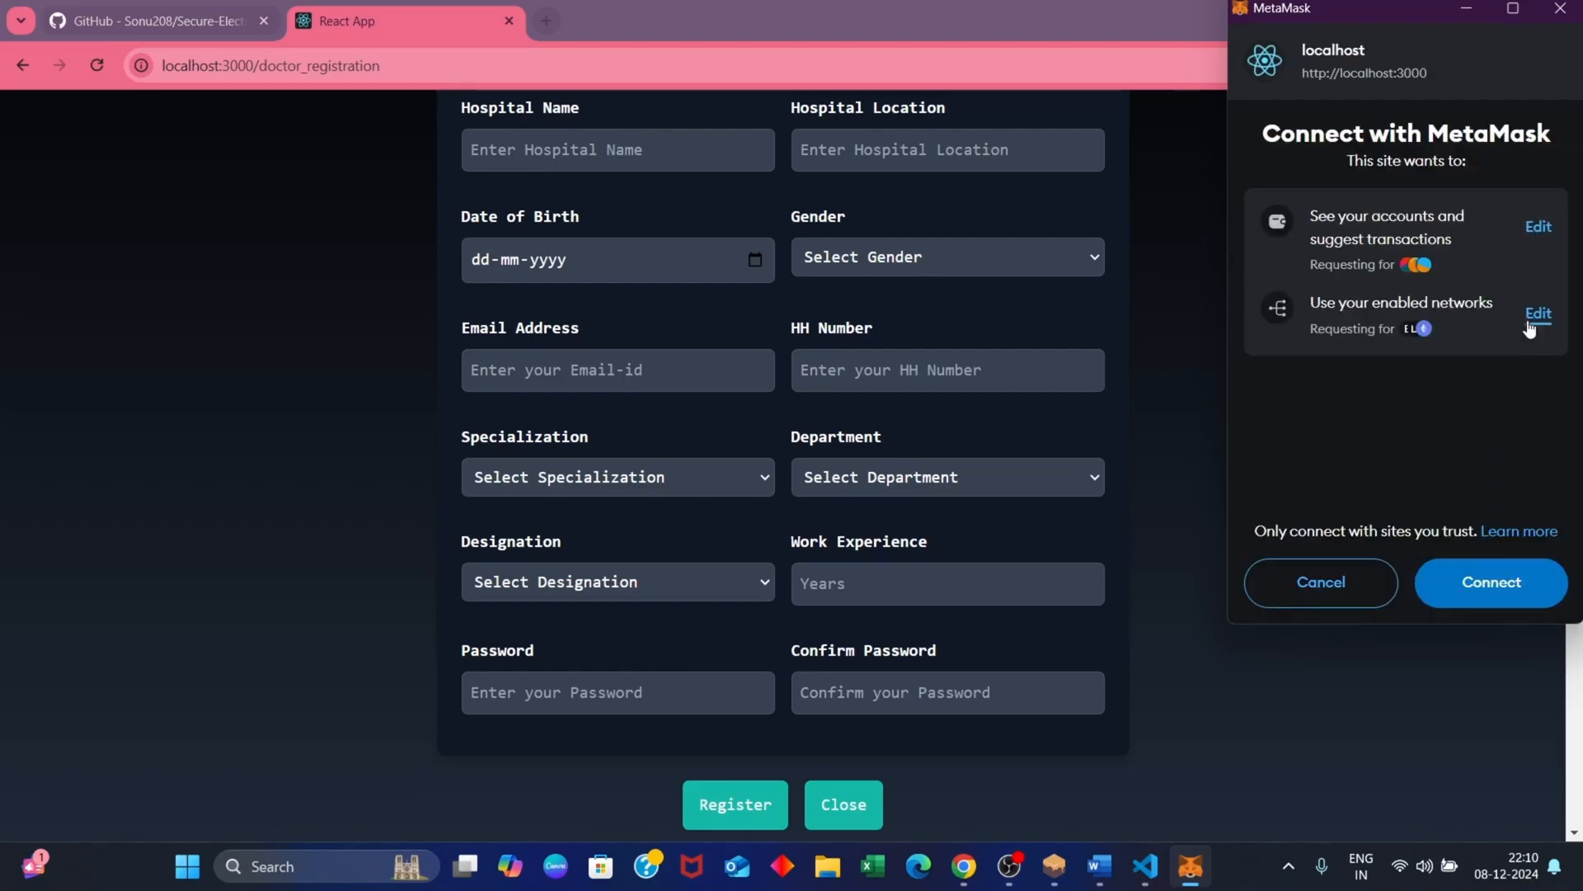
left_click(1537, 314)
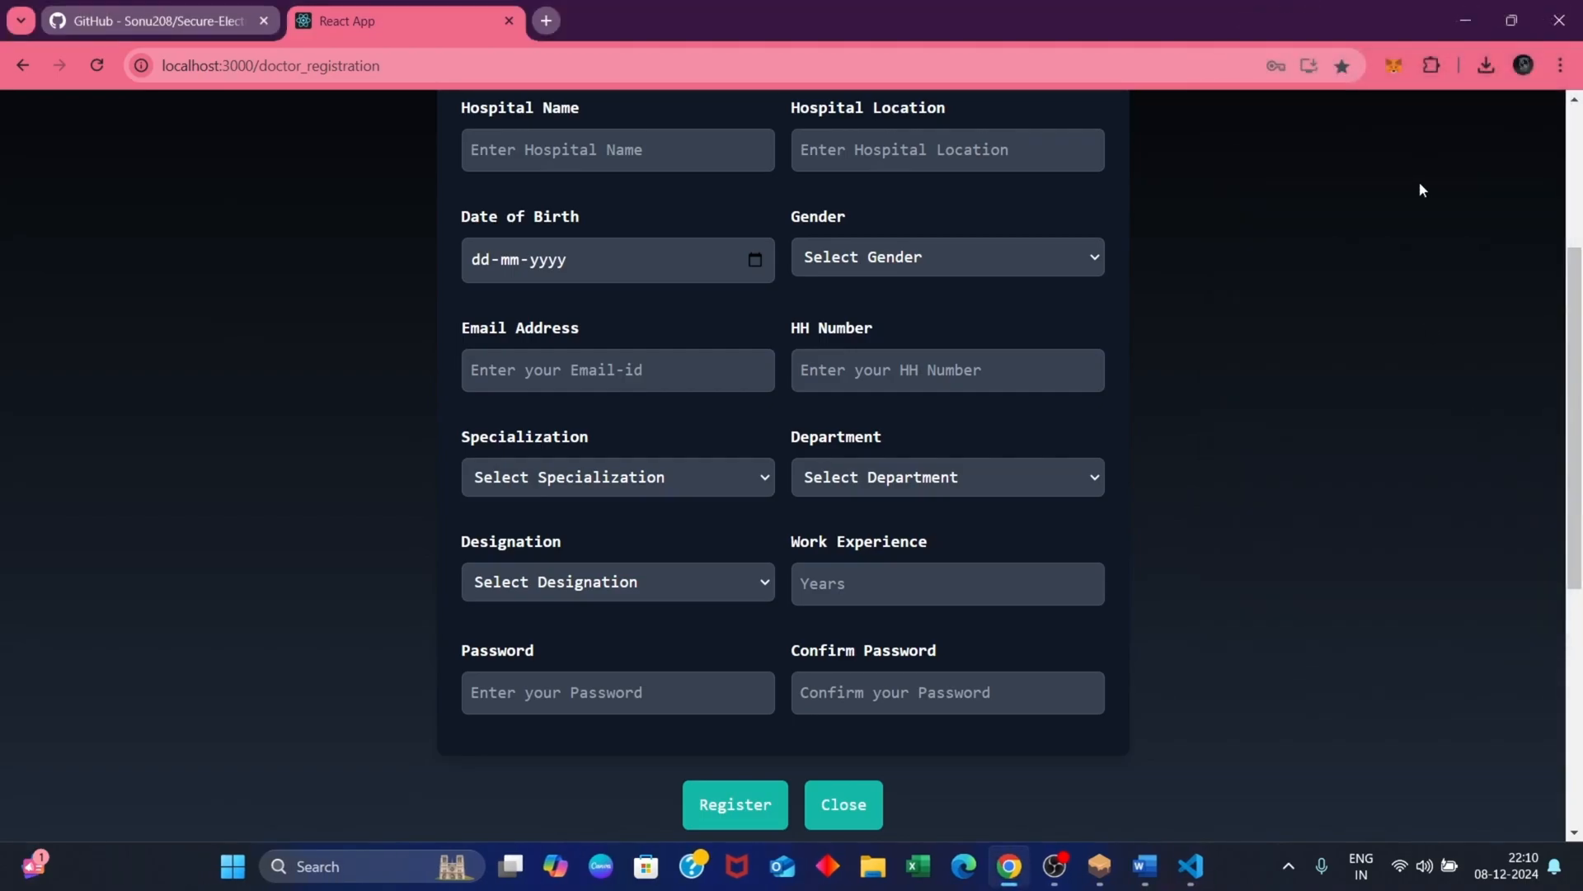
left_click(1387, 66)
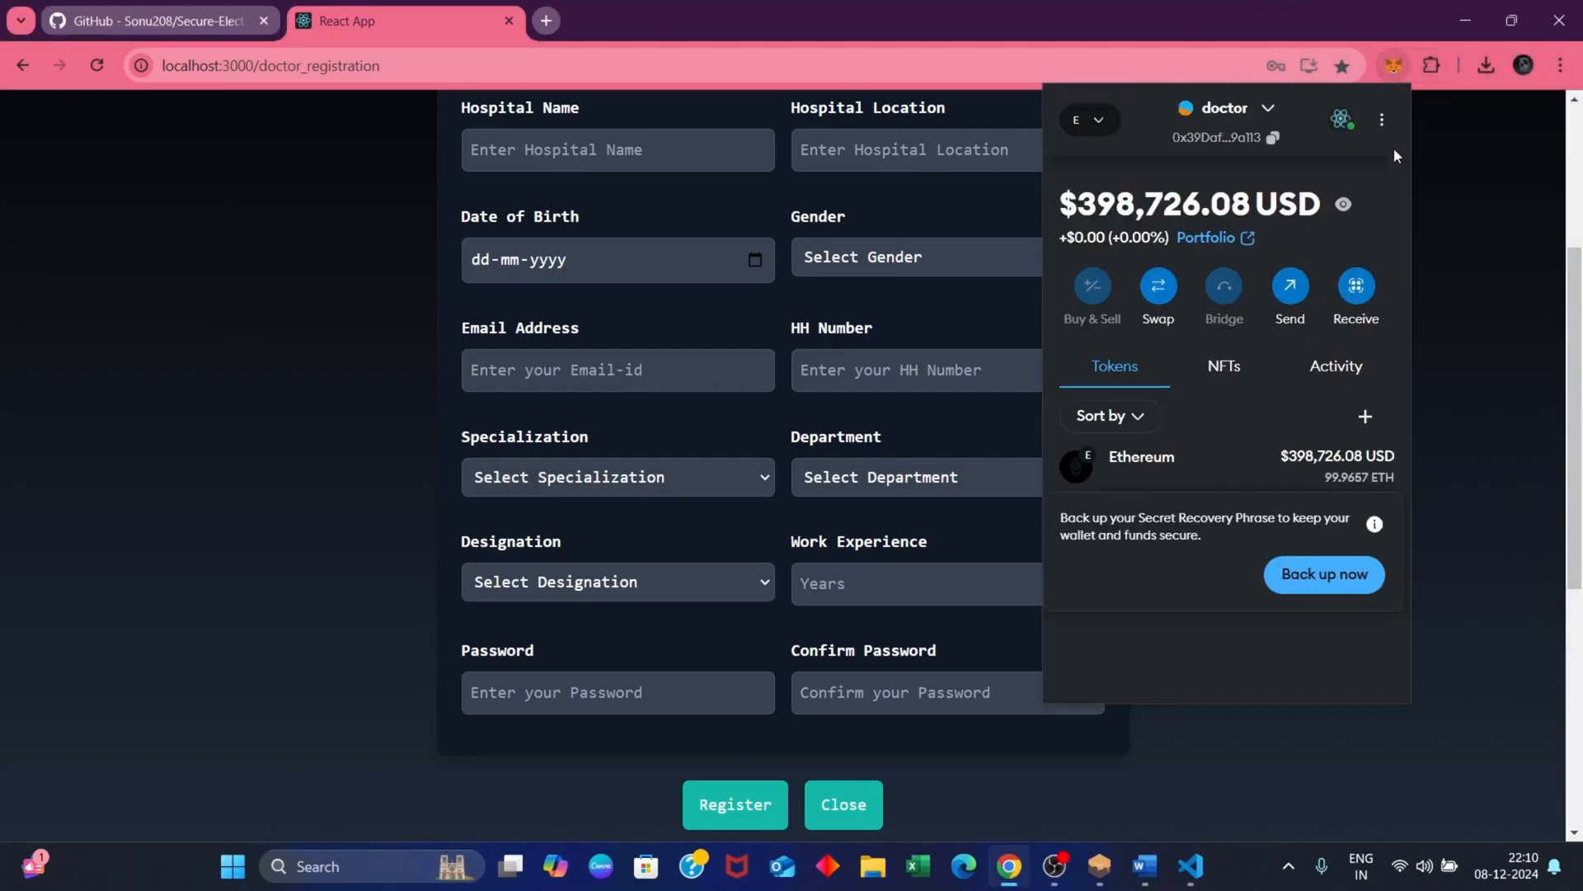
left_click(1336, 119)
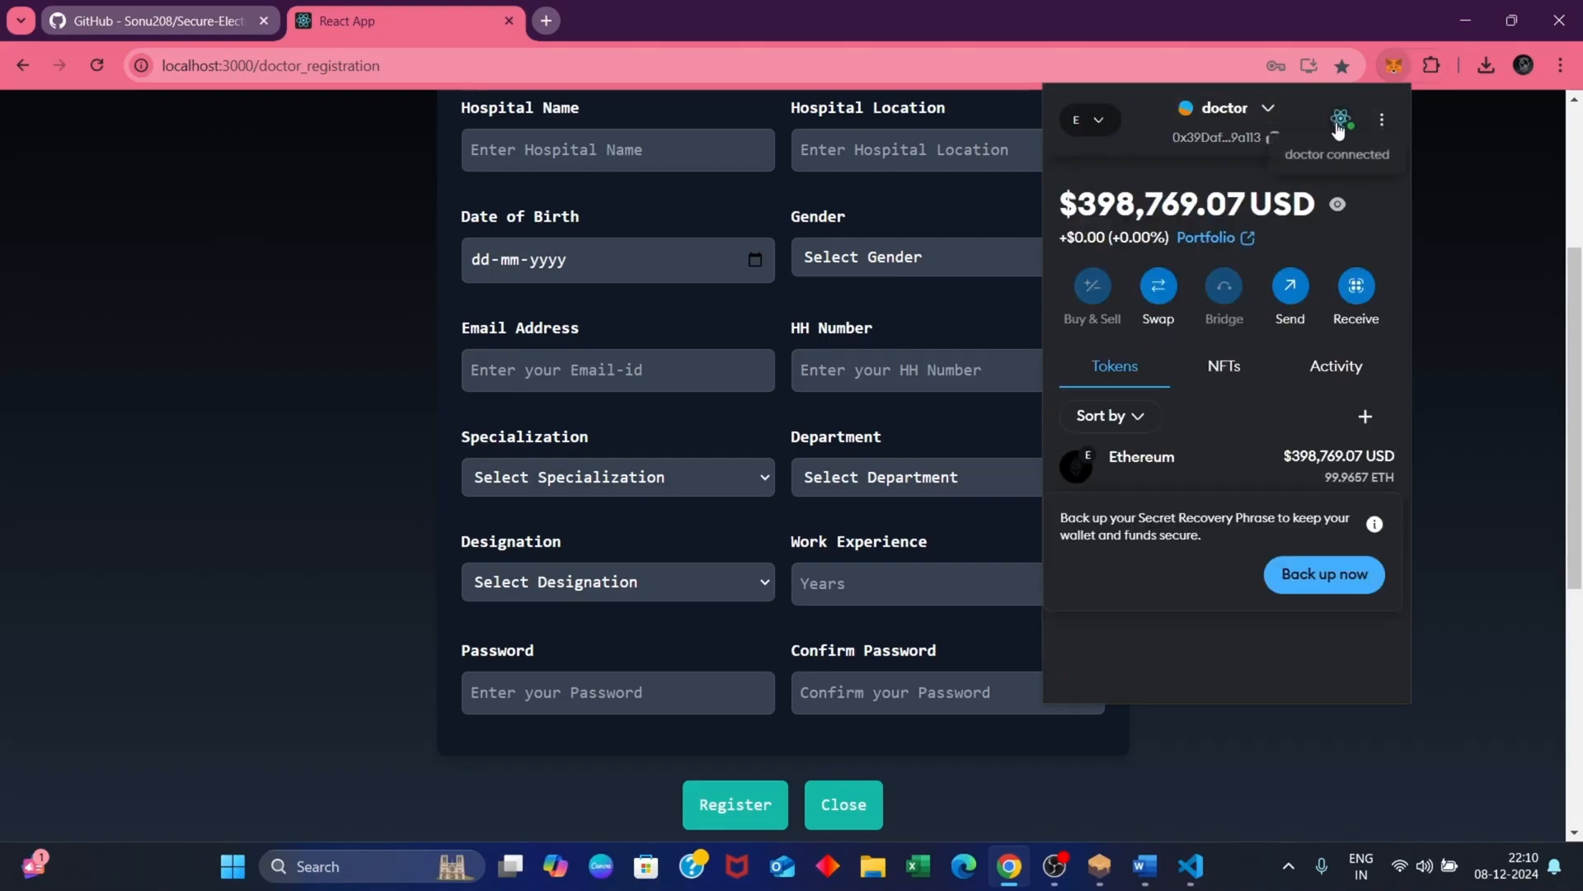
mouse_move(1468, 218)
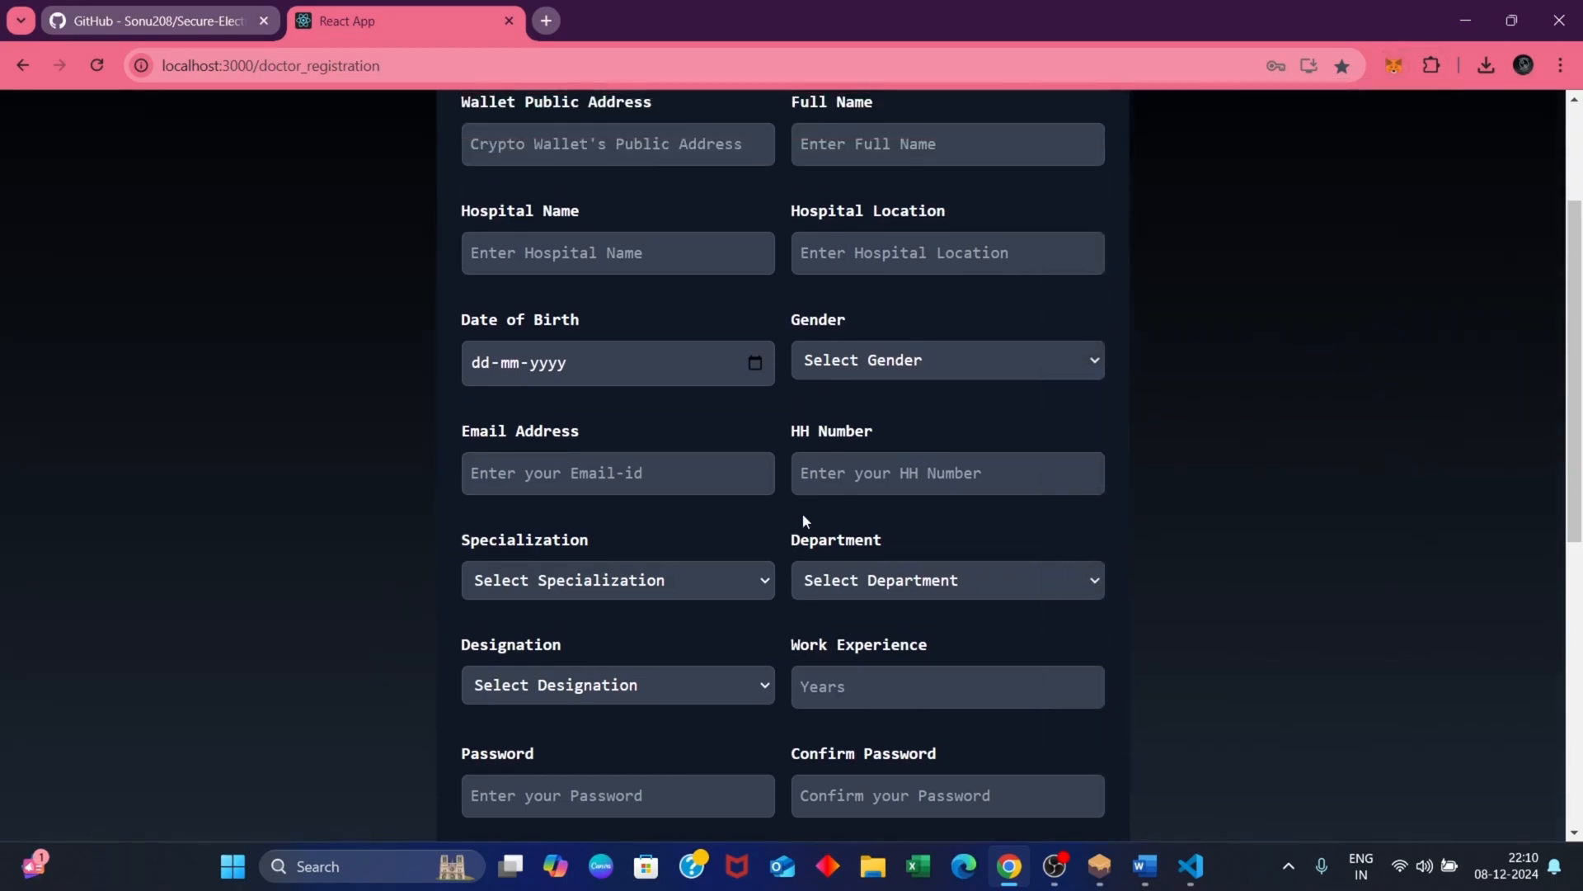
scroll("up", 3)
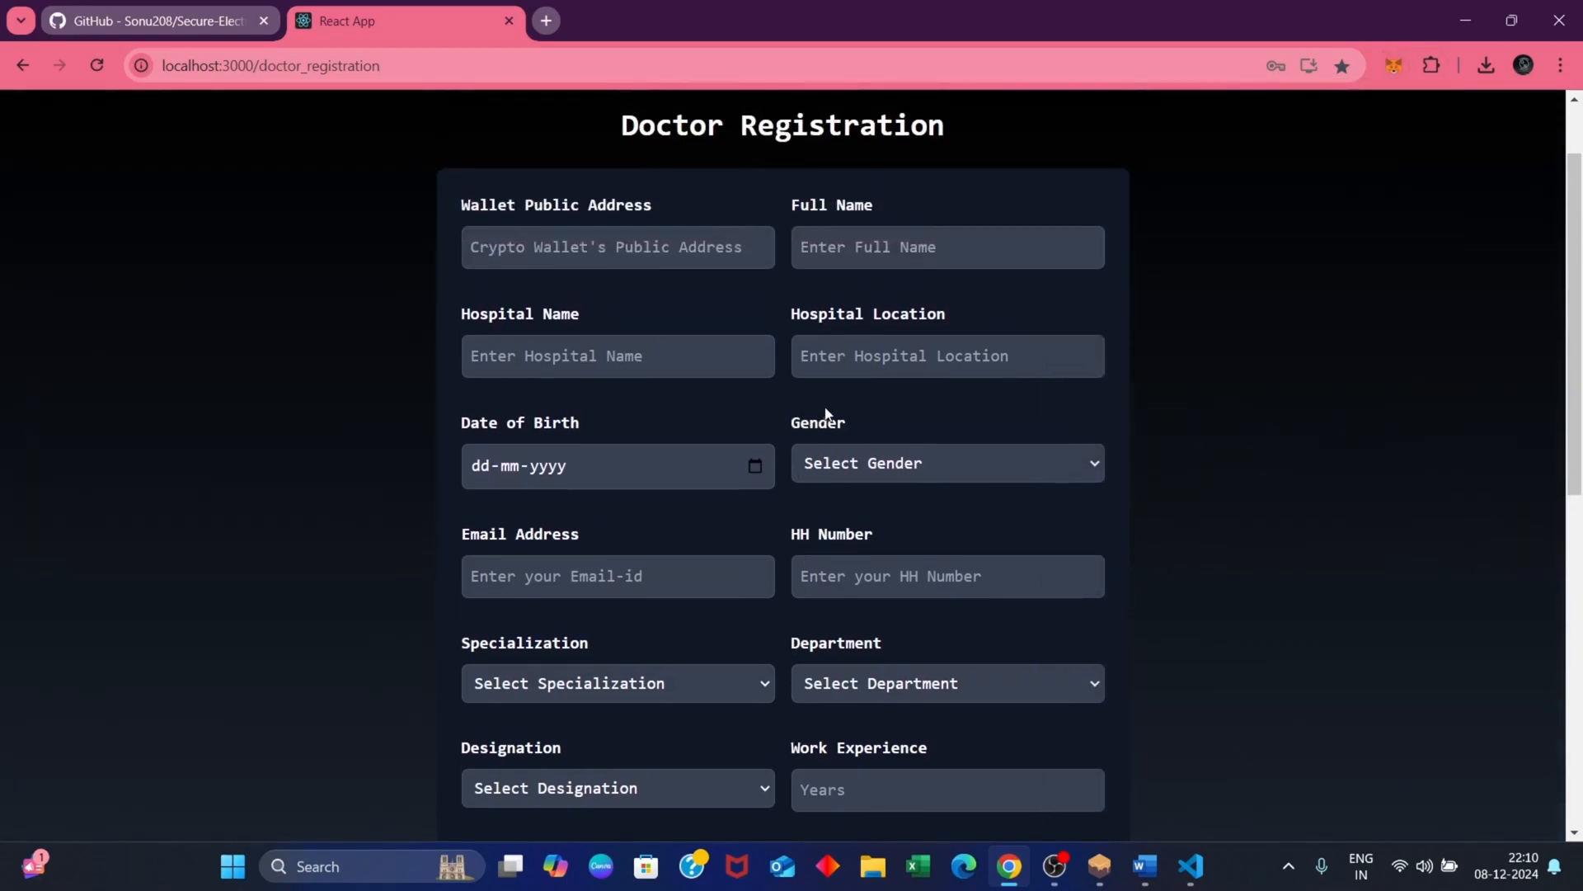
scroll("down", 3)
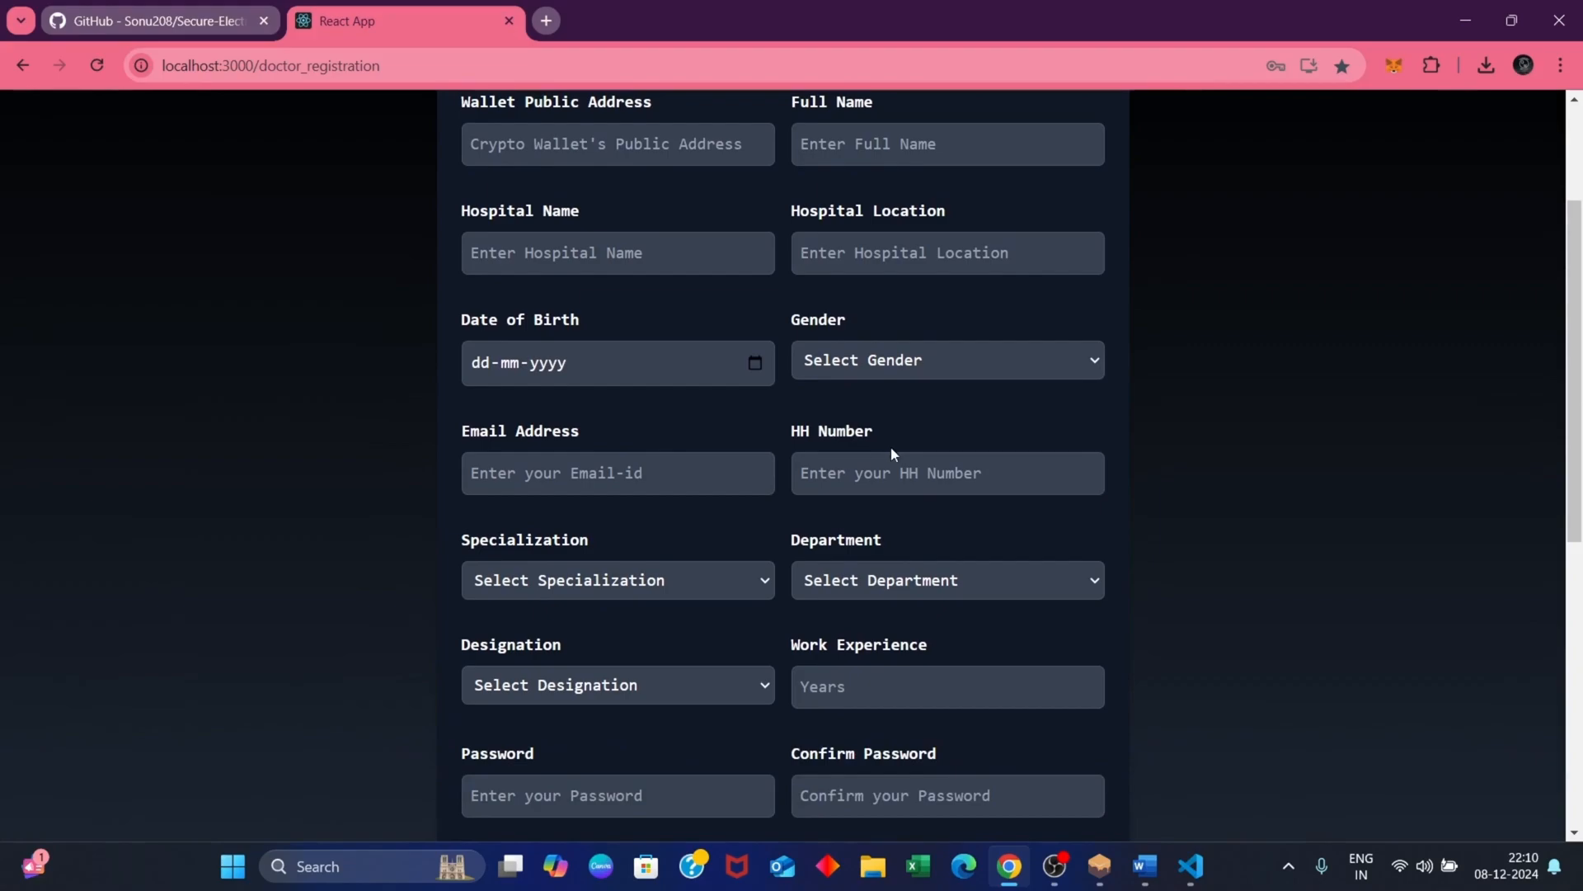
scroll("up", 3)
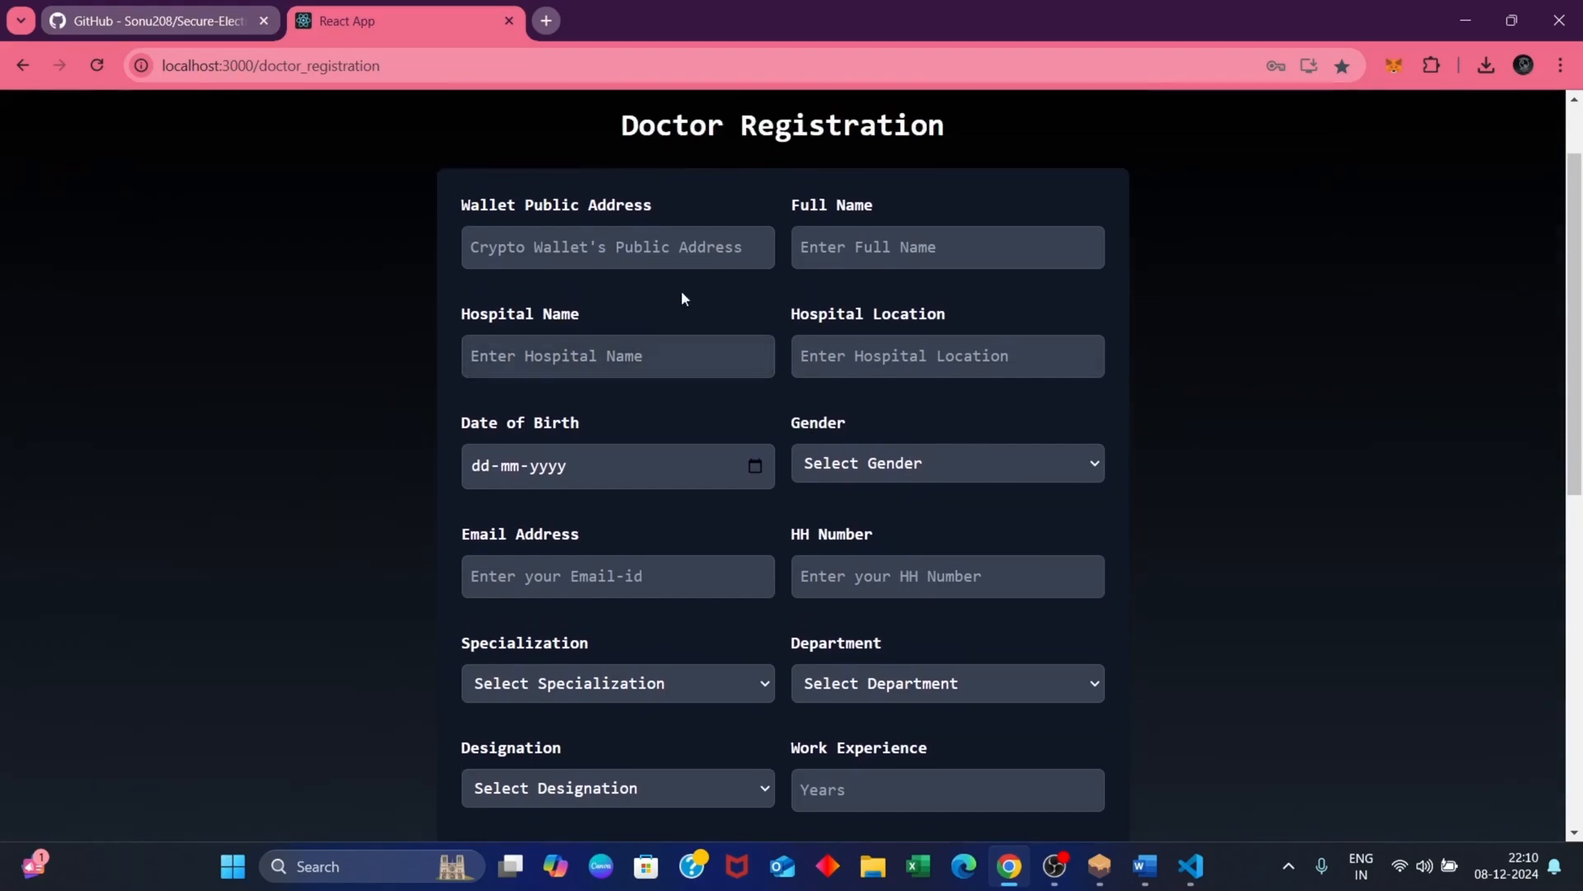
left_click(1395, 66)
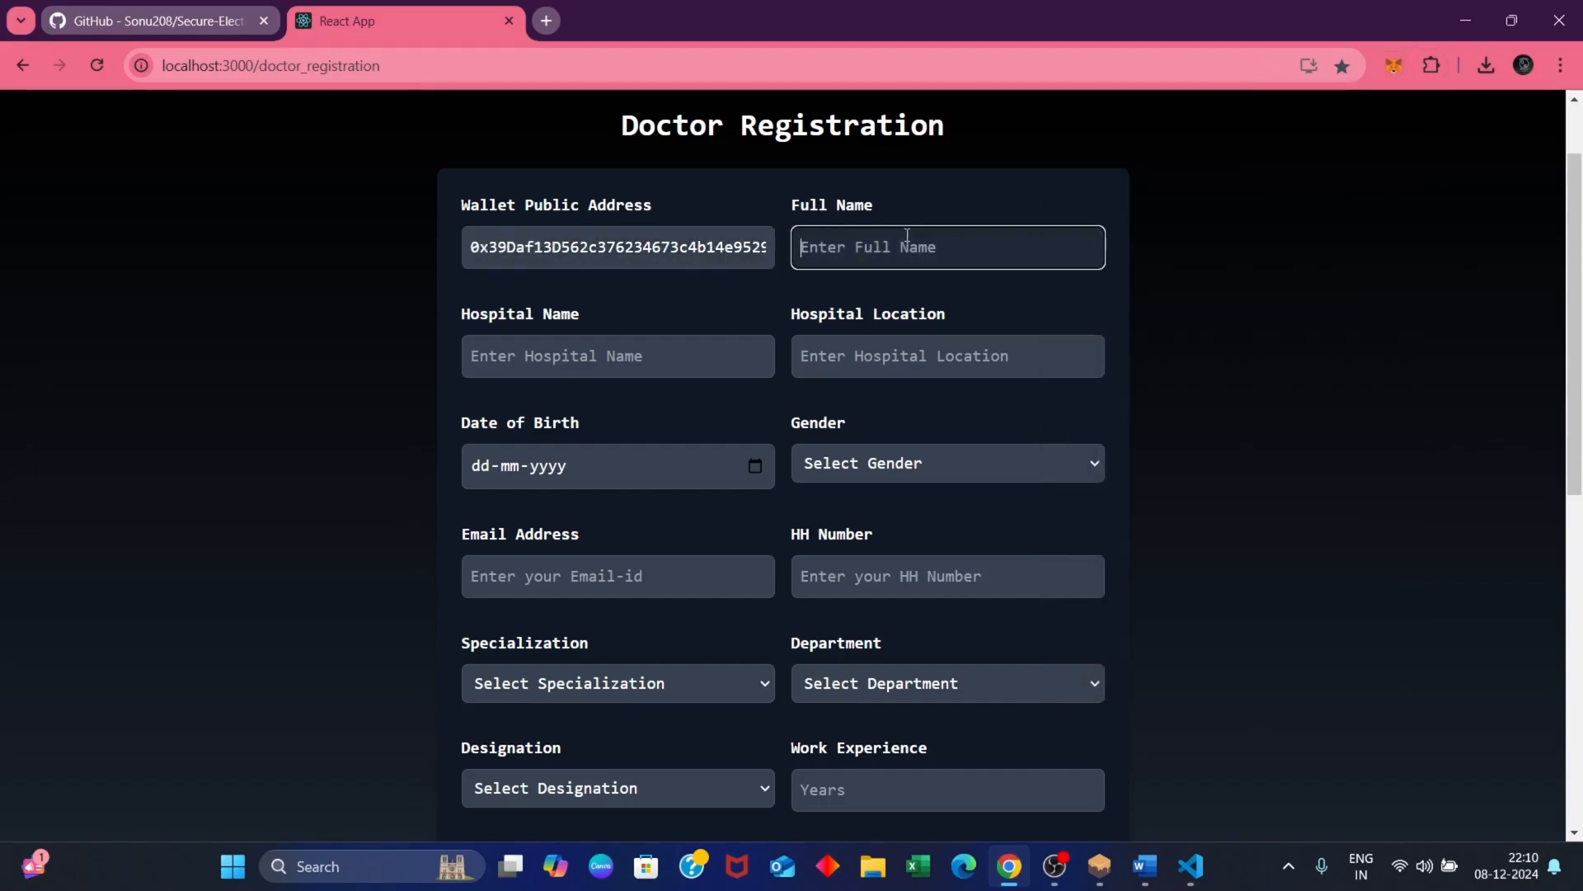
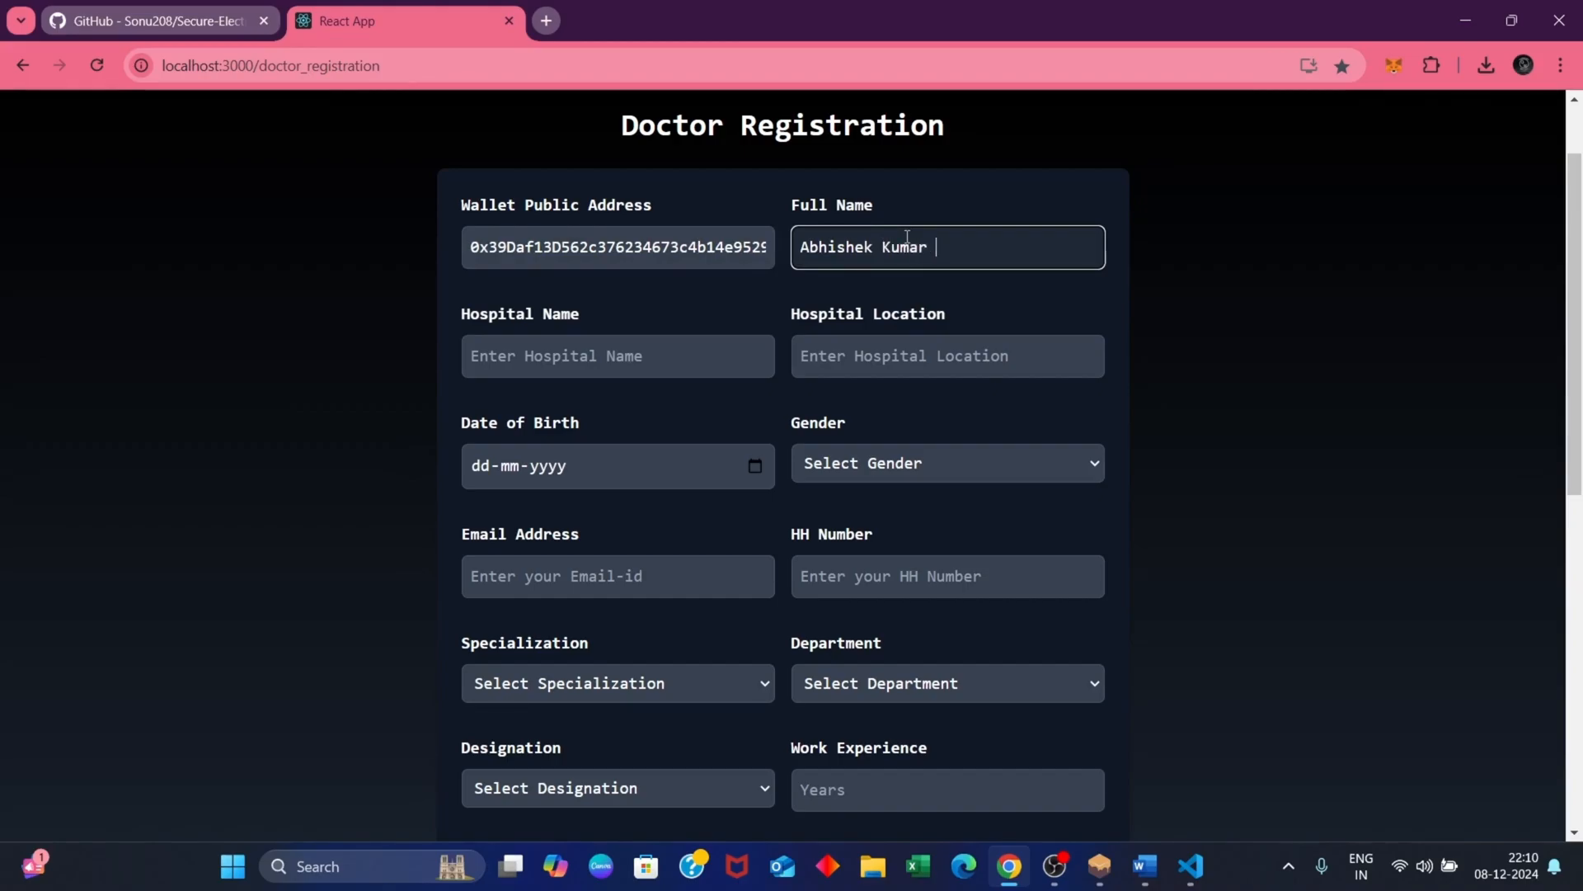
left_click(619, 356)
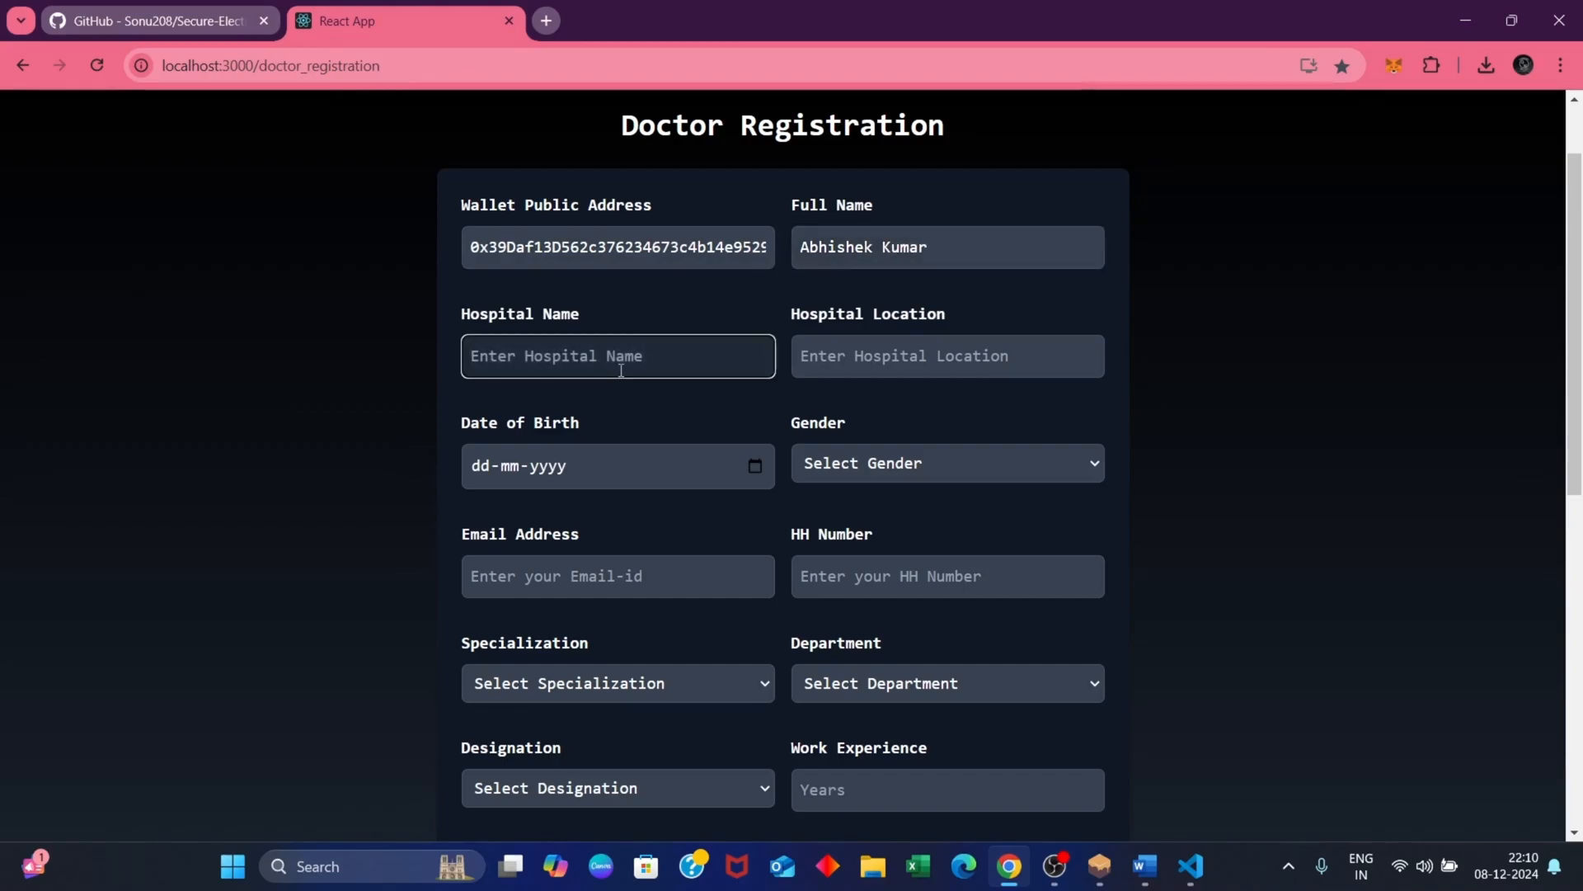
- Submit the registration and confirm the MetaMask transaction
left_click(736, 805)
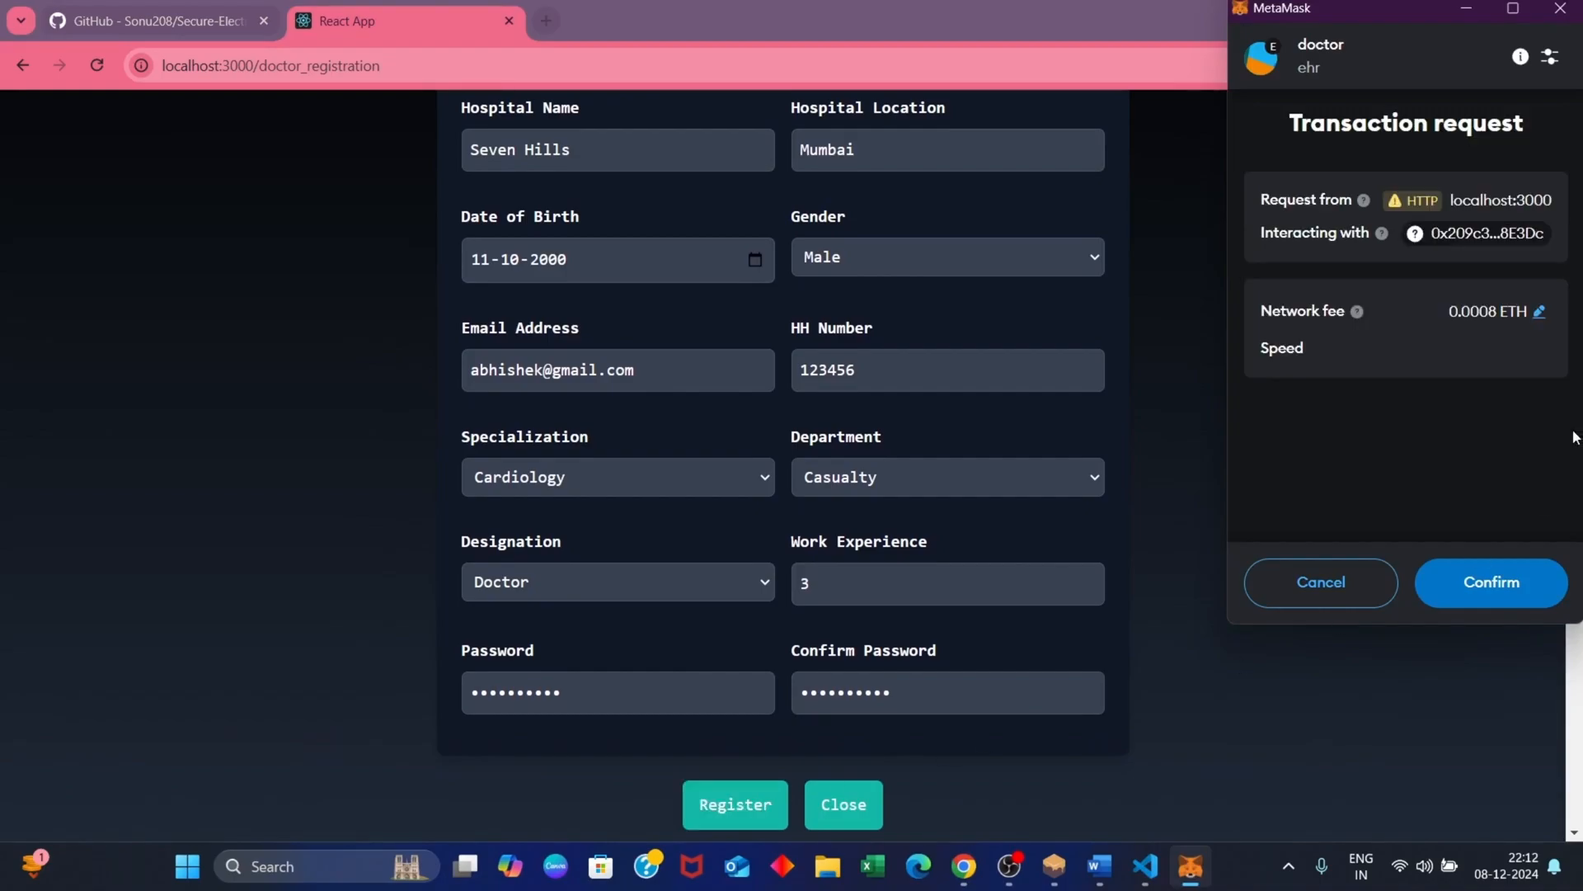
left_click(1491, 582)
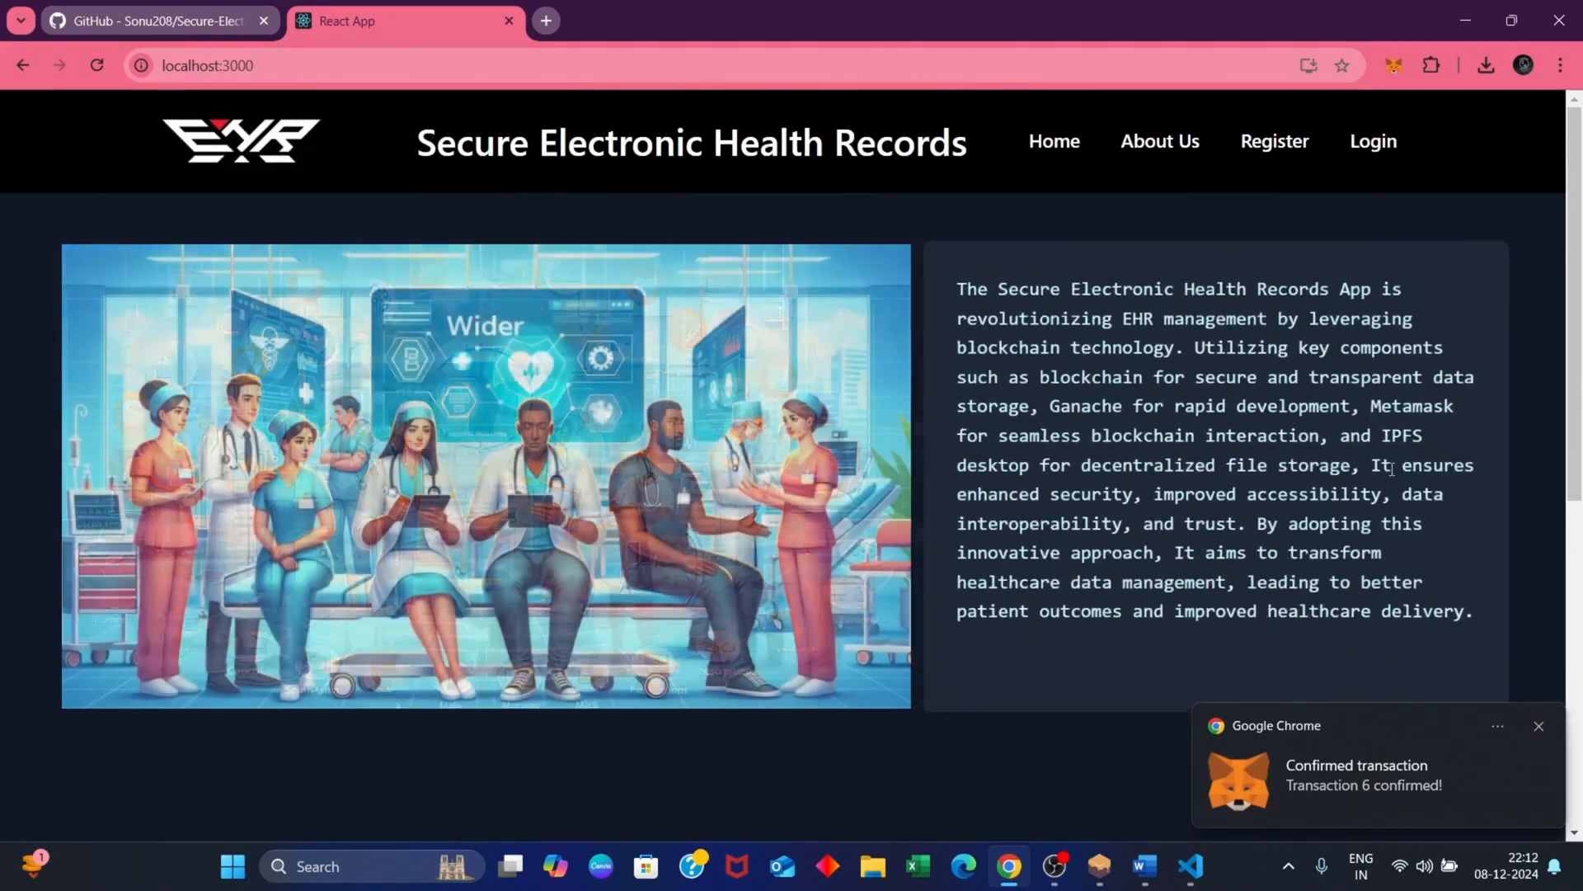
left_click(1372, 142)
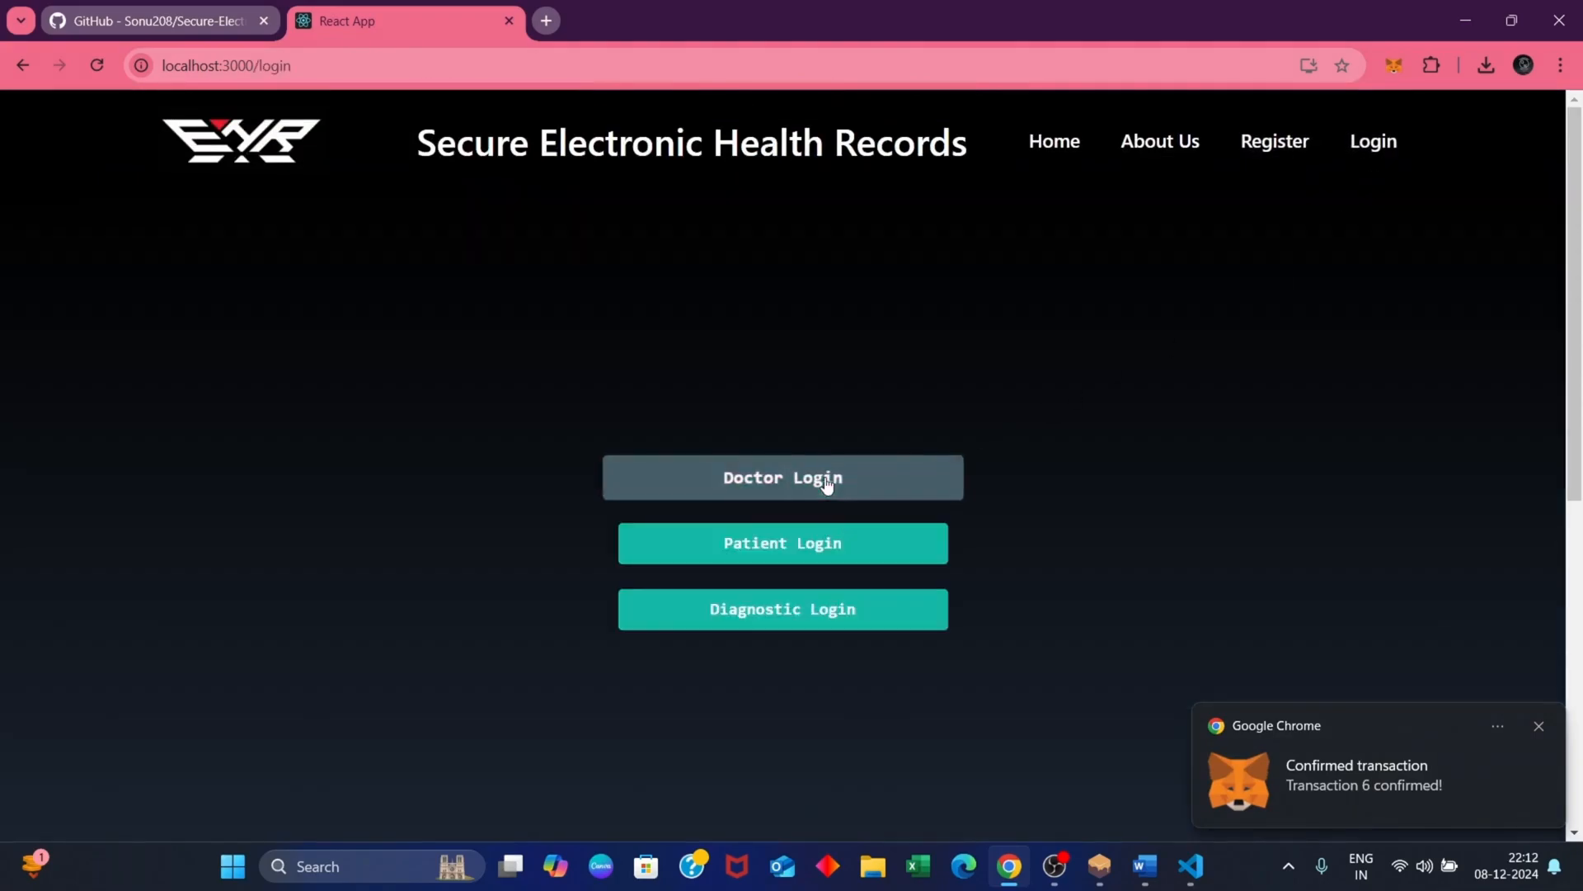
left_click(782, 478)
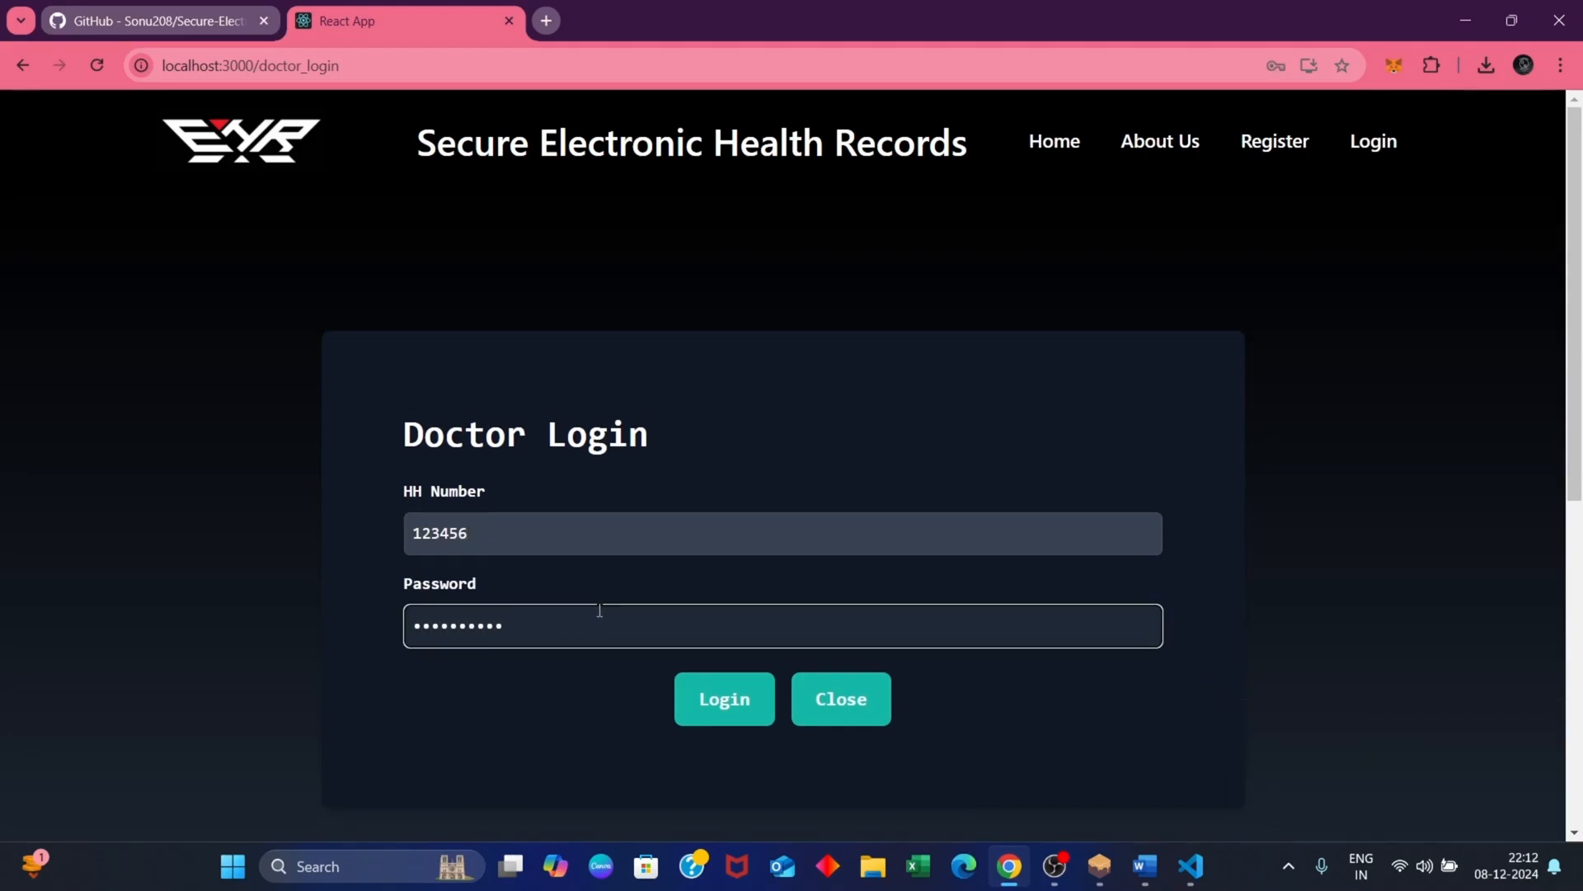
left_click(724, 699)
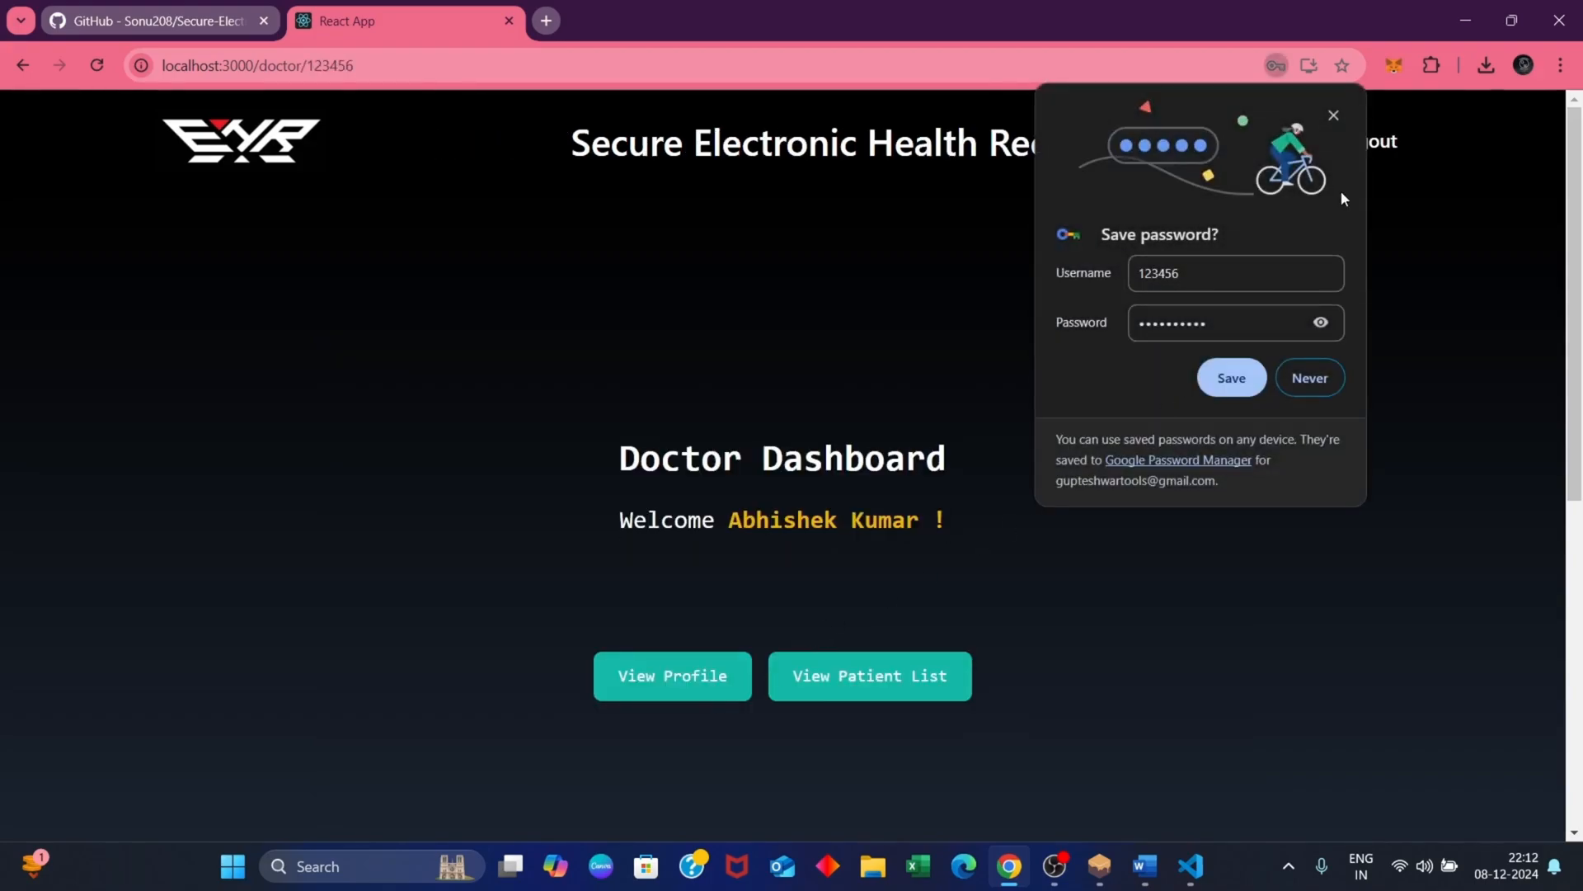
left_click(1333, 116)
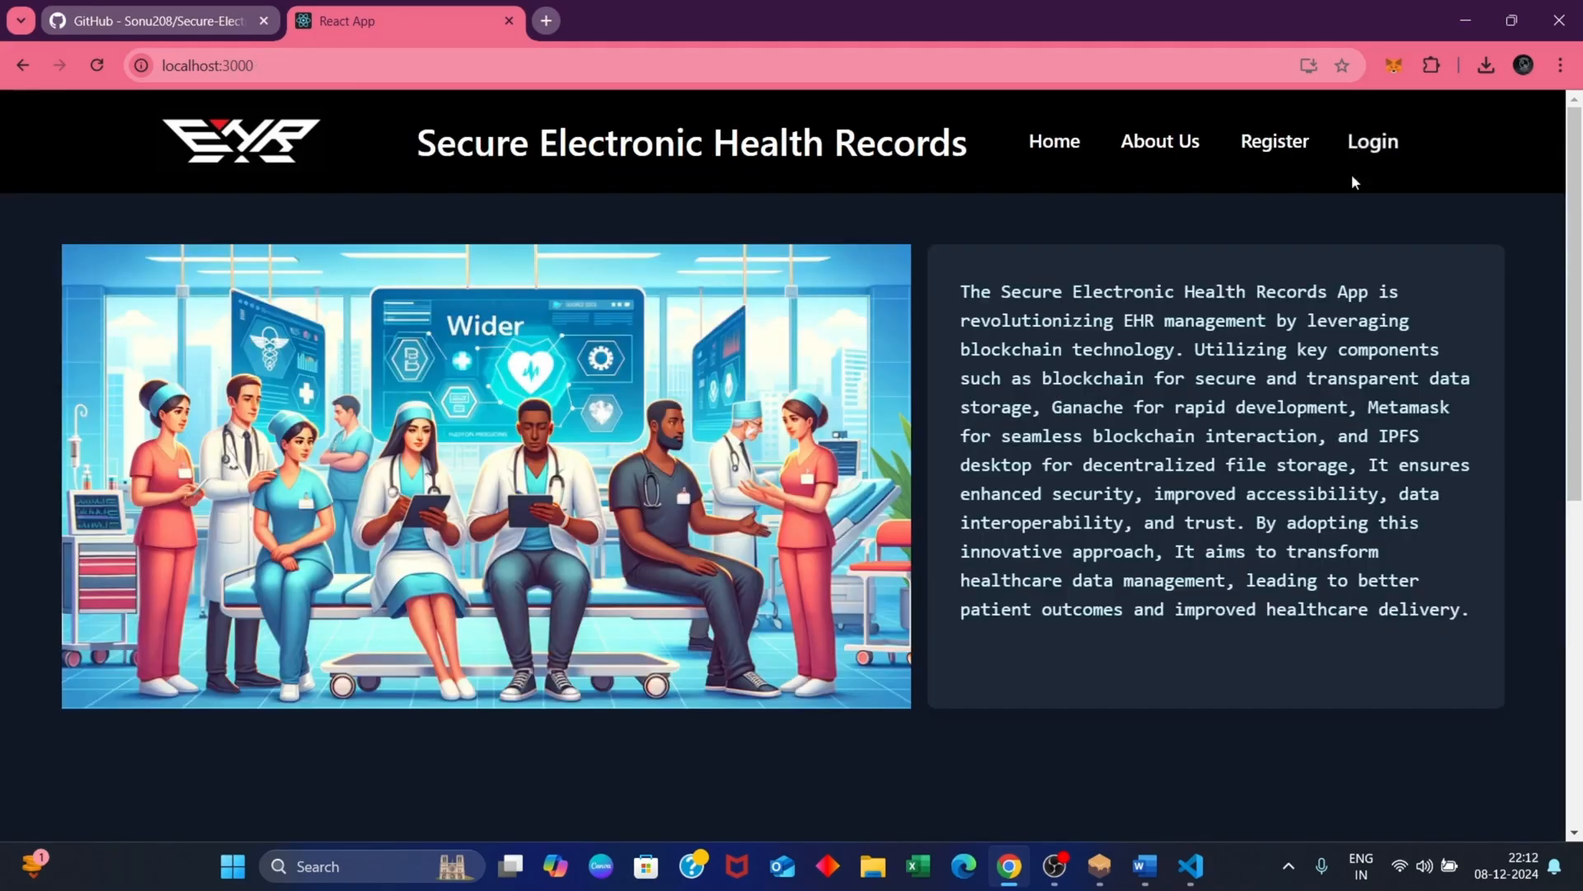
mouse_move(1213, 225)
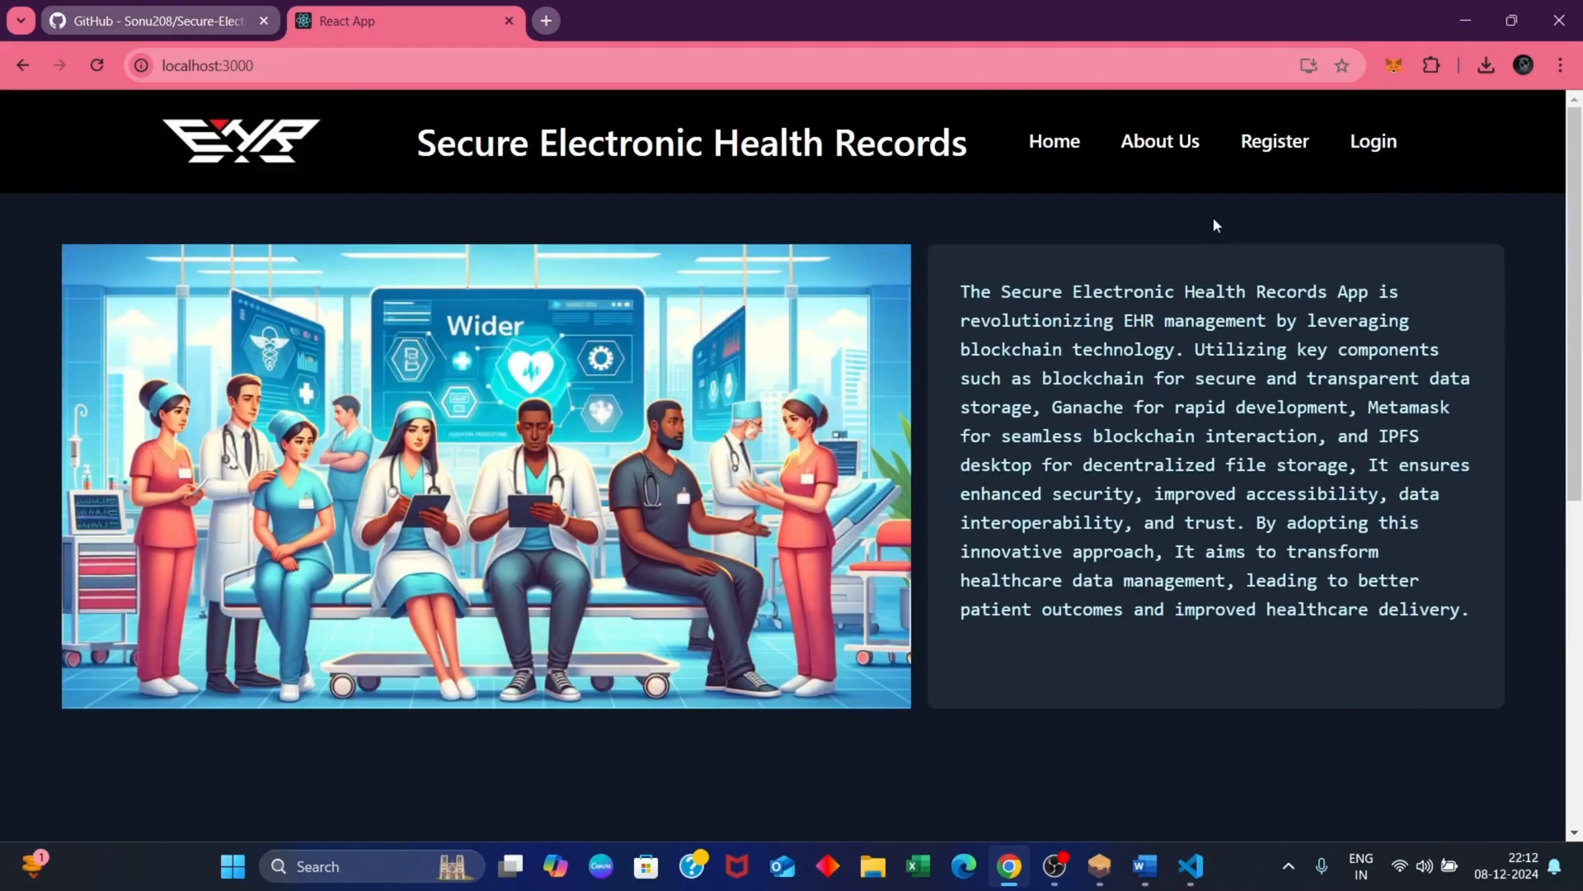